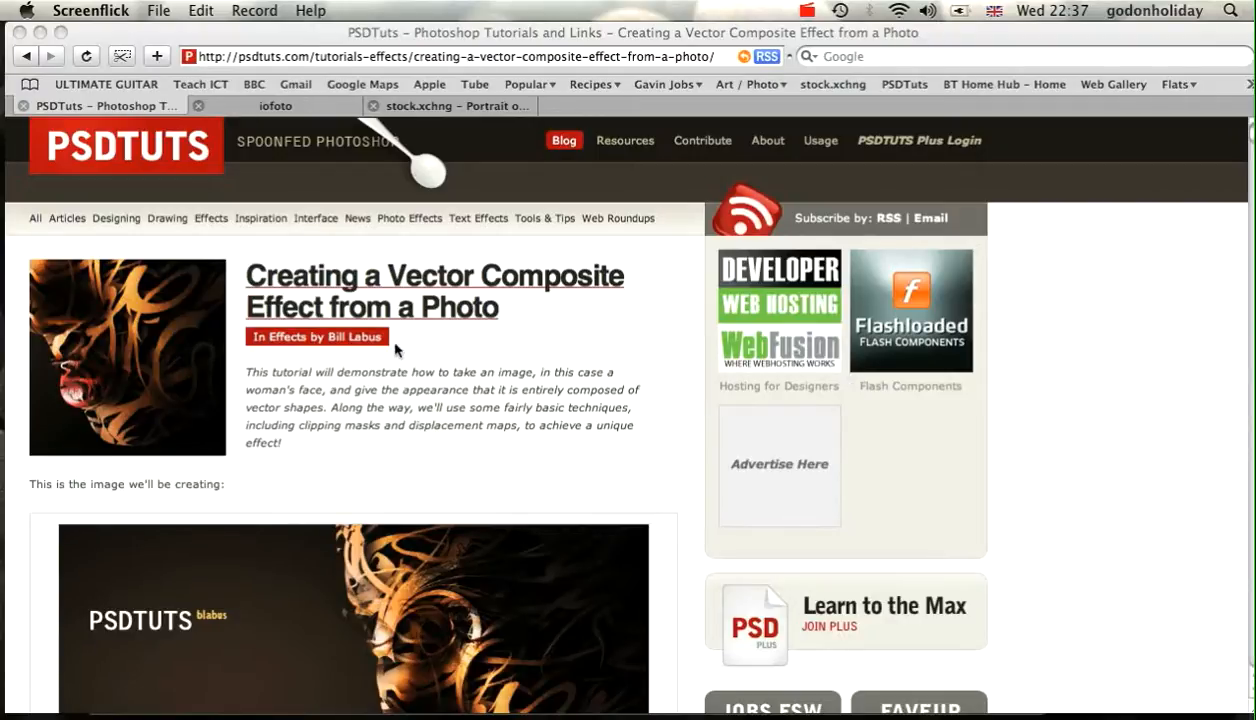
mouse_move(420, 288)
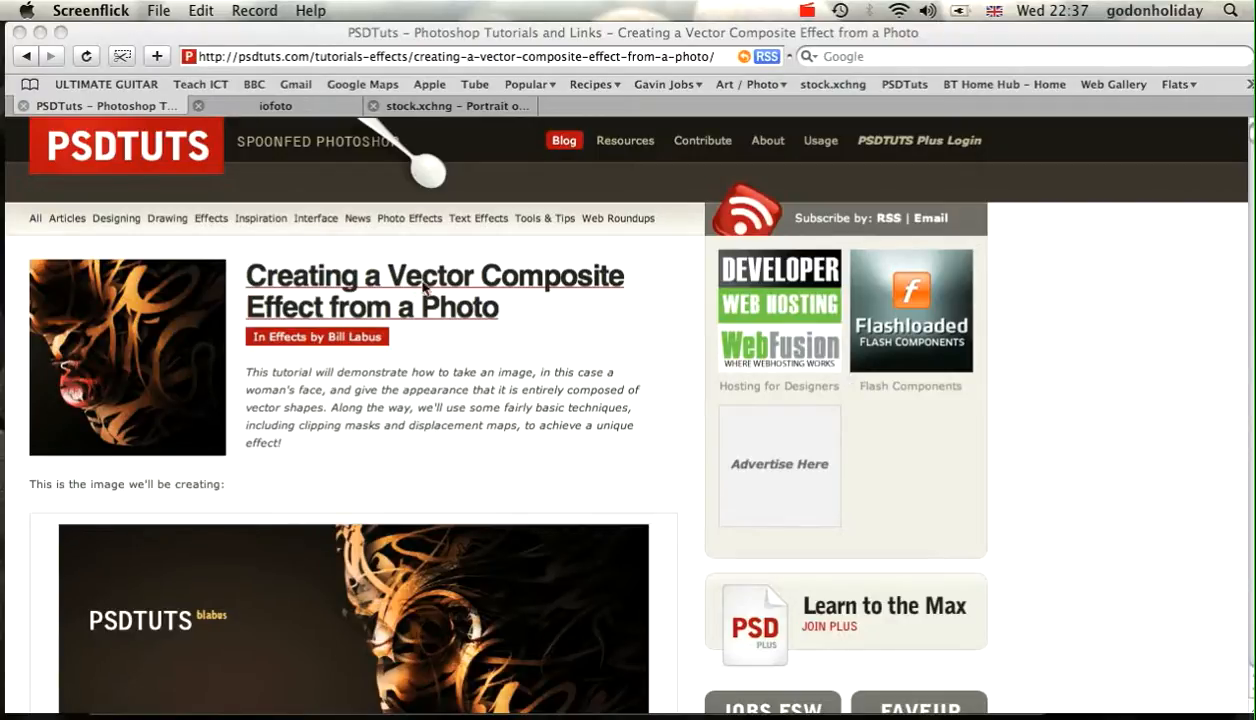
mouse_move(670, 310)
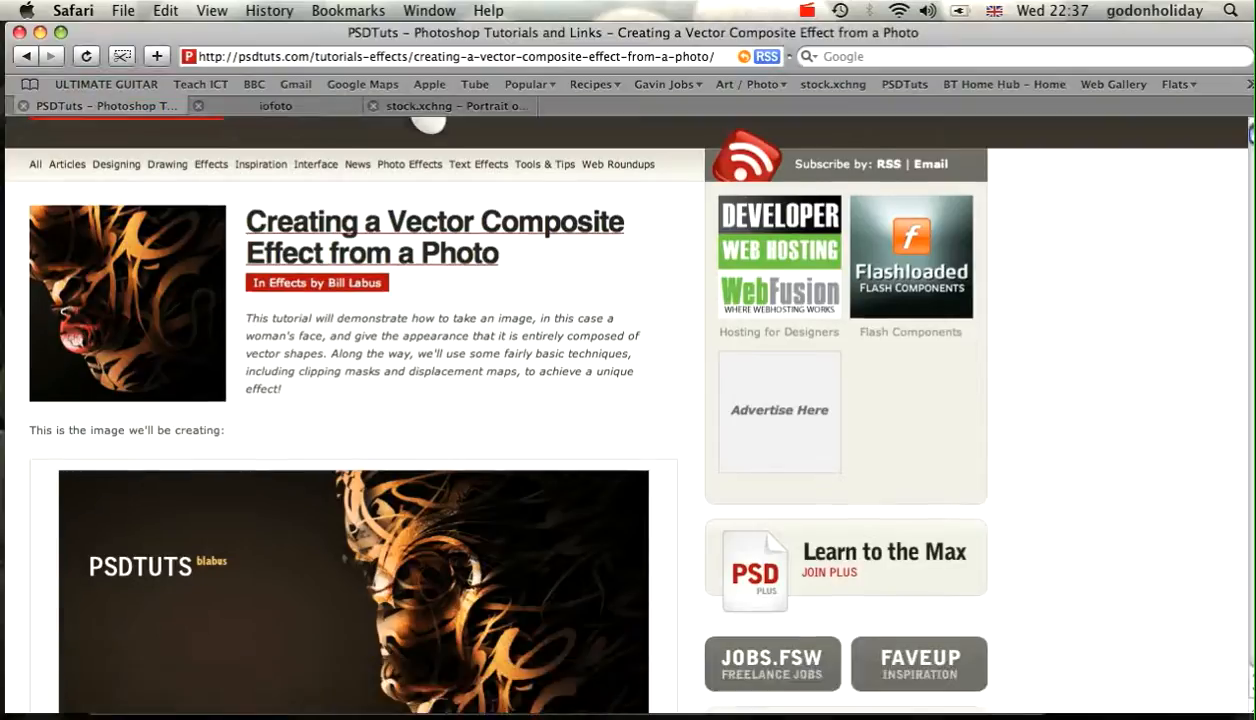
- View the iofoto site and the stock.xchng portrait source photo, then return to the tutorial
scroll("down", 3)
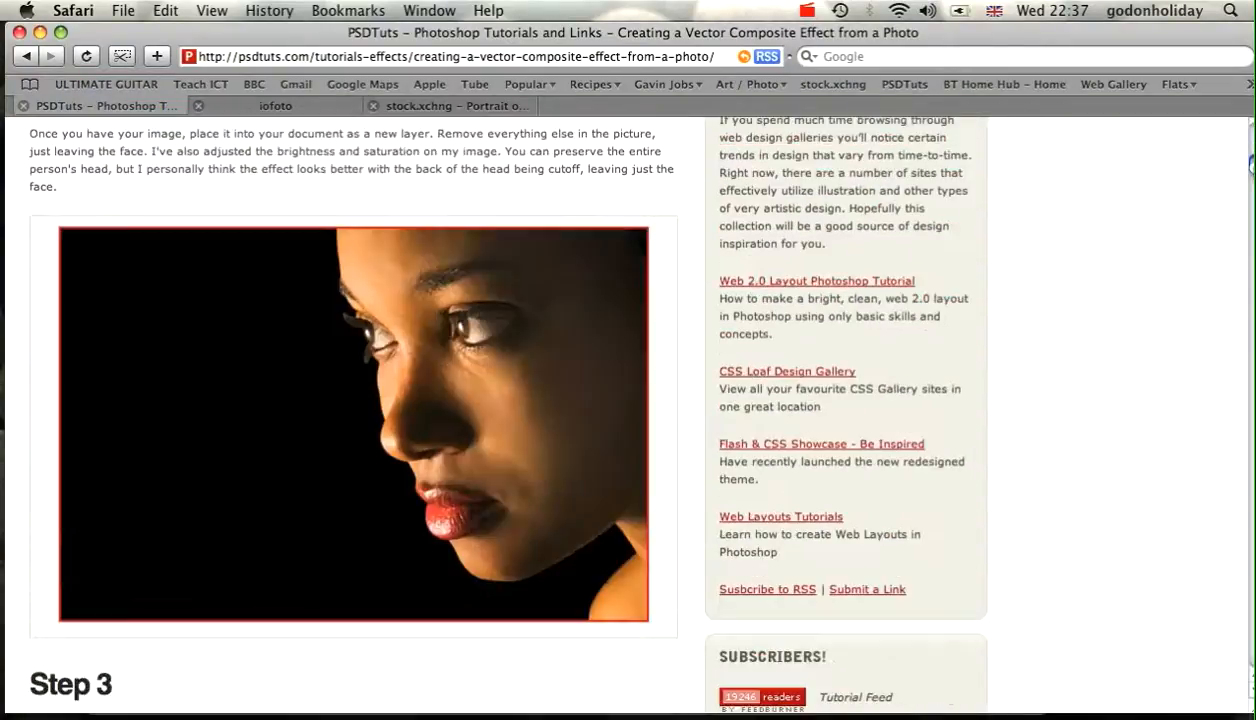
scroll("up", 3)
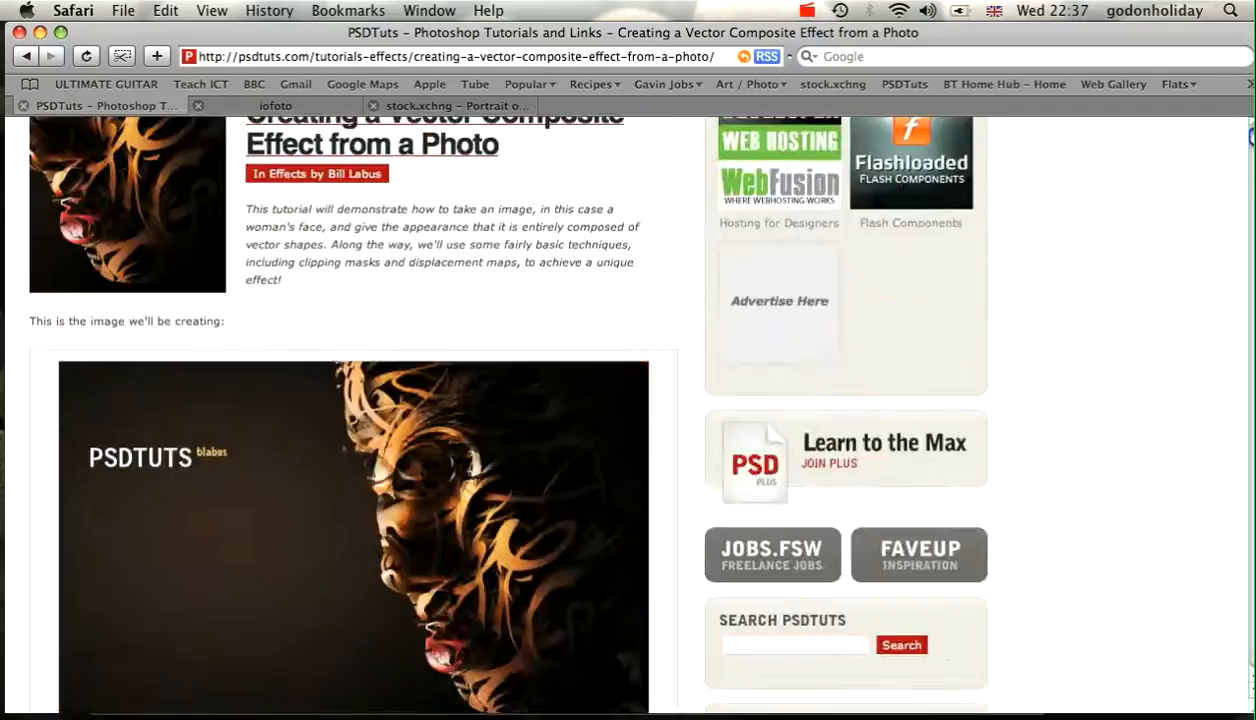
scroll("up", 3)
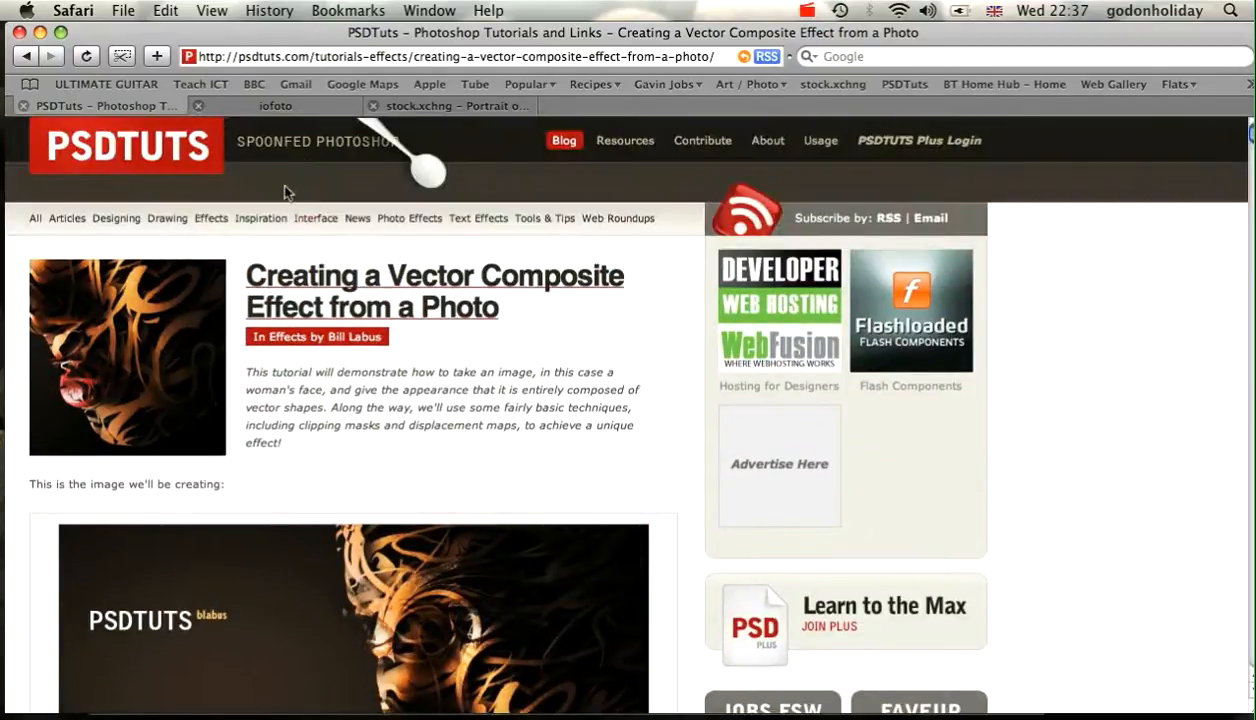
left_click(274, 104)
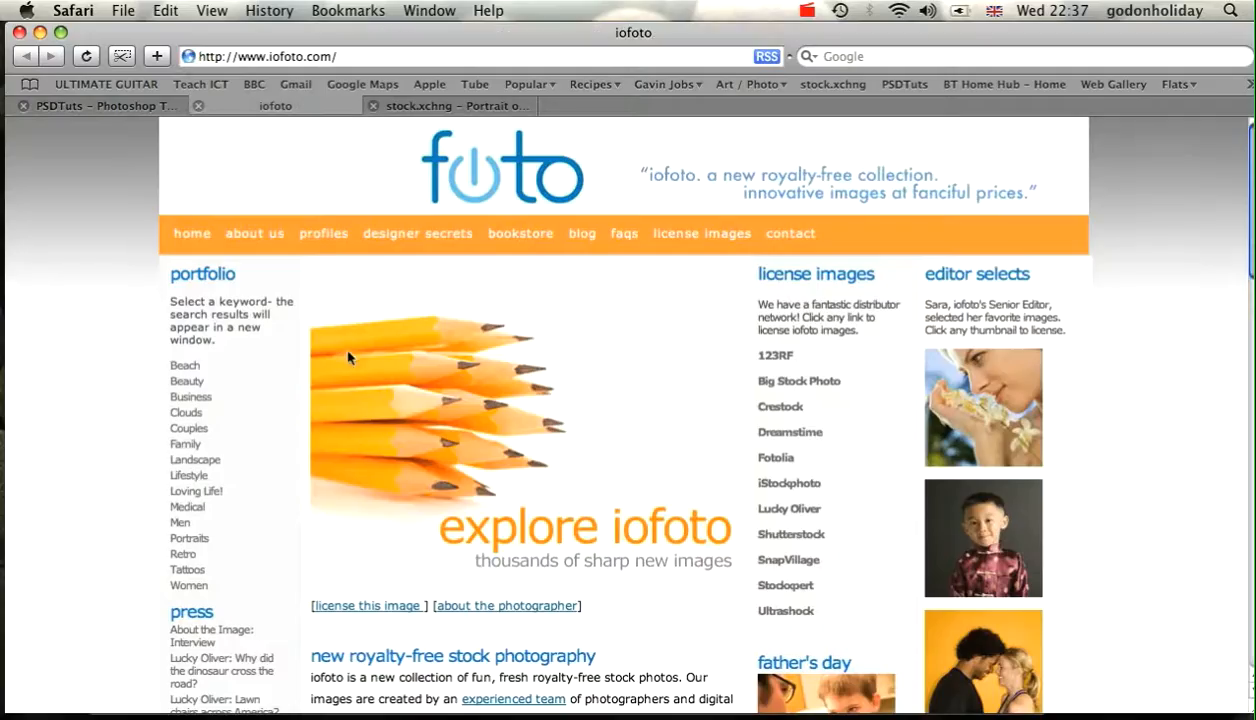
mouse_move(576, 372)
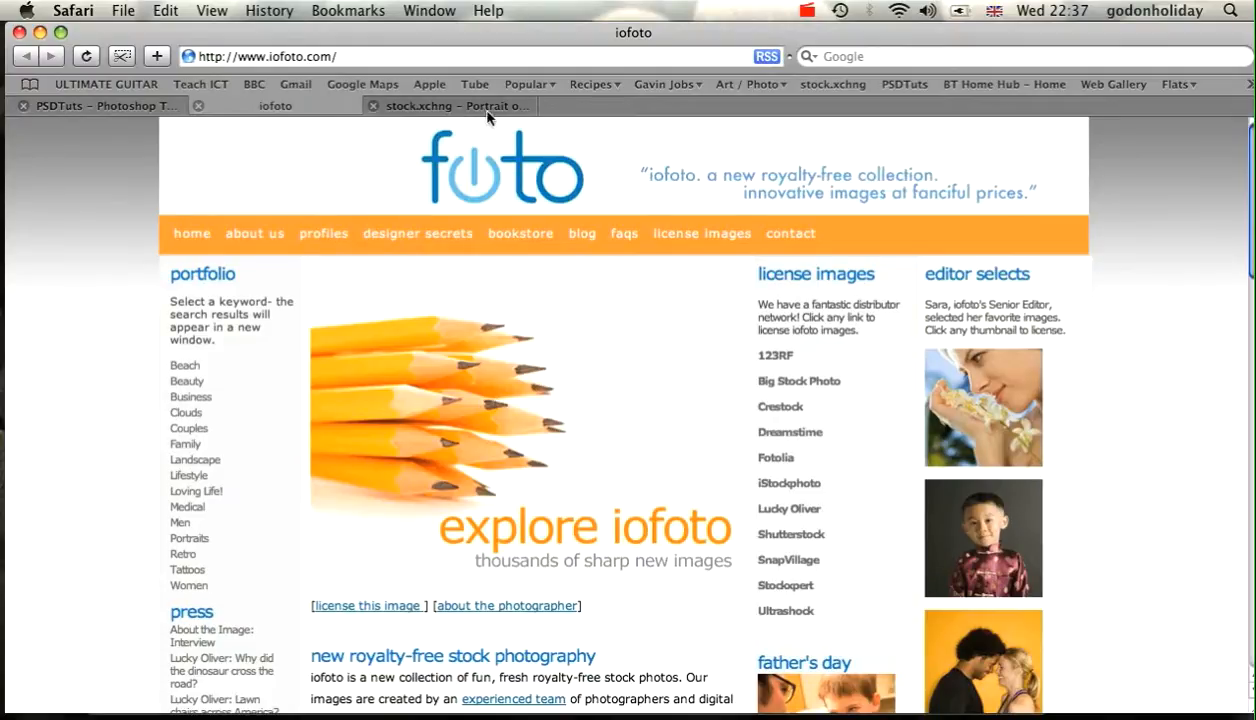
left_click(448, 104)
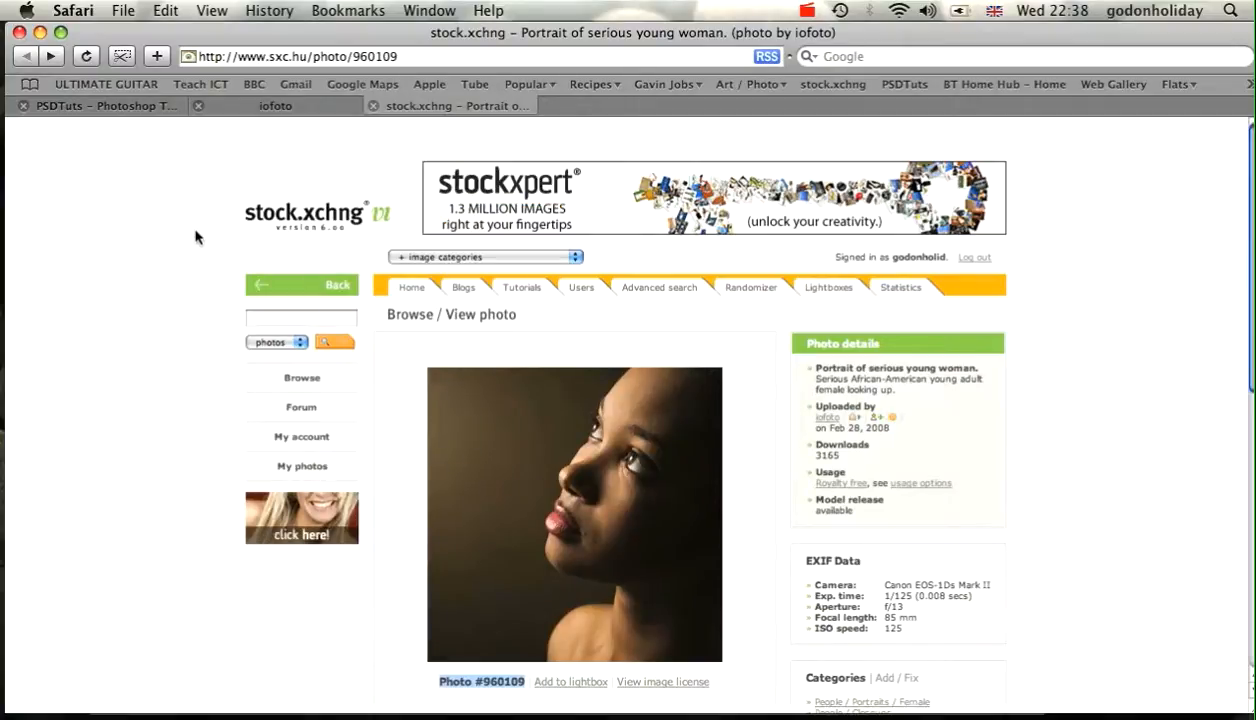
left_click(96, 104)
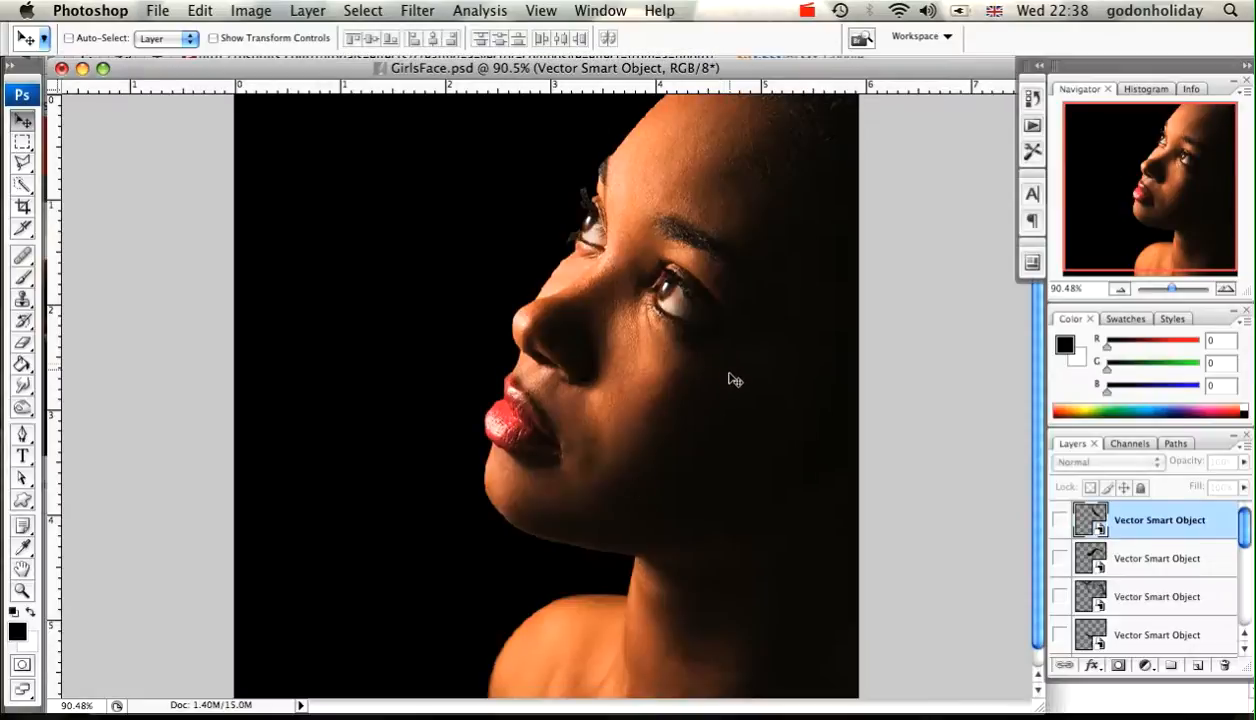
mouse_move(638, 484)
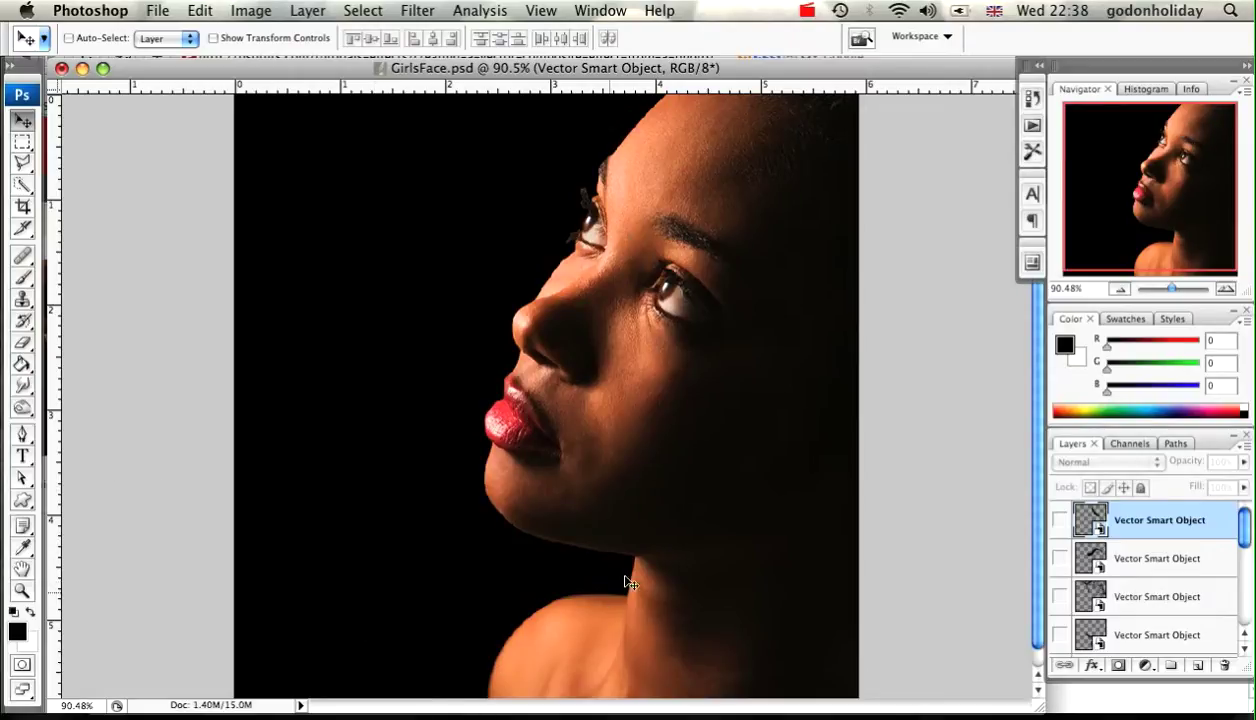
mouse_move(480, 240)
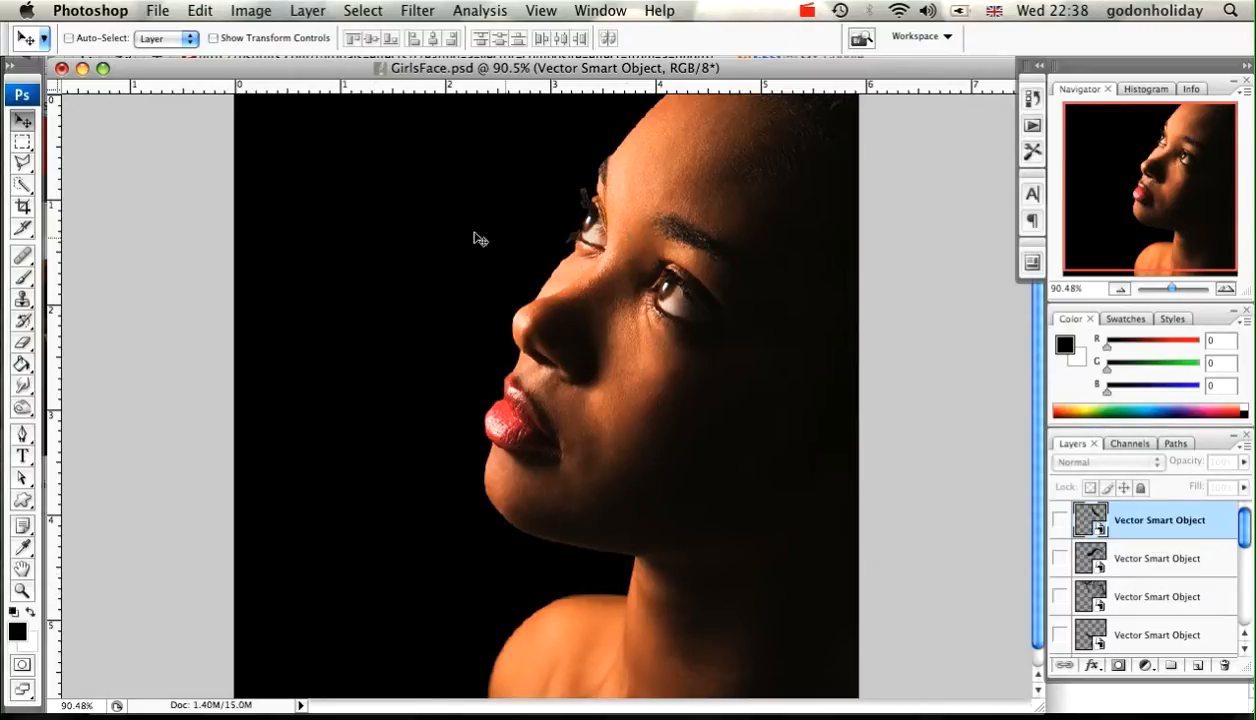
mouse_move(696, 396)
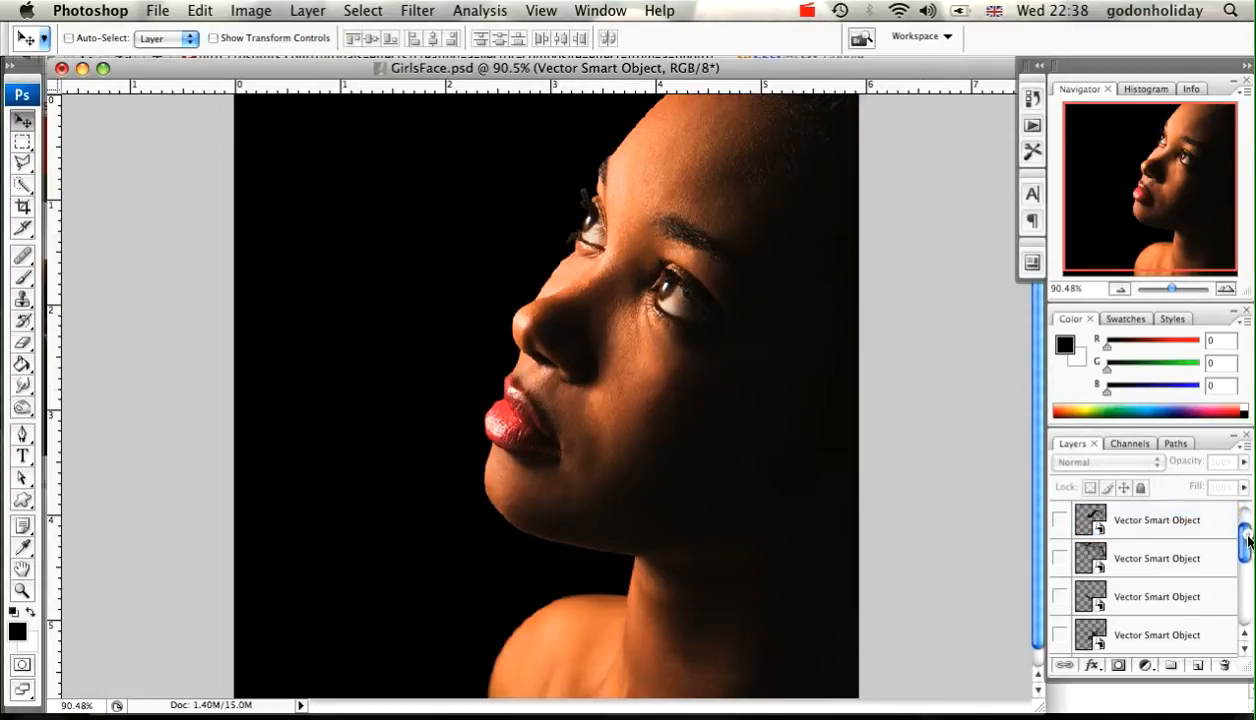
- Duplicate the face photo layer Layer 0 to create Layer 0 copy above it
scroll("down", 3)
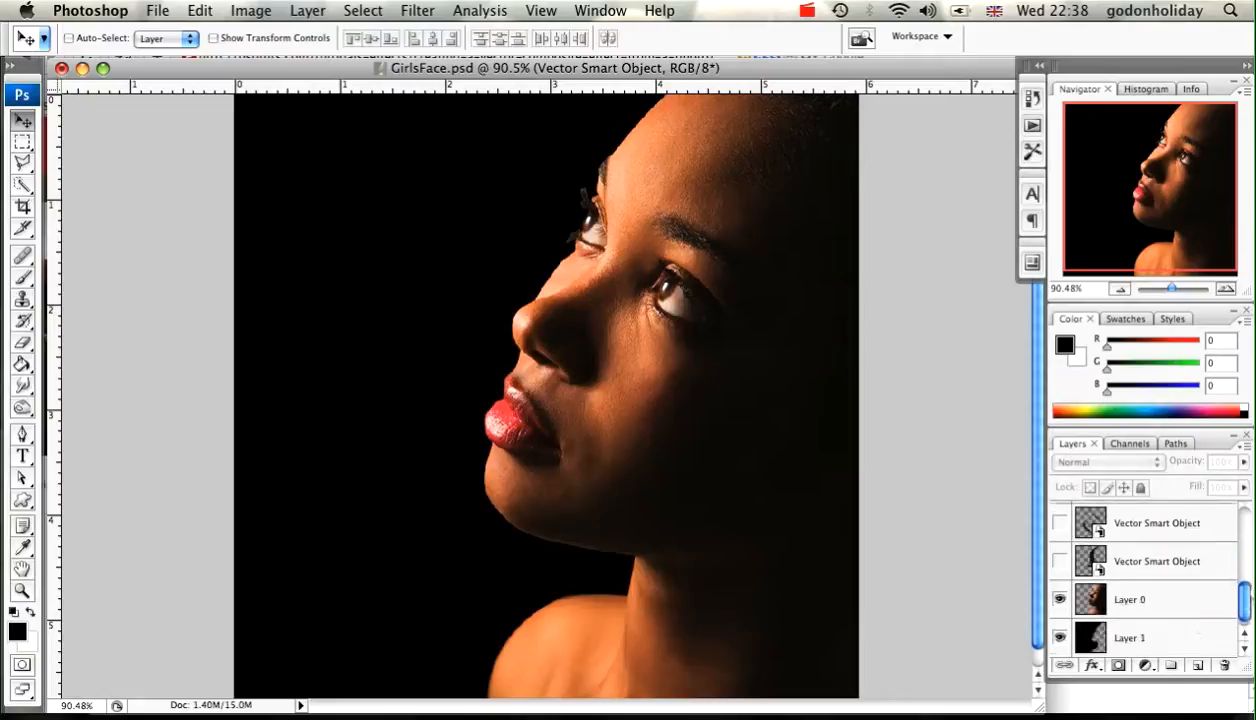
mouse_move(816, 528)
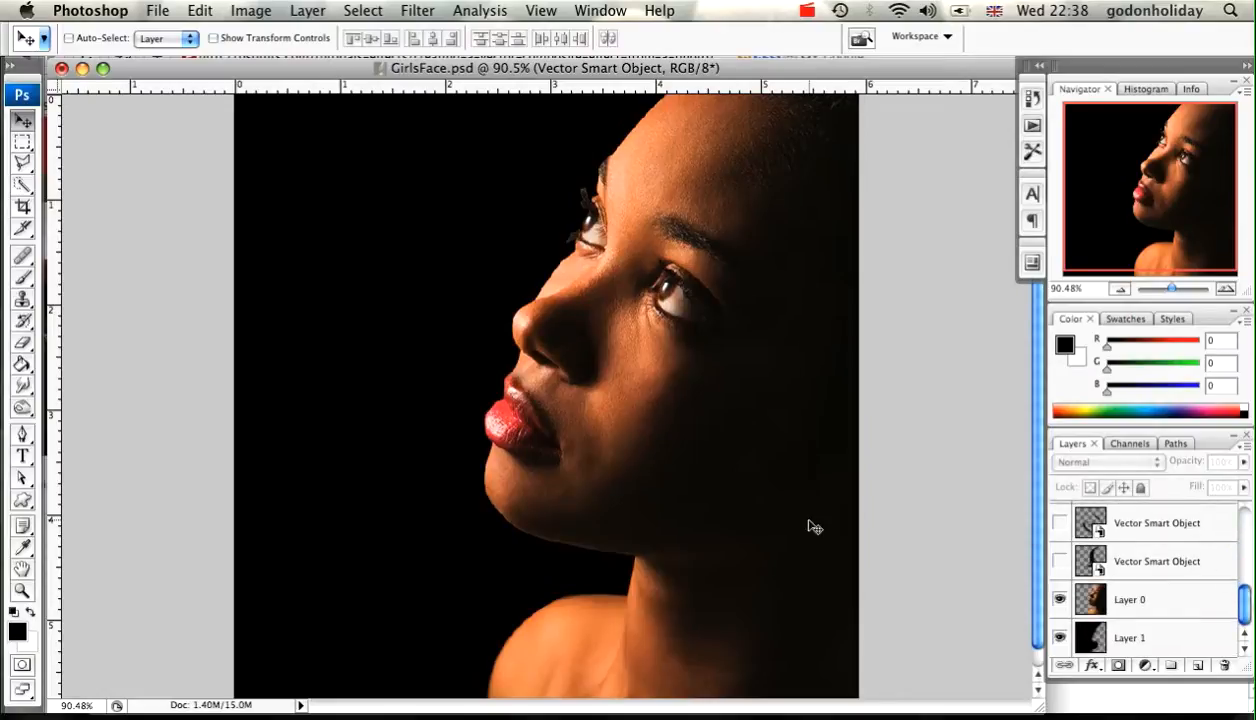
left_click(1060, 600)
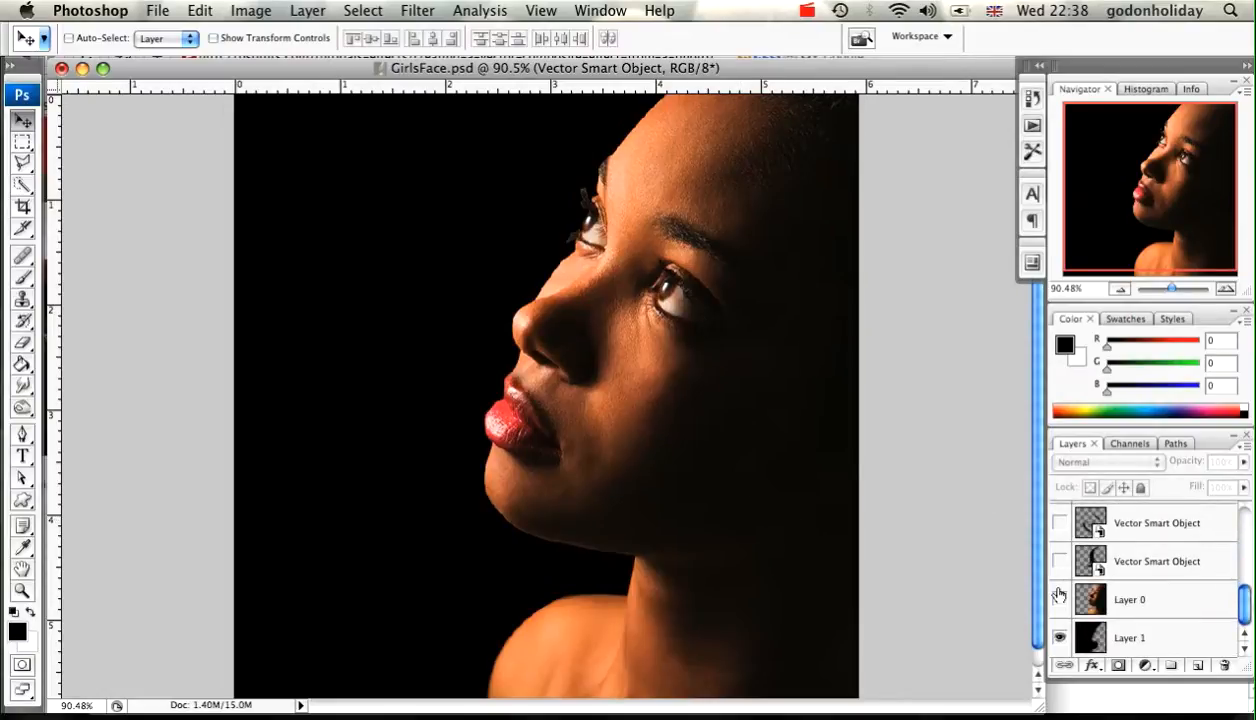
left_click(1060, 600)
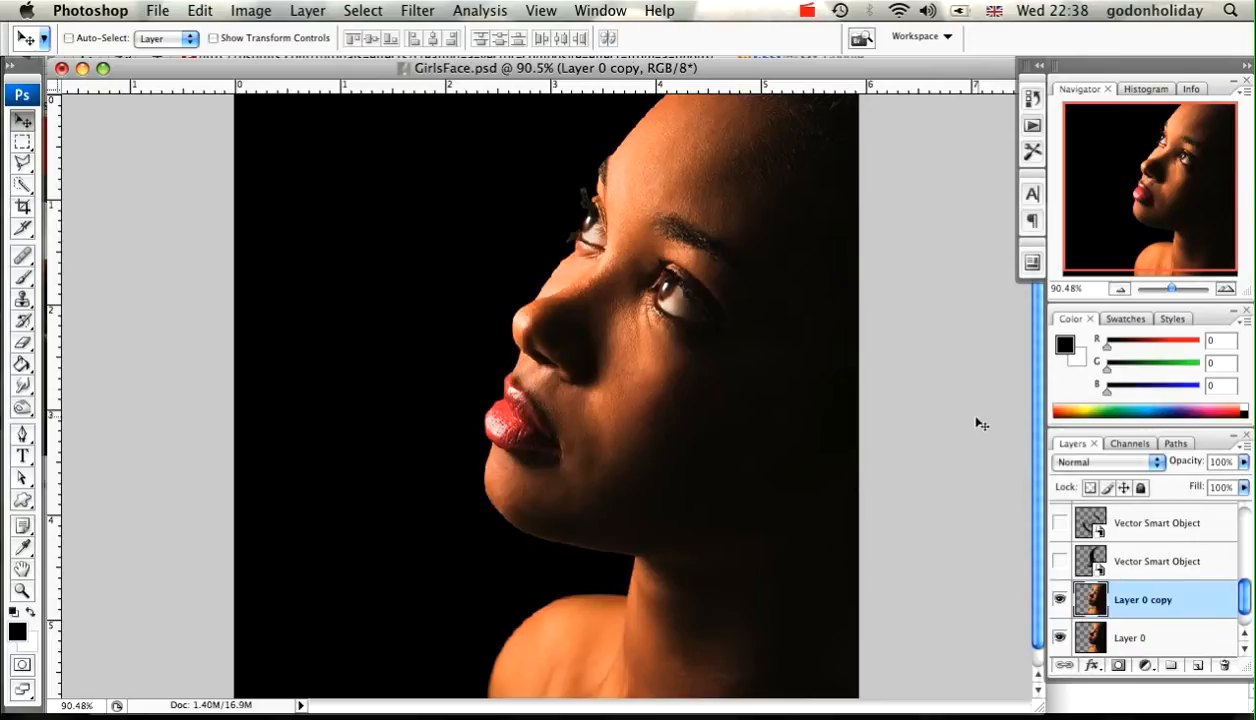
- Desaturate Layer 0 copy so the face is black and white over the colour original
left_click(200, 12)
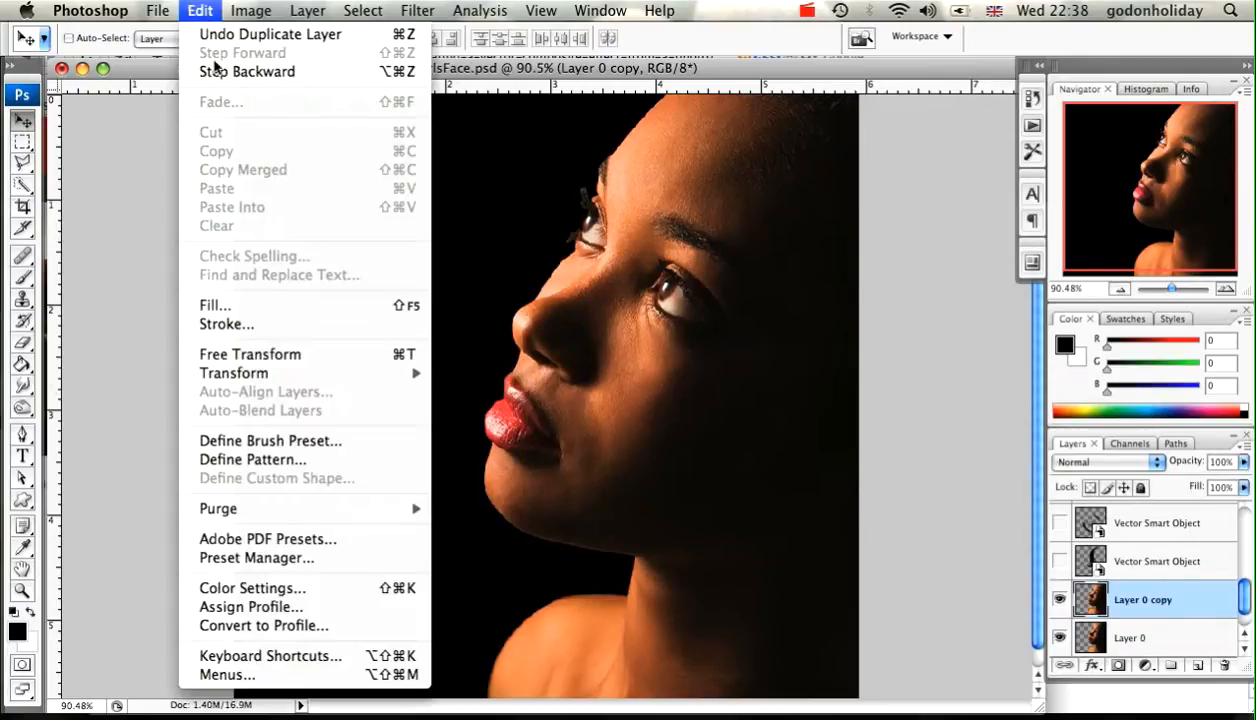
left_click(252, 12)
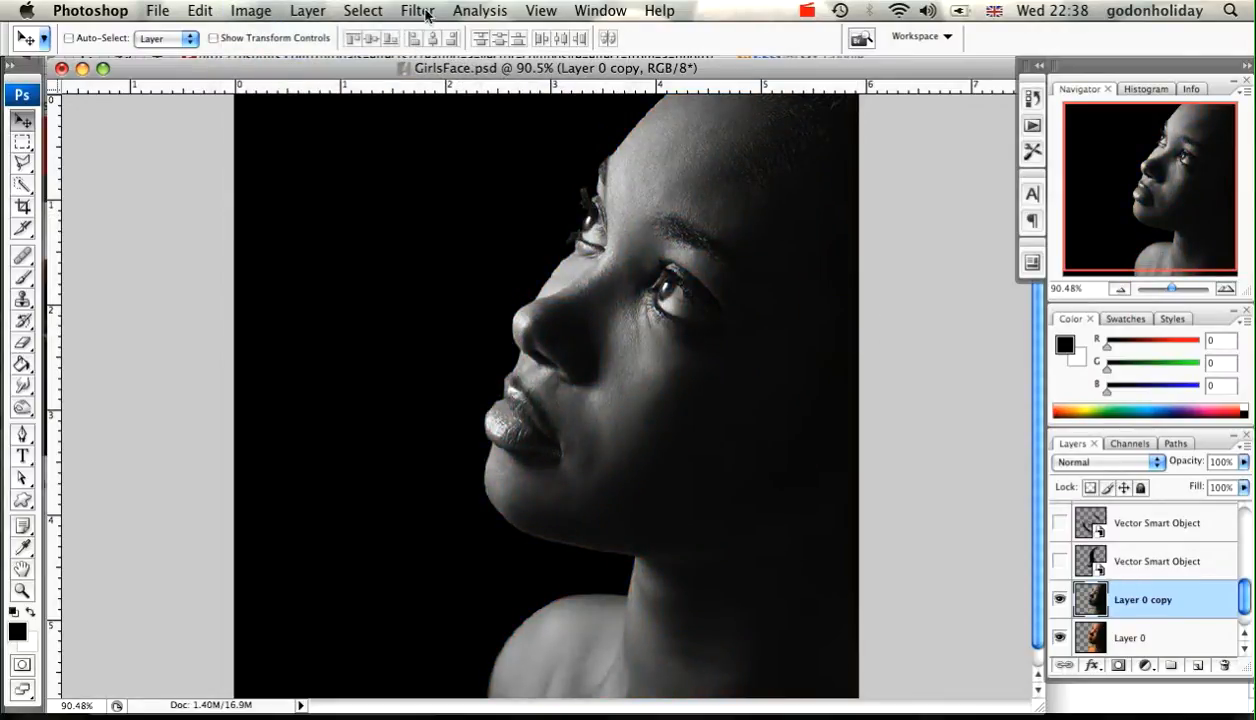
- Apply a Lens Blur with default settings to the grey face copy
left_click(418, 12)
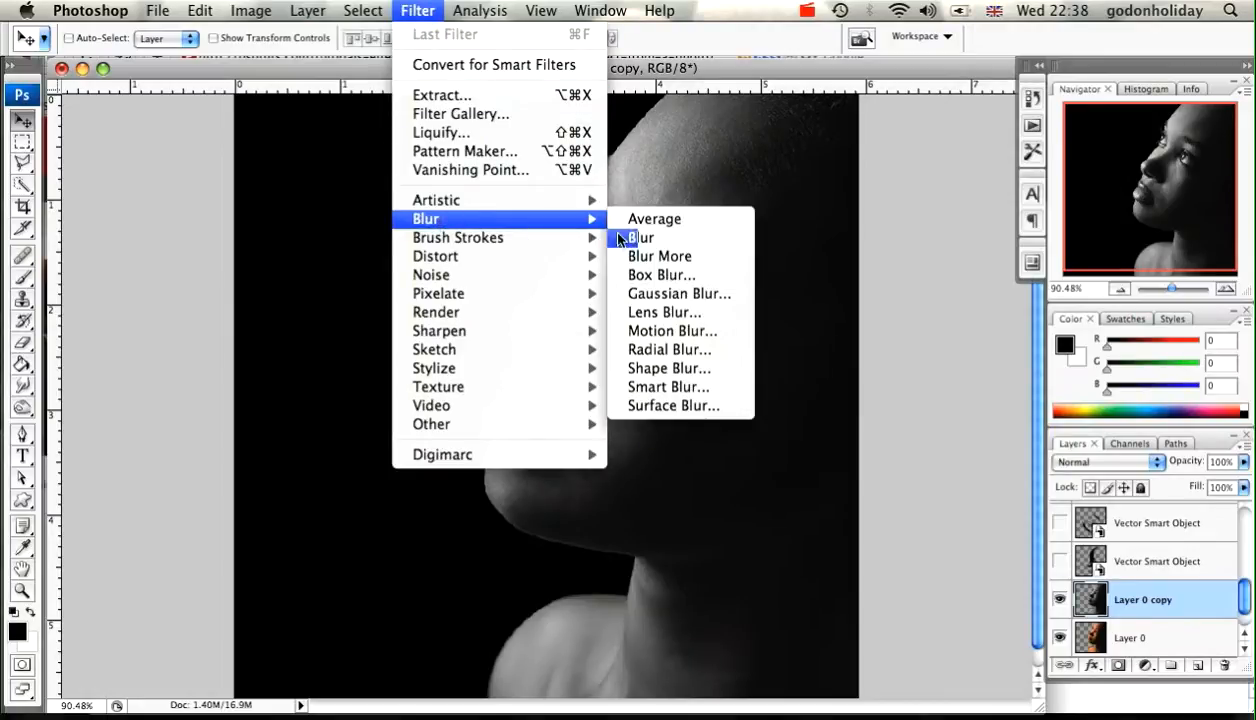
mouse_move(678, 292)
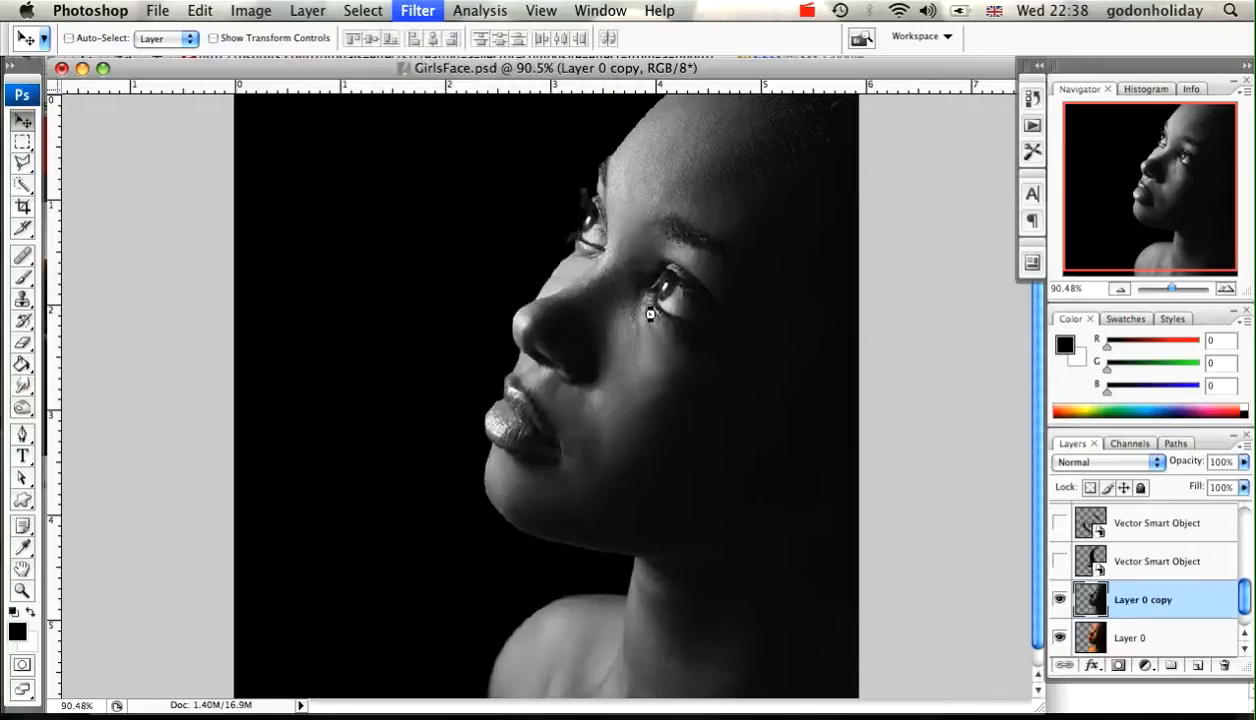
left_click(418, 10)
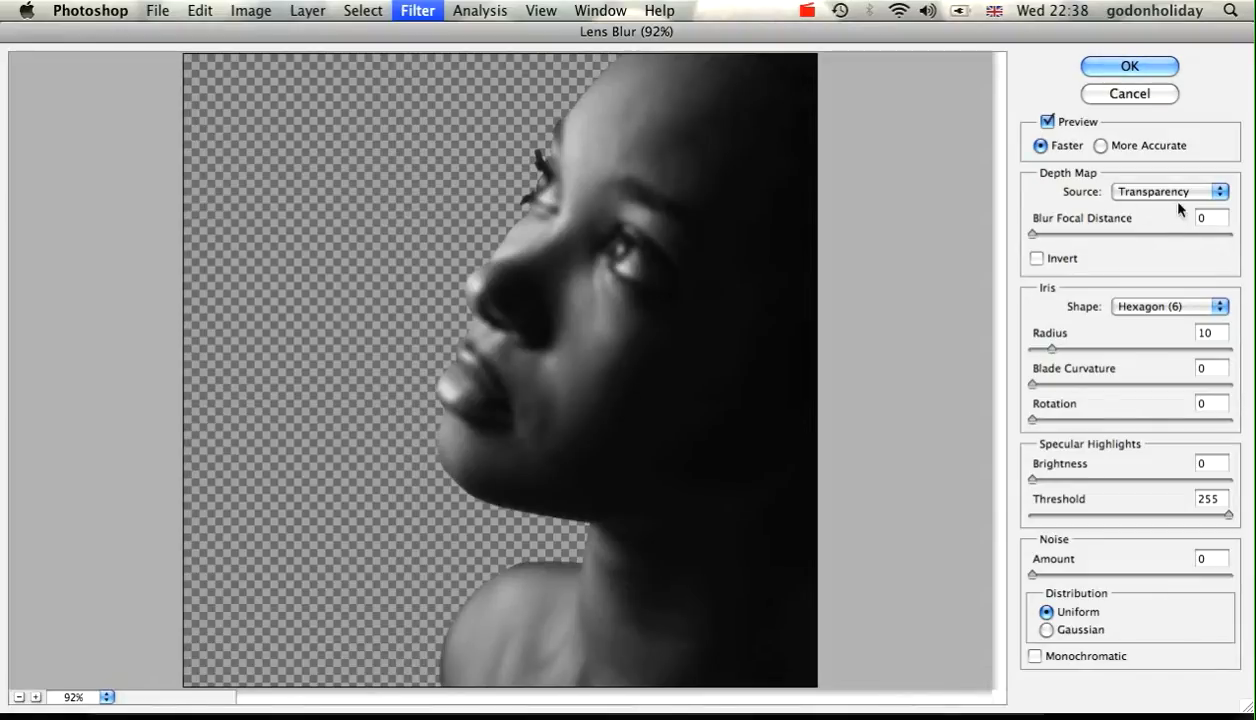
mouse_move(1150, 328)
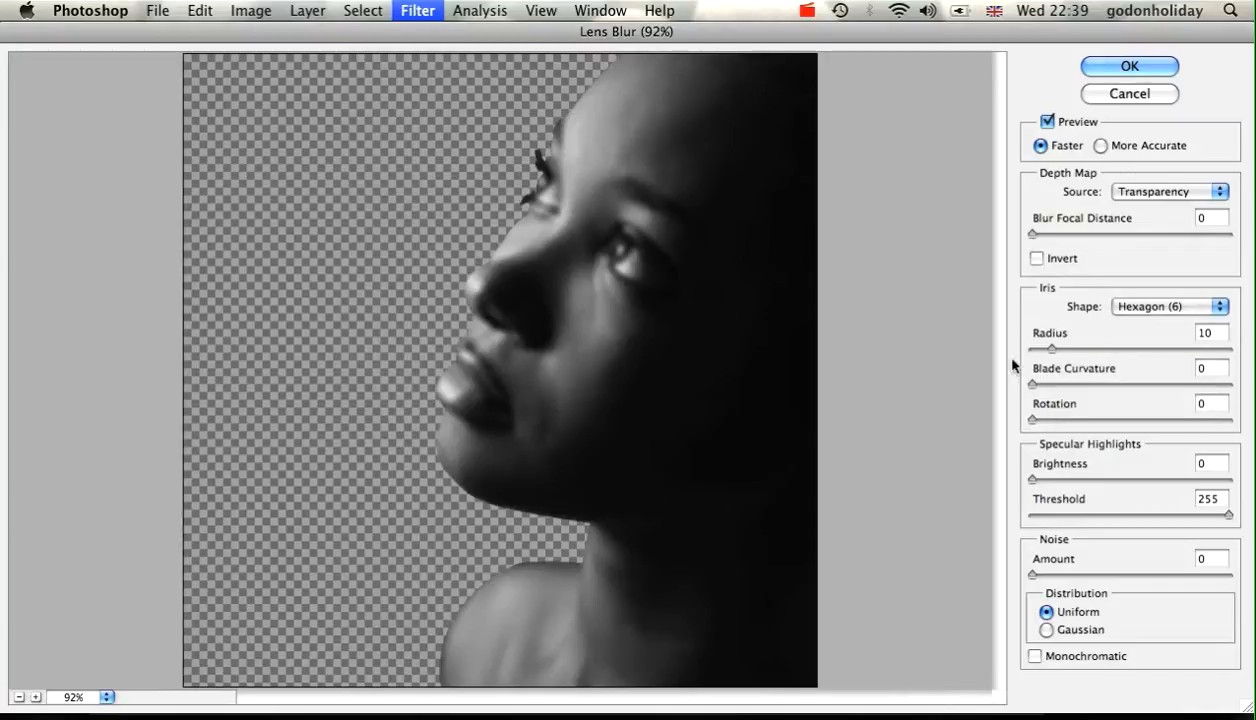
mouse_move(1212, 382)
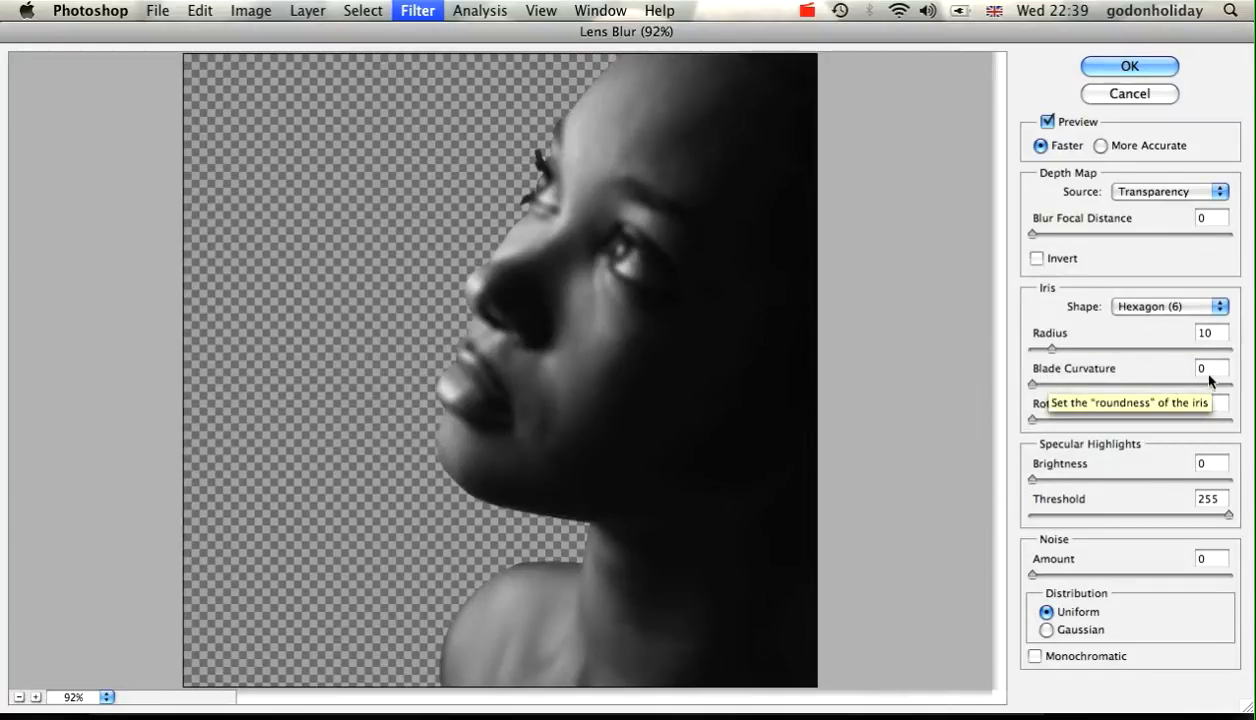
mouse_move(996, 364)
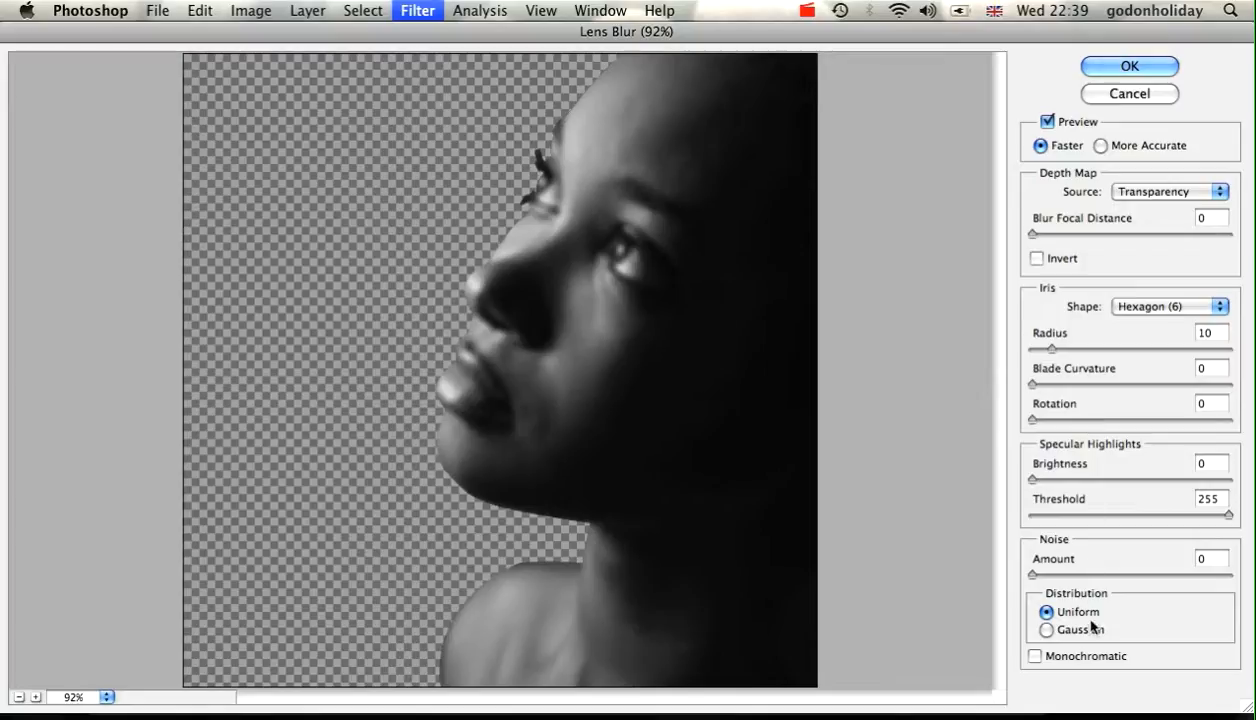
mouse_move(970, 20)
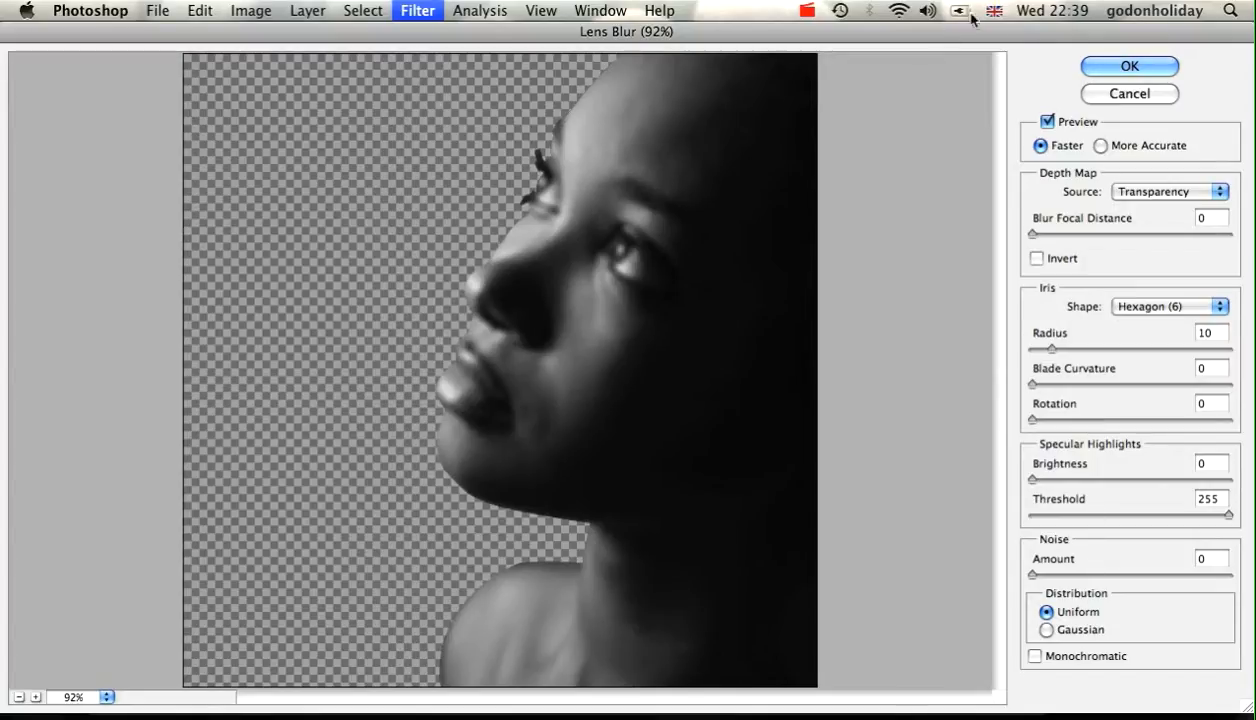
left_click(1128, 66)
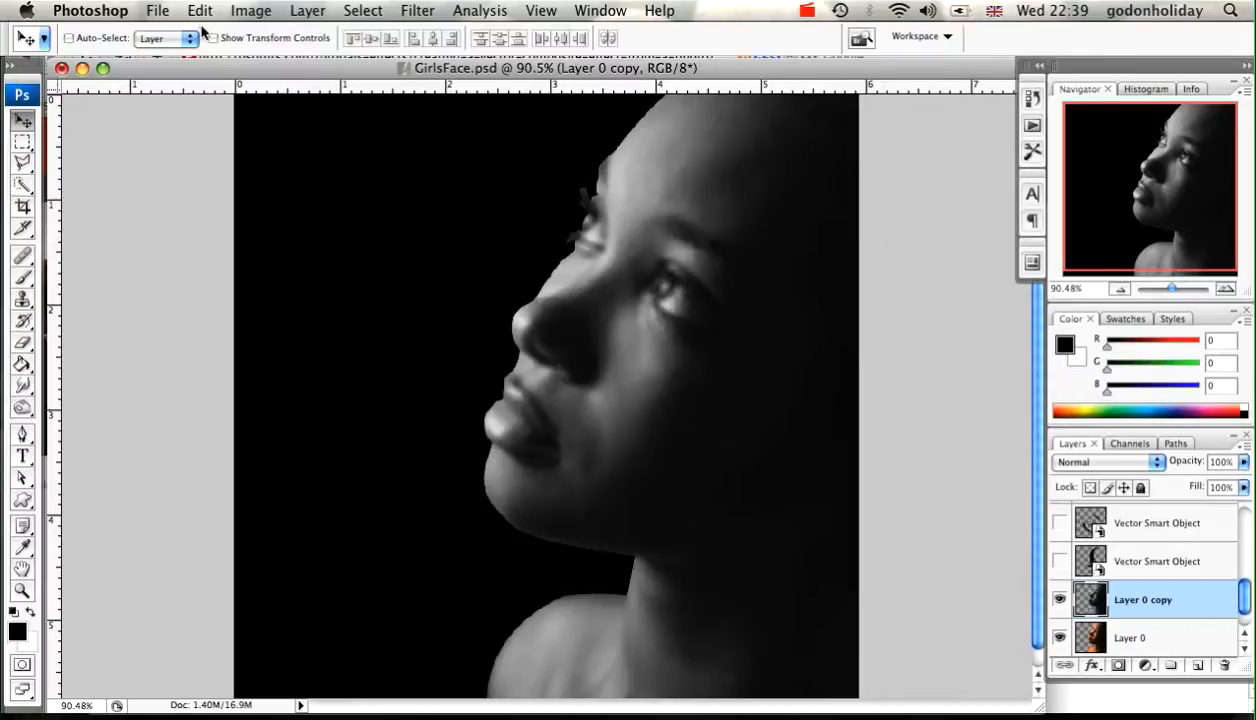
- Save the blurred grey face as GirlsFaceDis.psd with Maximize Compatibility kept on
left_click(156, 10)
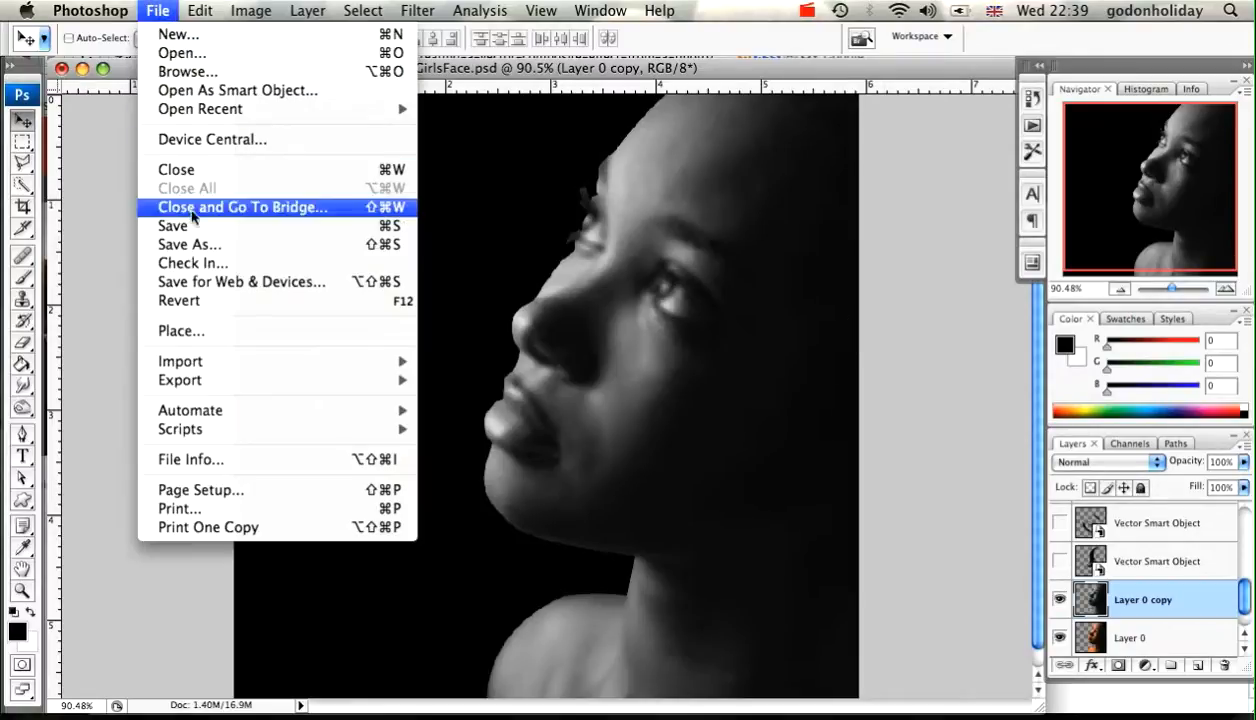
left_click(188, 244)
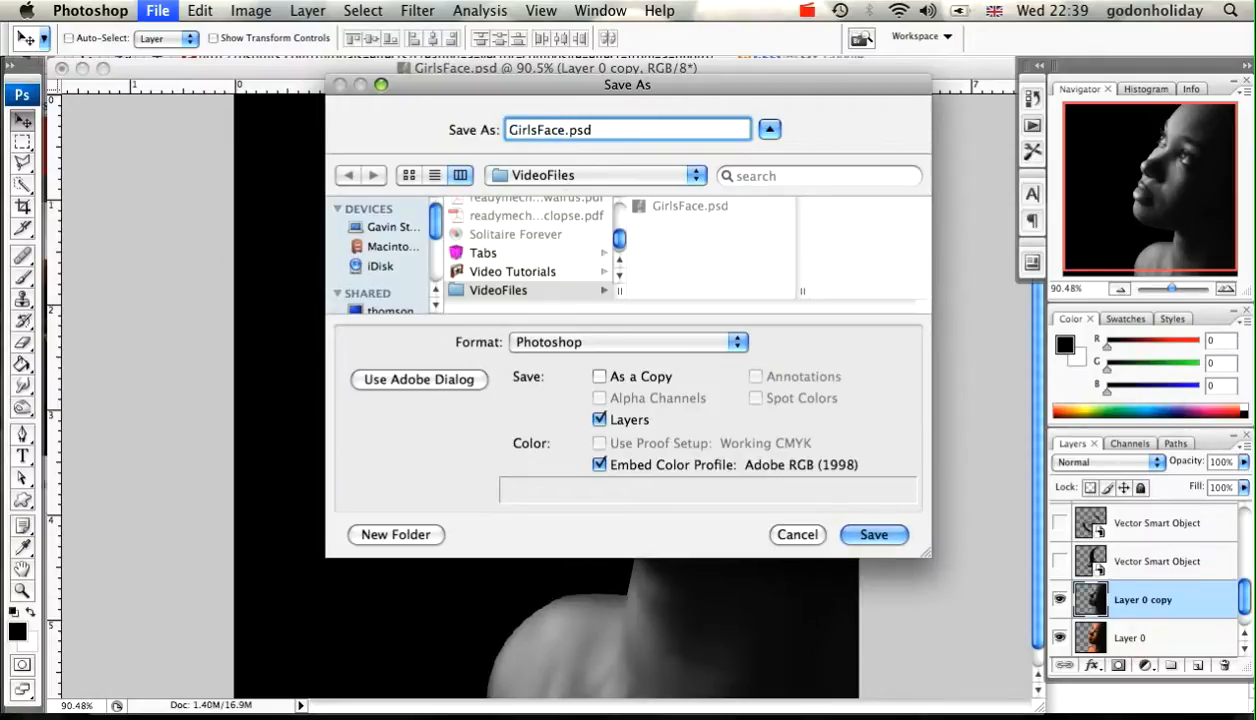
type("Dis")
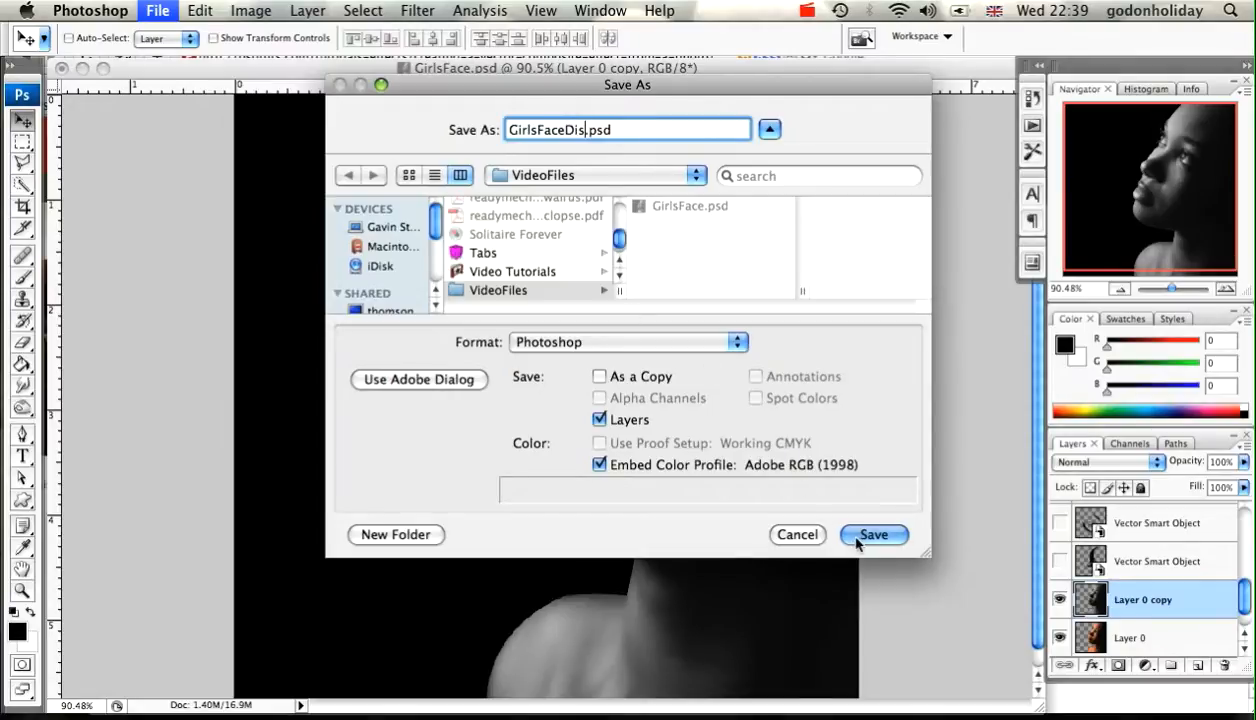
left_click(872, 534)
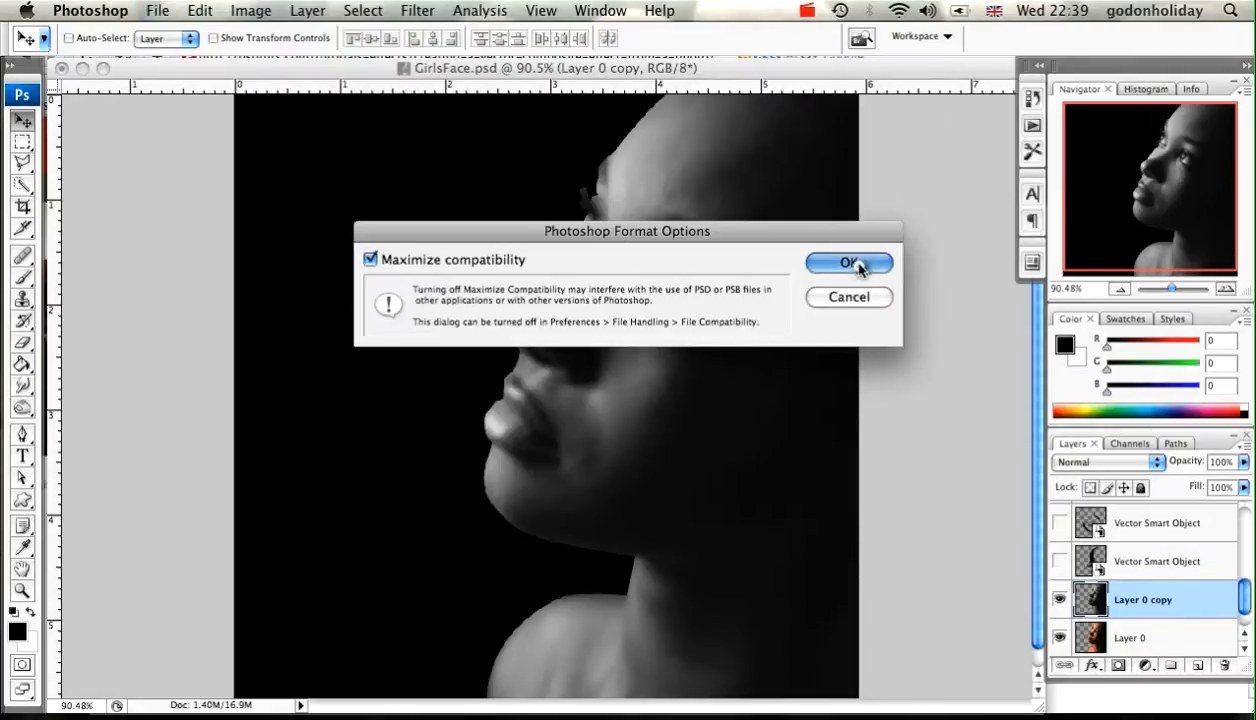
left_click(848, 262)
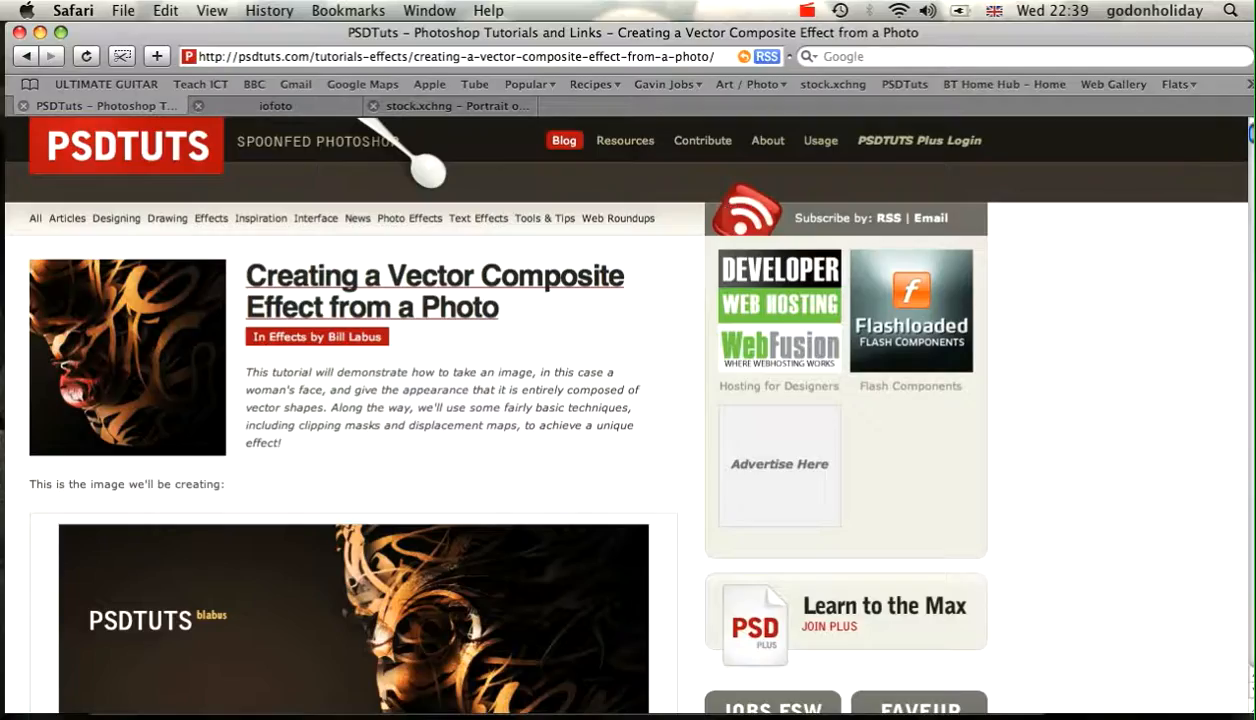
- Scroll the PSDTUTS tutorial to Step 4 on saving the displacement map and adding vectors
scroll("down", 3)
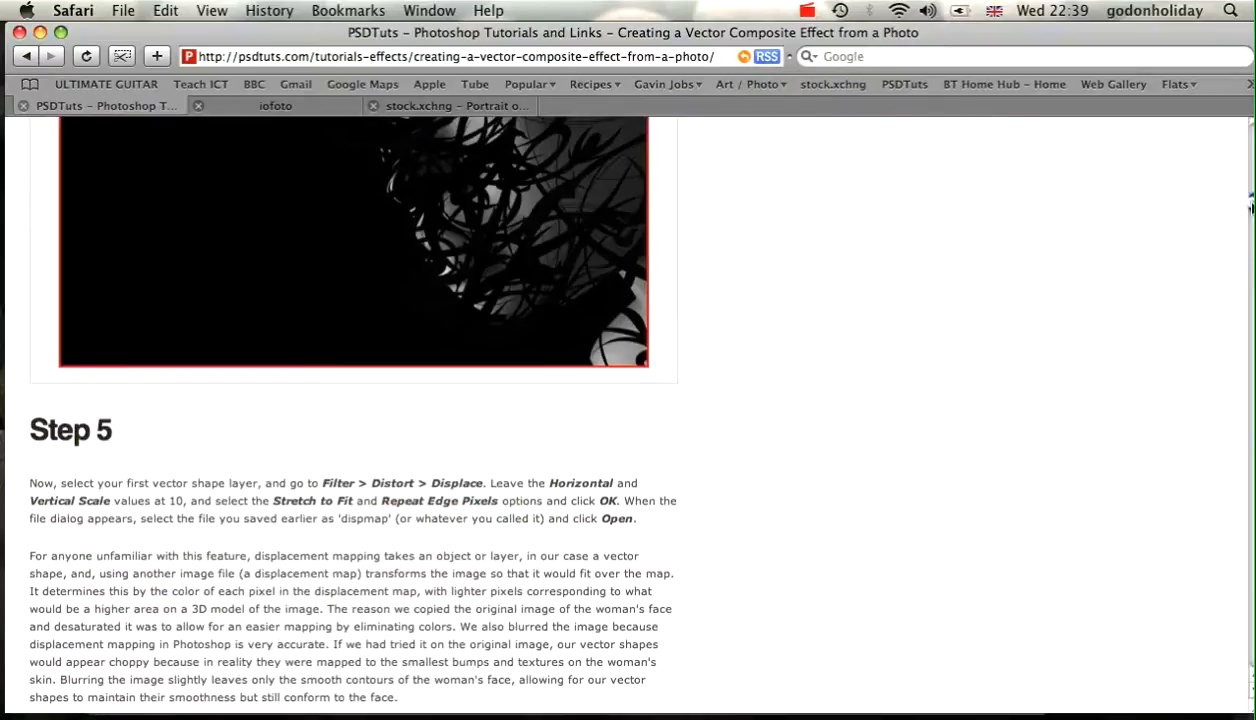
scroll("up", 3)
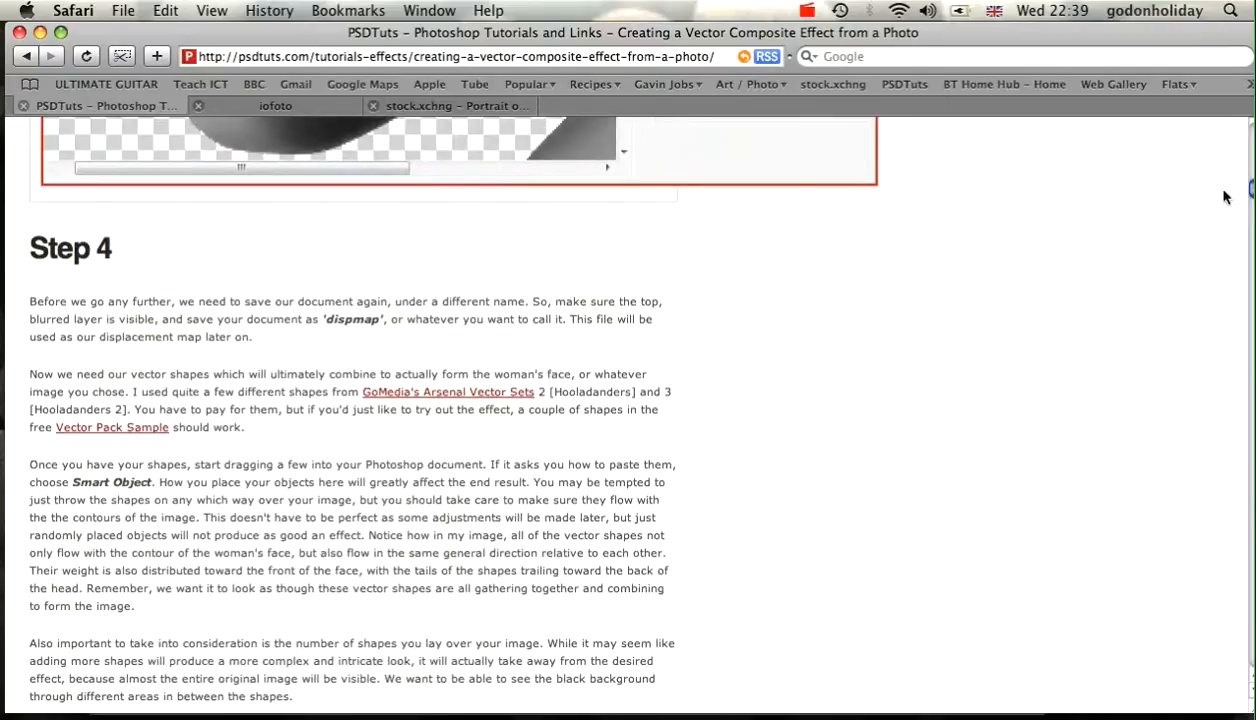
mouse_move(1144, 184)
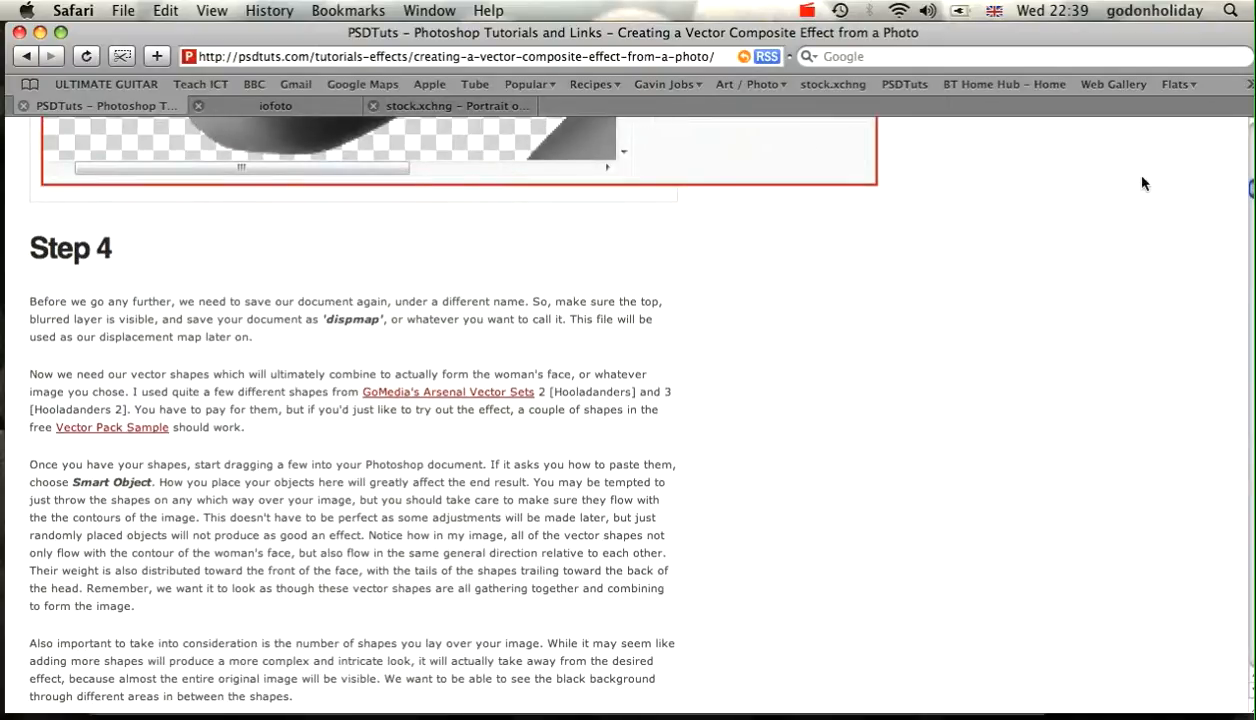
mouse_move(956, 240)
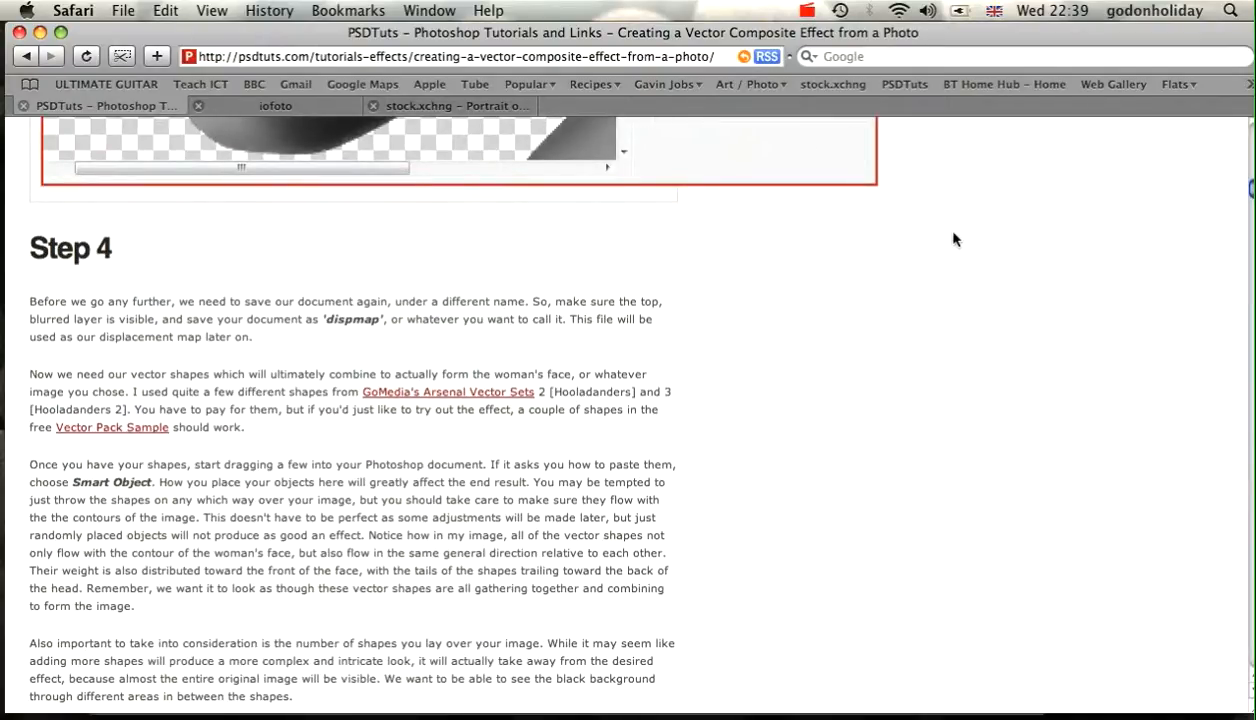
mouse_move(696, 284)
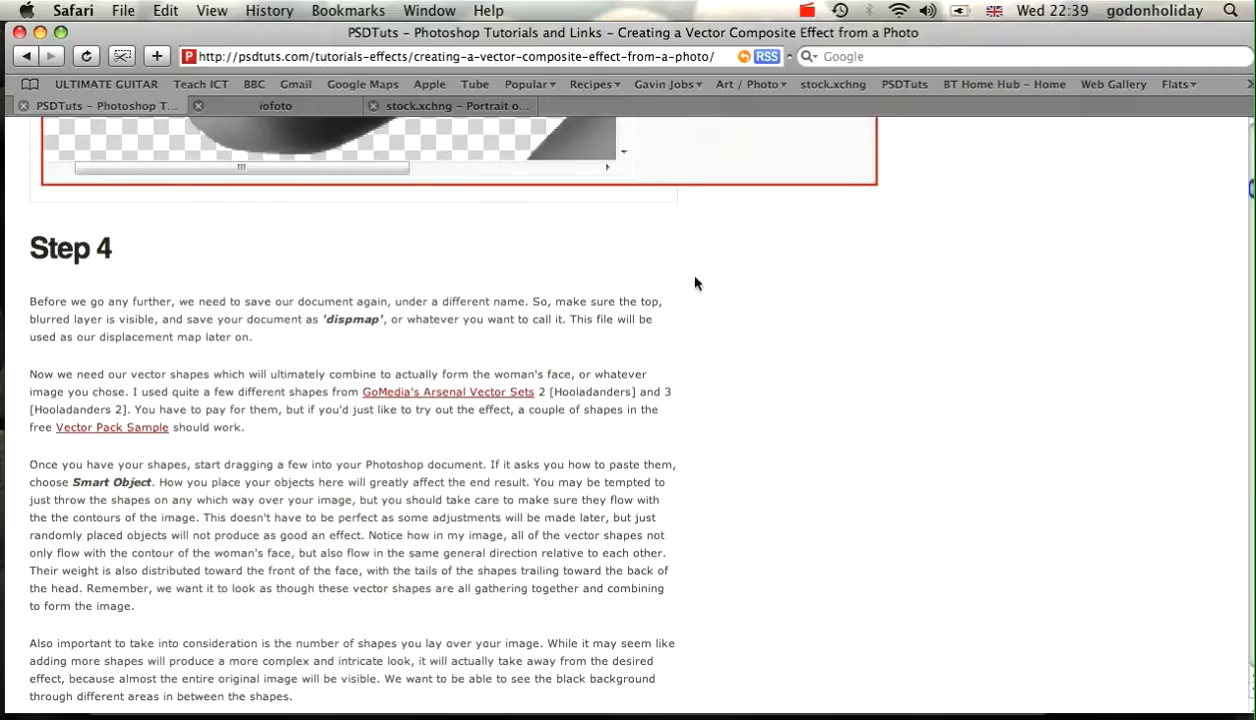
mouse_move(584, 608)
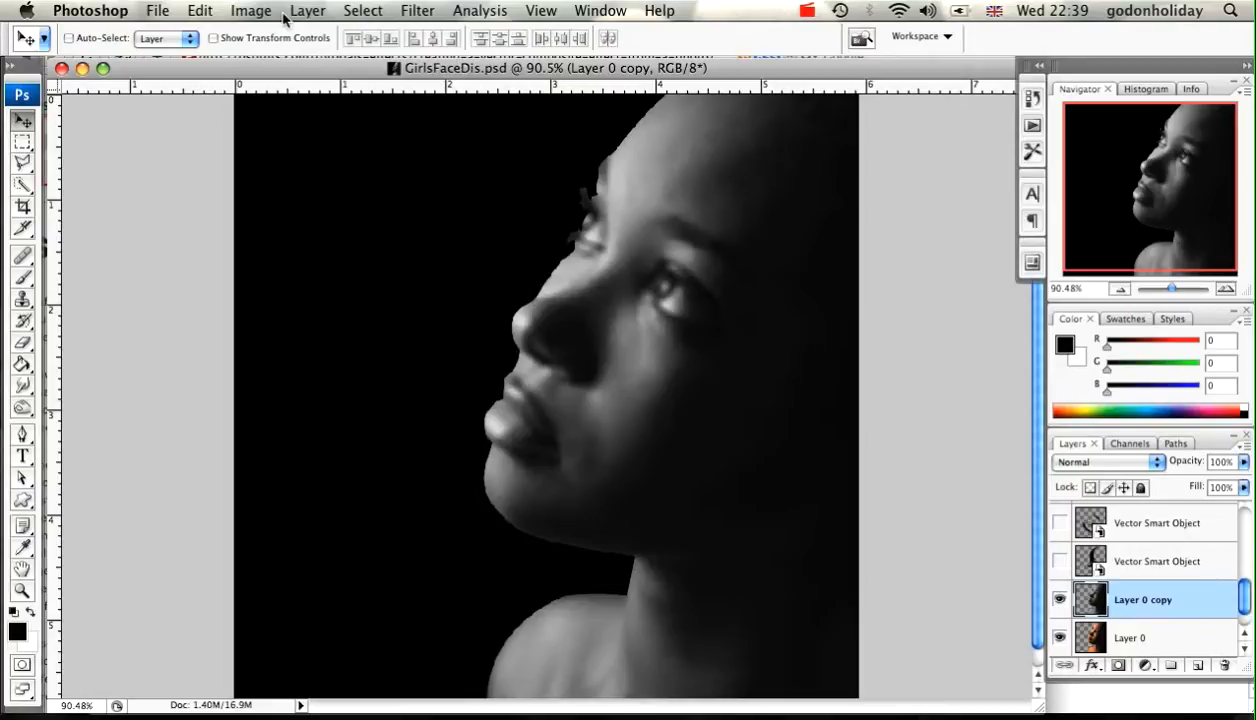
- Reopen the original colour GirlsFace.psd from the VideoFiles folder
left_click(156, 10)
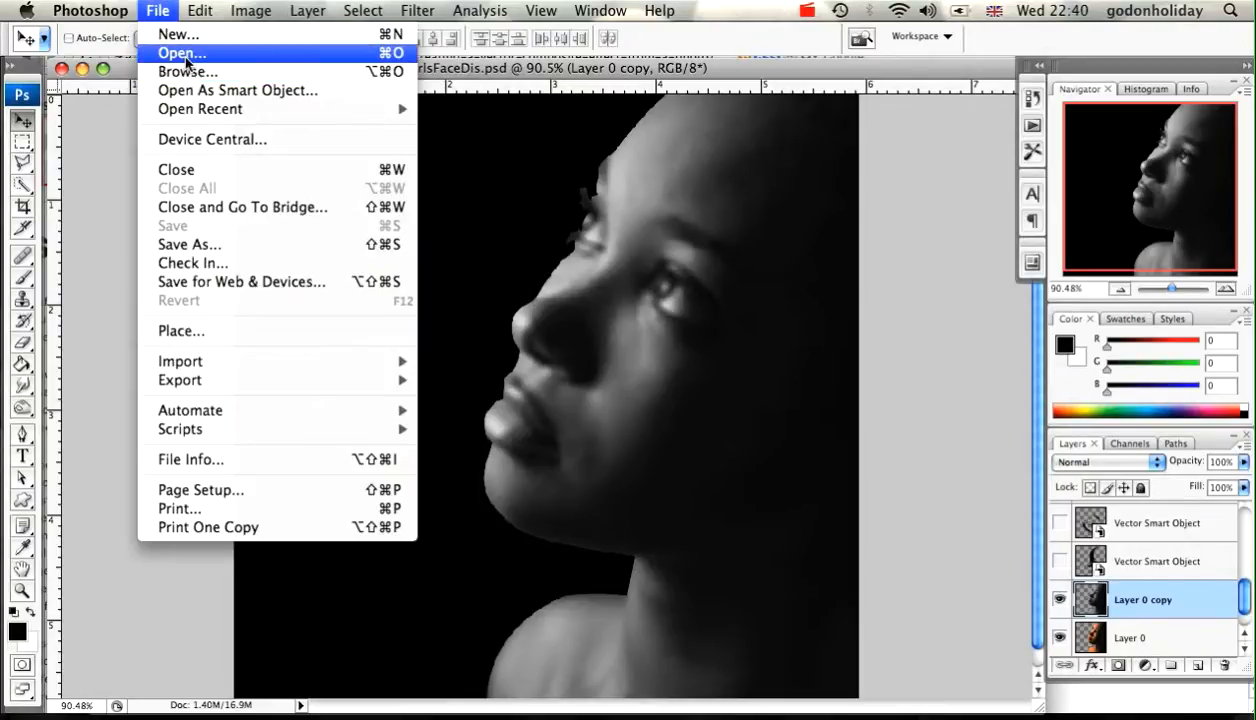
left_click(180, 52)
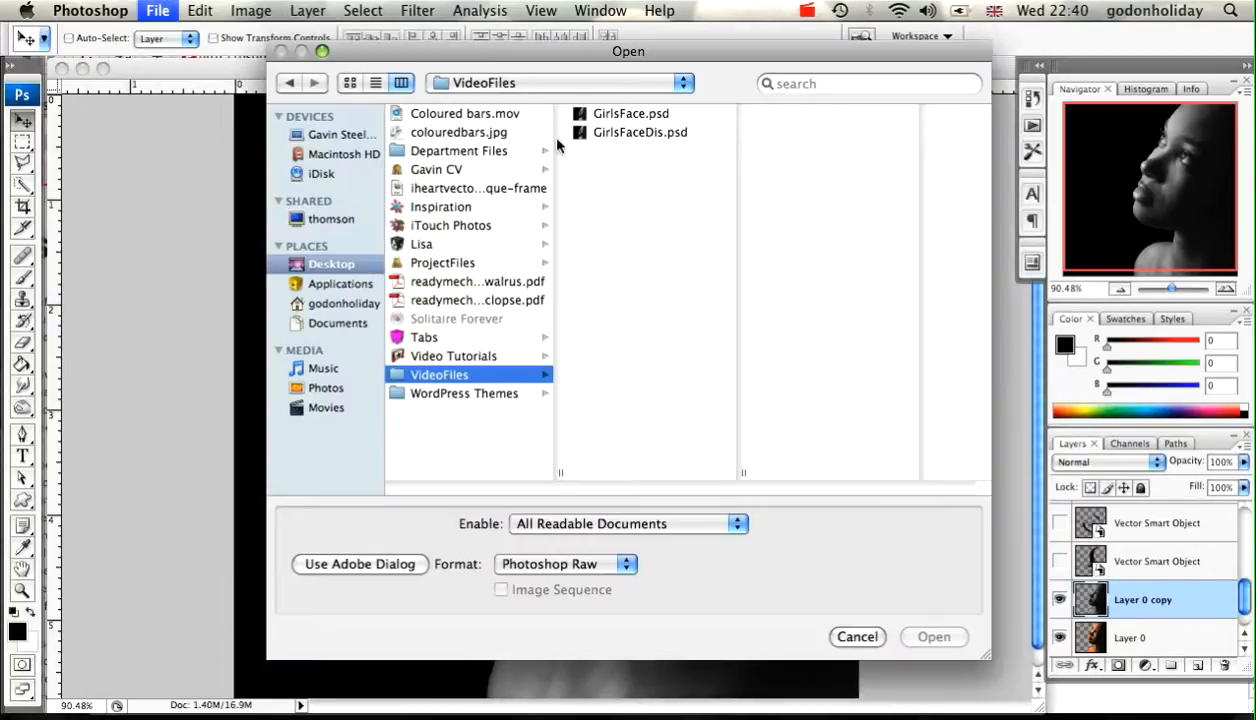
left_click(630, 112)
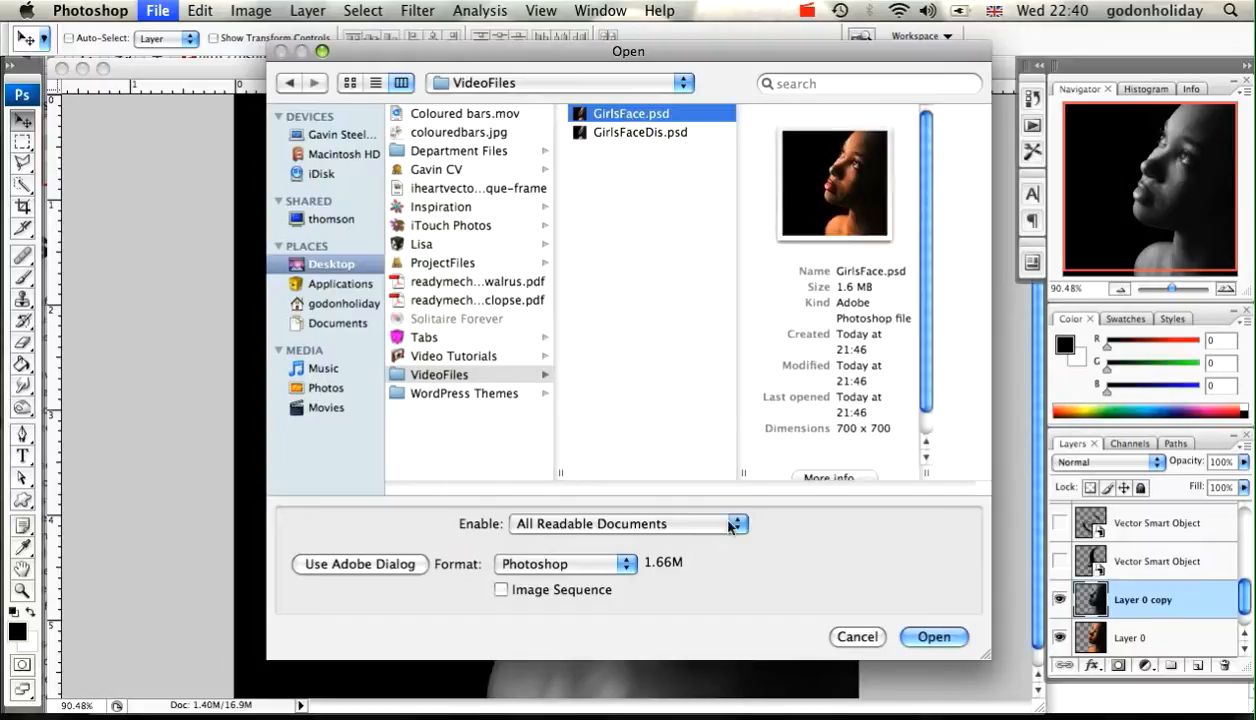
left_click(932, 636)
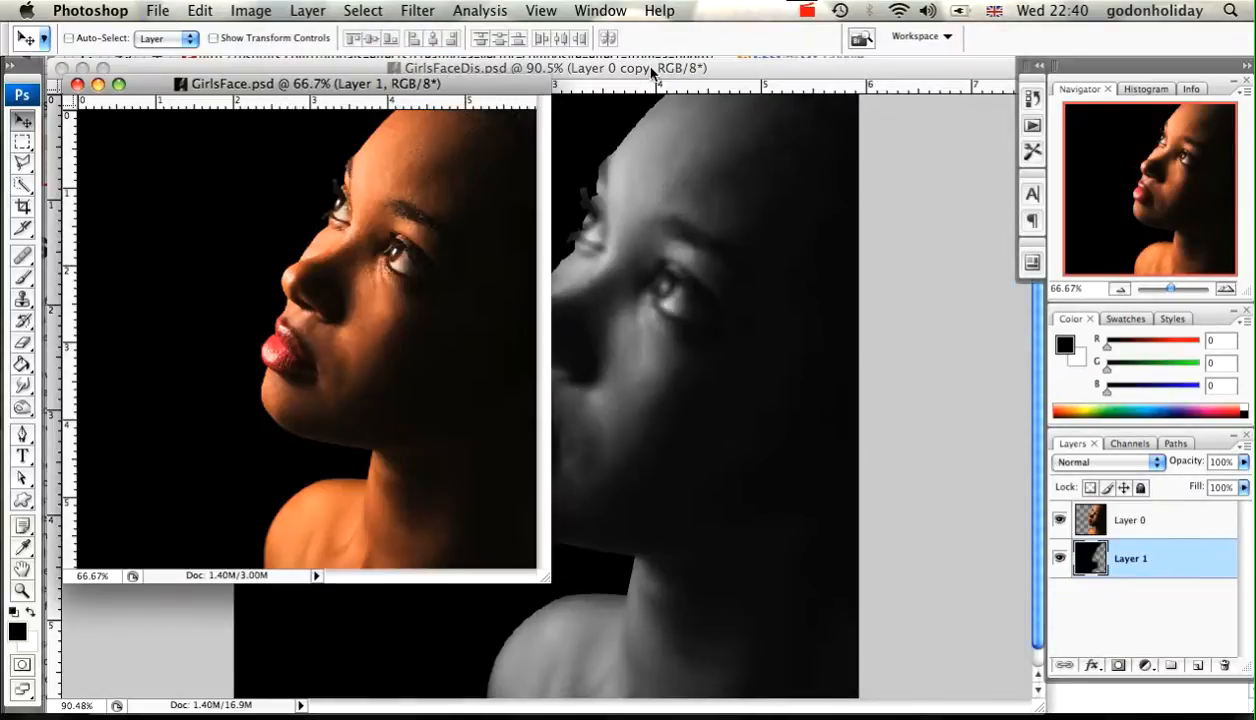
- Enlarge the GirlsFace.psd window and duplicate Layer 0 into Layer 0 copy
left_click(78, 84)
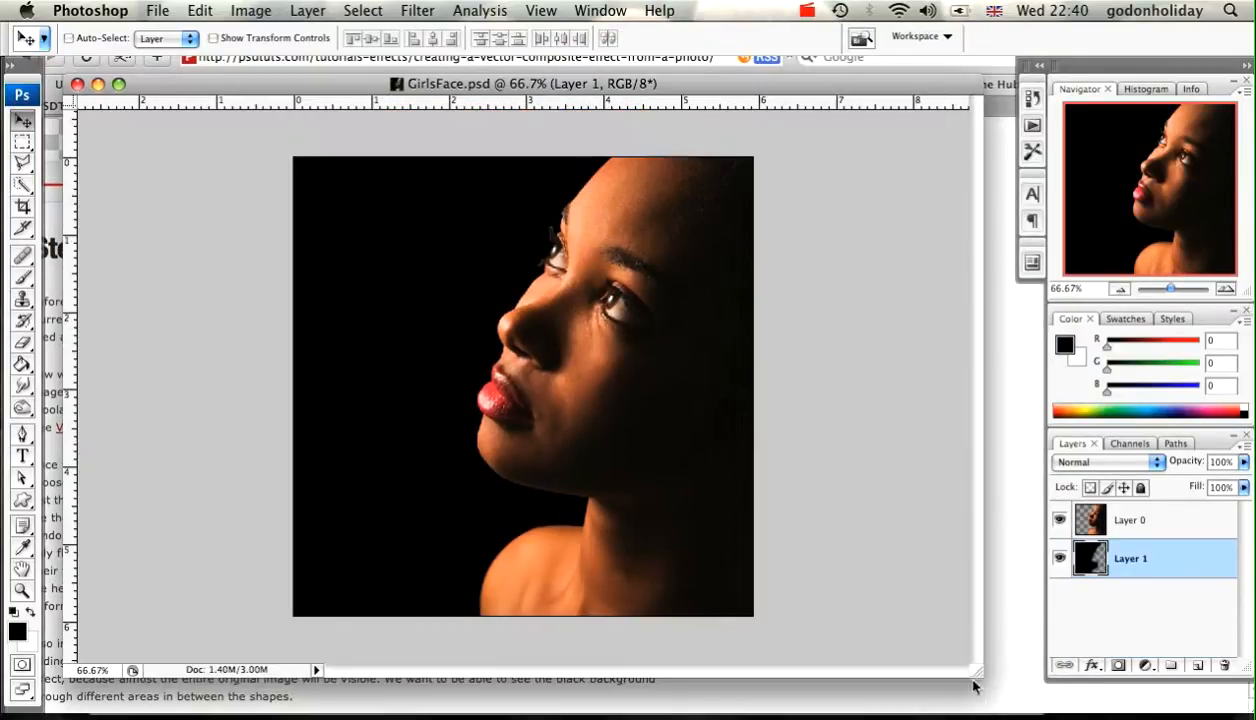
mouse_move(948, 418)
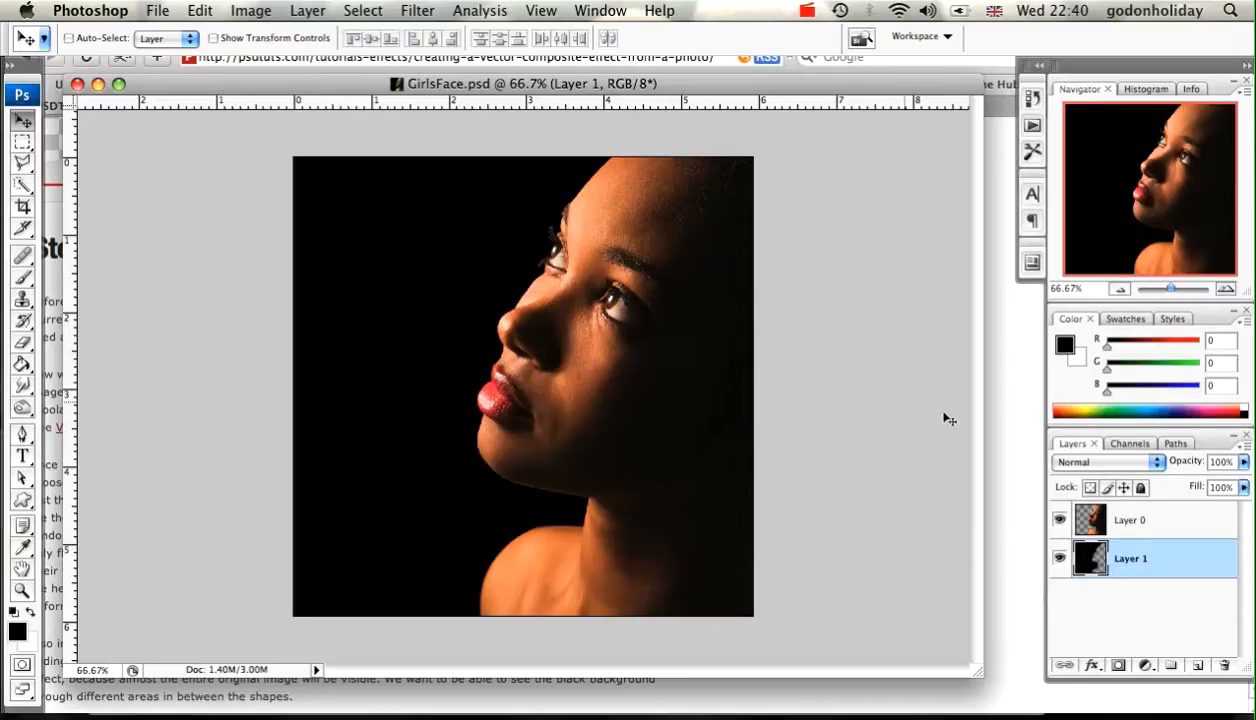
left_click(1130, 520)
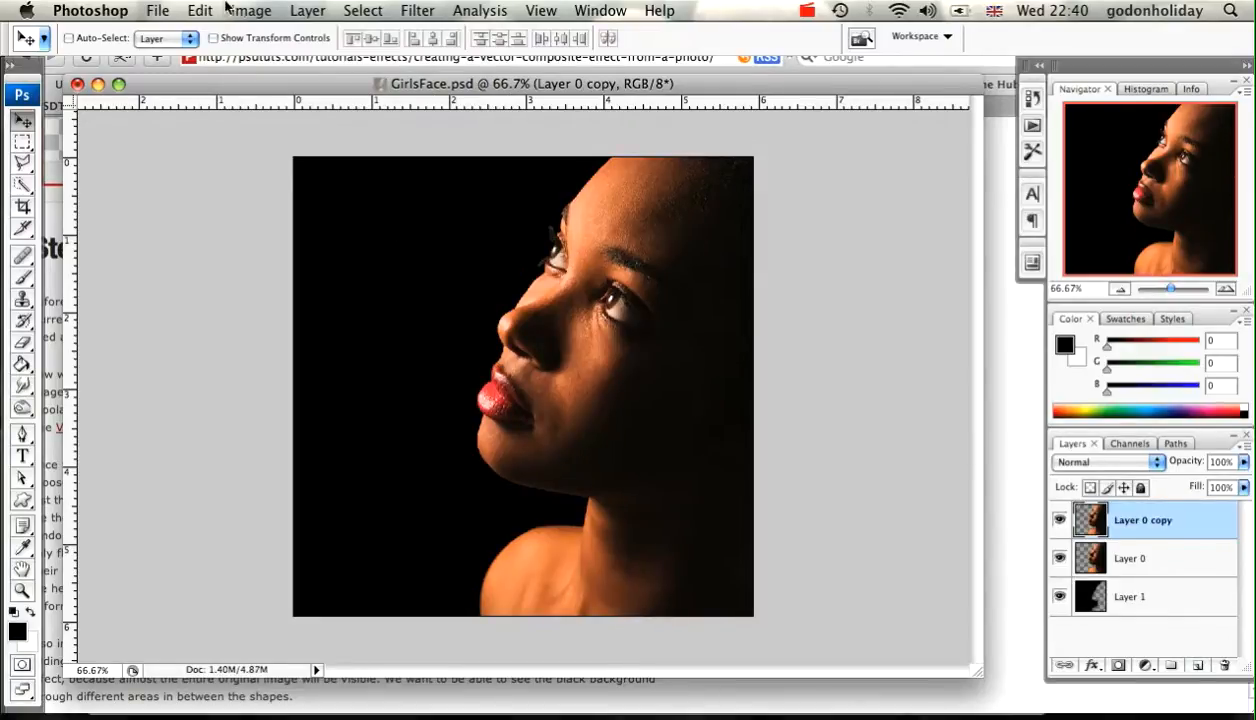
- Desaturate the new Layer 0 copy so the colour portrait turns black and white
left_click(252, 10)
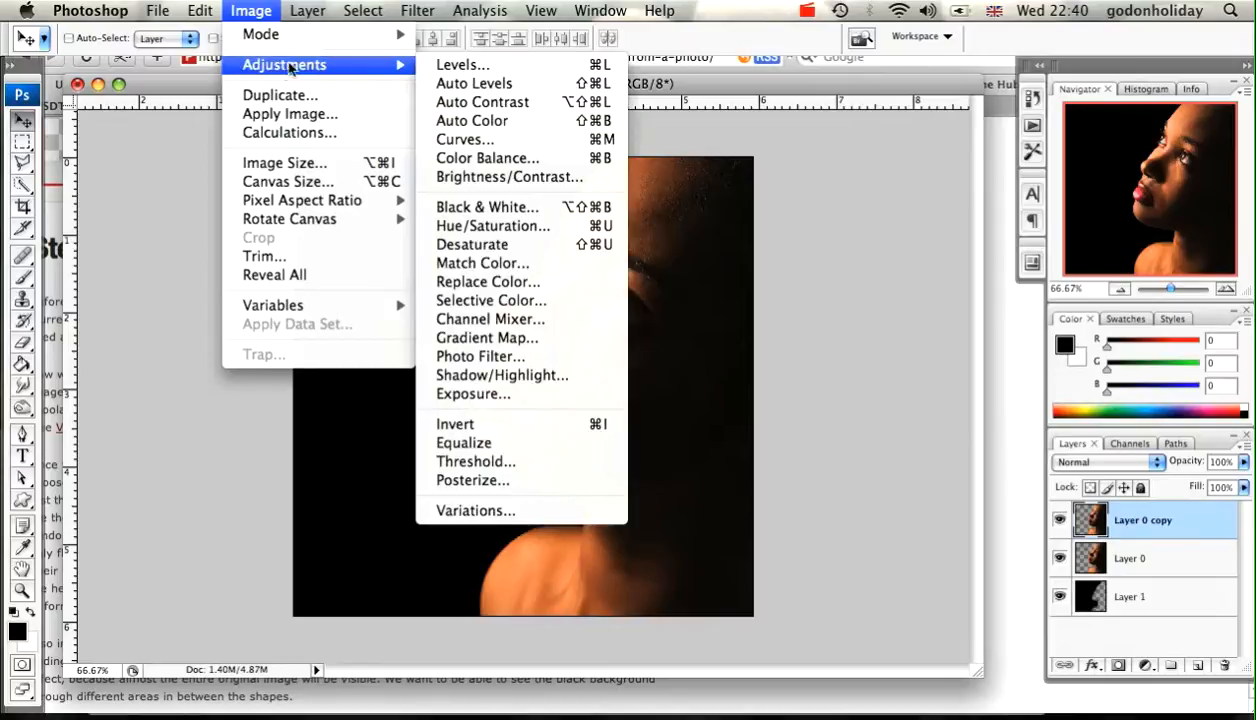
mouse_move(472, 244)
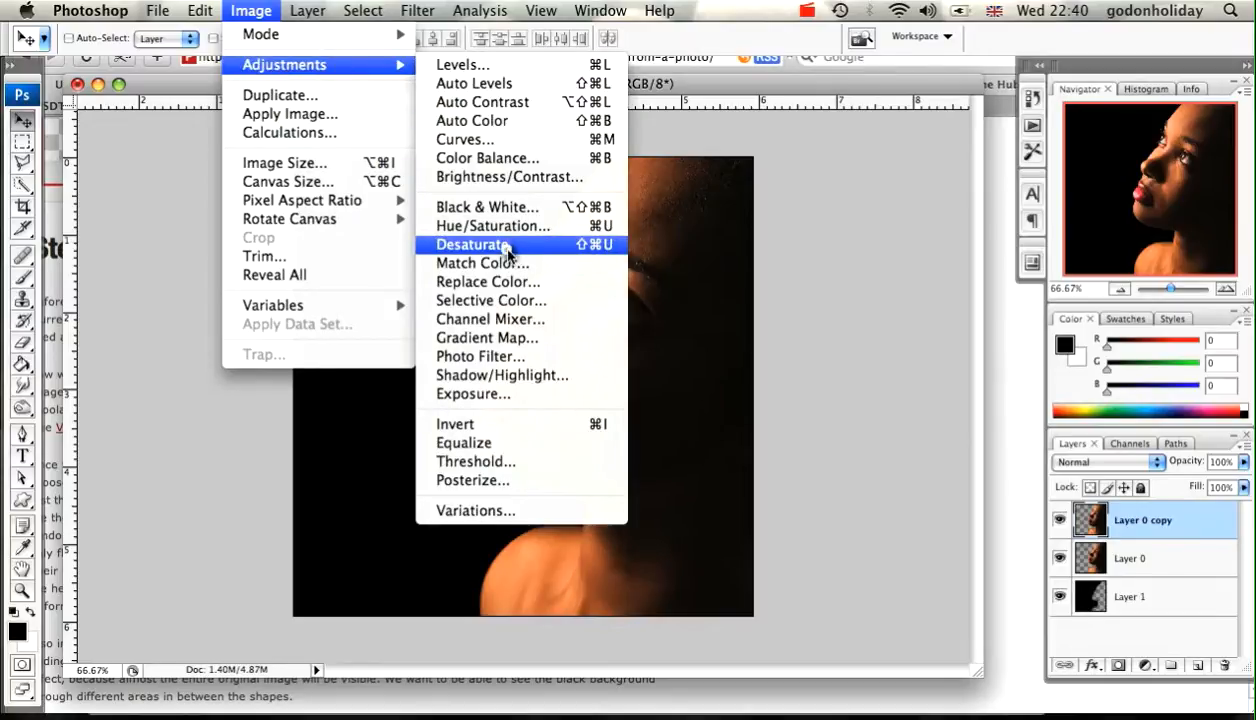
left_click(472, 244)
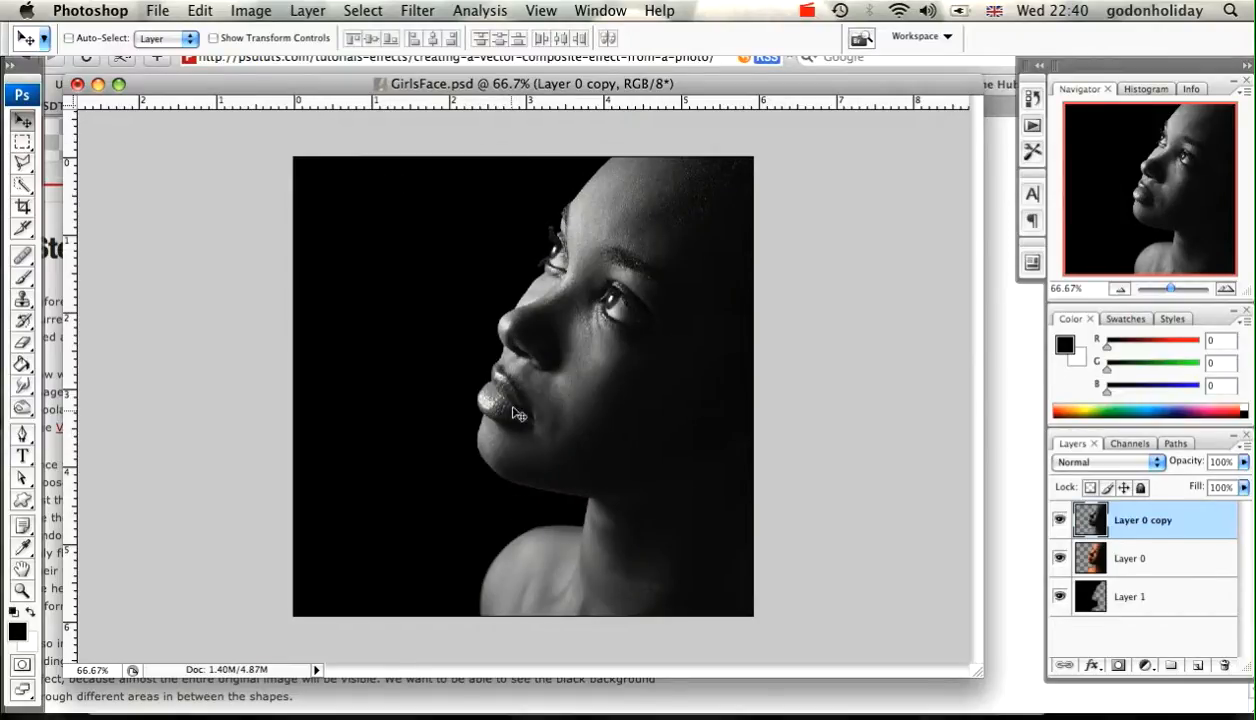
mouse_move(1192, 542)
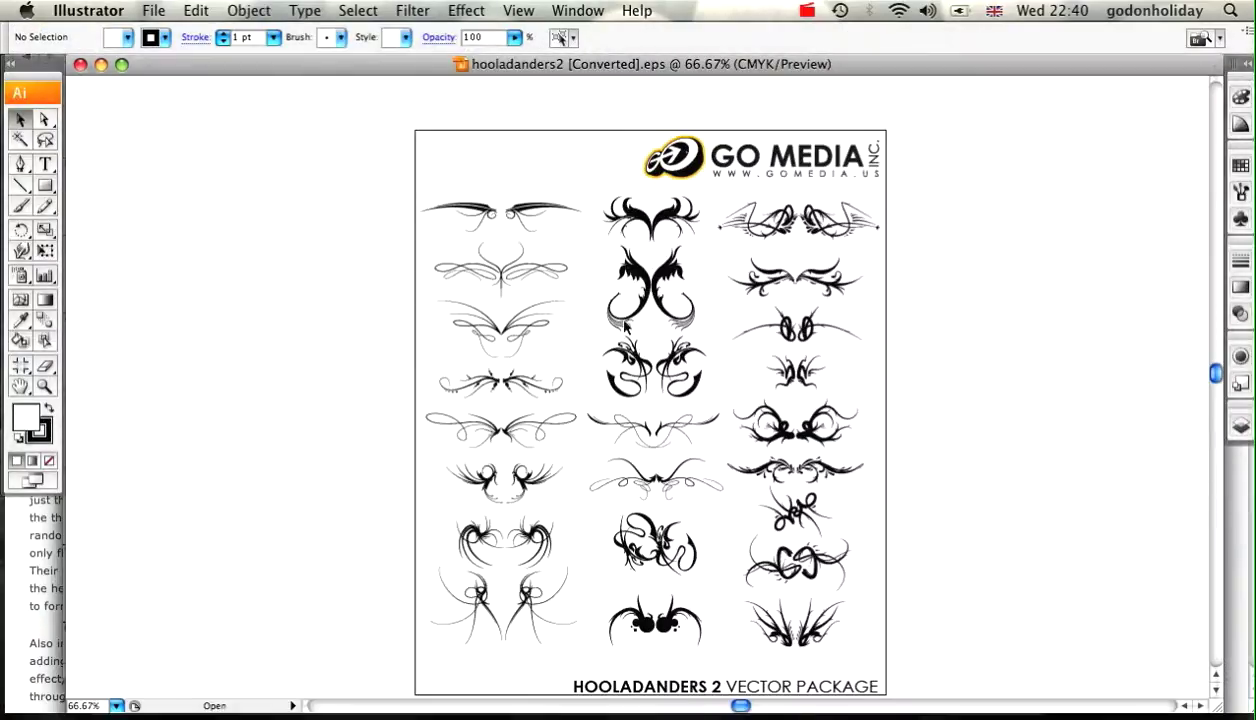
mouse_move(568, 590)
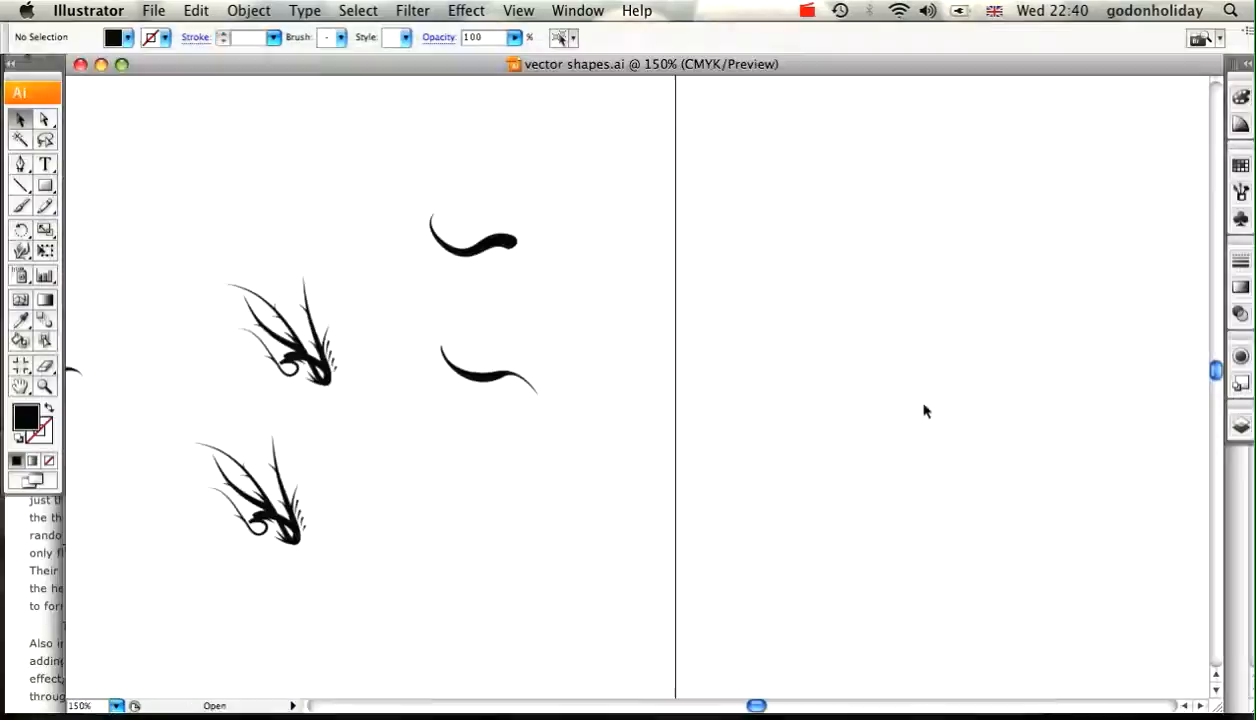
mouse_move(556, 334)
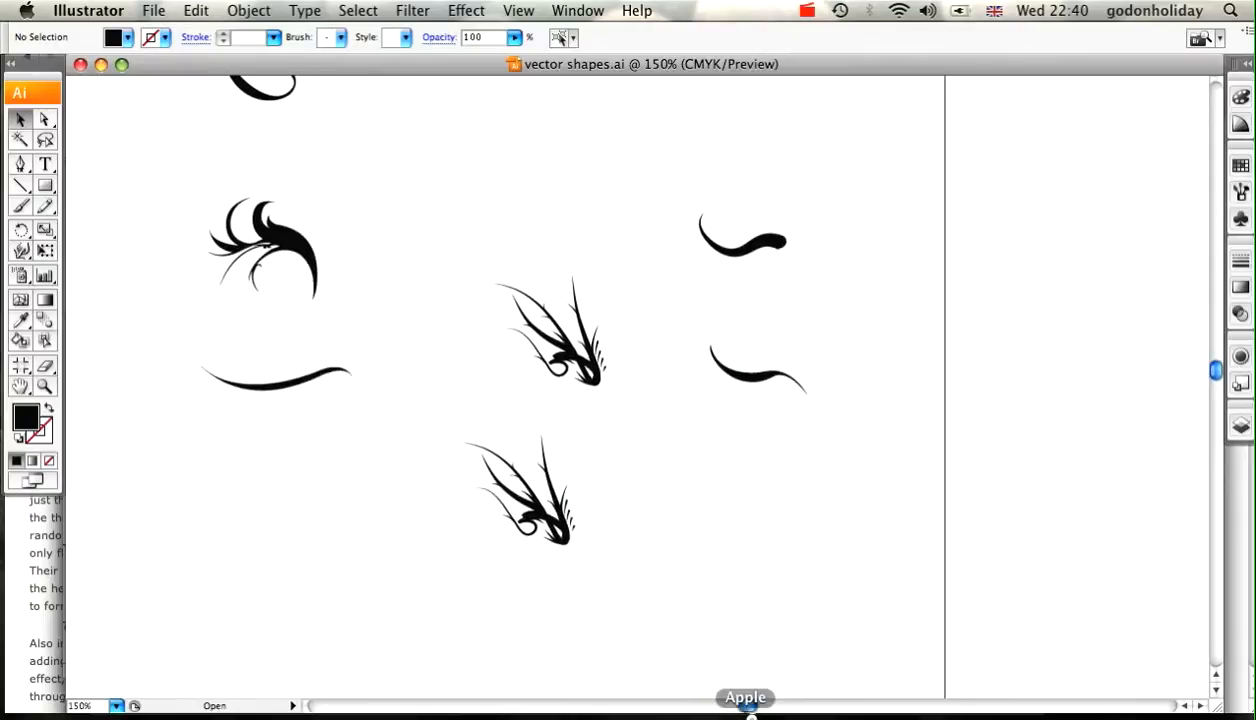
- Copy the curled swirl from vector shapes.ai and return to GirlsFace.psd to paste it
scroll("up", 3)
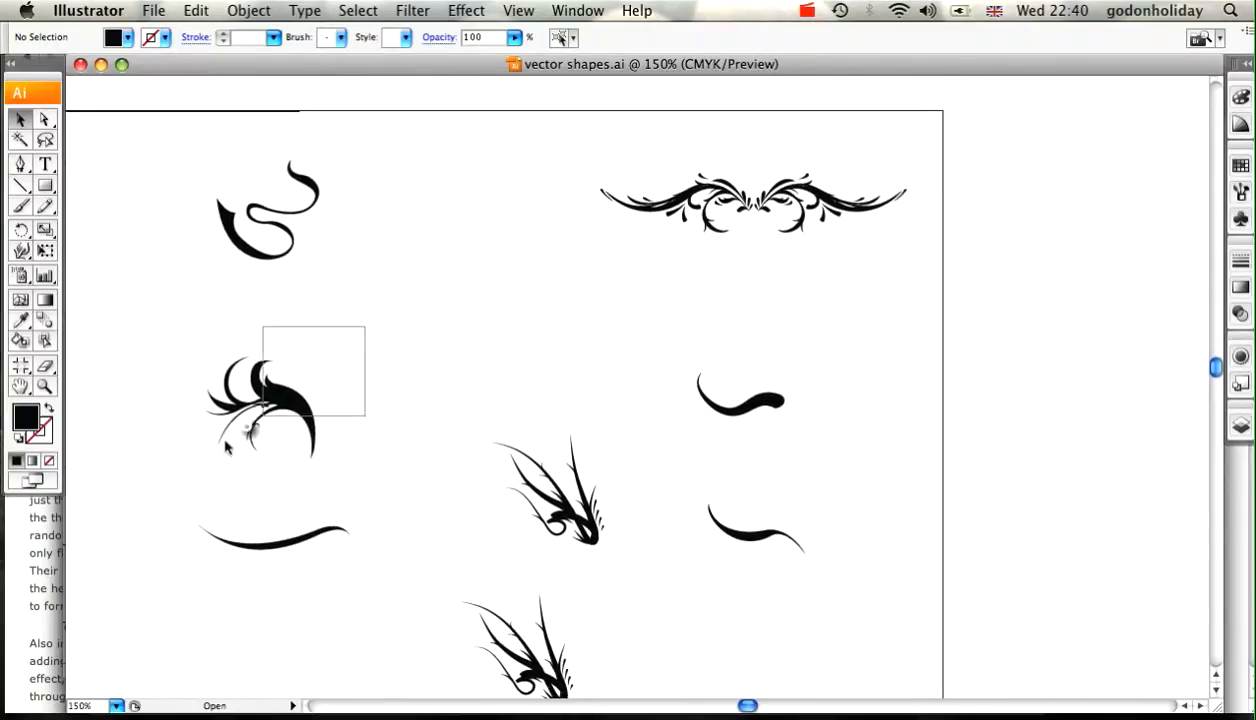
left_click(264, 410)
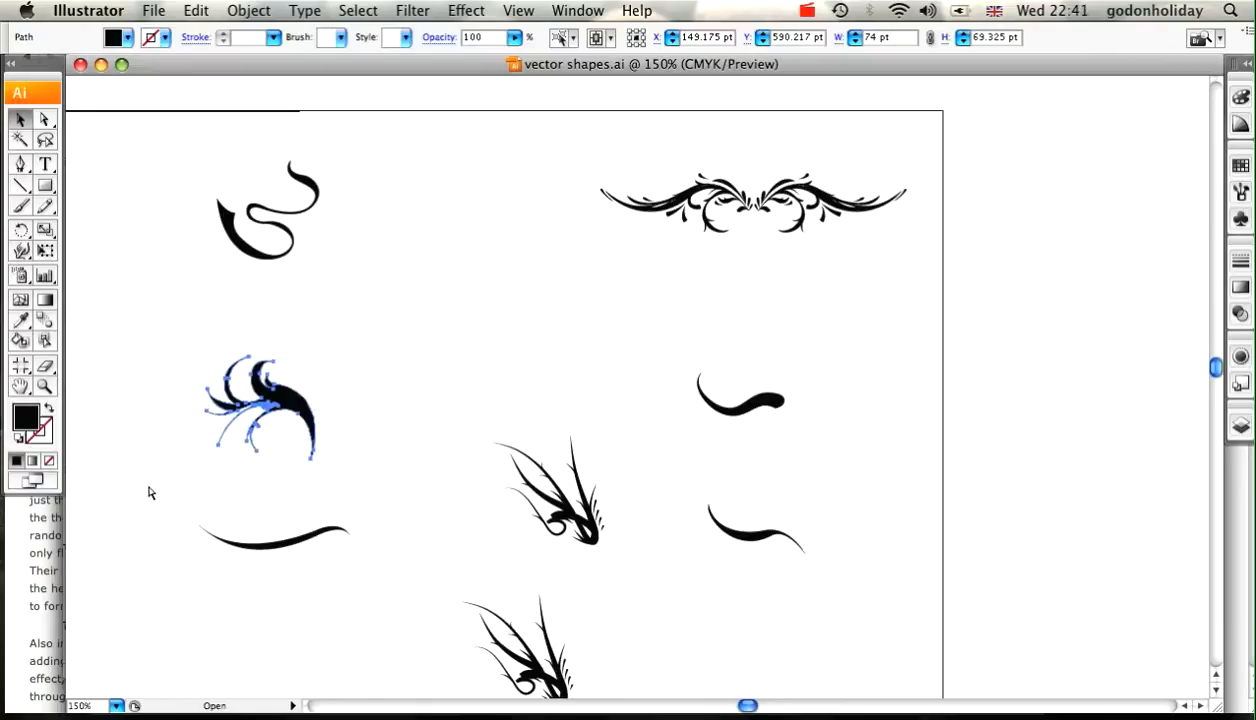
left_click(260, 404)
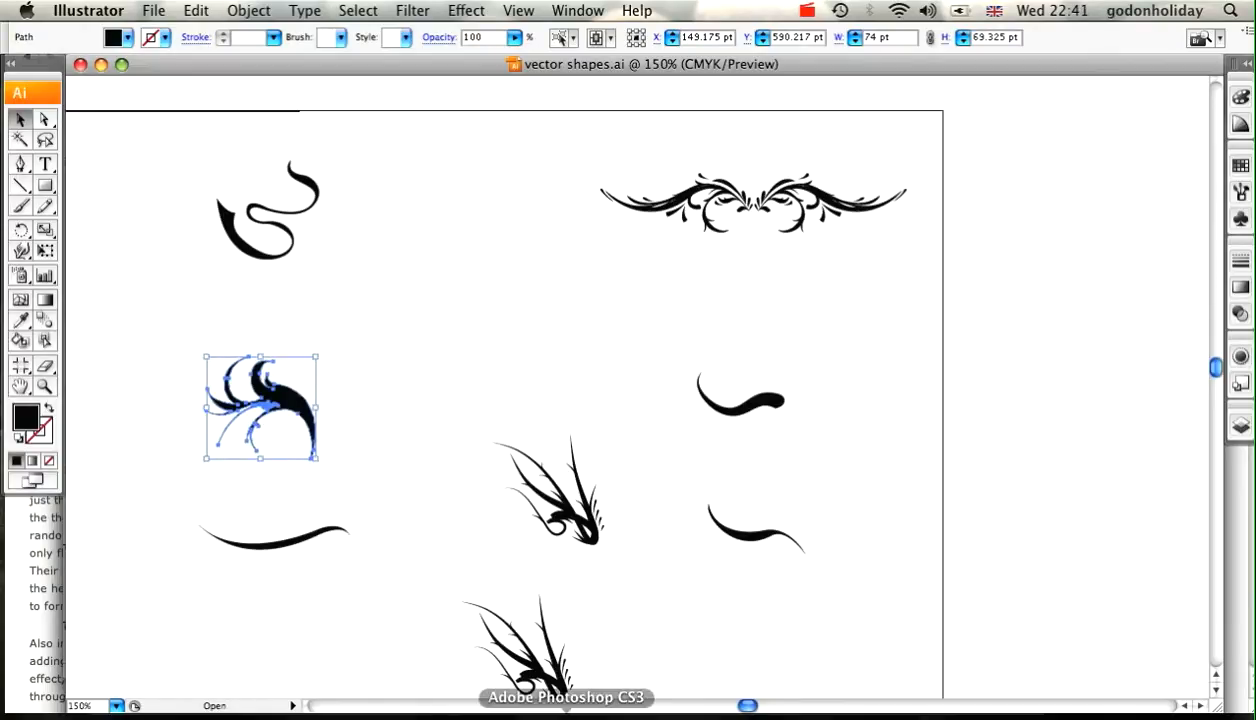
left_click(566, 696)
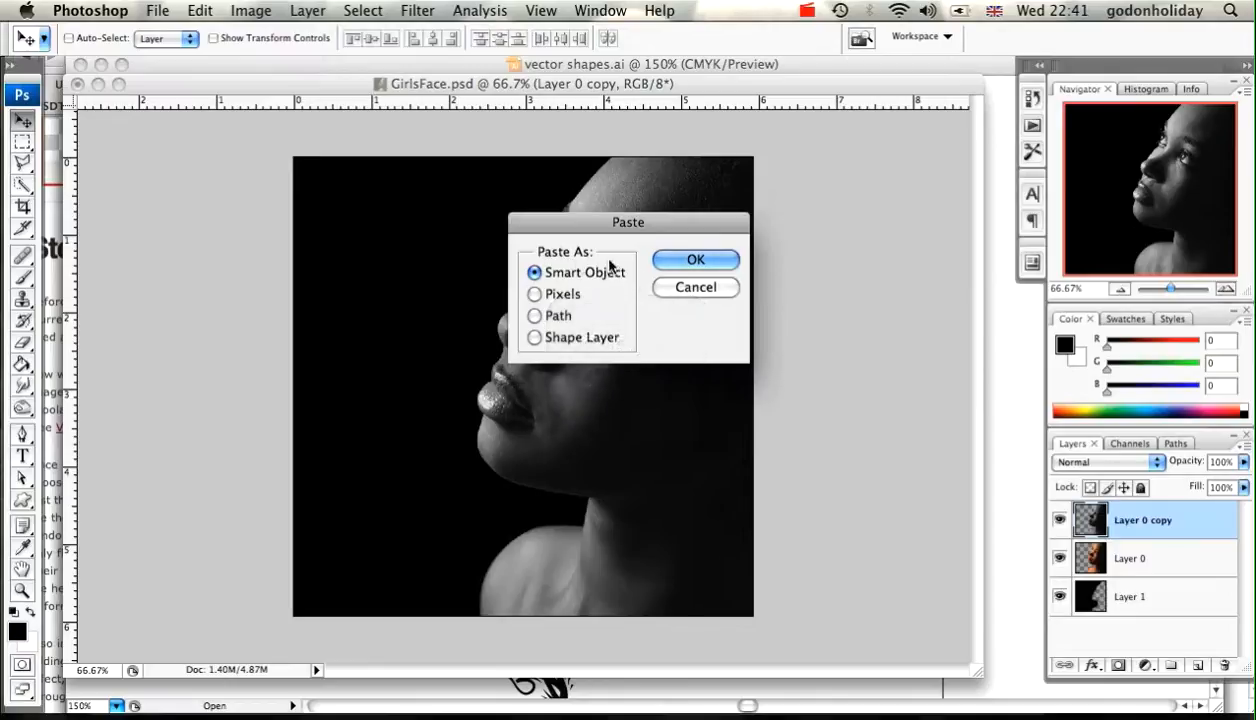
mouse_move(628, 276)
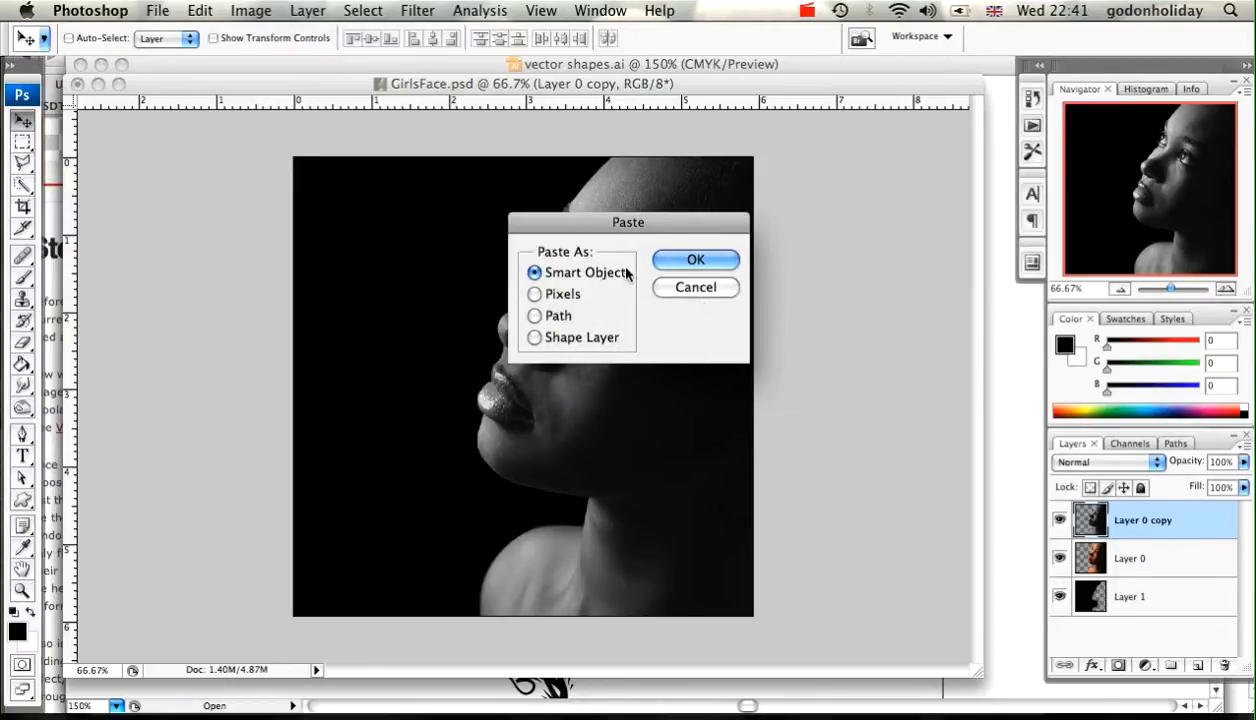
- Paste the curled swirl as a Vector Smart Object and place it rotated and enlarged across the cheek
left_click(696, 260)
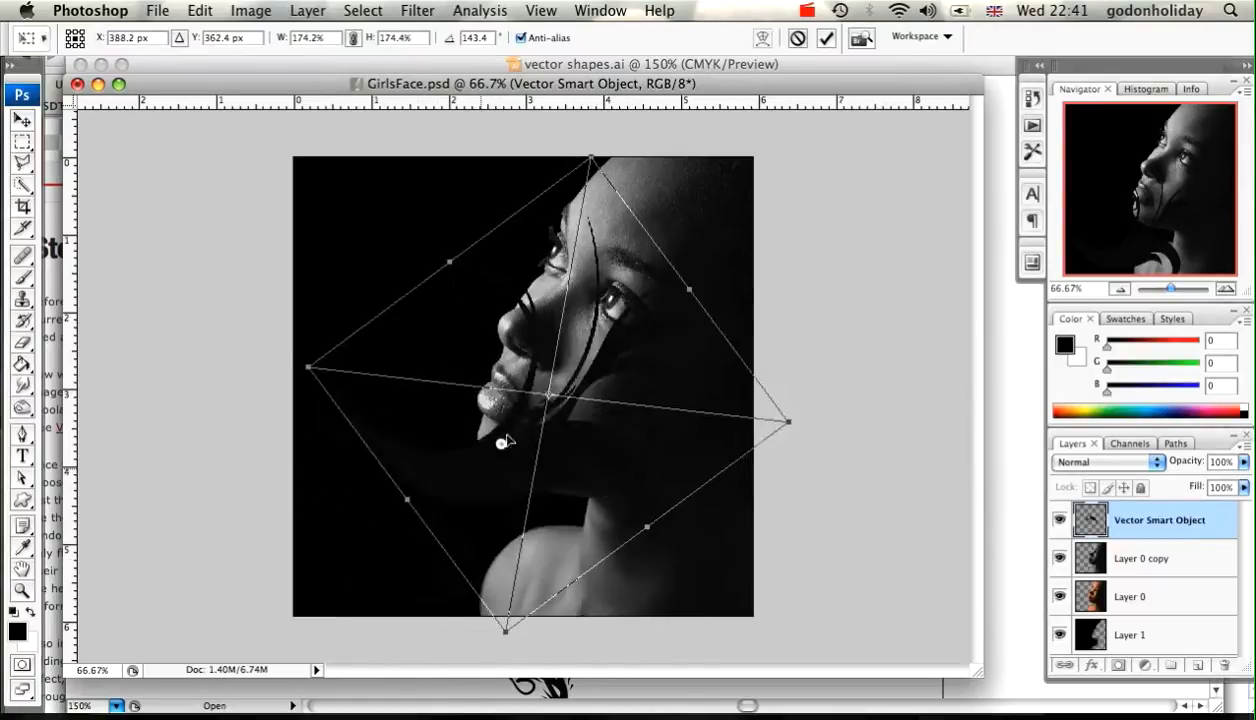
left_click_drag(504, 444, 544, 430)
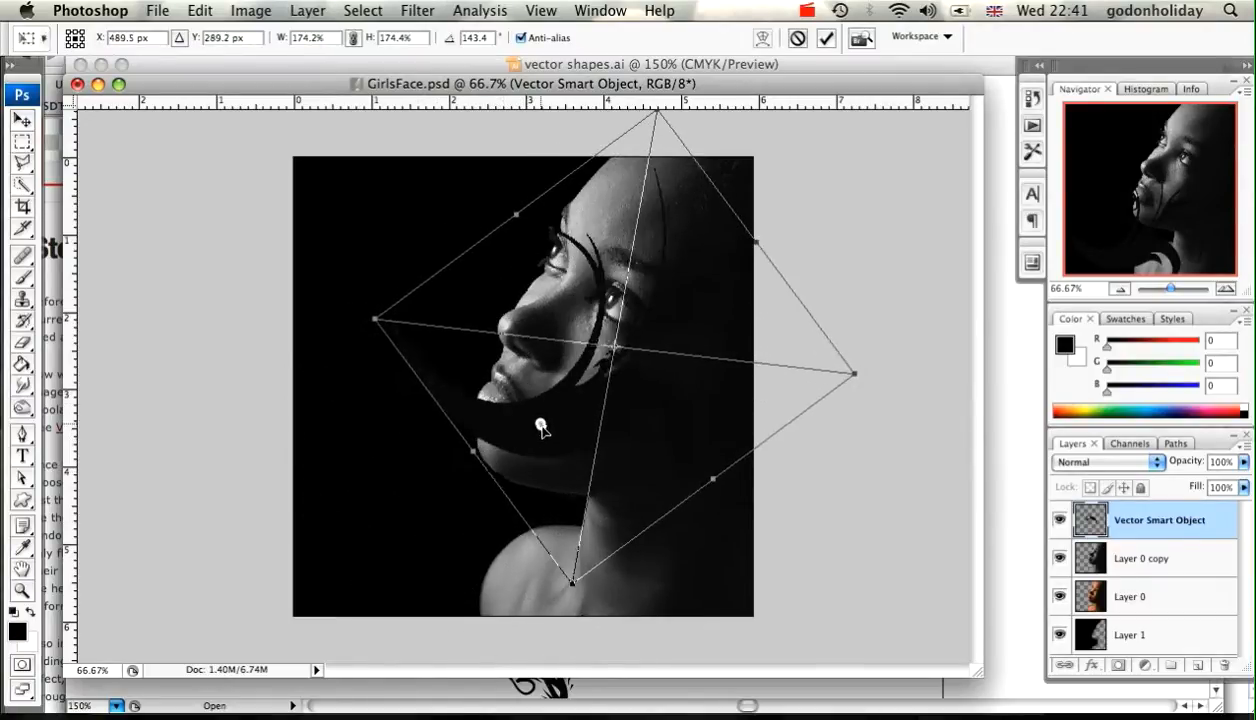
left_click_drag(542, 424, 518, 468)
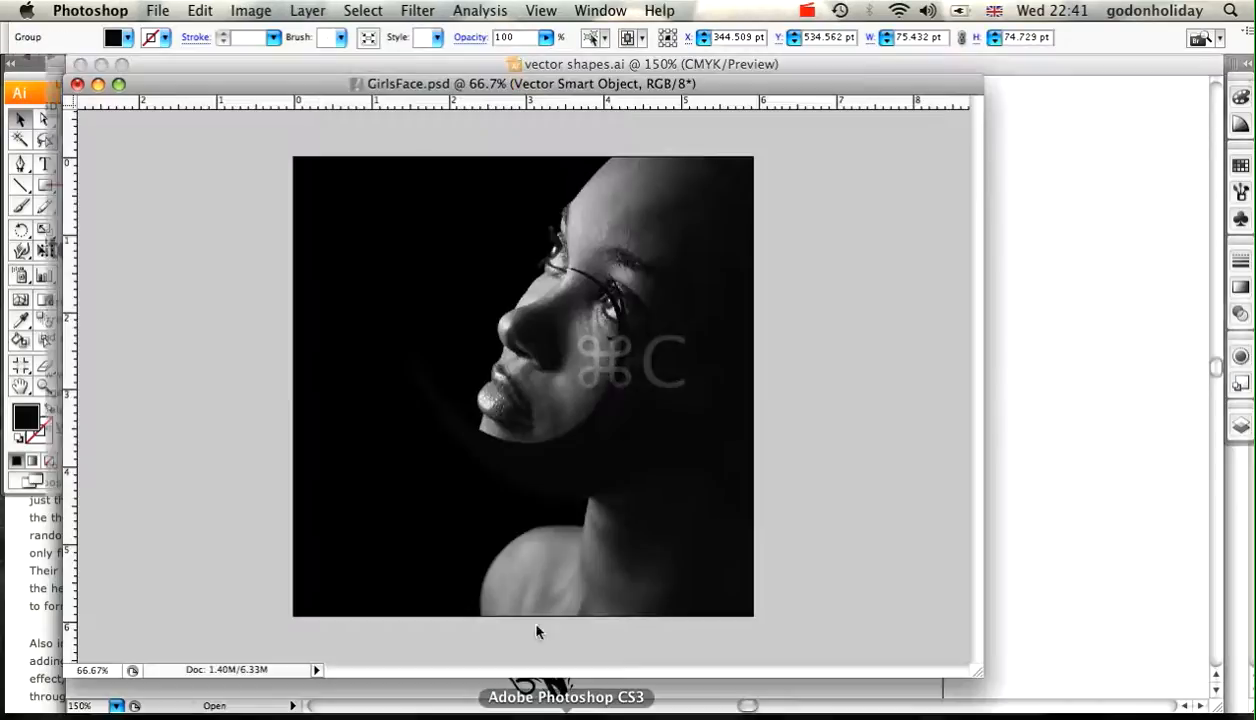
- Paste the tadpole swirl as a Smart Object and transform it to cut diagonally across the face
key("cmd+v")
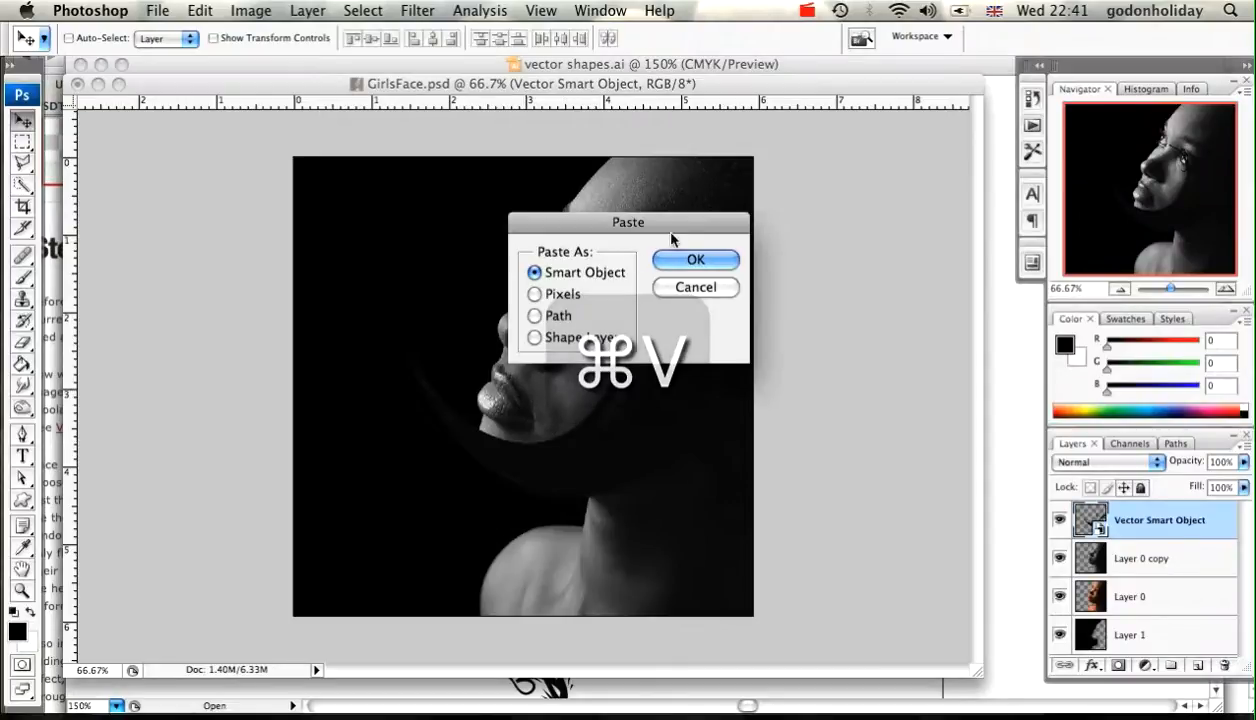
left_click(696, 260)
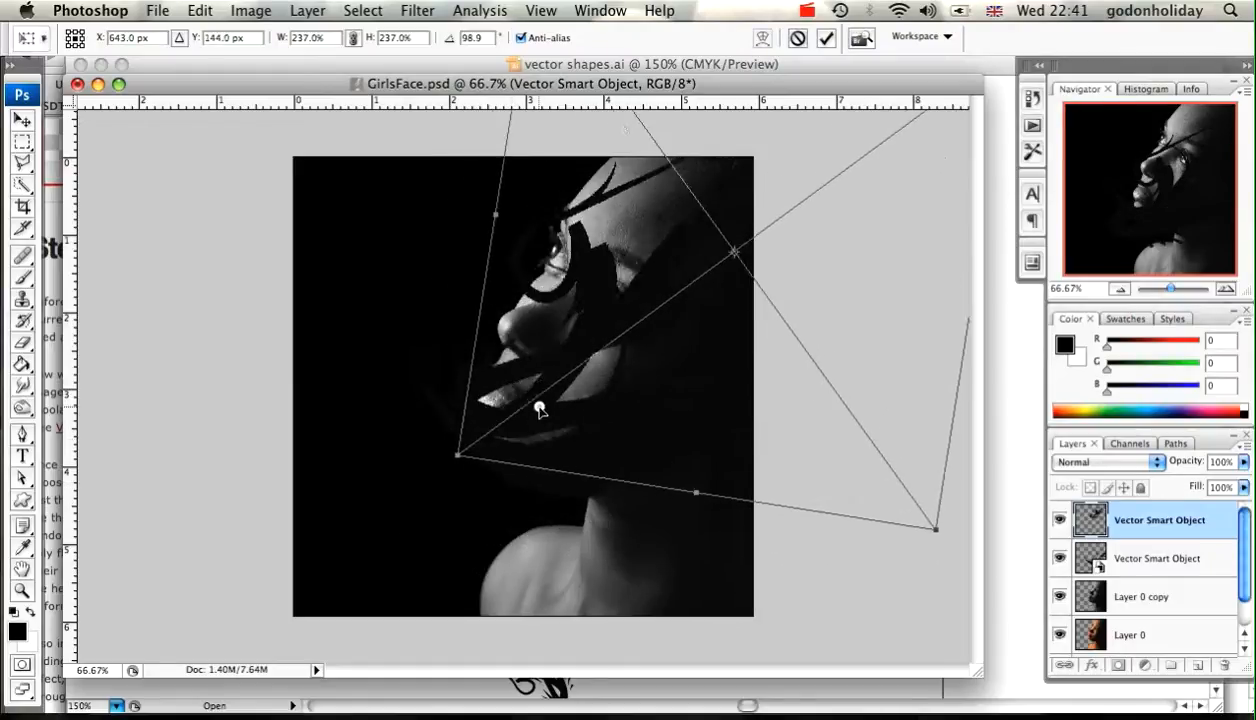
left_click_drag(540, 410, 500, 420)
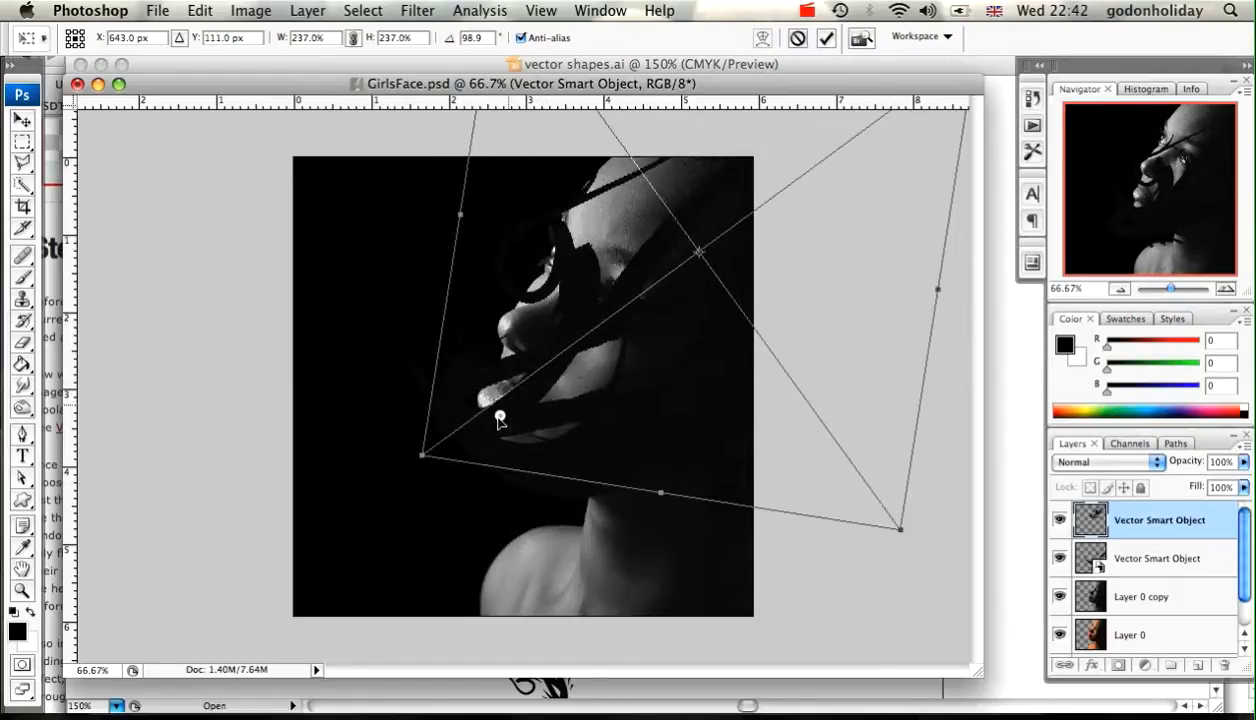
left_click_drag(500, 418, 484, 420)
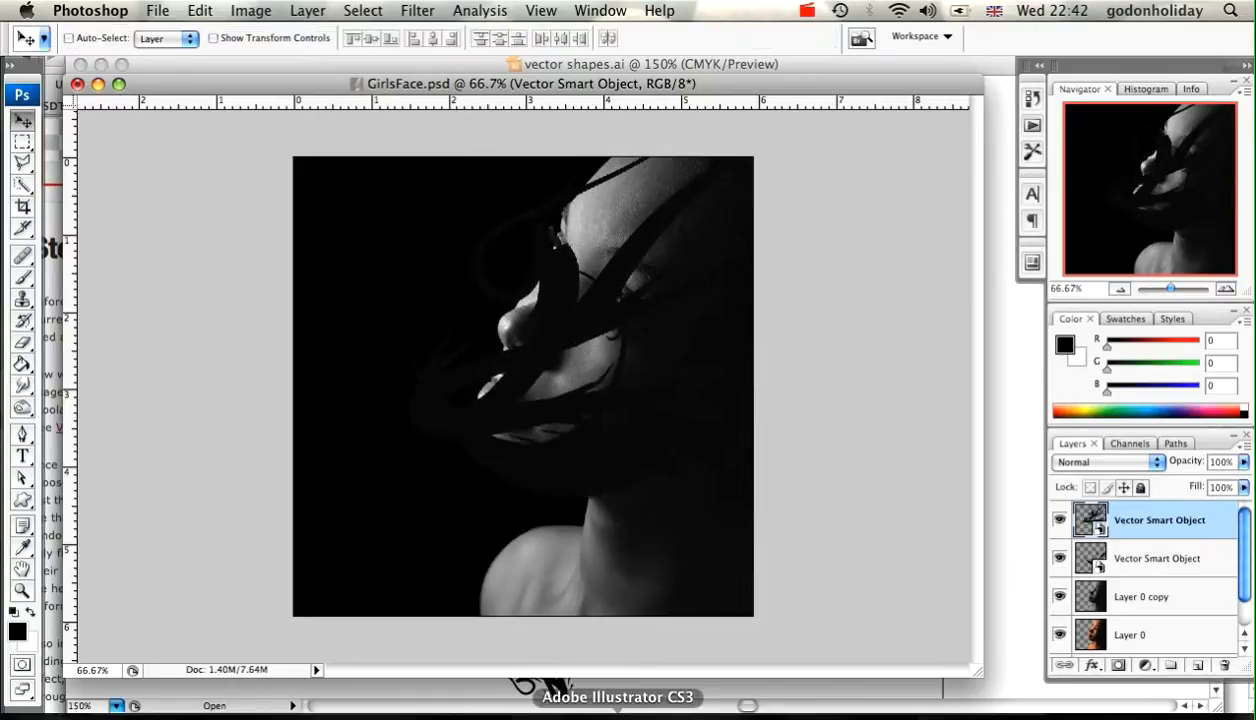
- Copy the S-shaped curl from Illustrator and paste it into GirlsFace.psd as a smart object sized over the face
left_click(616, 696)
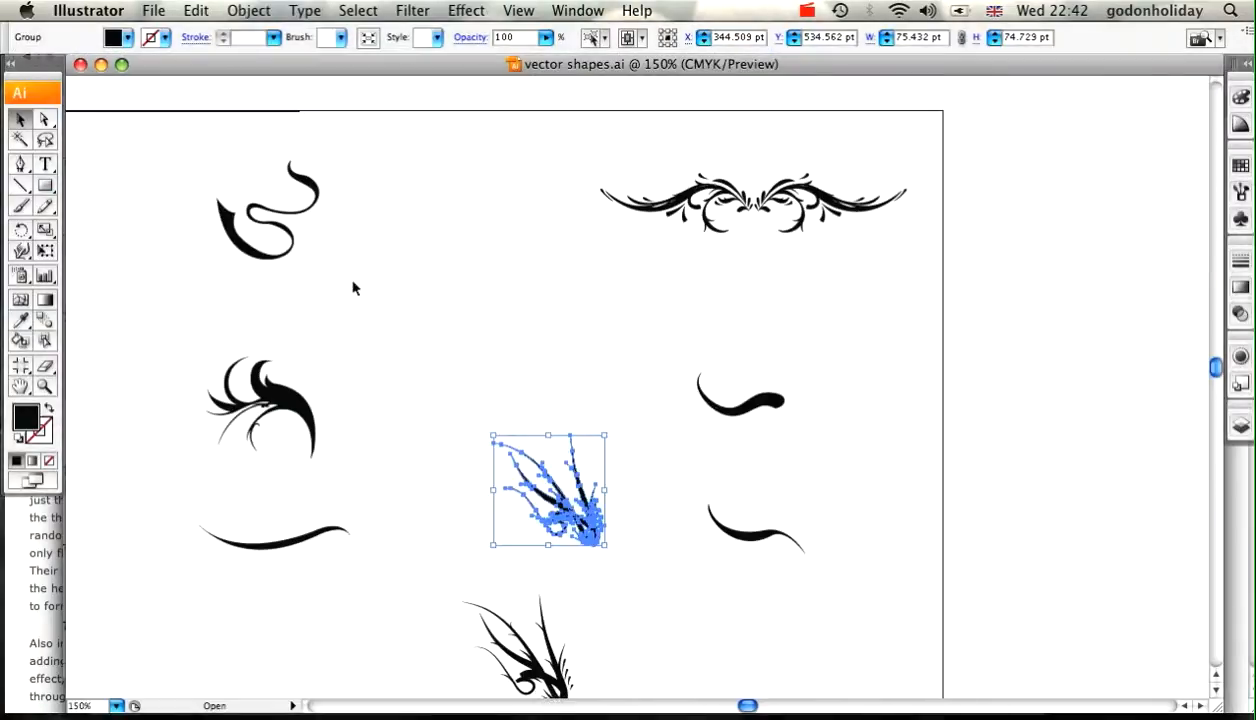
left_click(268, 210)
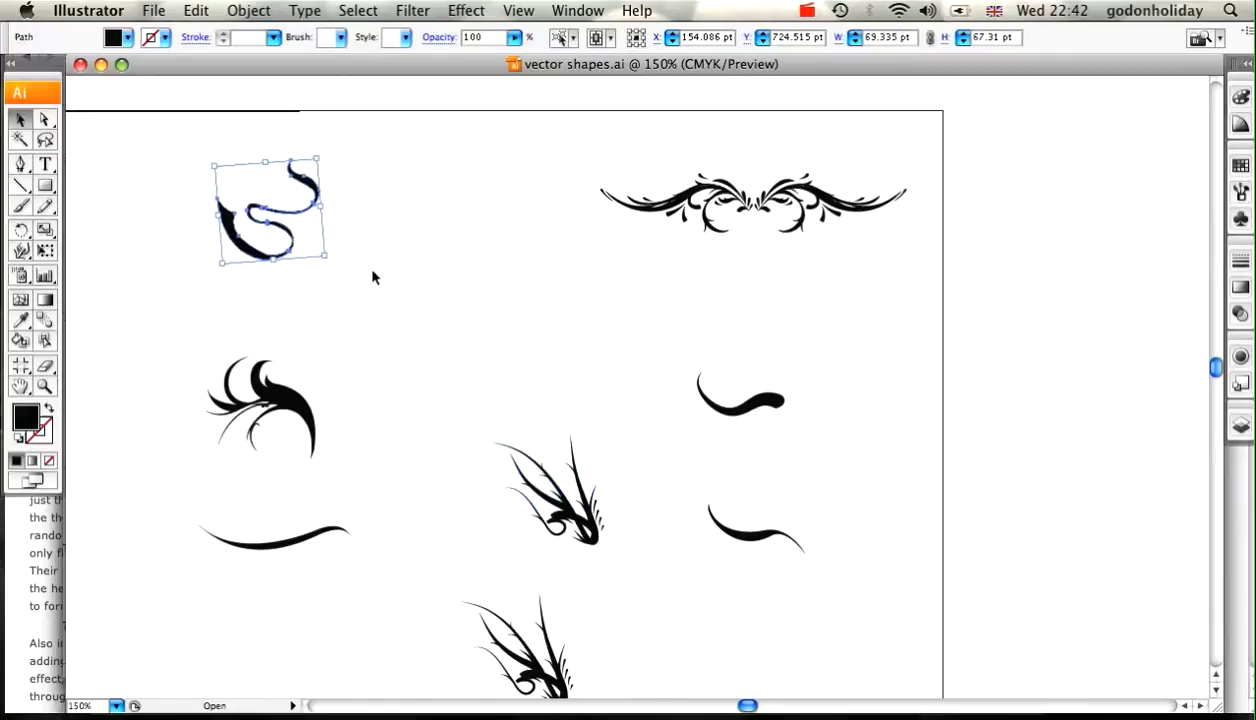
key("cmd+c")
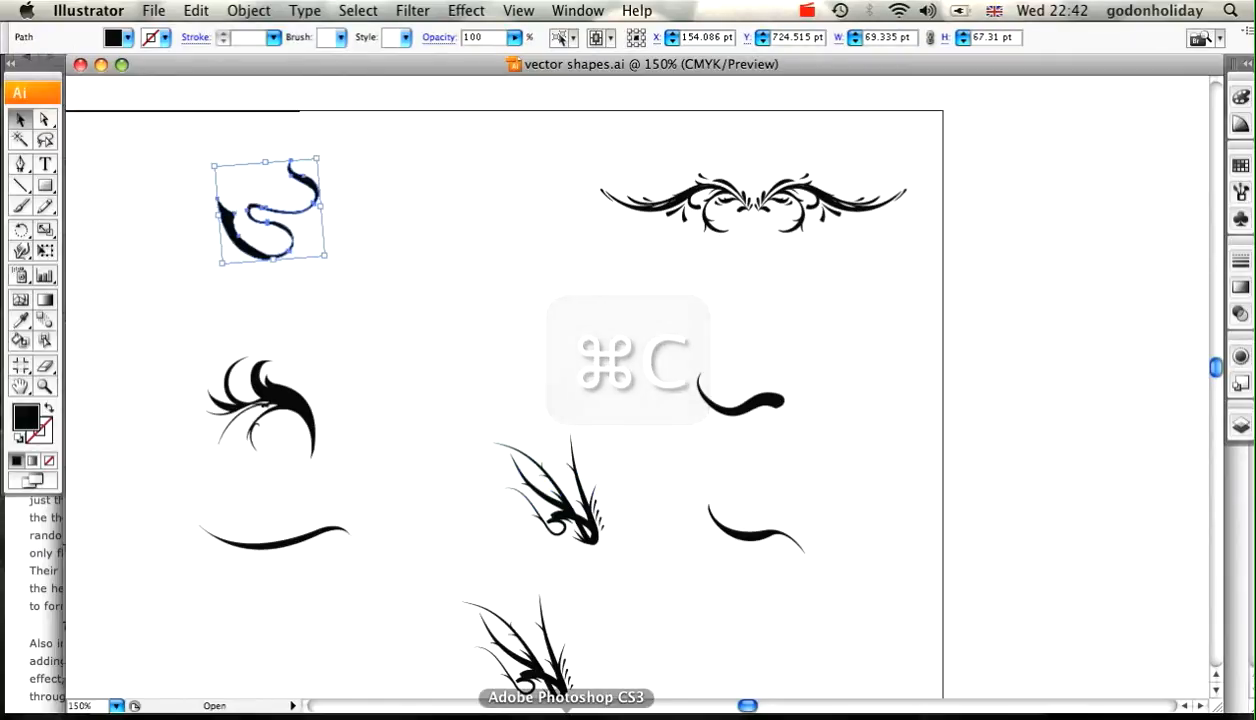
key("cmd+v")
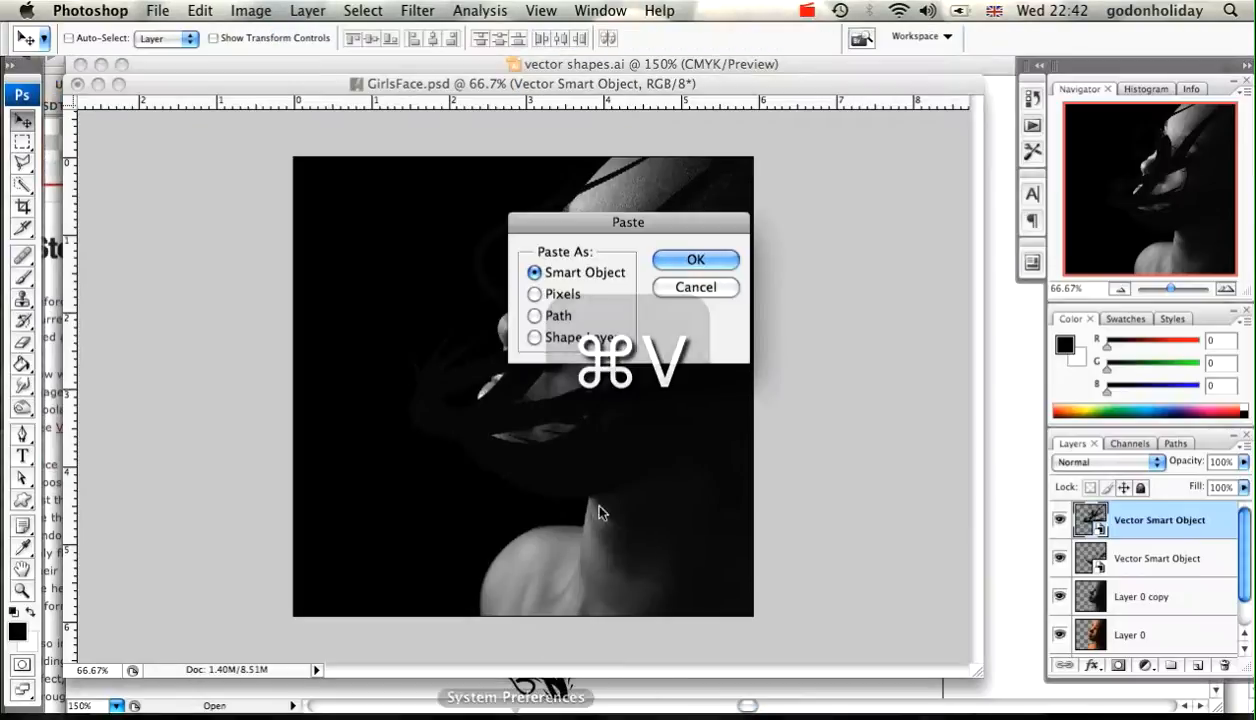
left_click(696, 260)
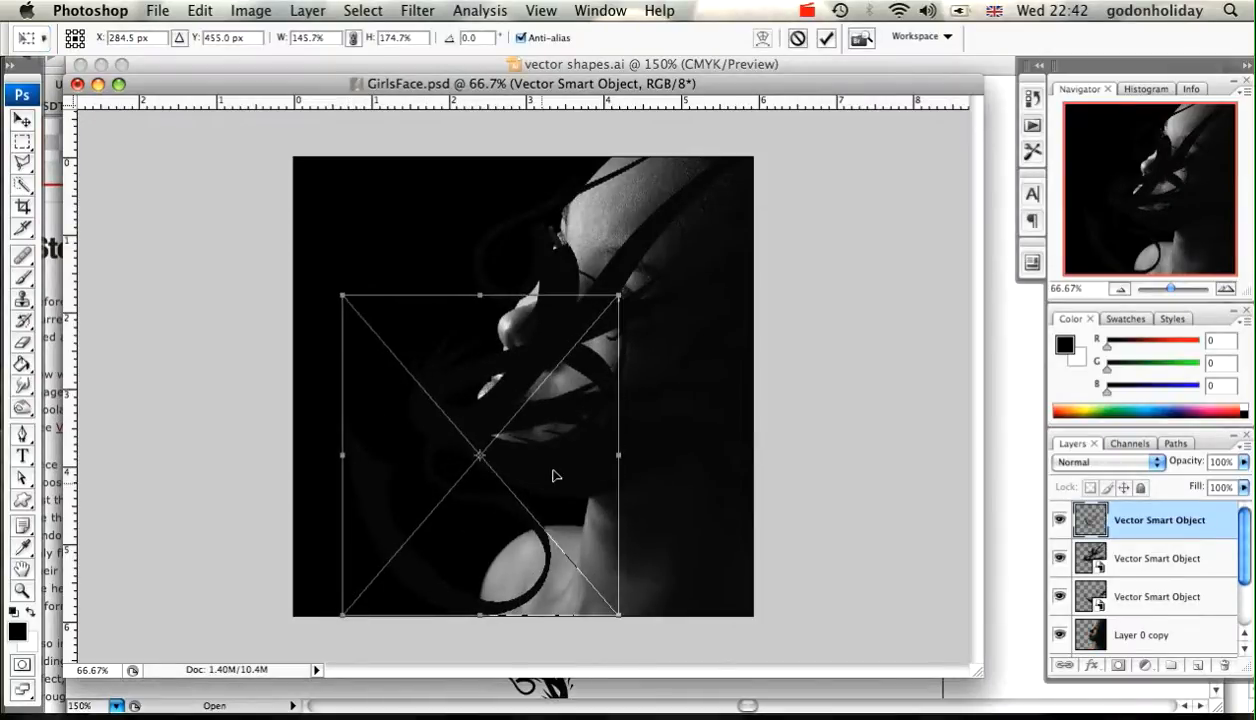
left_click_drag(480, 456, 632, 292)
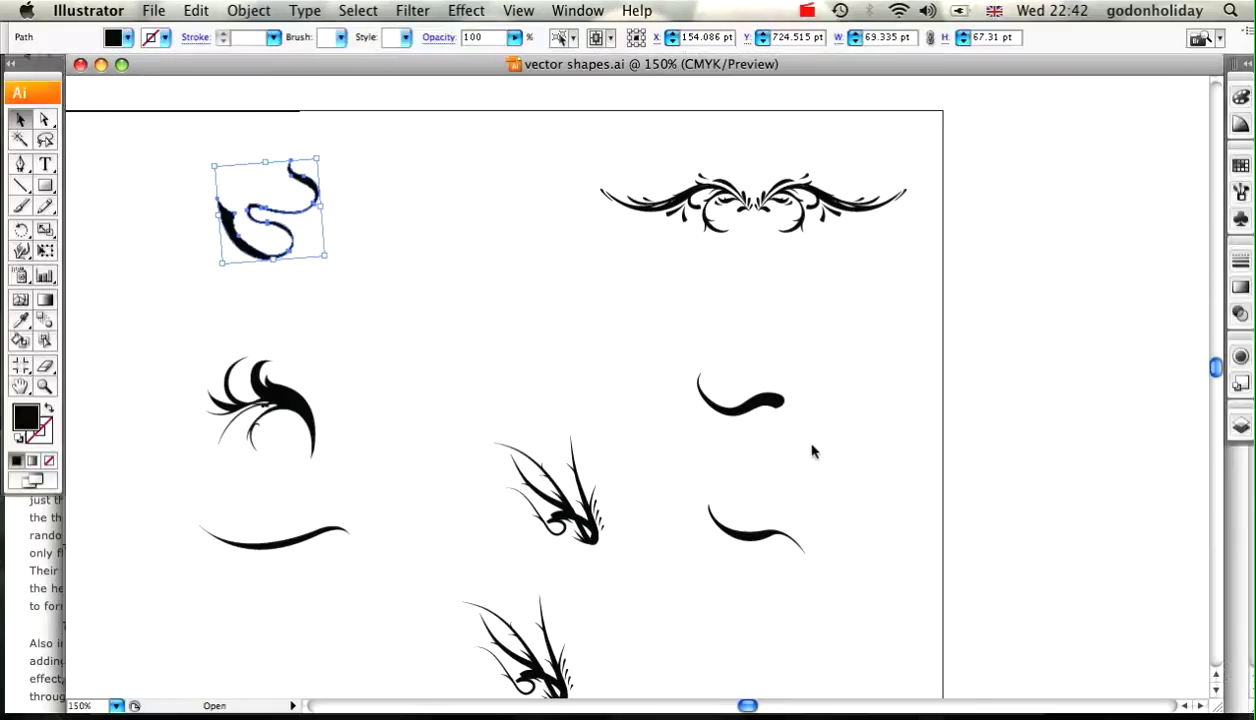
- Copy the ornamental flourish and paste it as a Smart Object over the top of the head
left_click(752, 200)
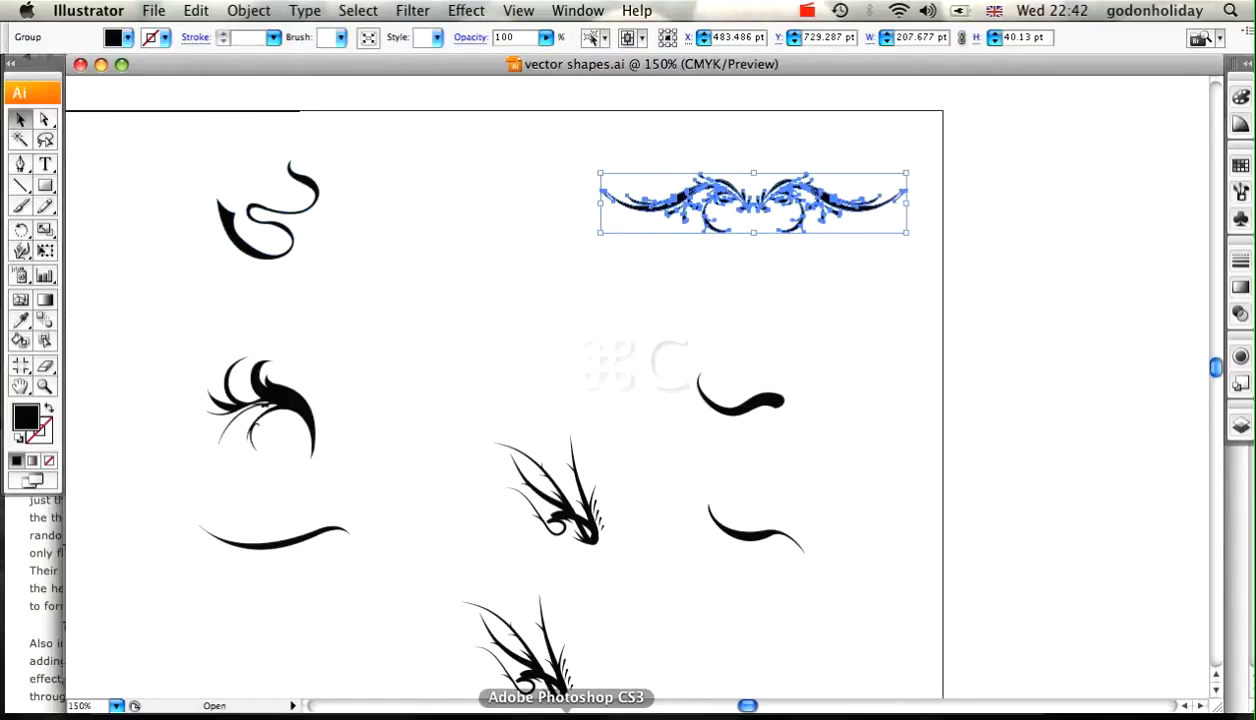
key("cmd+v")
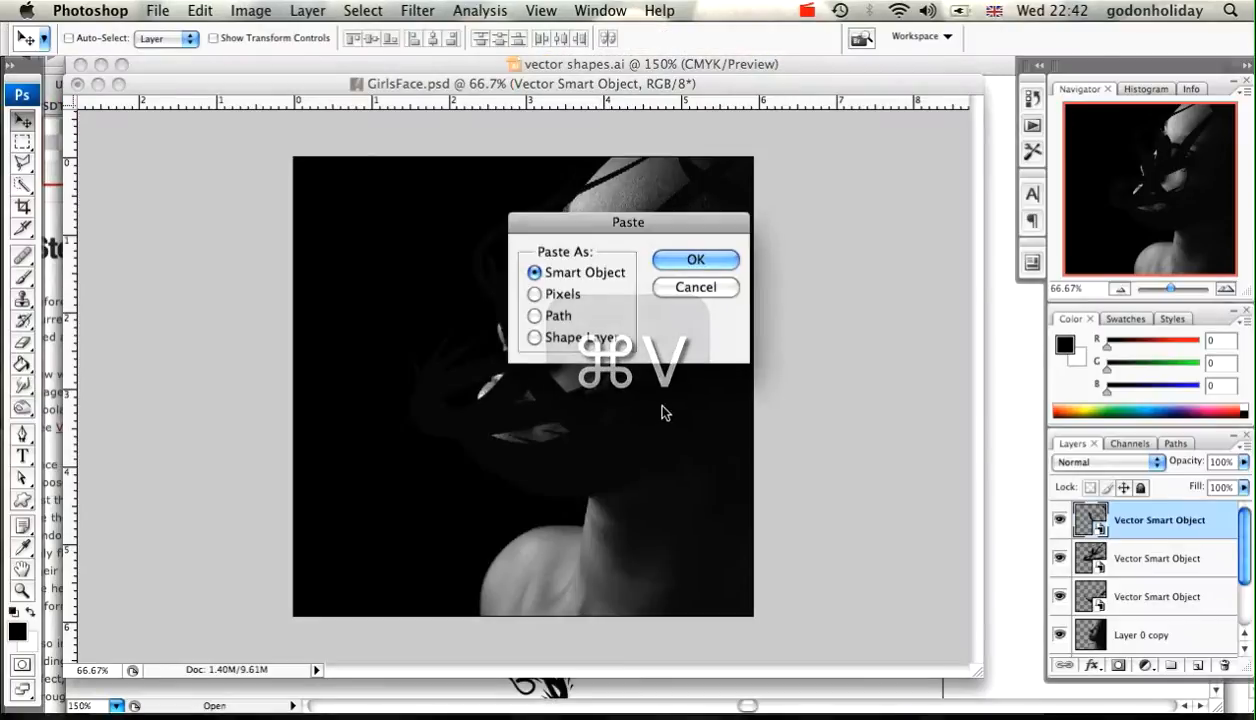
left_click(696, 260)
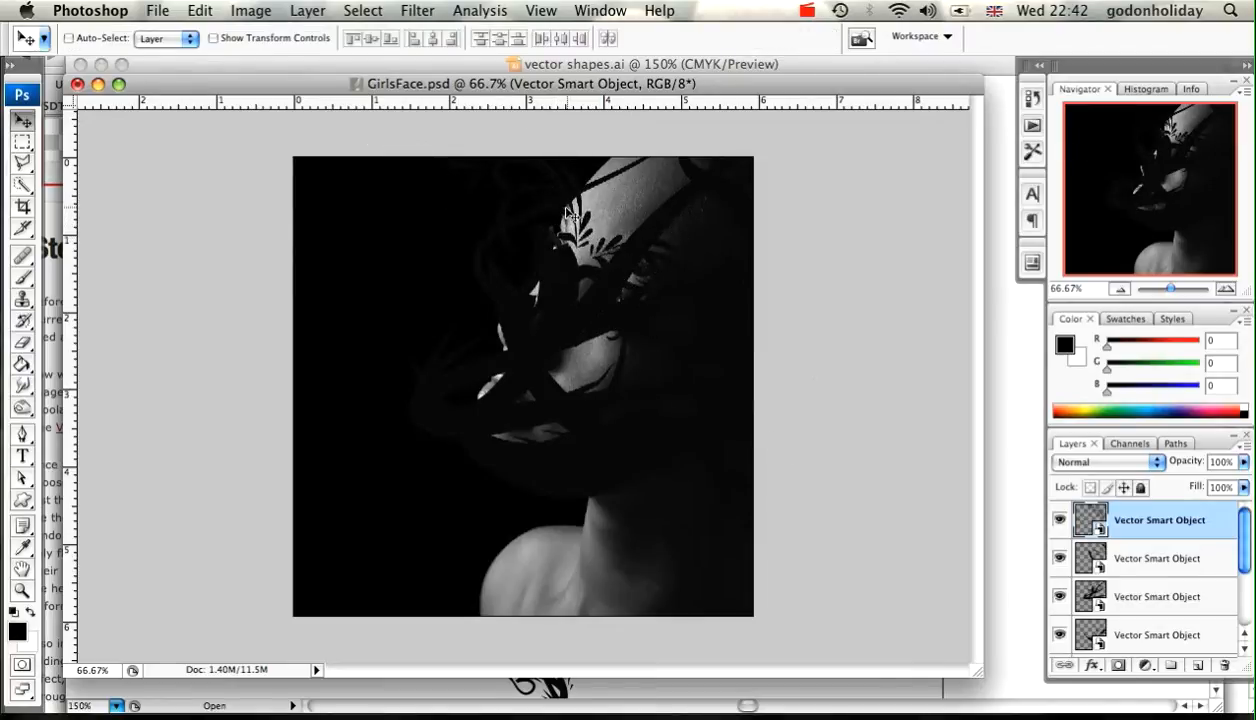
- Paste a second flourish copy and rotate and enlarge it across the lower face and neck
key("cmd+v")
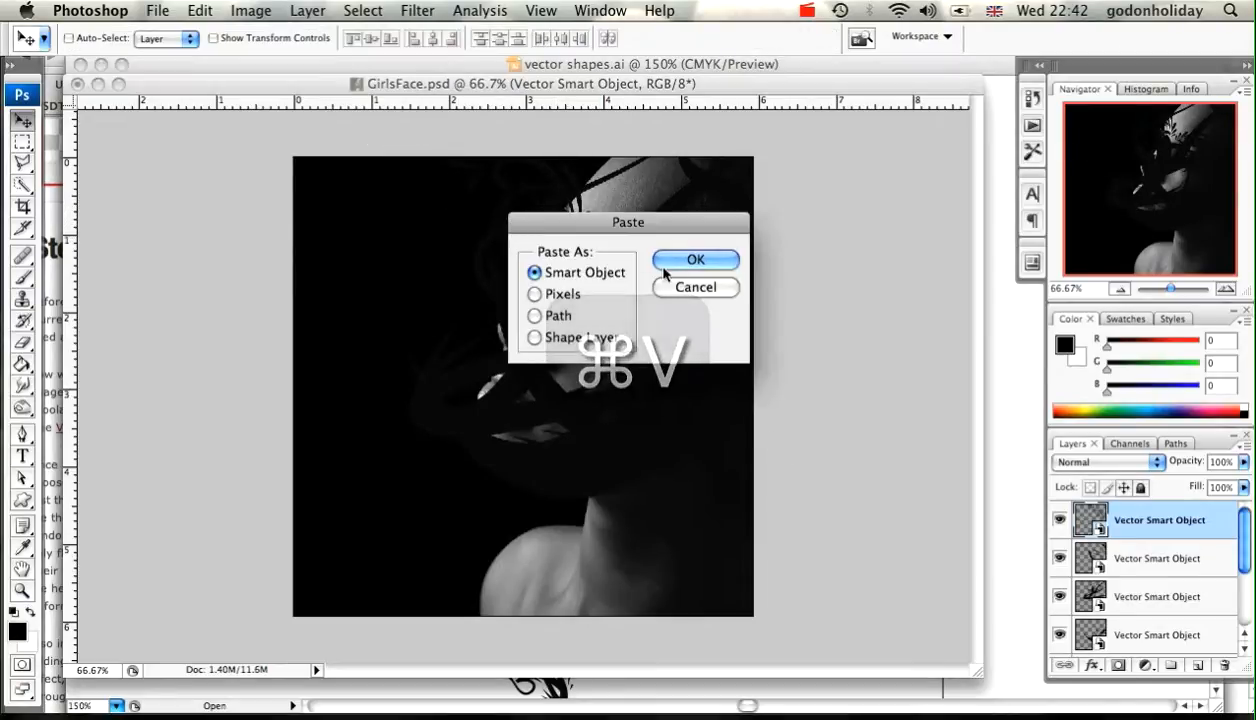
left_click(696, 260)
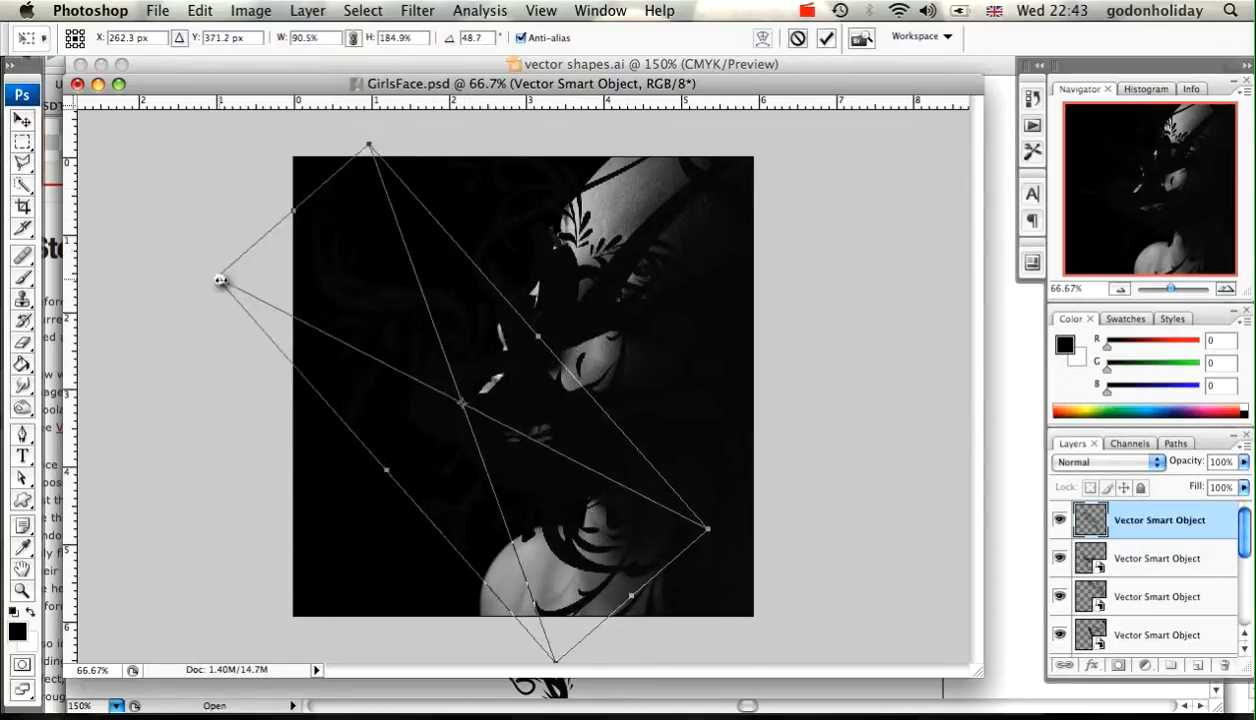
left_click_drag(220, 280, 420, 500)
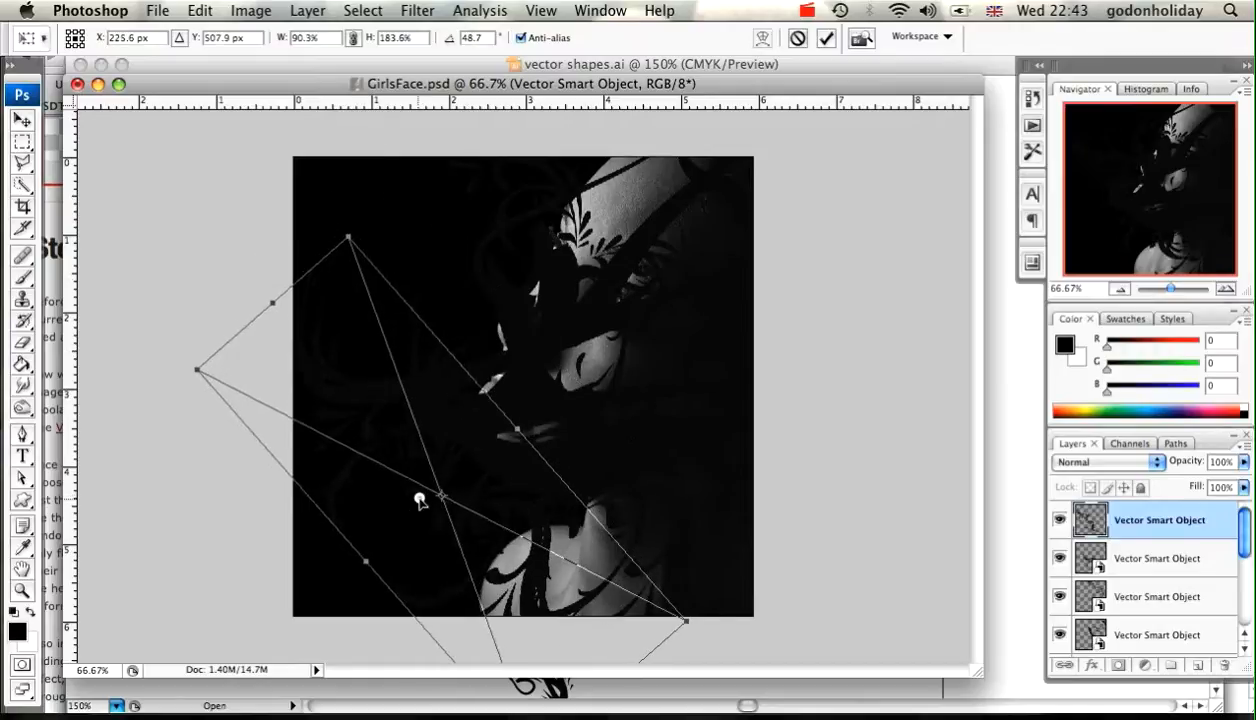
left_click_drag(420, 500, 448, 486)
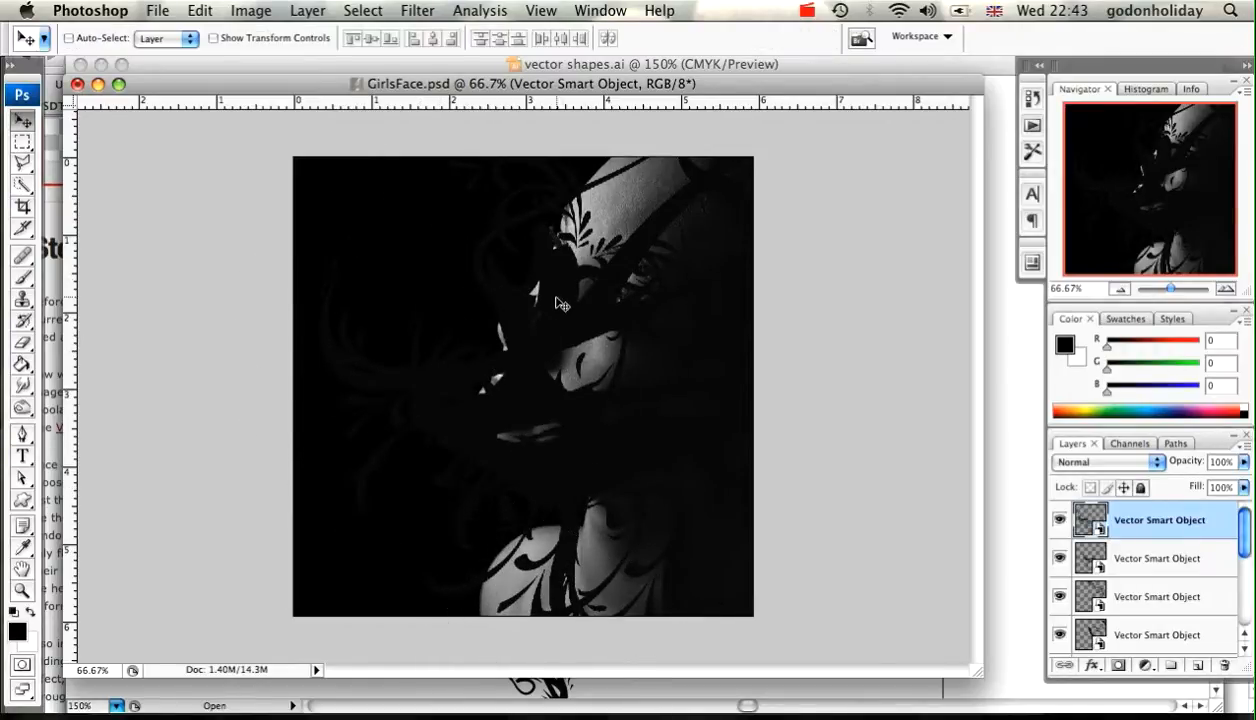
- Paste another flourish copy and enlarge and angle it over the upper right of the head
key("cmd+v")
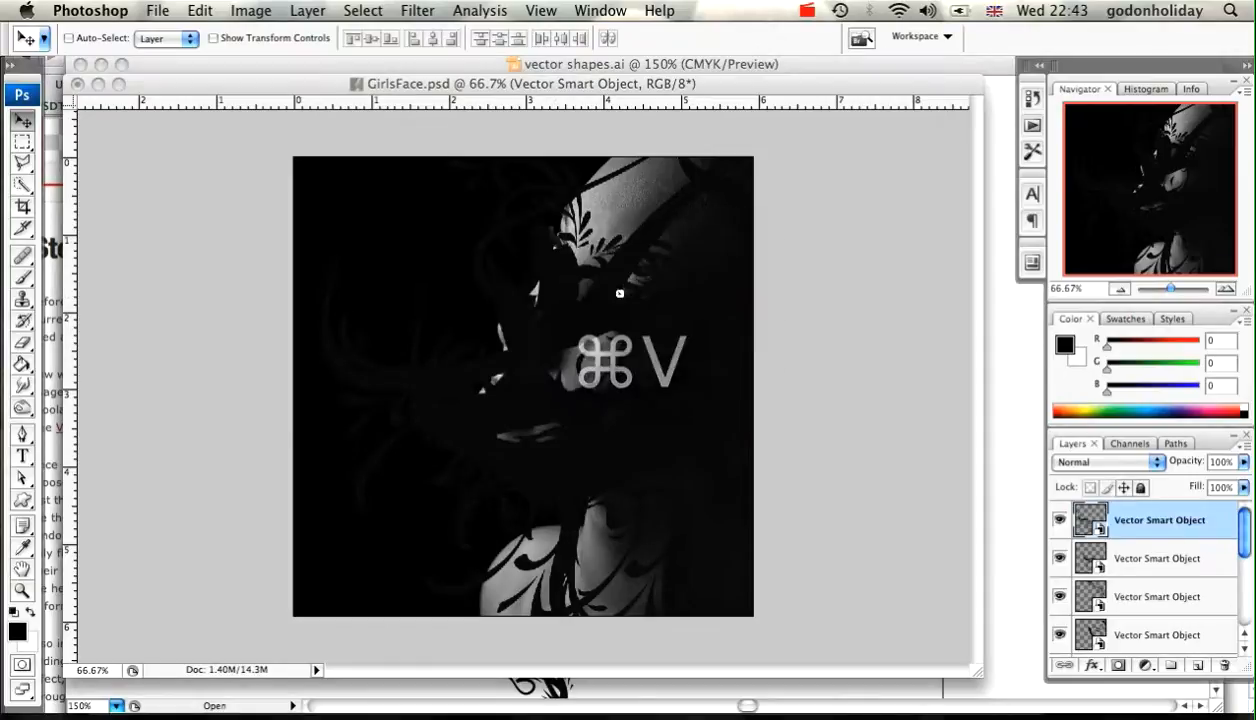
key("cmd+v")
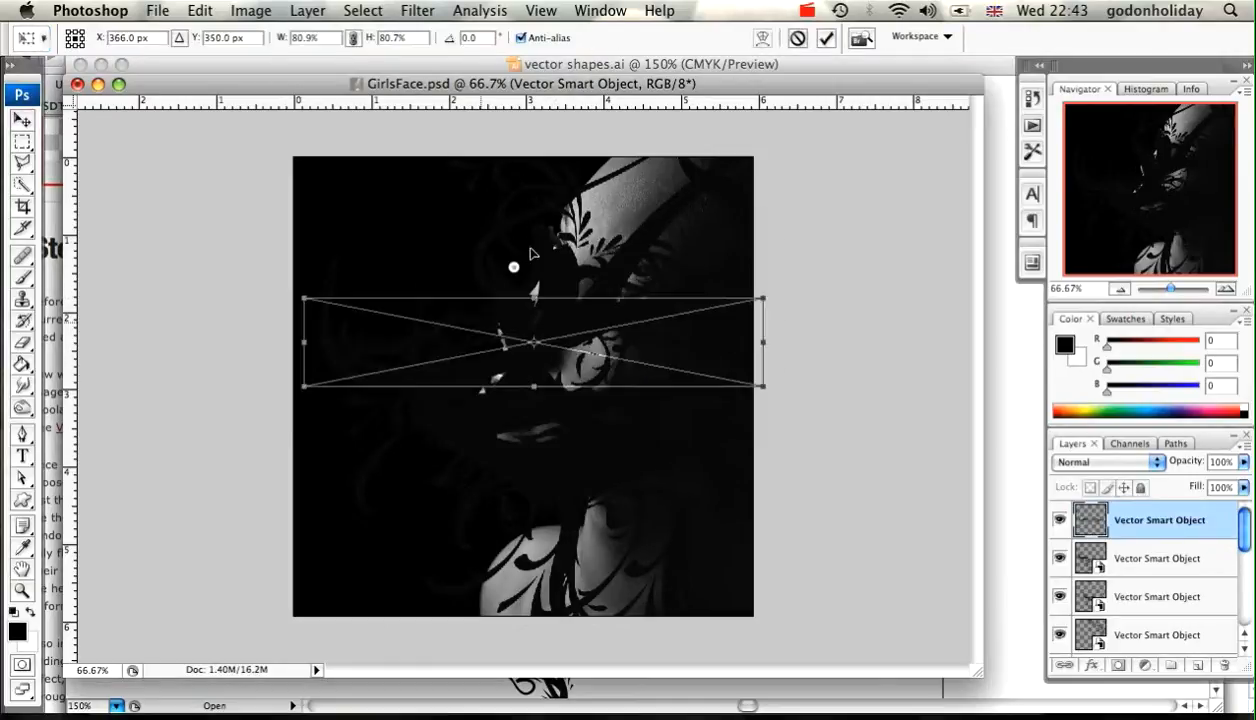
left_click_drag(532, 344, 648, 232)
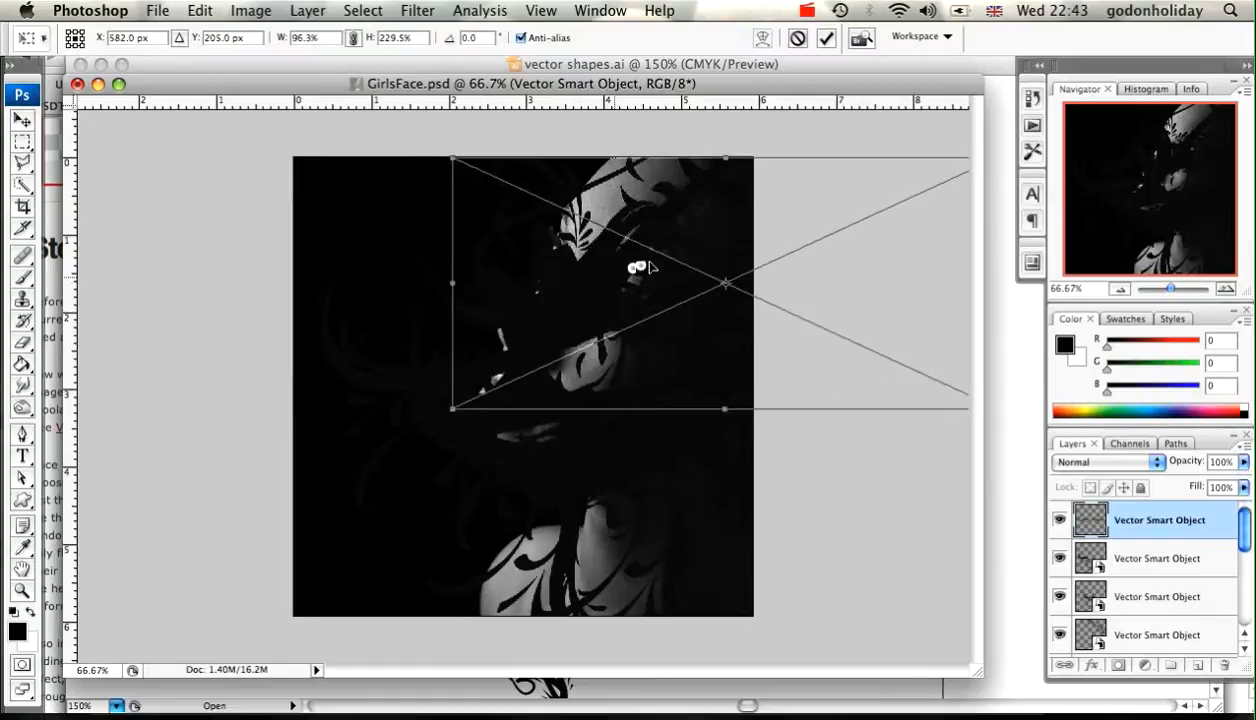
left_click_drag(650, 264, 716, 204)
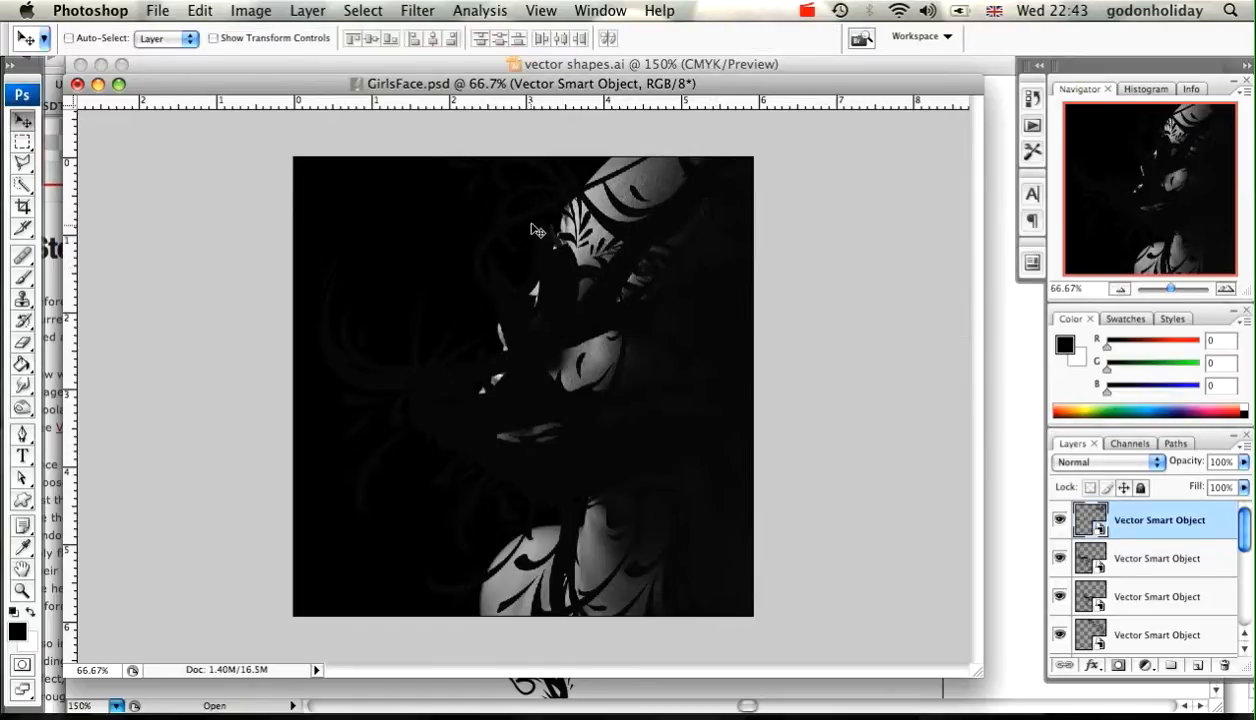
mouse_move(932, 486)
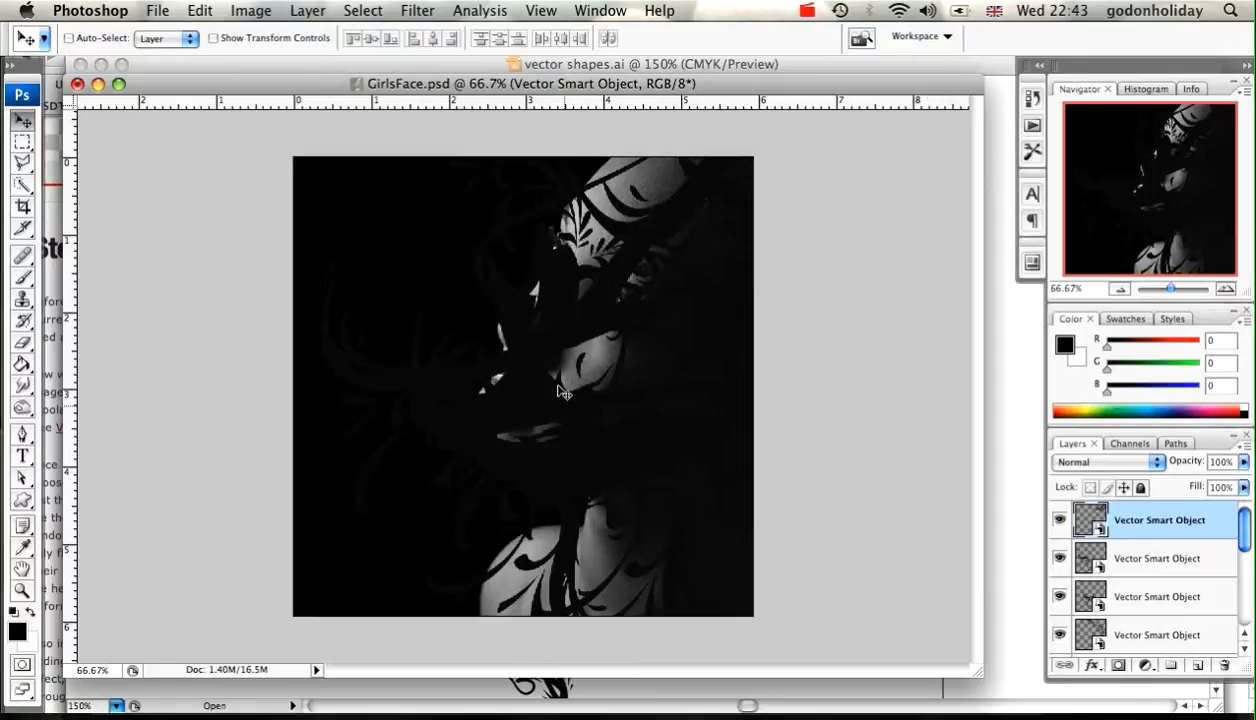
mouse_move(628, 324)
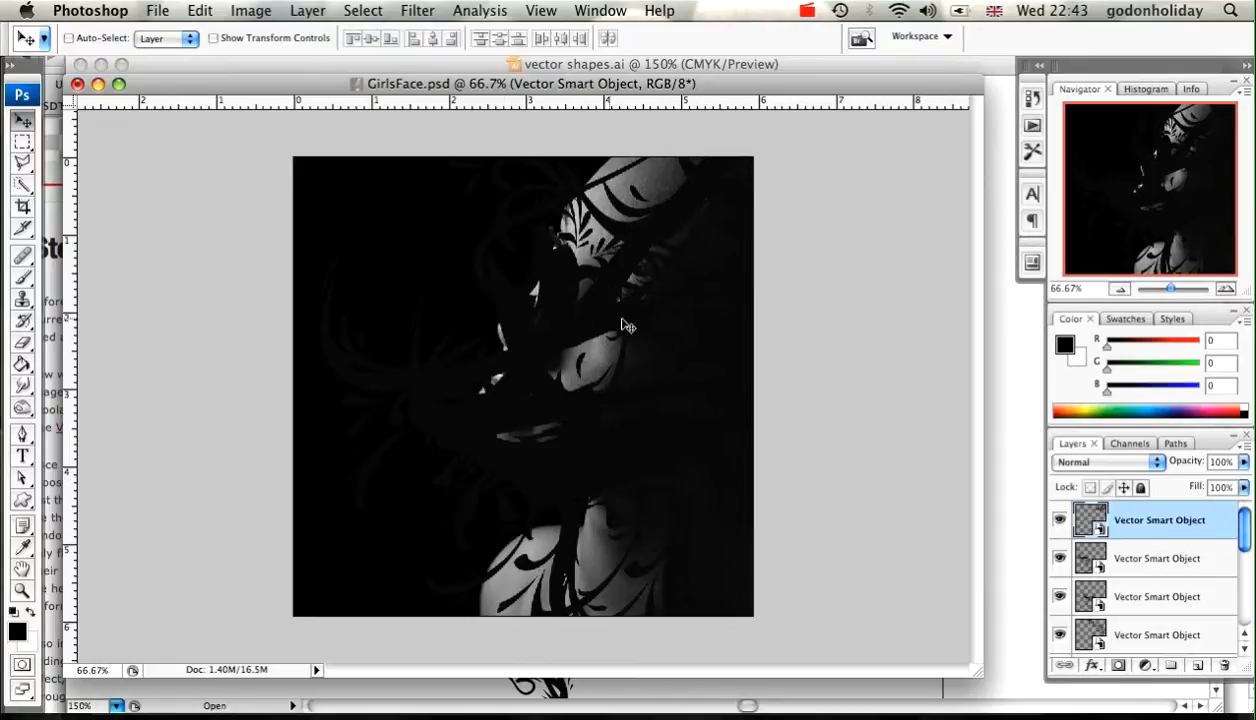
mouse_move(946, 468)
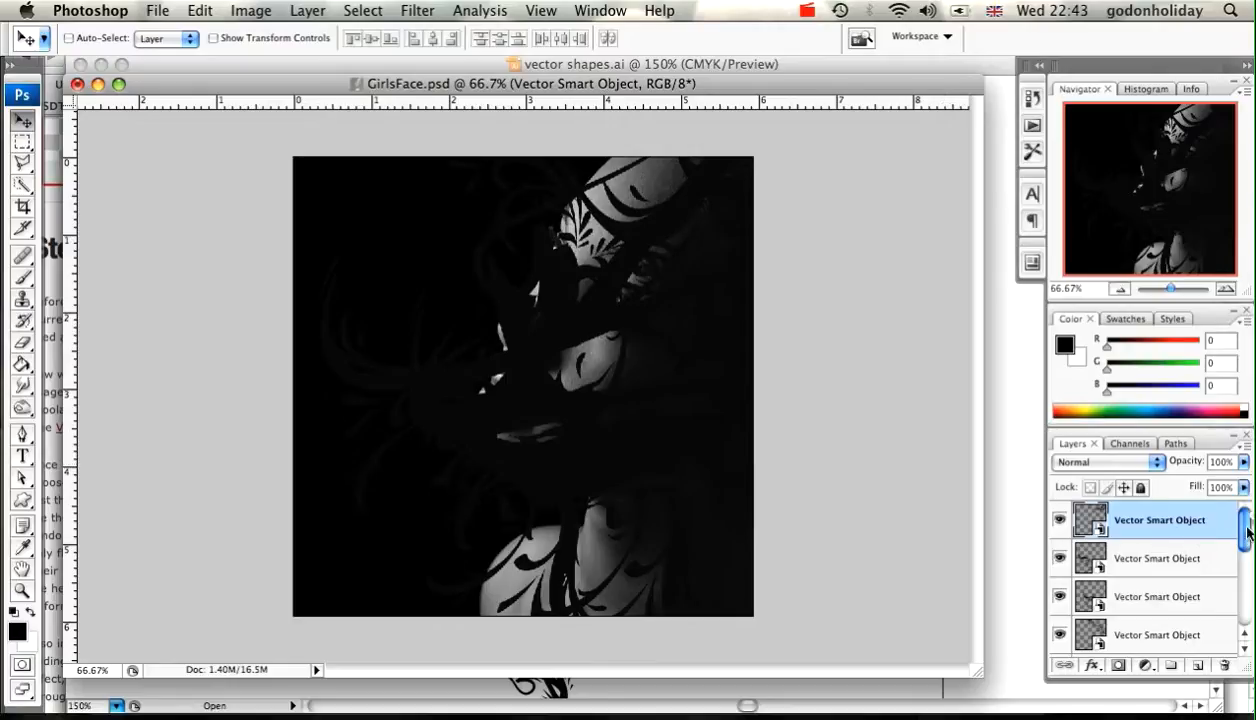
mouse_move(548, 194)
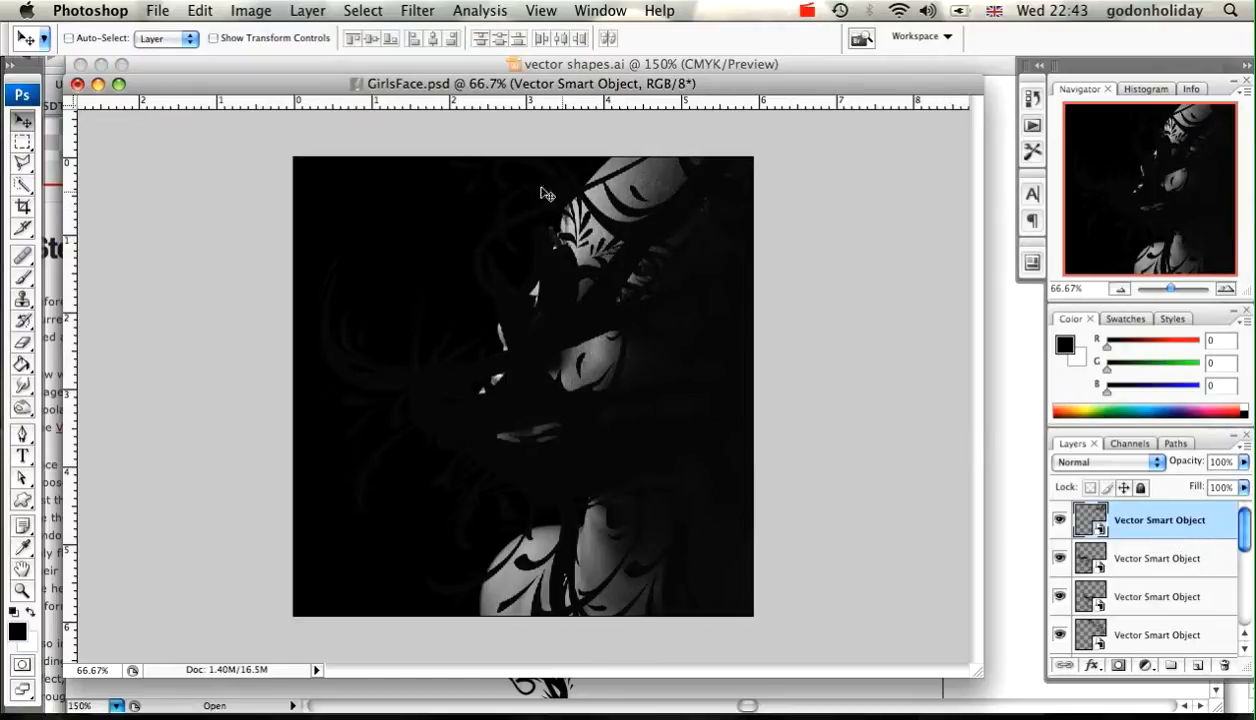
mouse_move(540, 356)
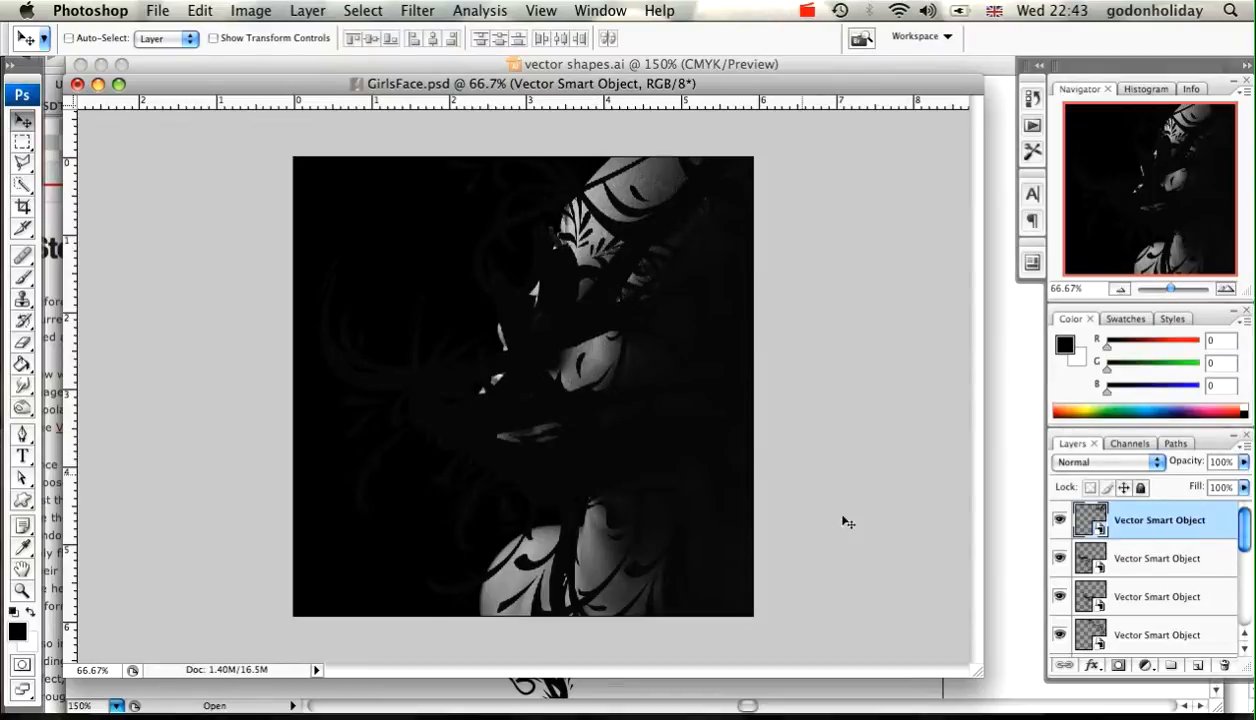
mouse_move(400, 12)
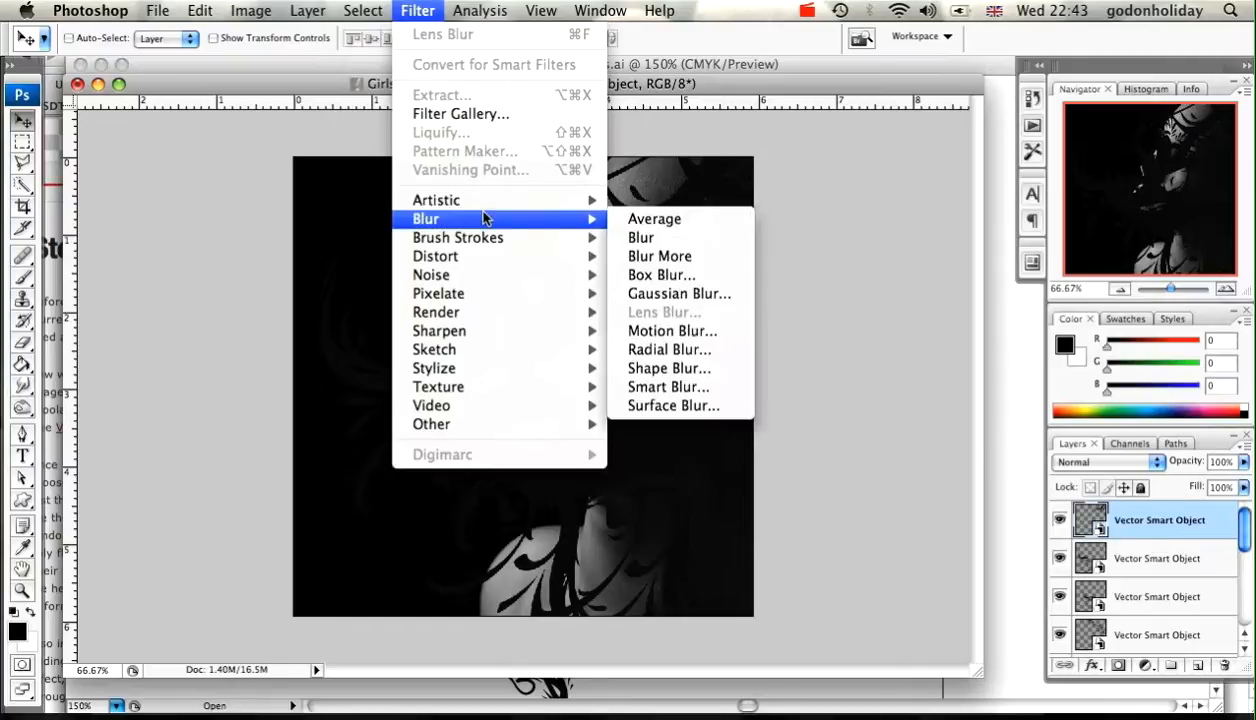
mouse_move(436, 256)
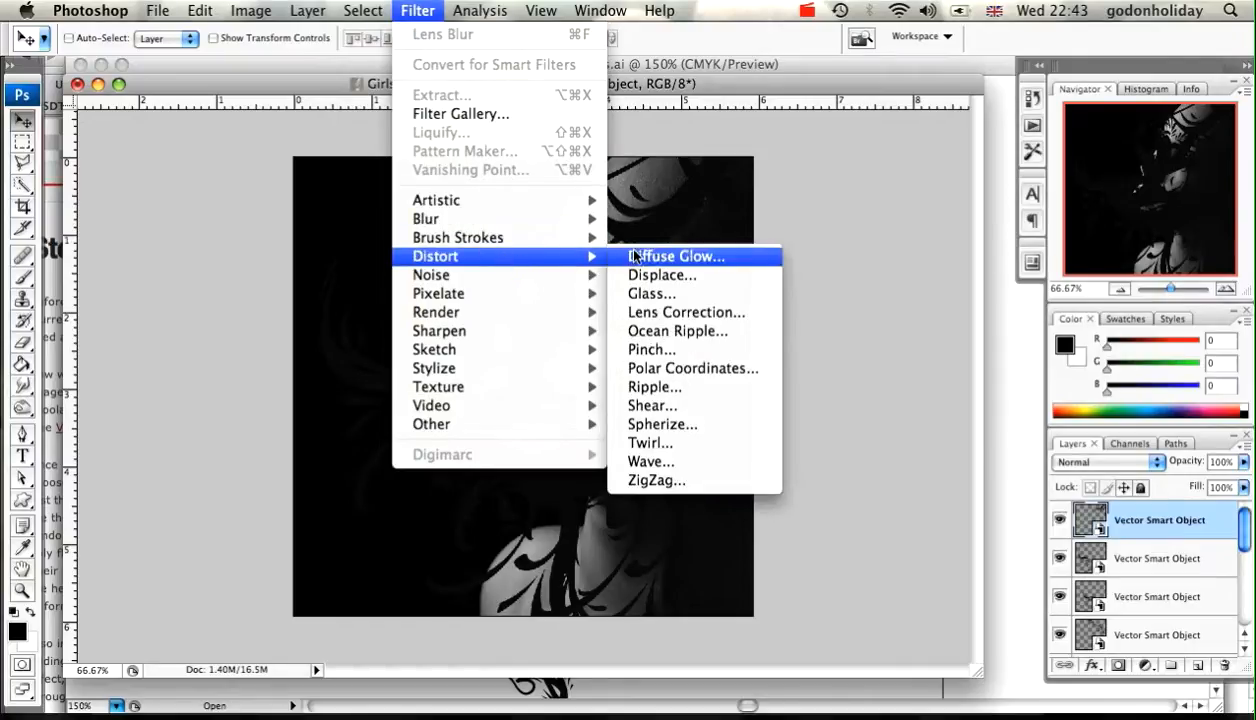
- Apply a Displace filter to the top swirl layer using GirlsFaceDis.psd from VideoFiles as the map
left_click(662, 276)
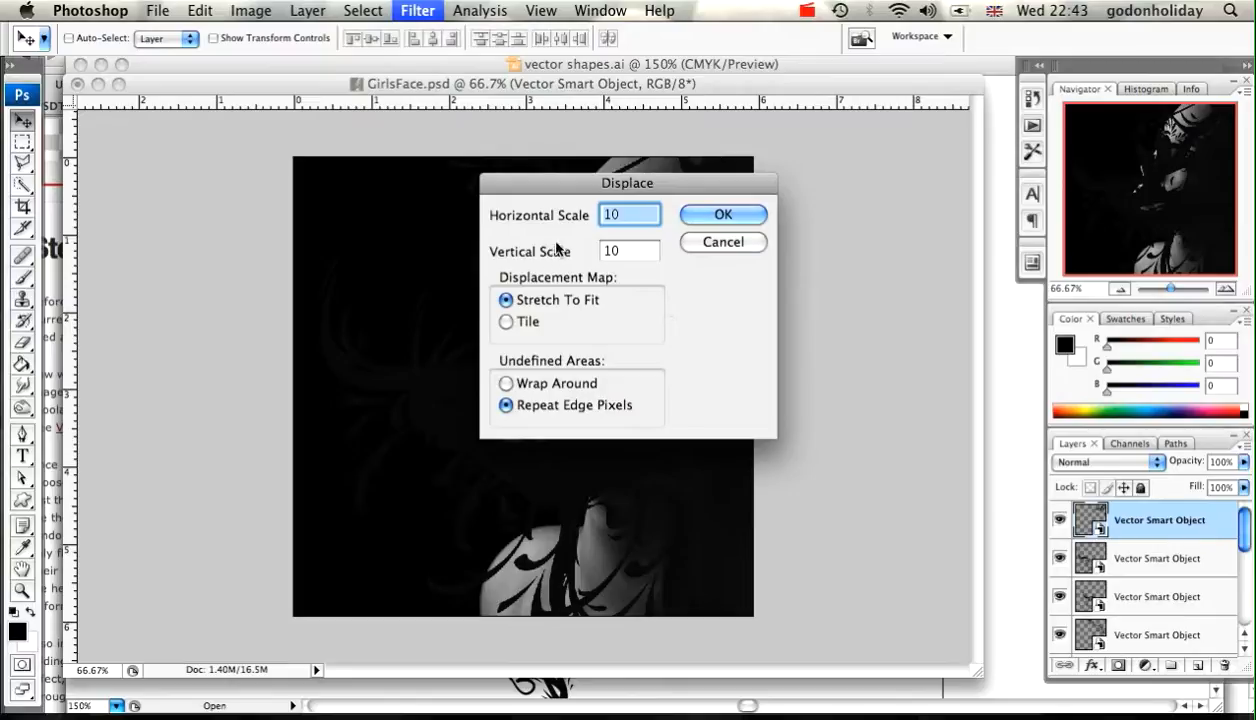
mouse_move(536, 268)
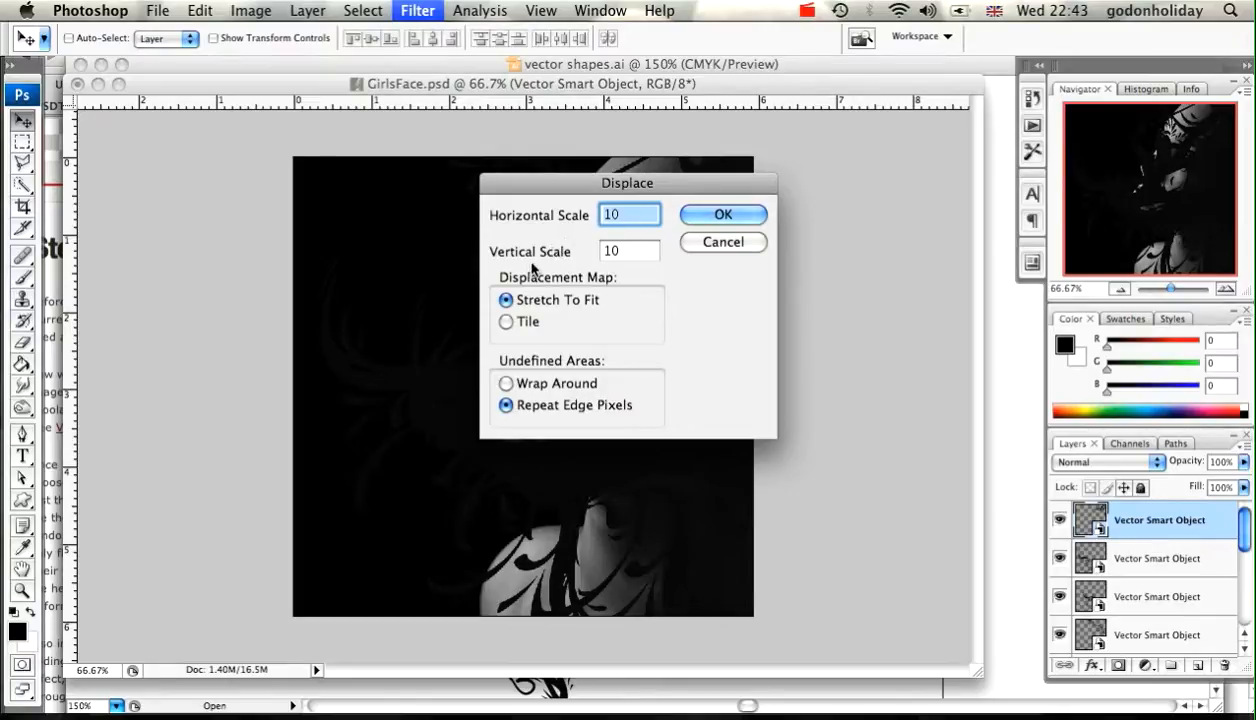
mouse_move(648, 250)
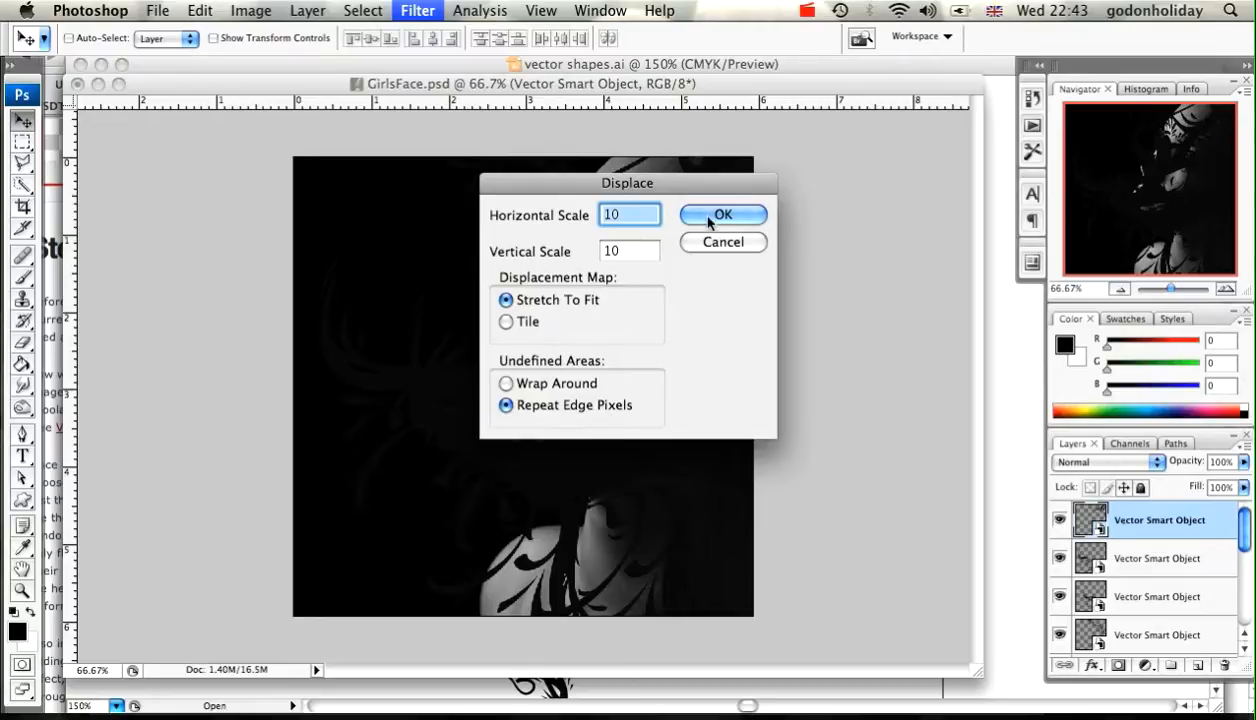
left_click(722, 214)
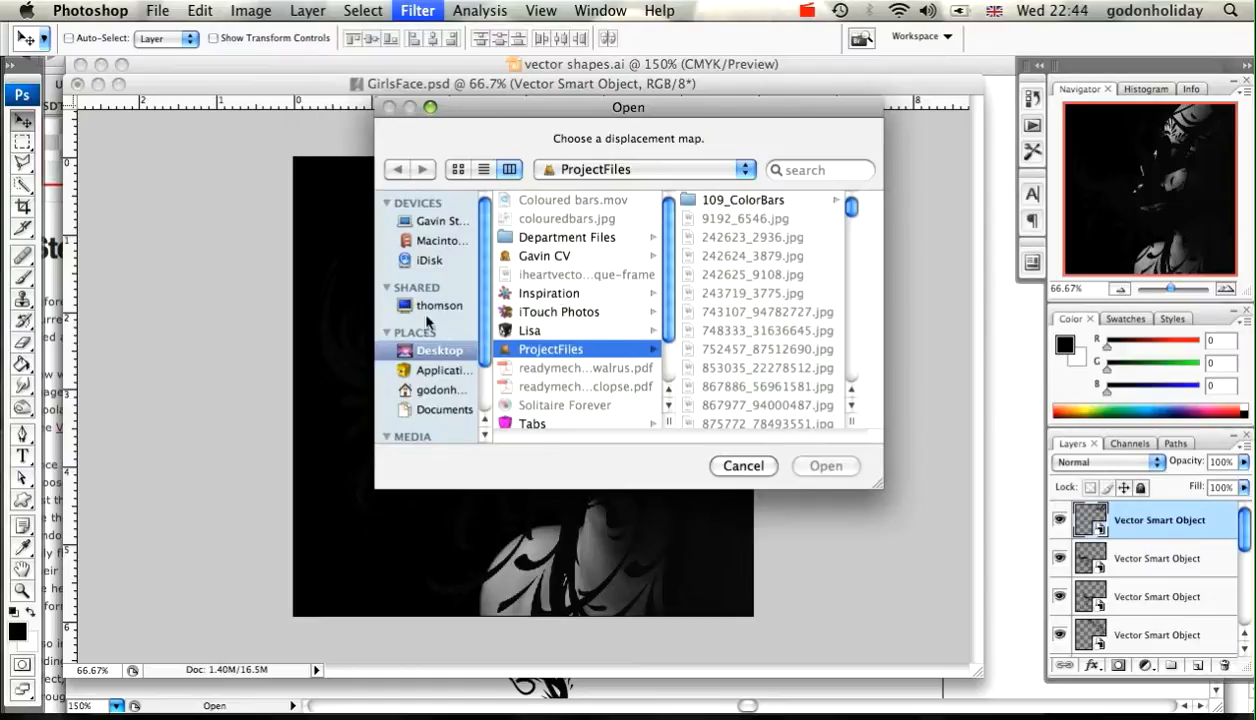
scroll("down", 3)
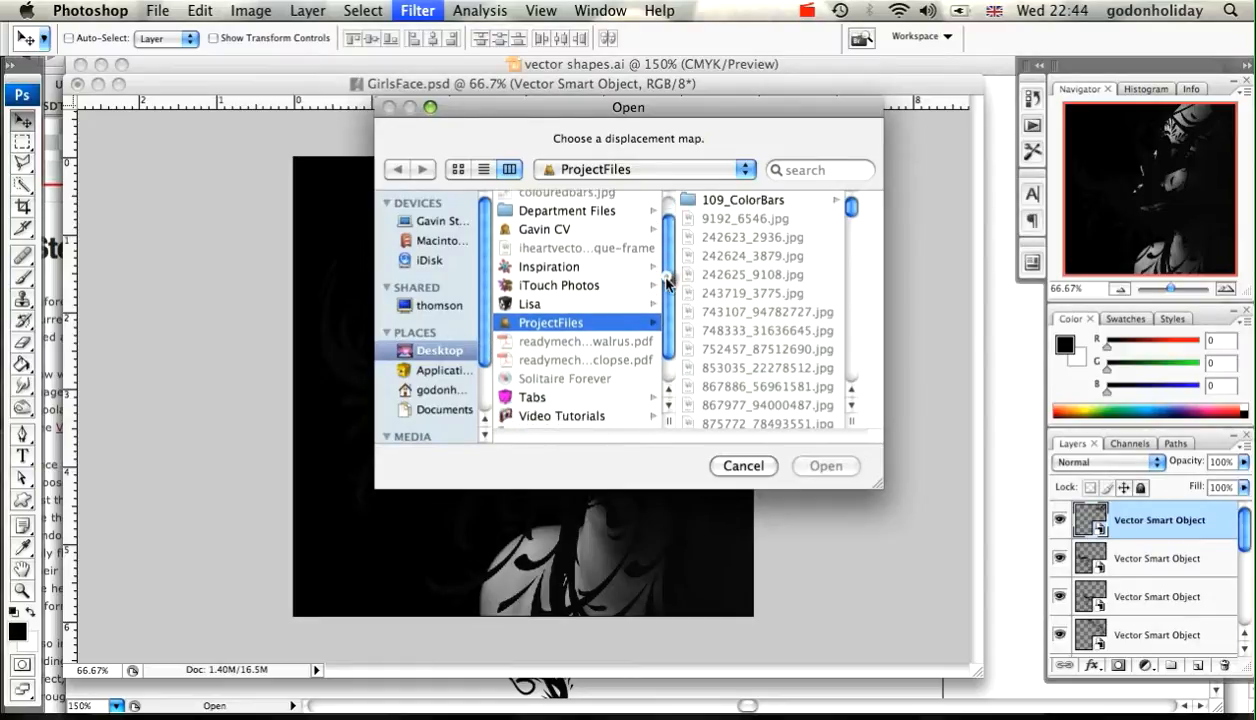
left_click(548, 400)
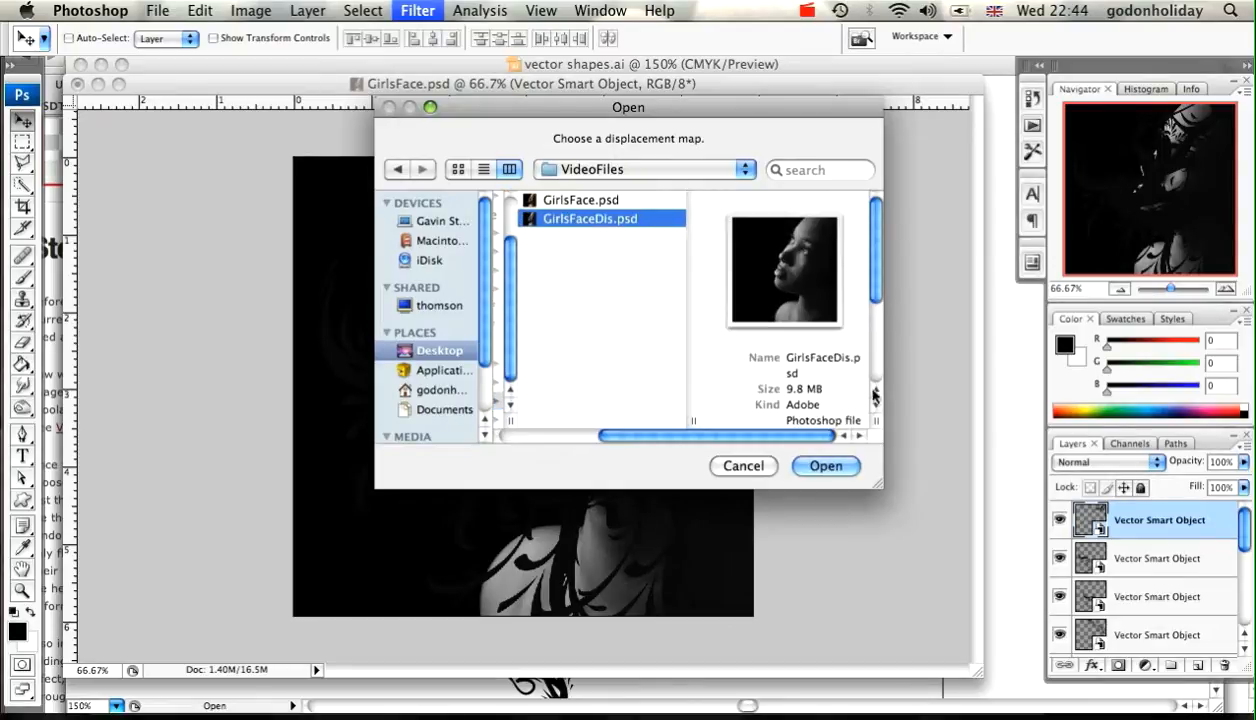
left_click(824, 466)
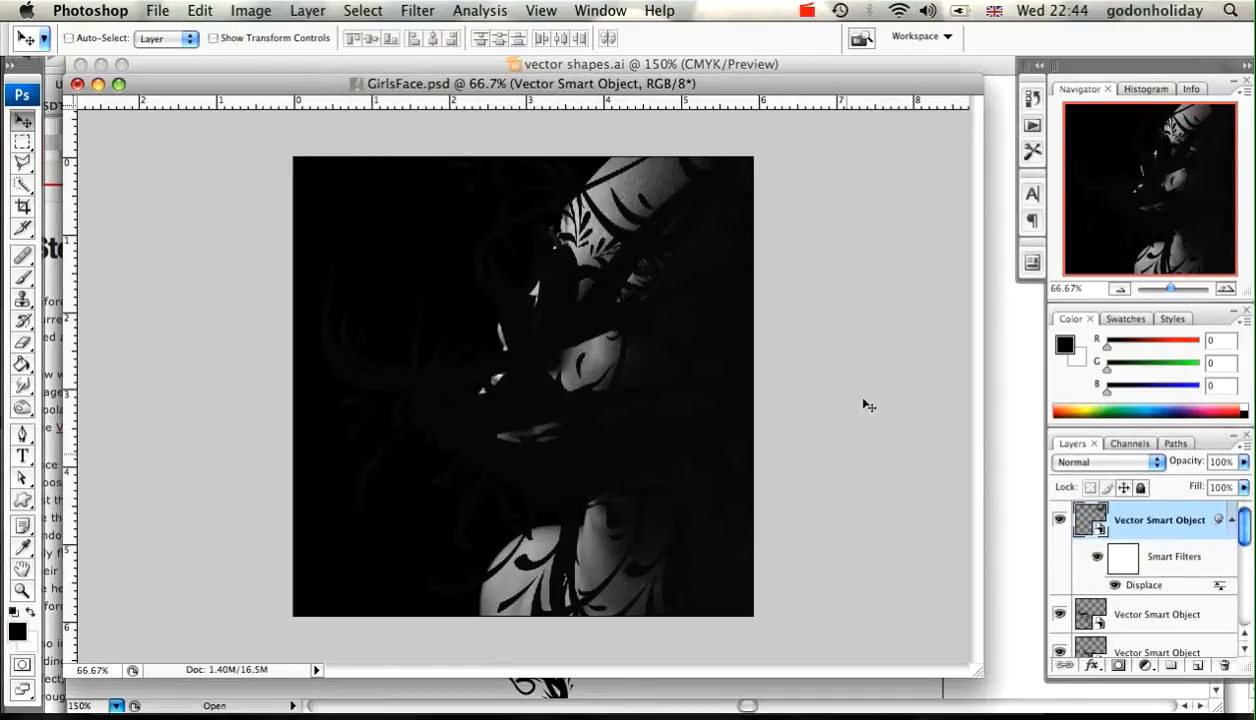
mouse_move(1122, 522)
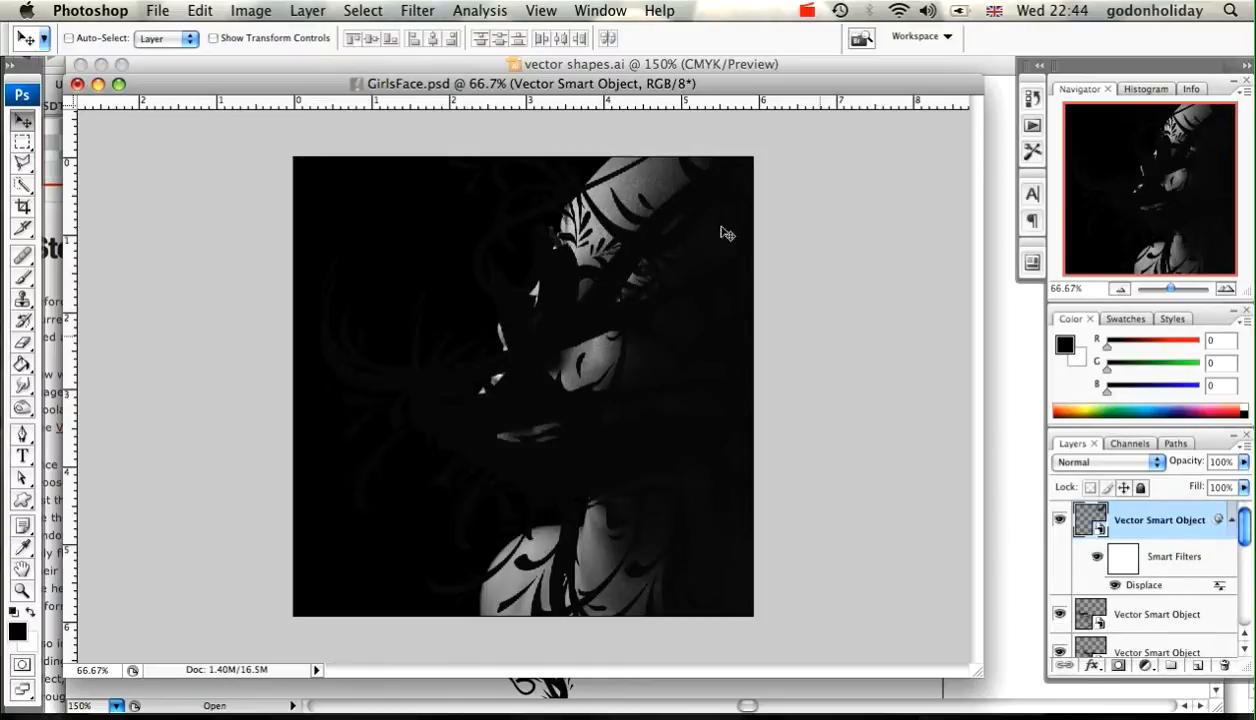
- Repeat the Displace filter with GirlsFaceDis.psd on the second vector swirl layer
left_click(1156, 614)
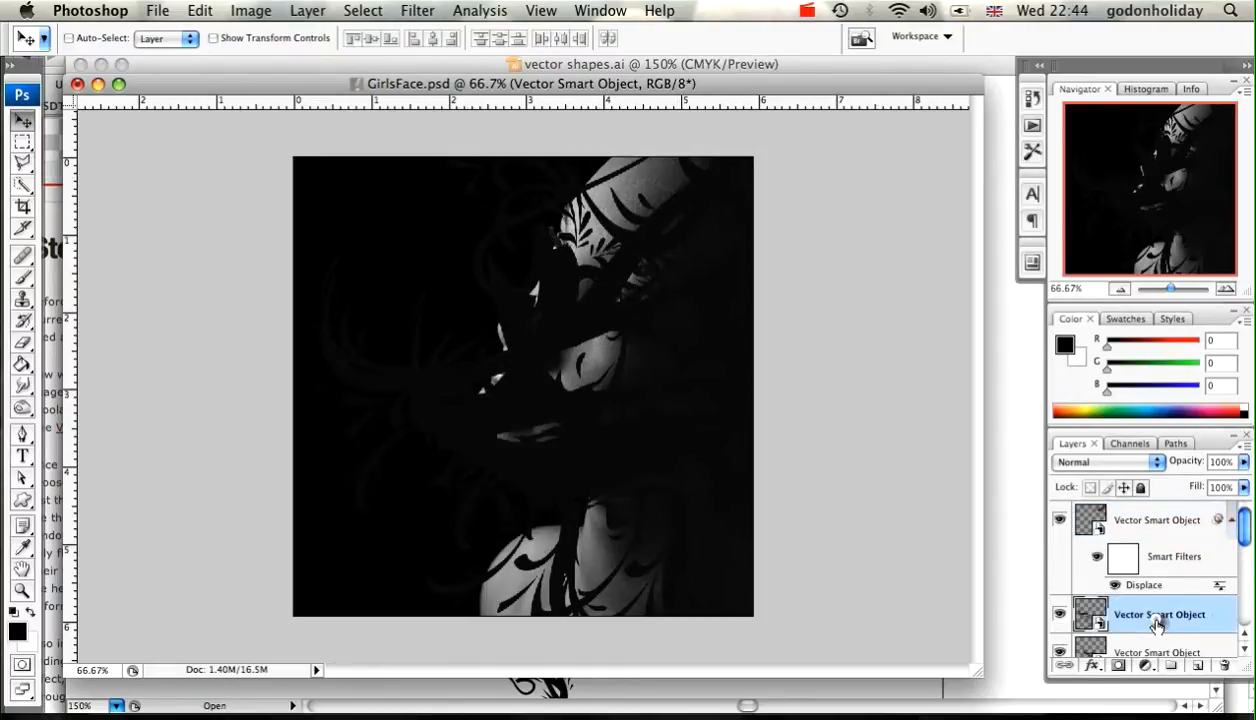
left_click(416, 12)
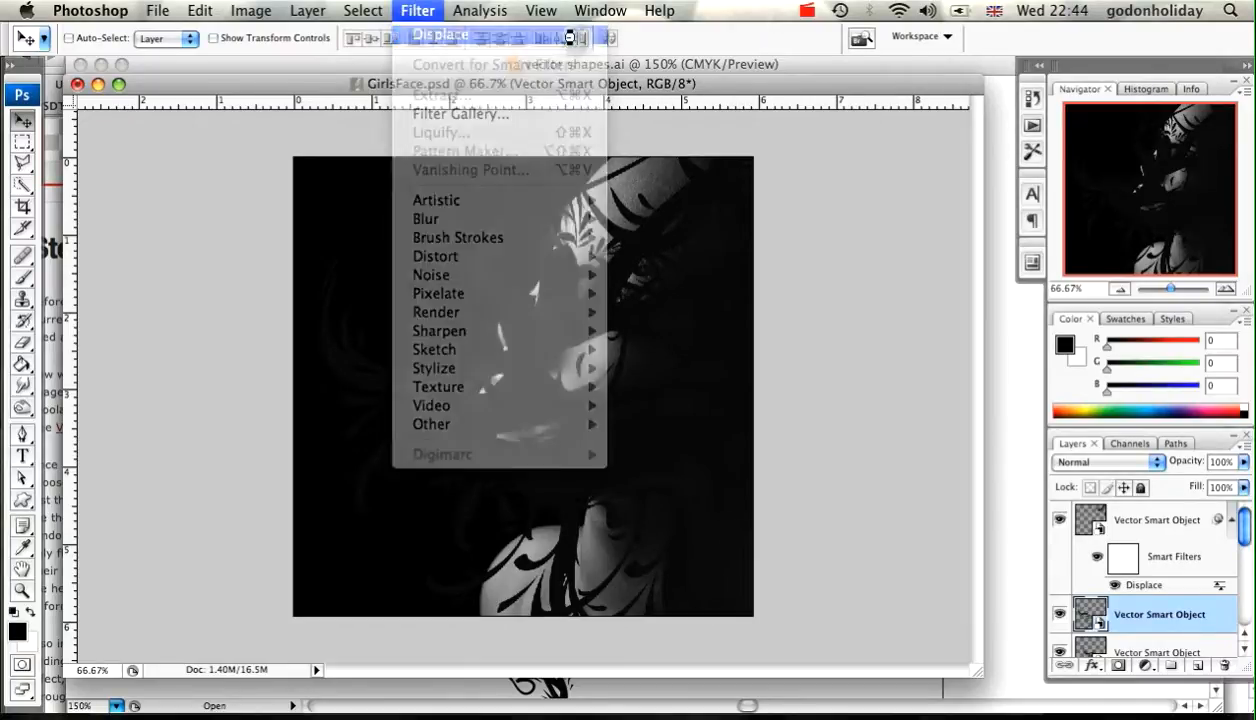
left_click(436, 256)
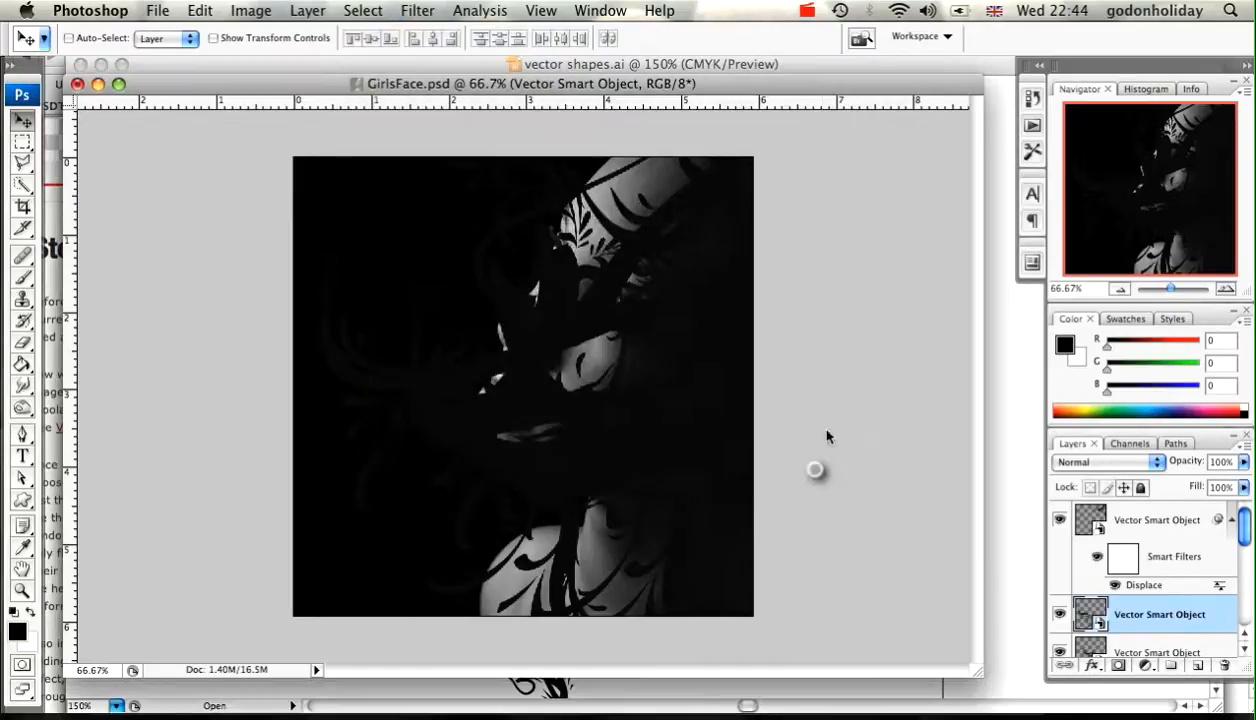
scroll("down", 3)
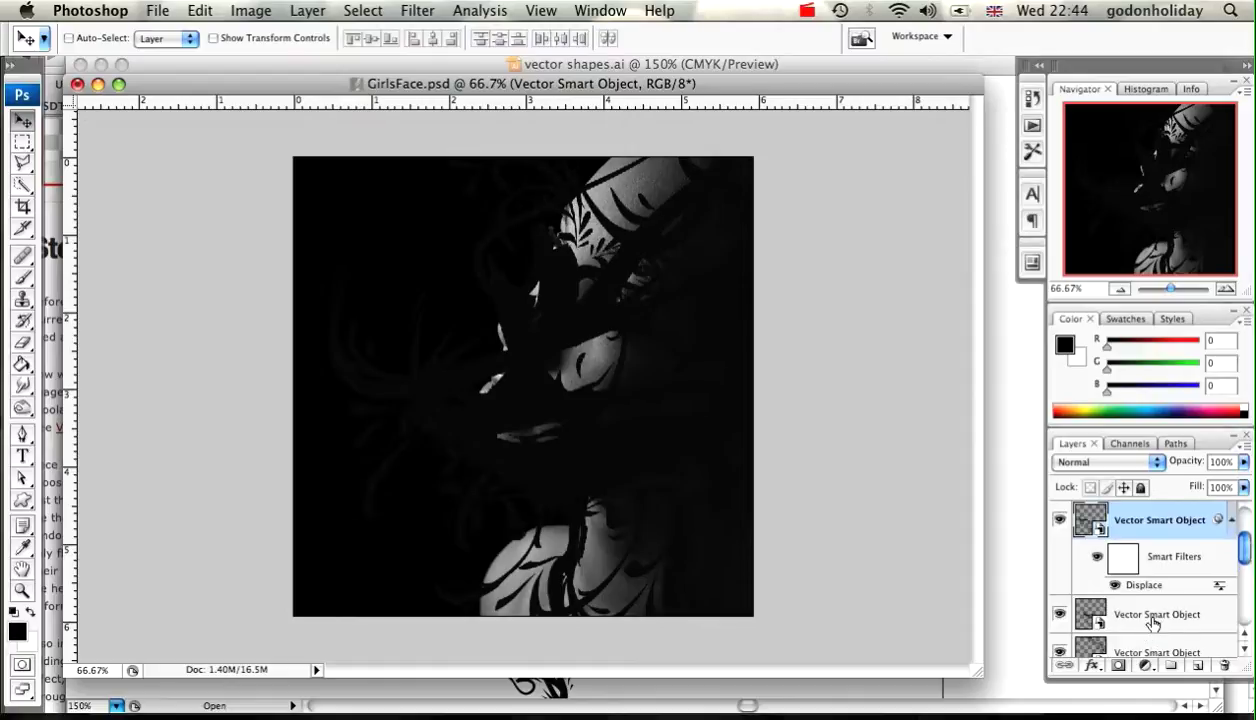
key("cmd+f")
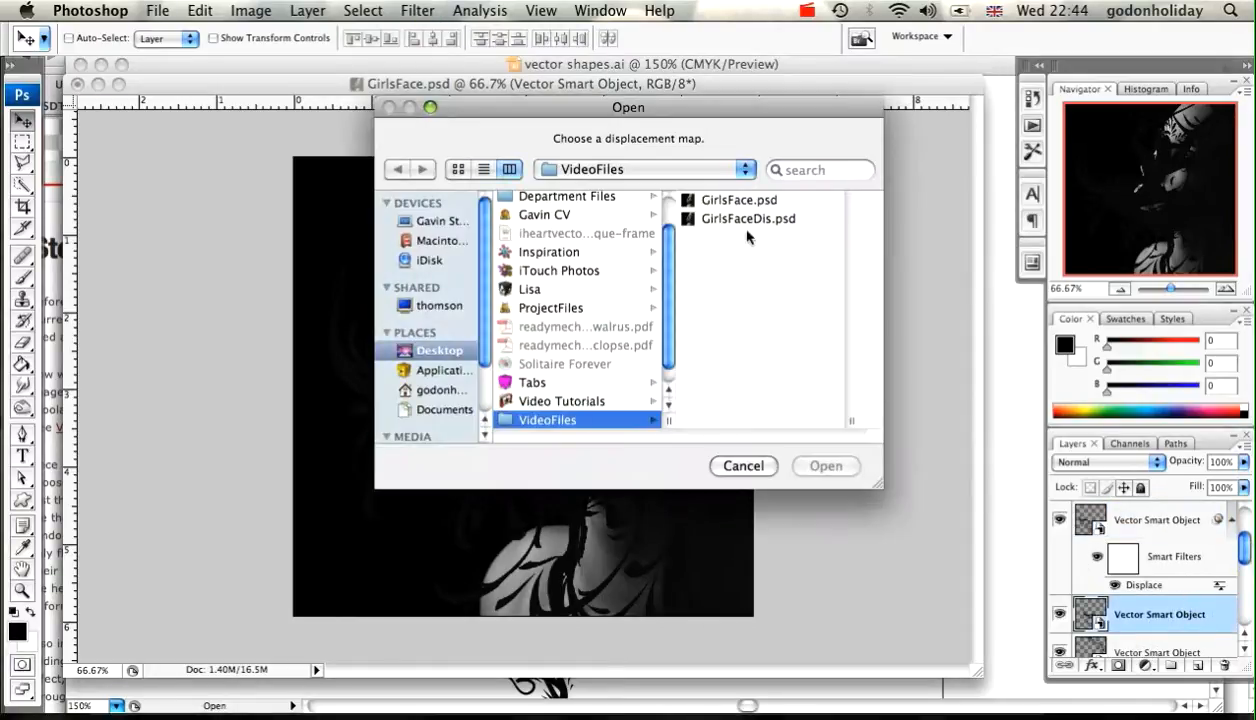
left_click(738, 218)
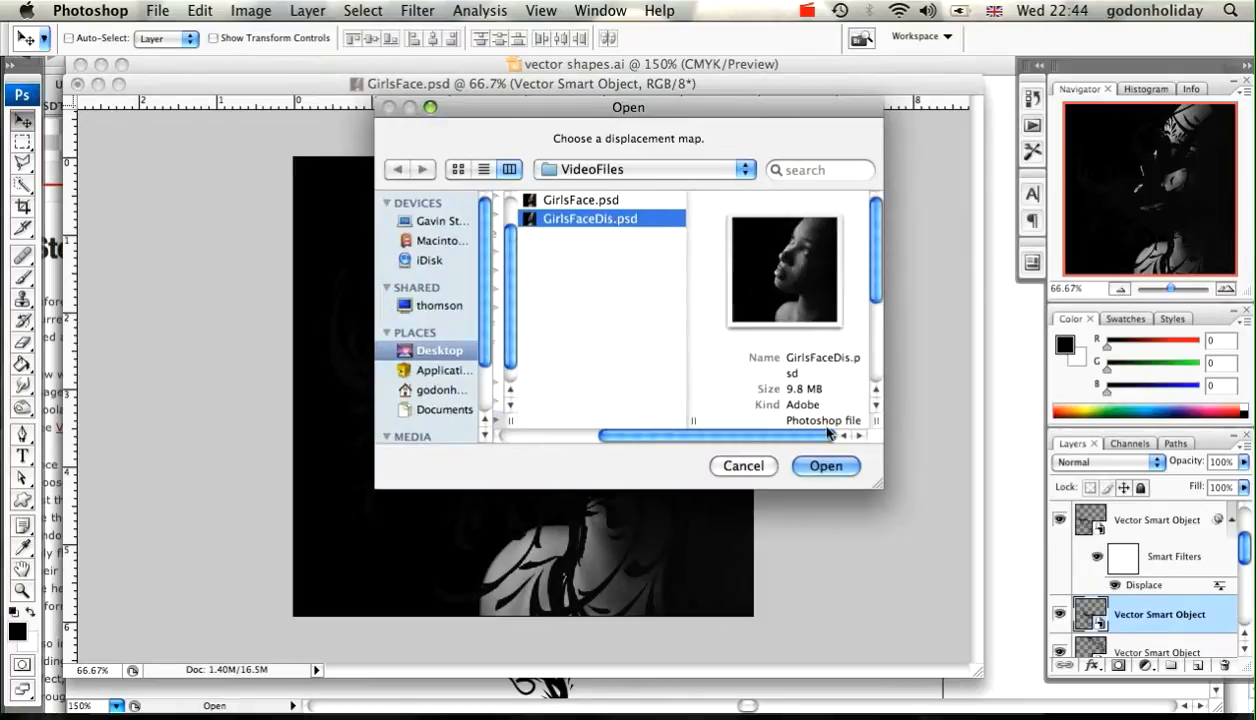
left_click(824, 466)
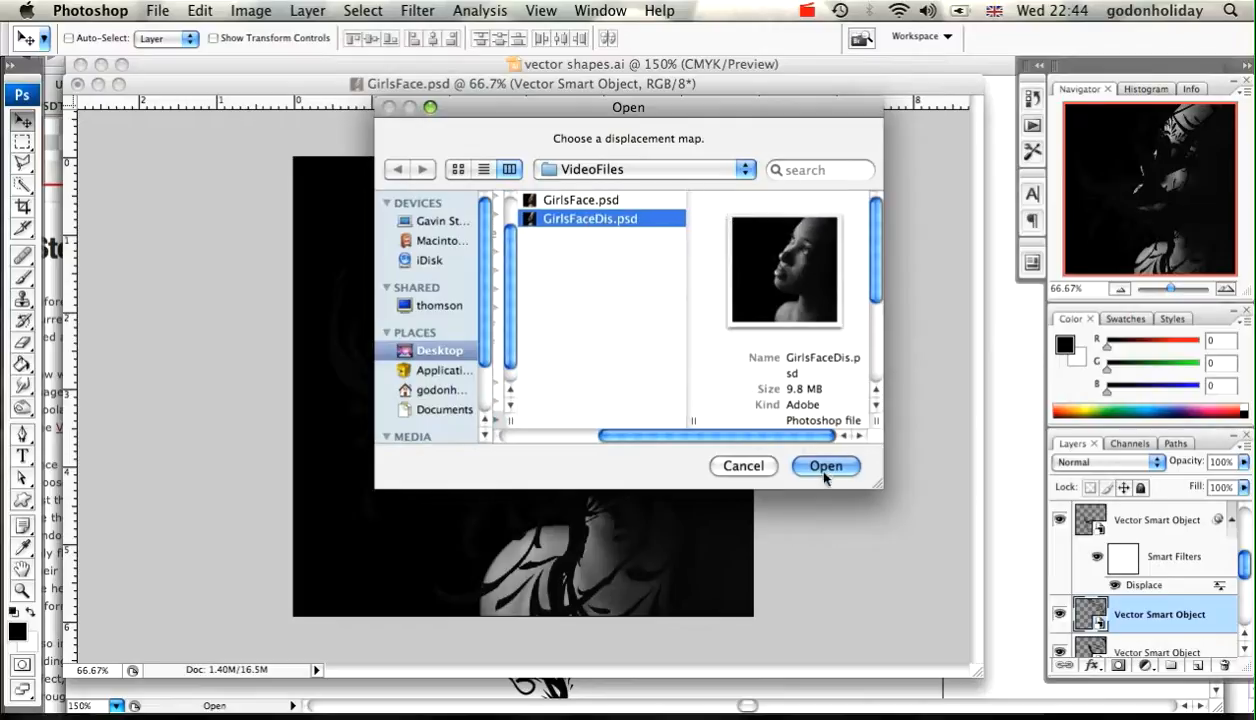
left_click(826, 466)
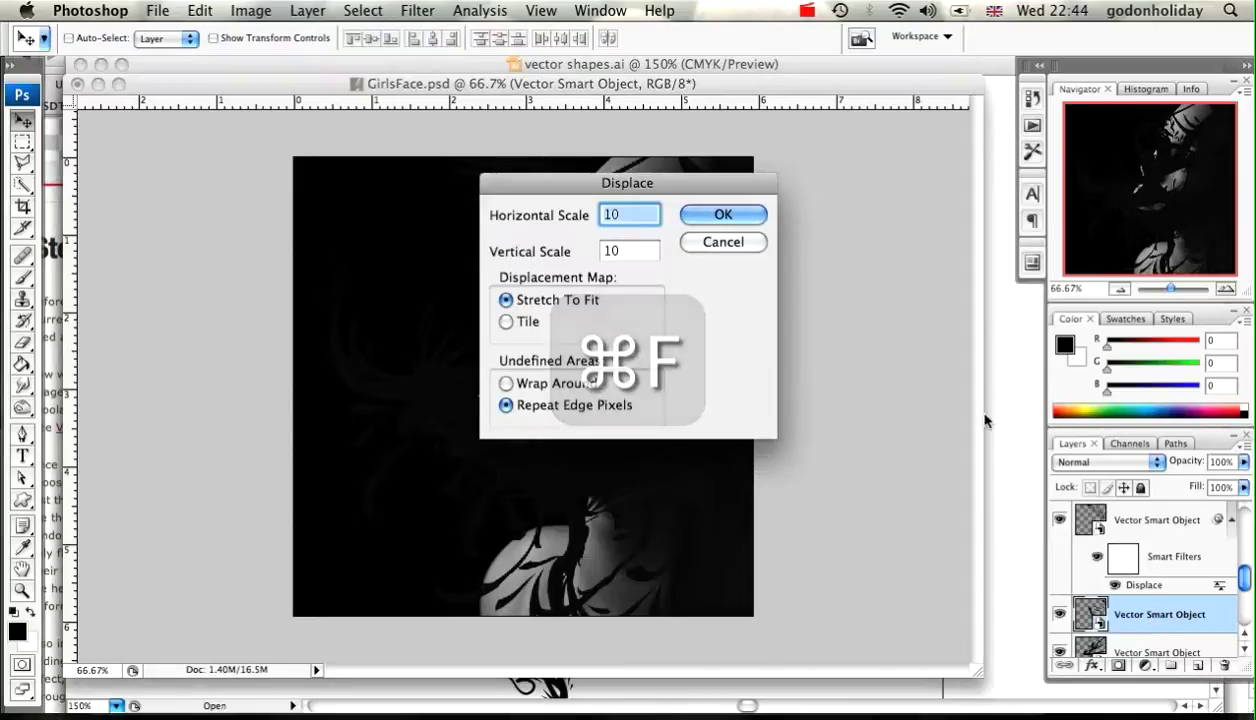
left_click(722, 214)
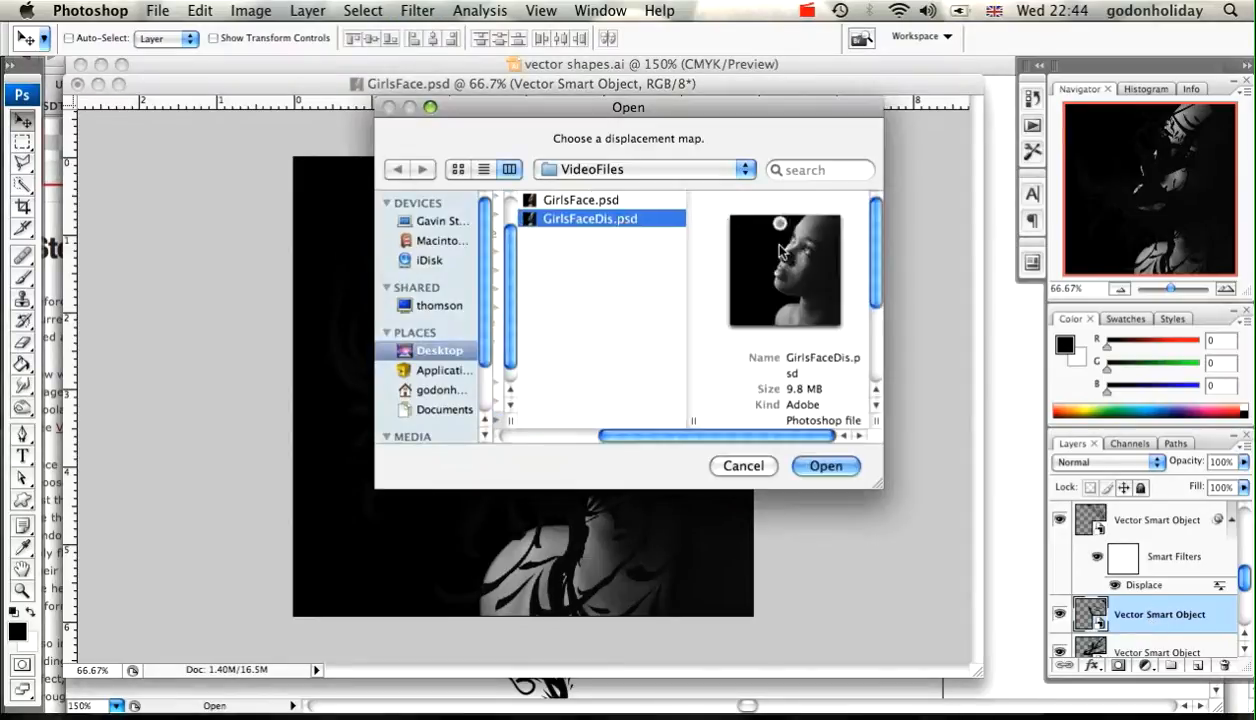
left_click(826, 466)
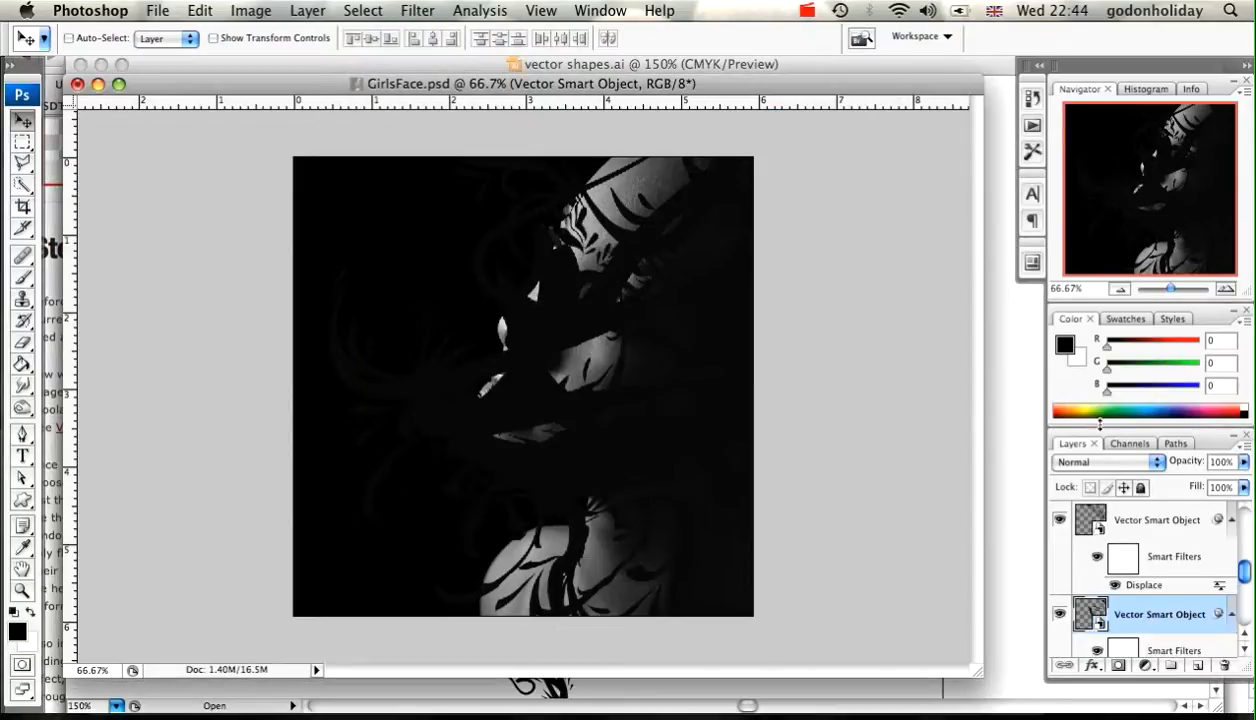
- Apply the same Displace filter and map to another vector swirl layer
scroll("down", 3)
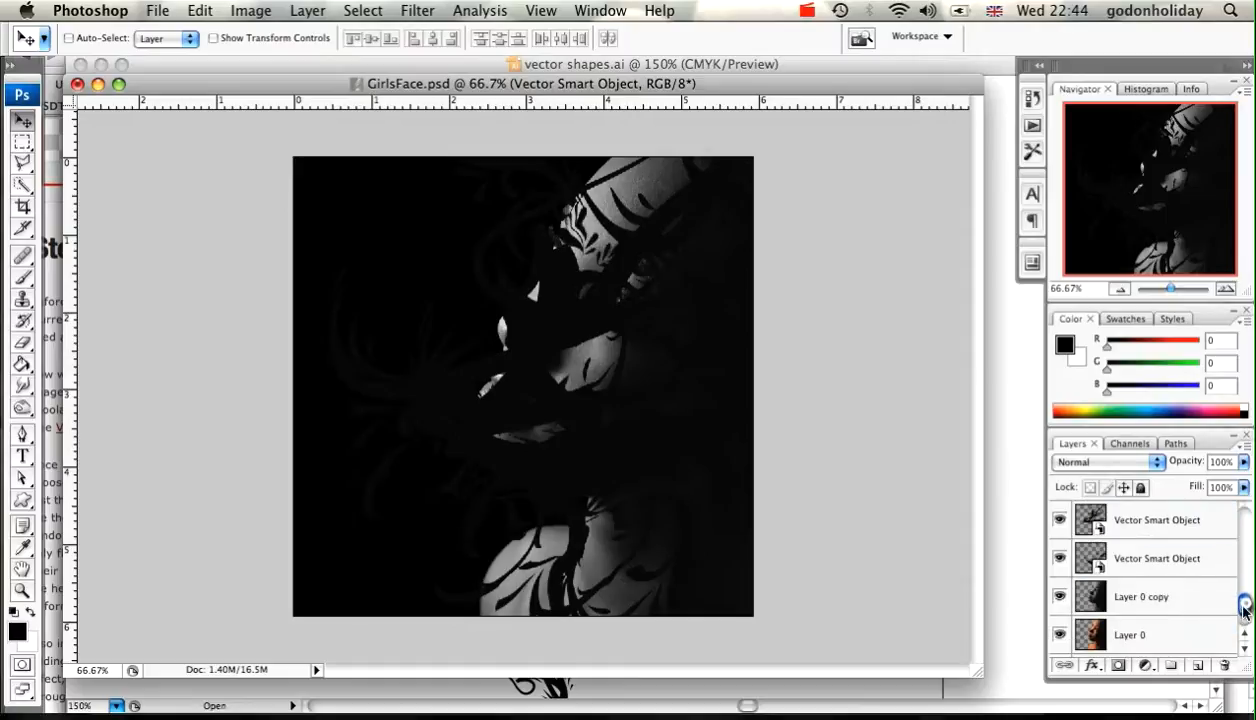
left_click(1156, 520)
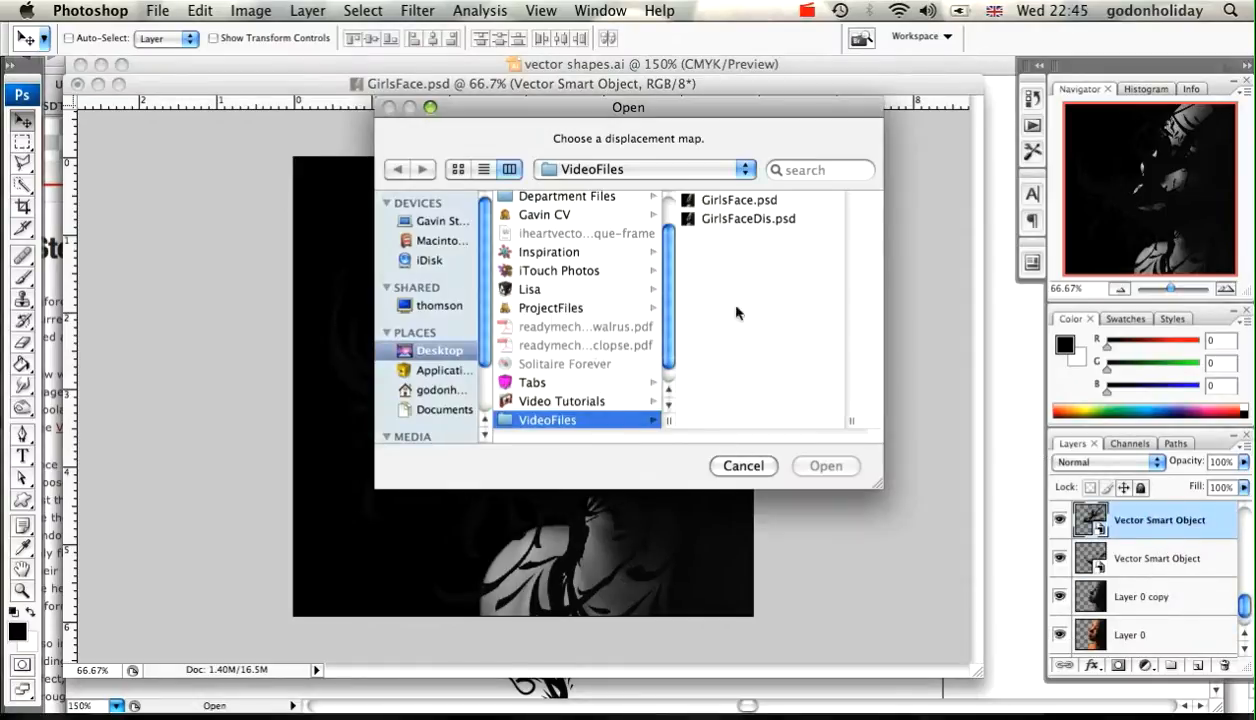
left_click(824, 466)
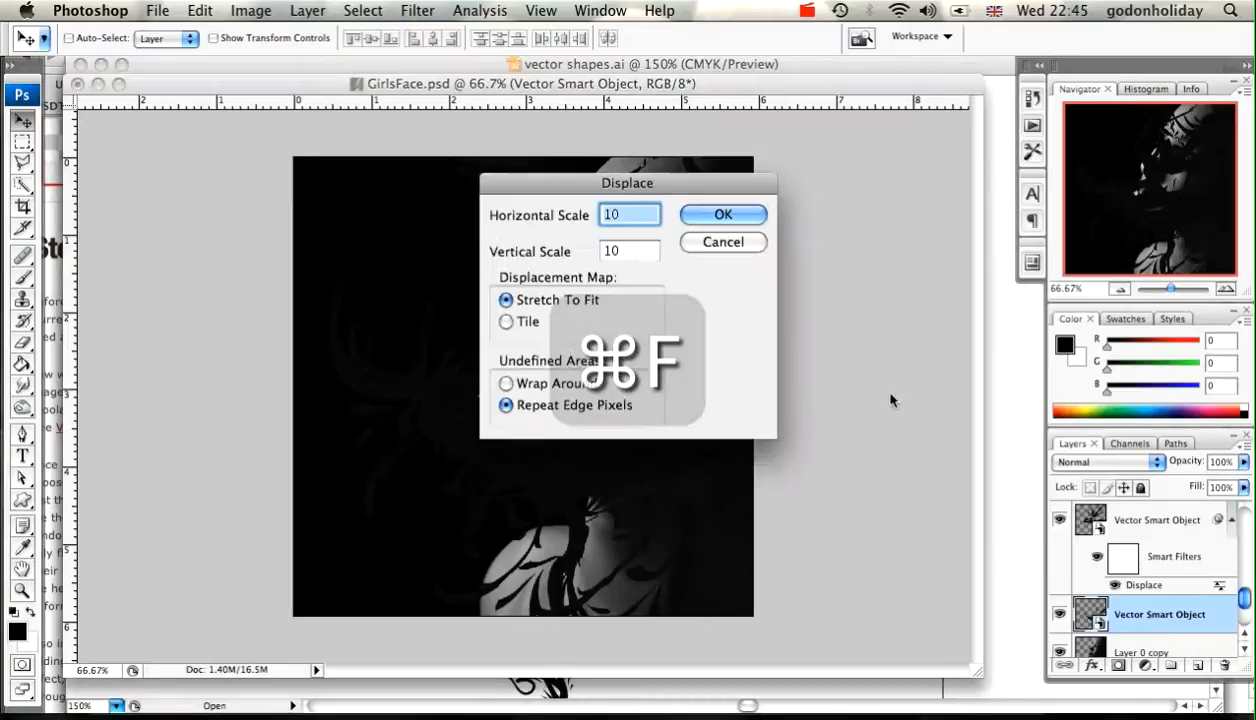
left_click(724, 214)
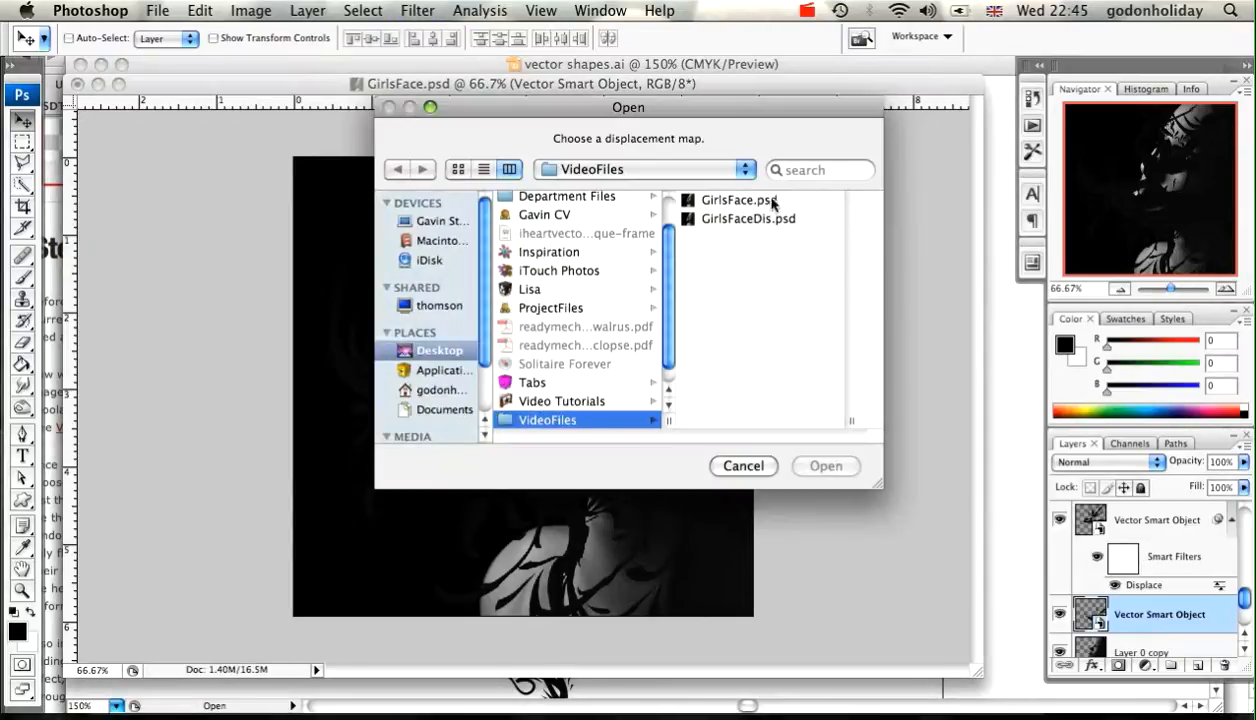
left_click(826, 466)
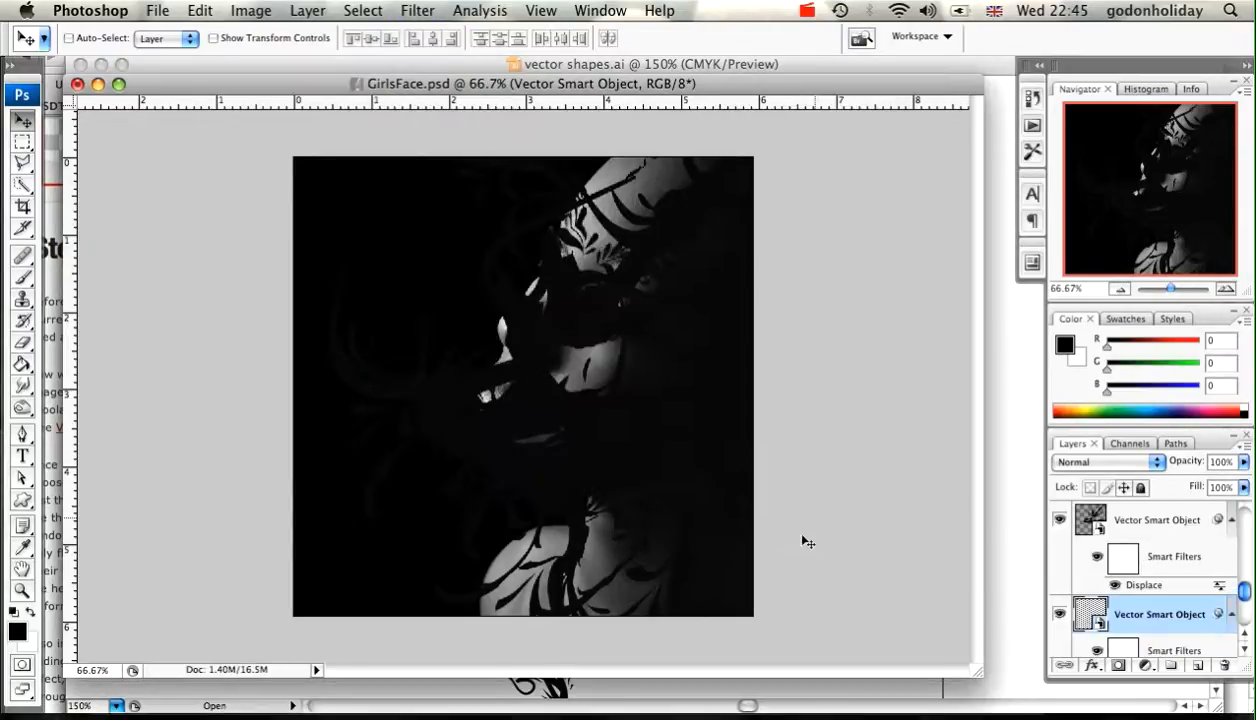
mouse_move(922, 414)
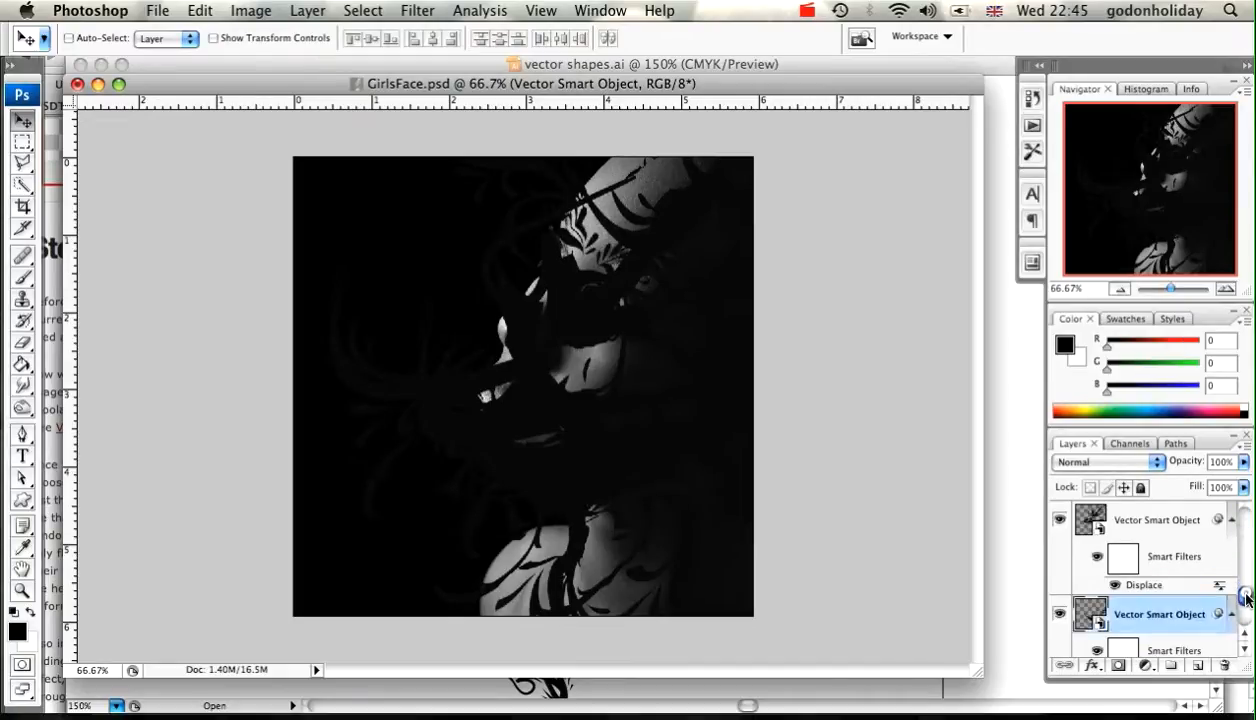
- Convert Layer 0, the colour face photo, into a smart object via Layer > Smart Objects
scroll("down", 3)
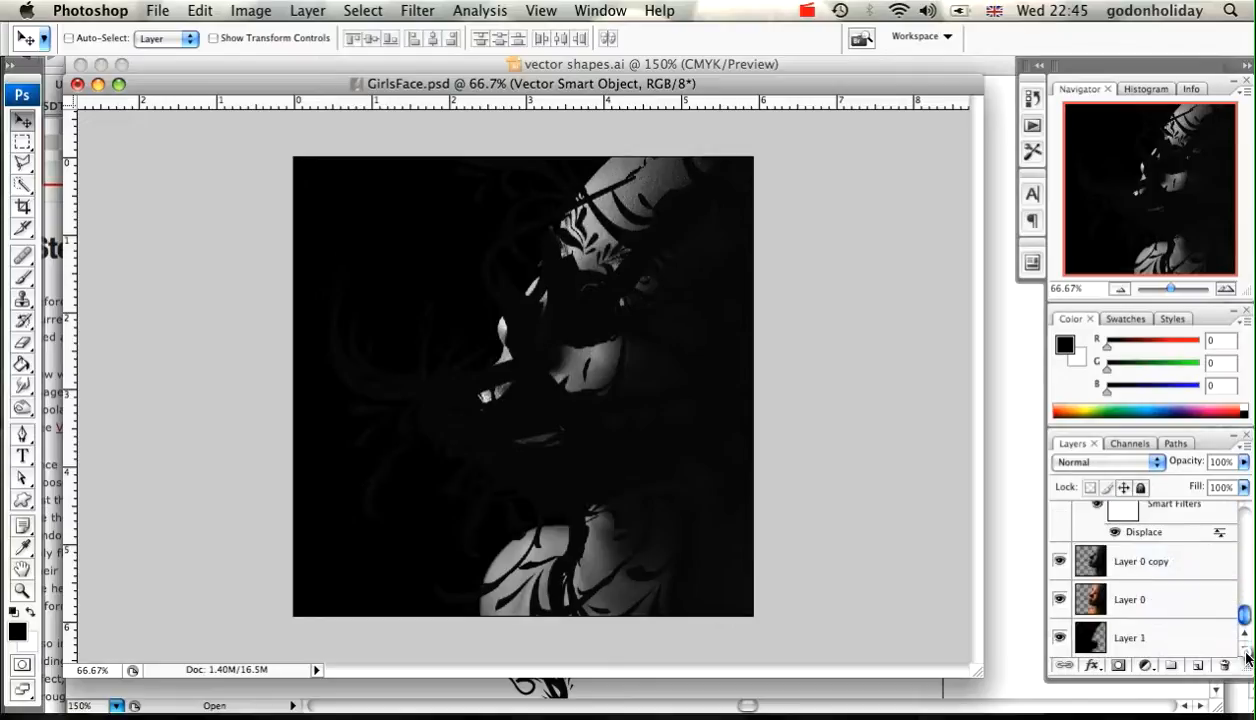
left_click(1130, 600)
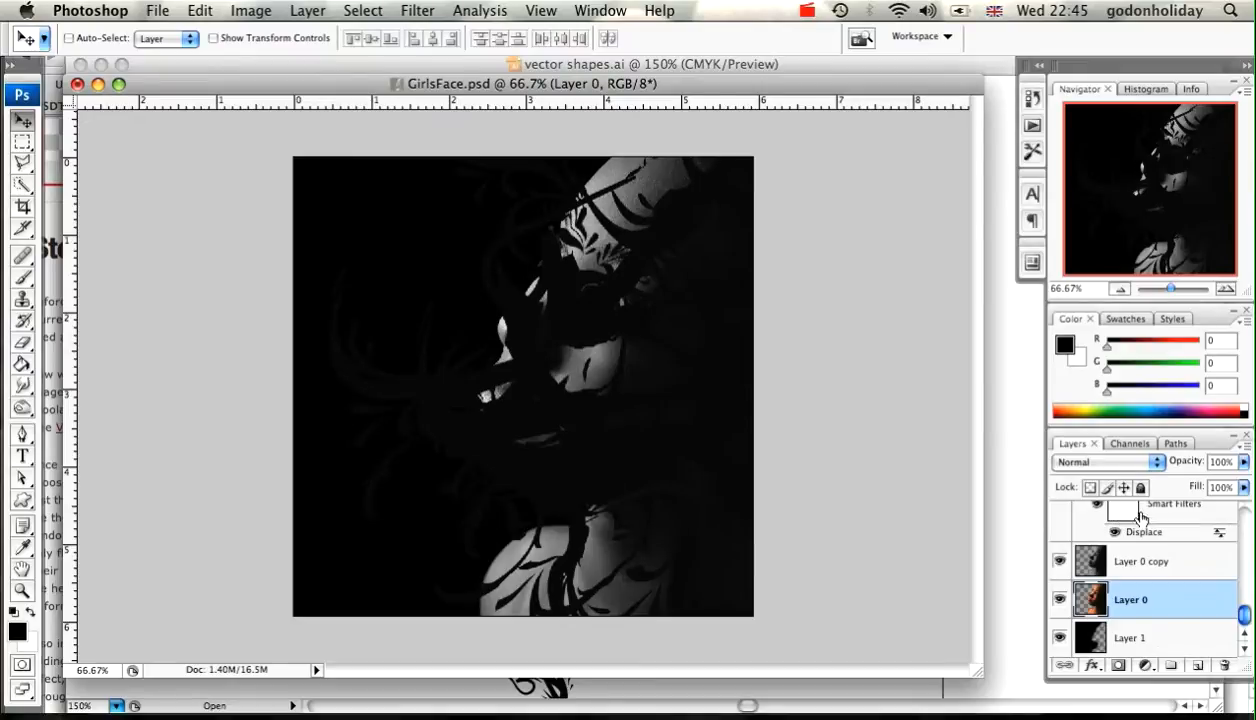
mouse_move(1144, 556)
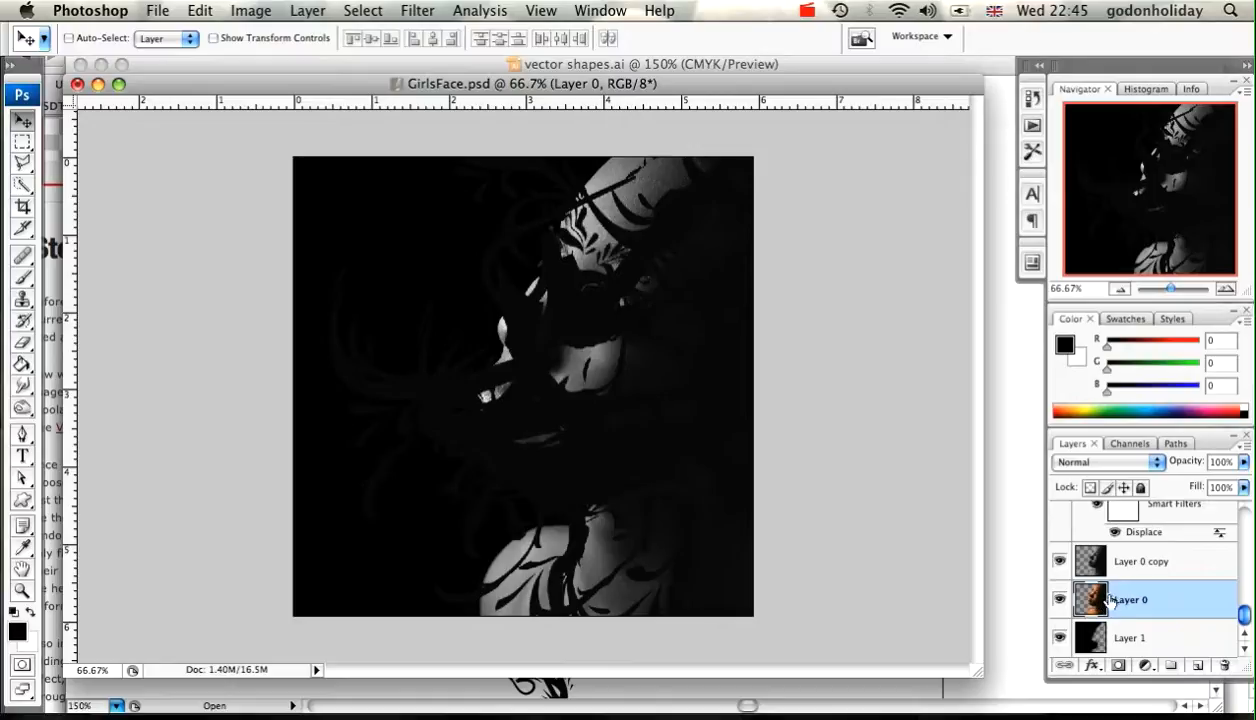
mouse_move(1104, 600)
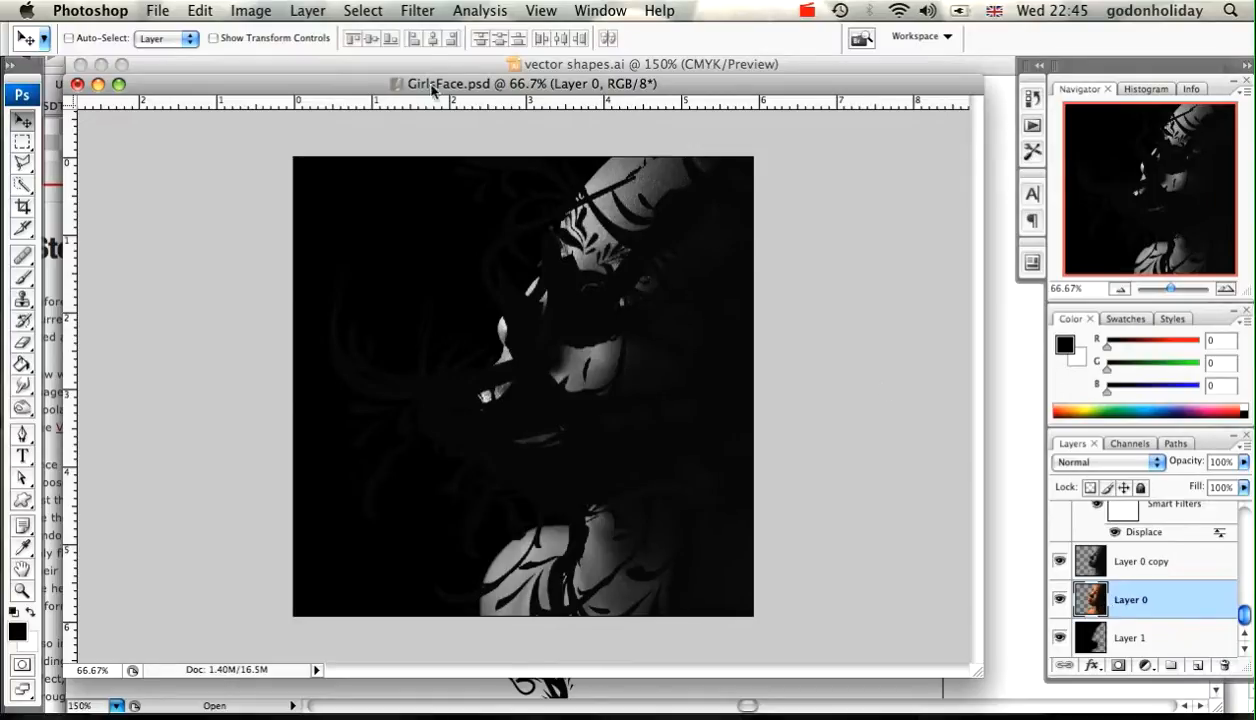
left_click(308, 12)
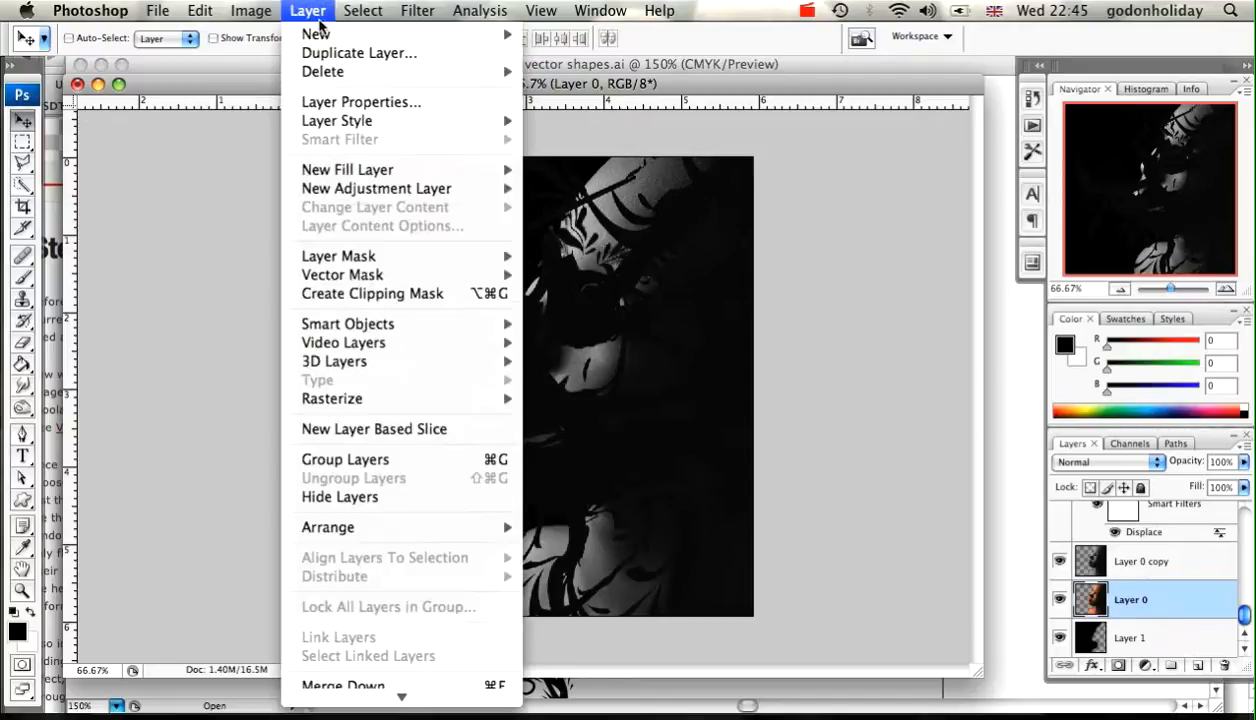
mouse_move(324, 72)
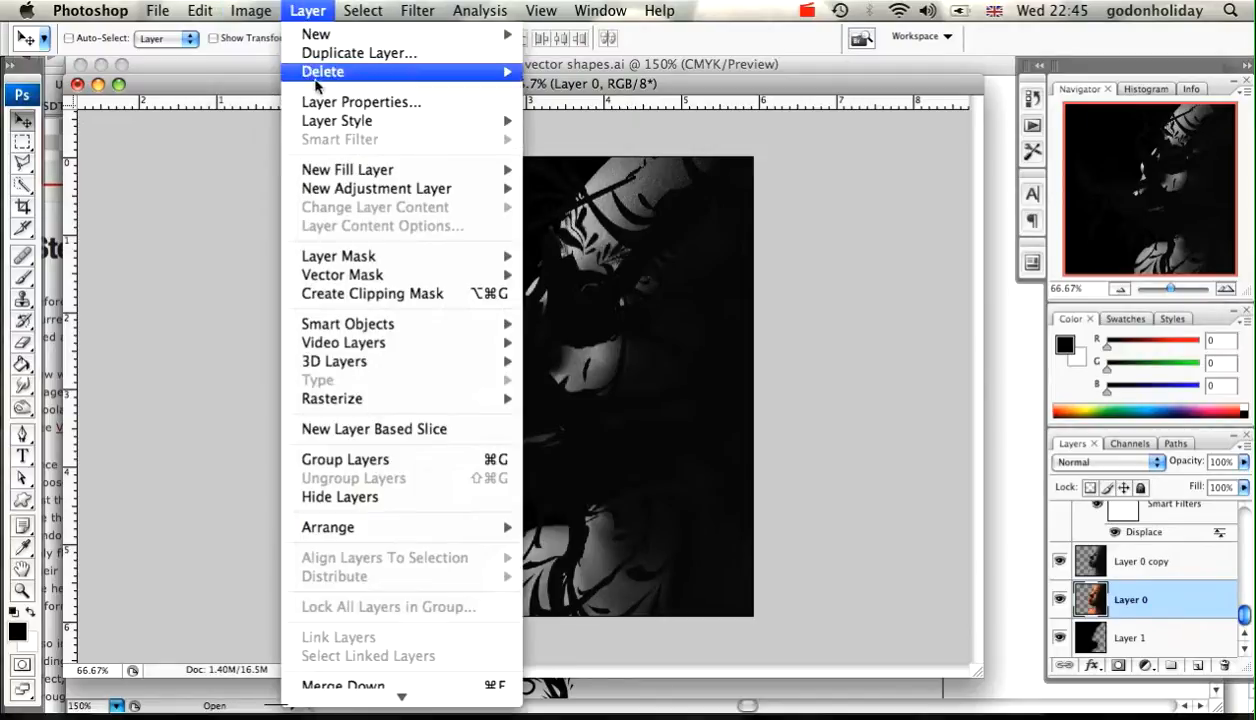
mouse_move(370, 256)
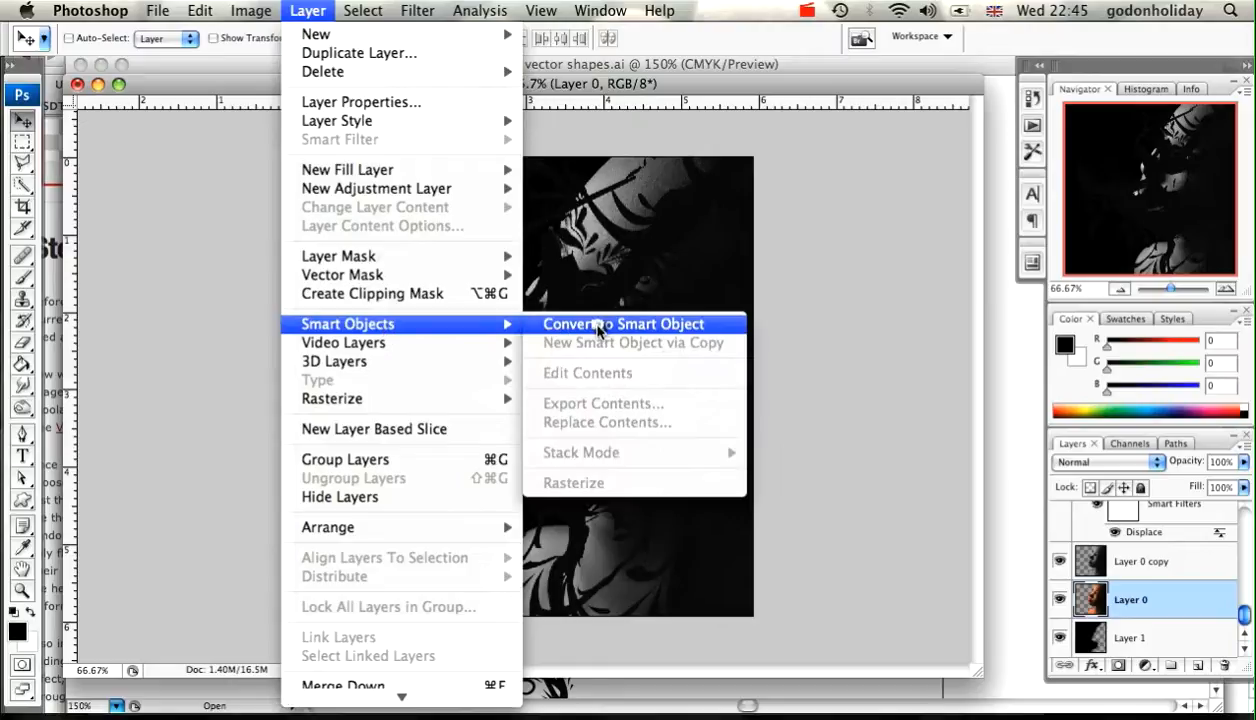
left_click(624, 324)
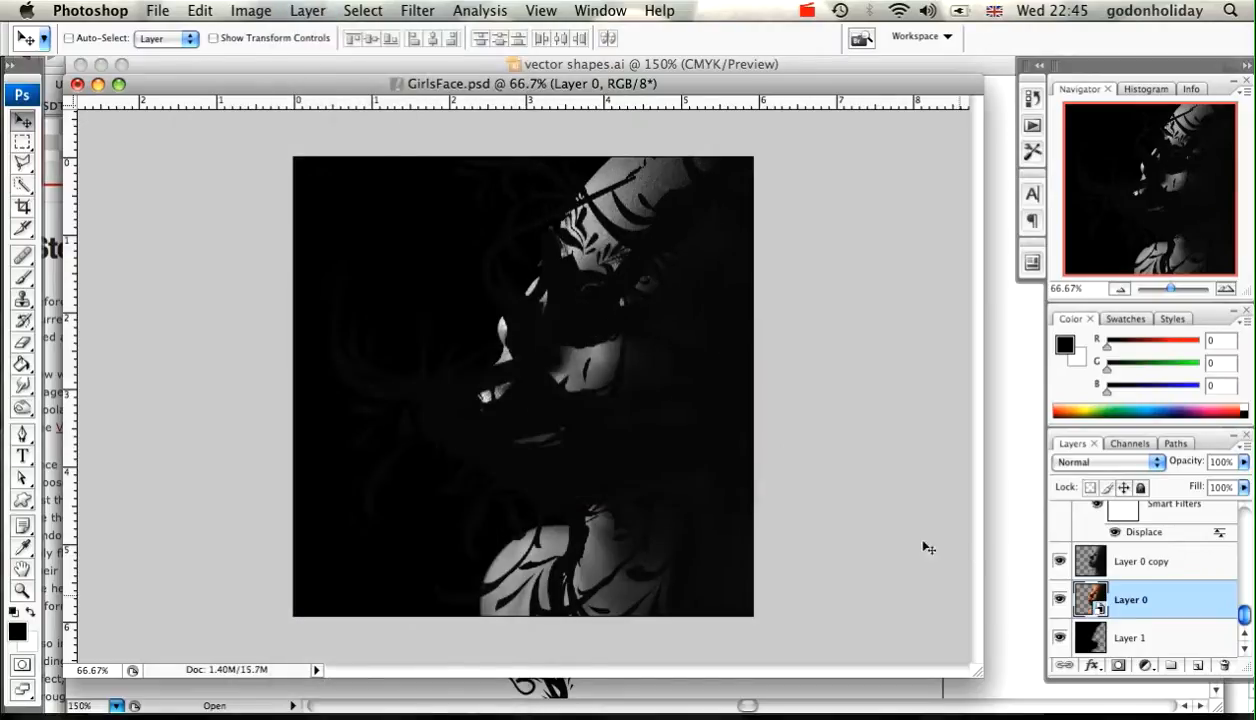
mouse_move(868, 456)
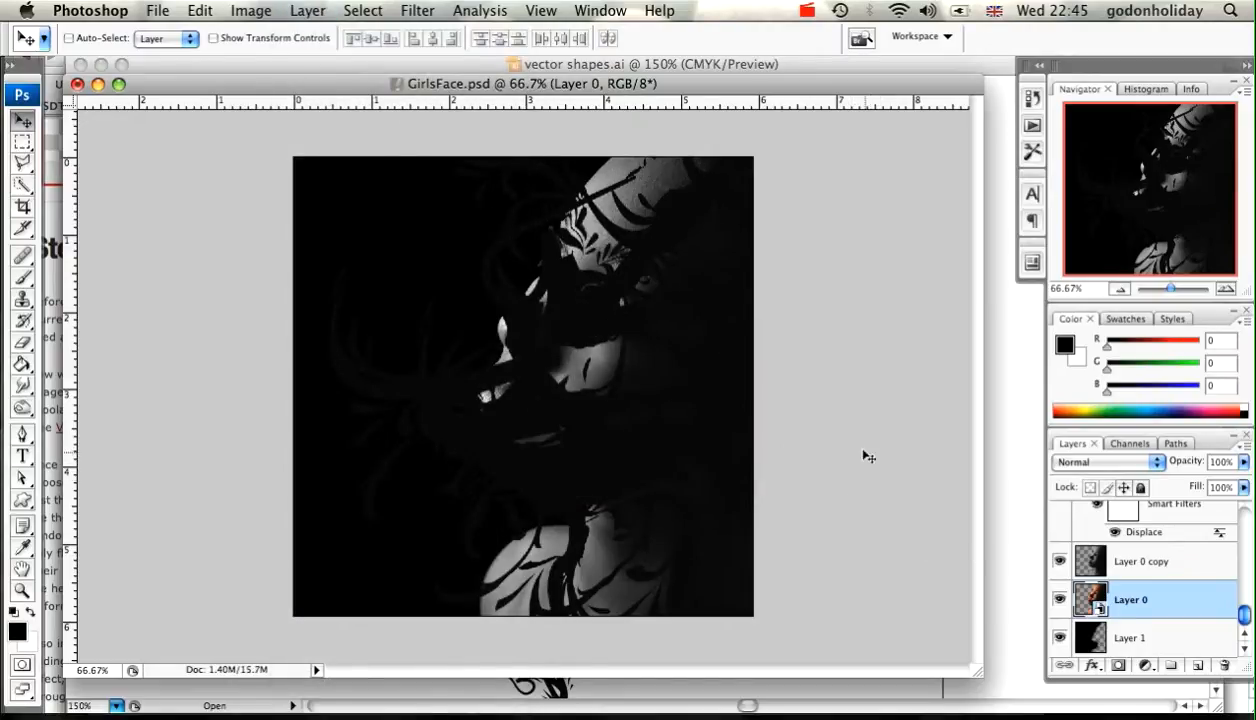
mouse_move(1044, 496)
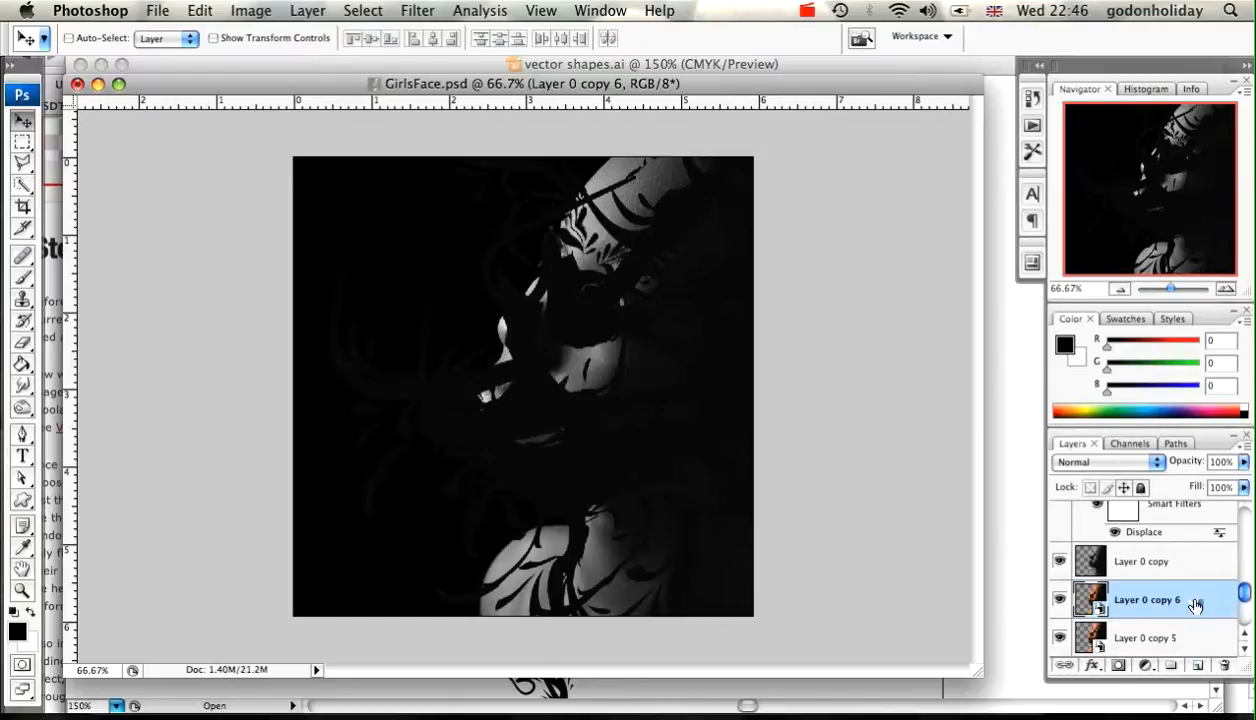
- Move the Layer 0 copies above their Vector Smart Object layers so the photo covers the swirls
left_click(1172, 664)
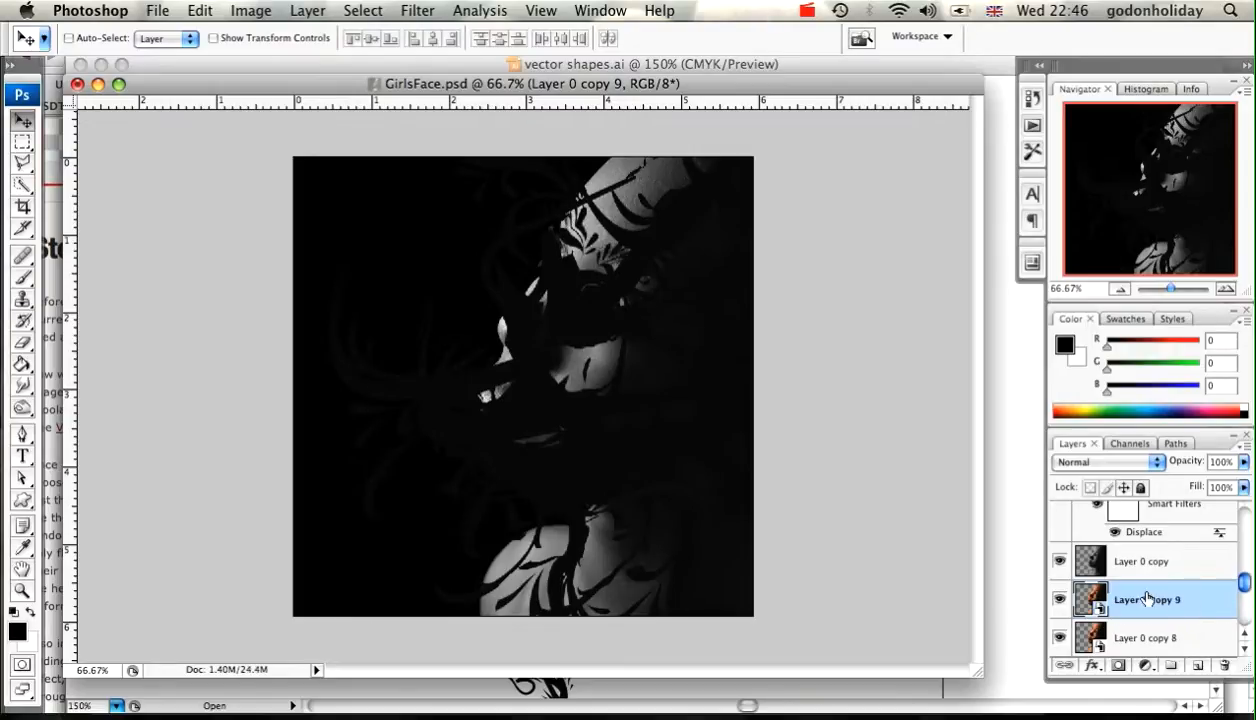
scroll("up", 3)
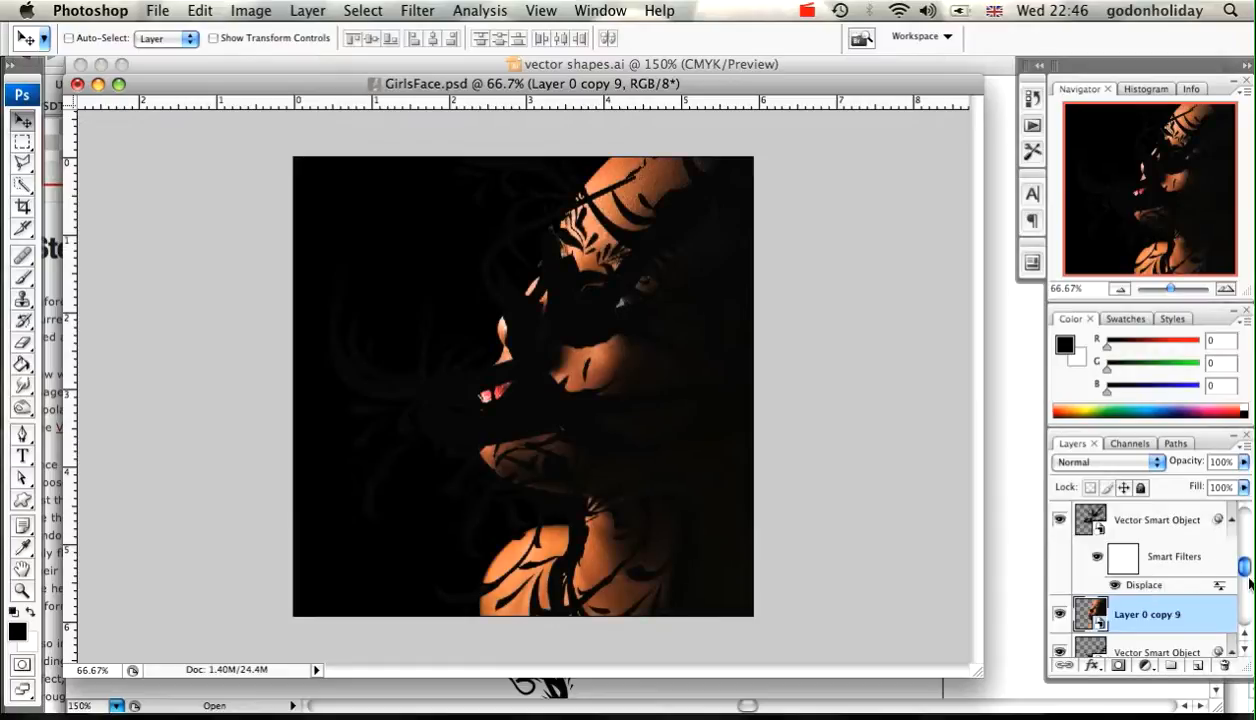
scroll("down", 3)
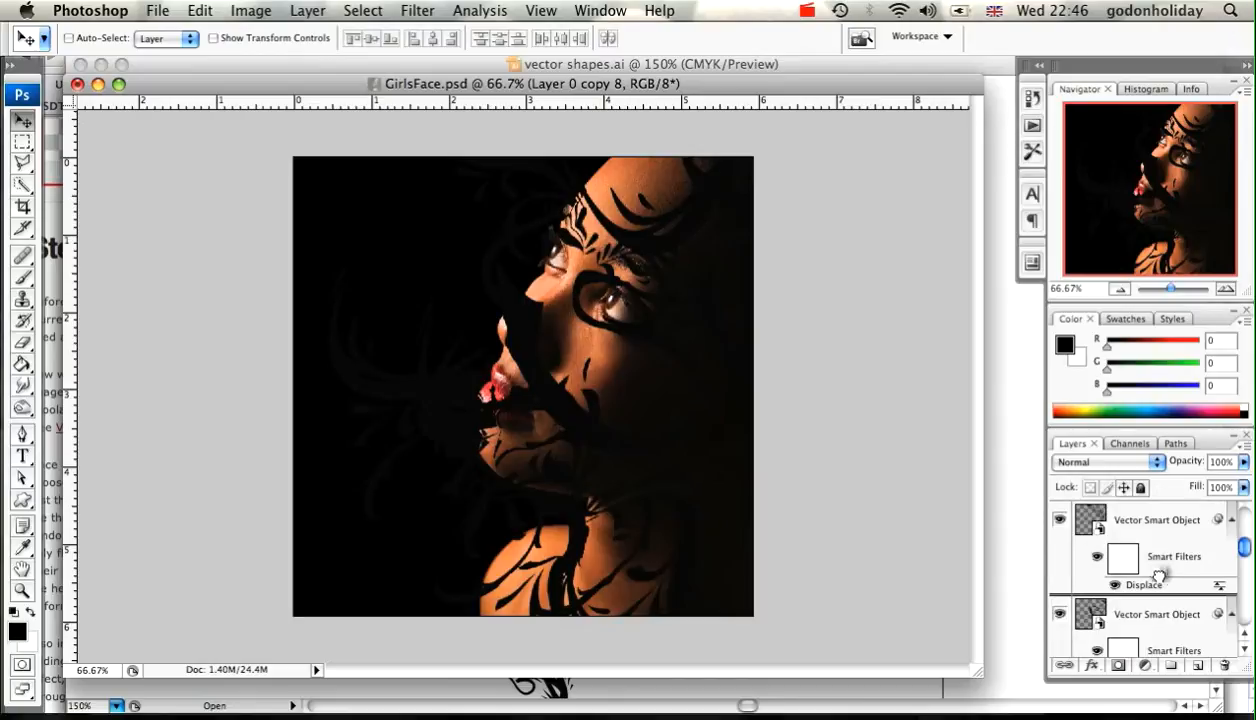
scroll("down", 3)
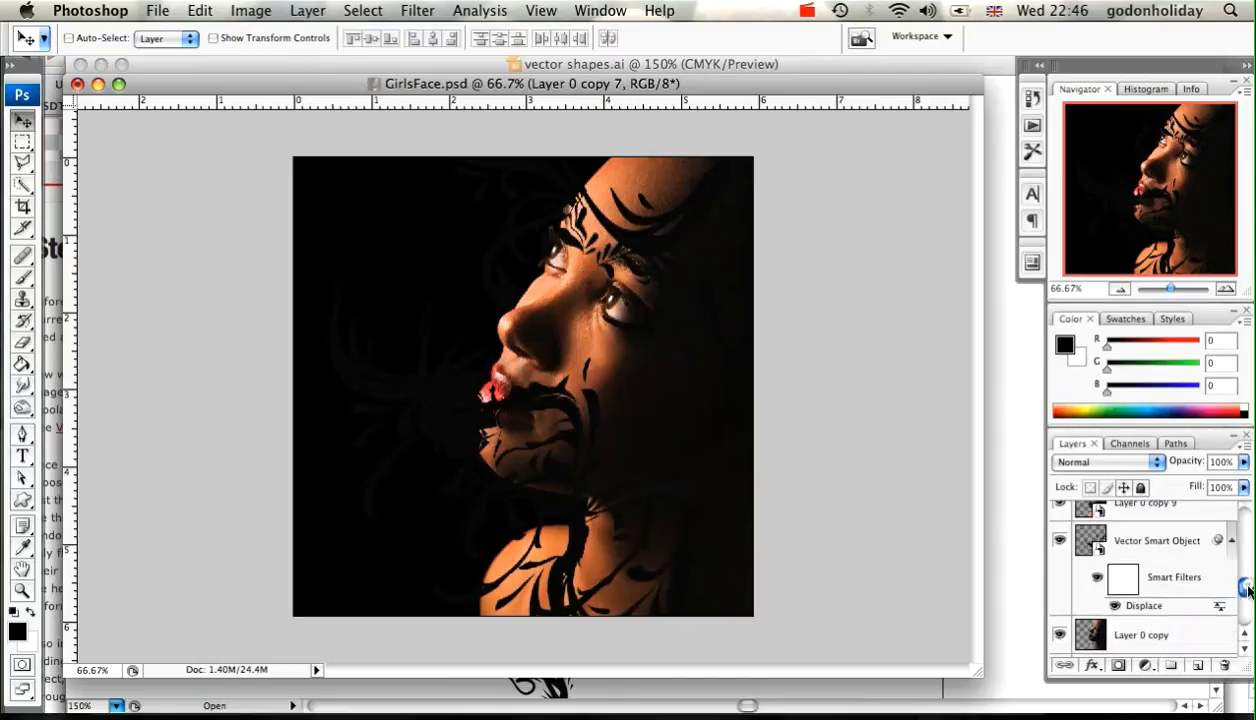
scroll("down", 3)
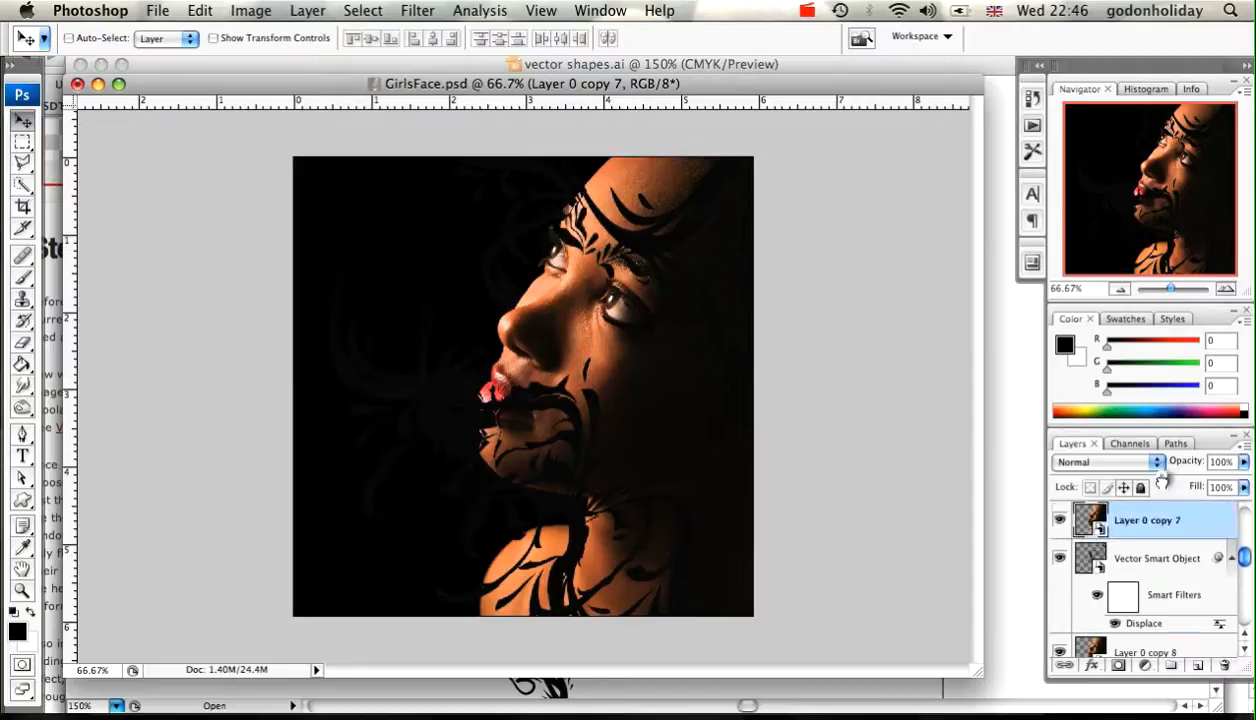
scroll("down", 3)
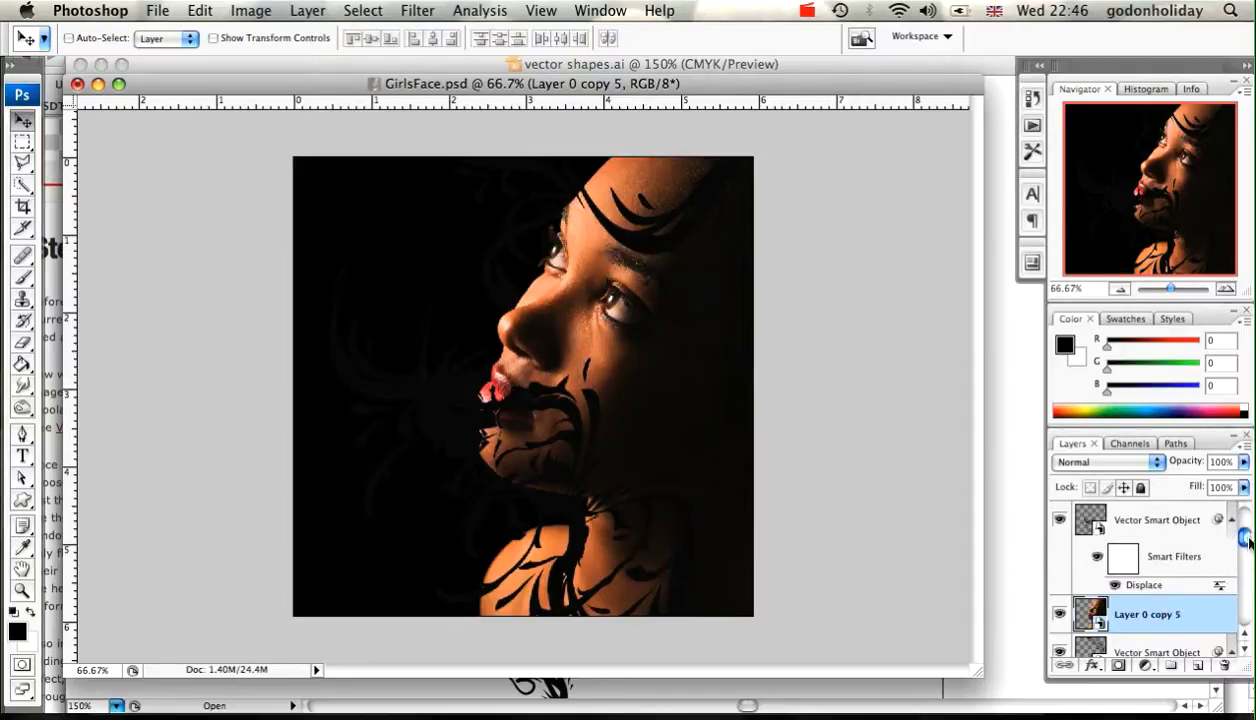
scroll("down", 3)
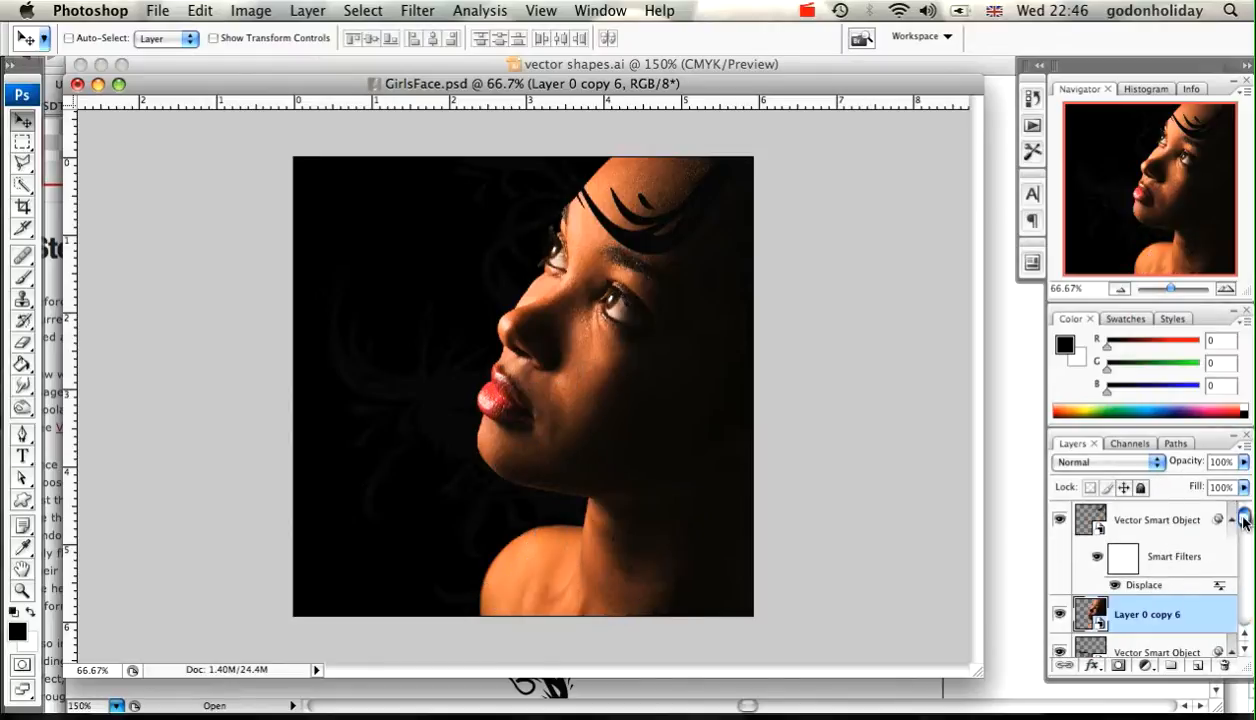
scroll("down", 3)
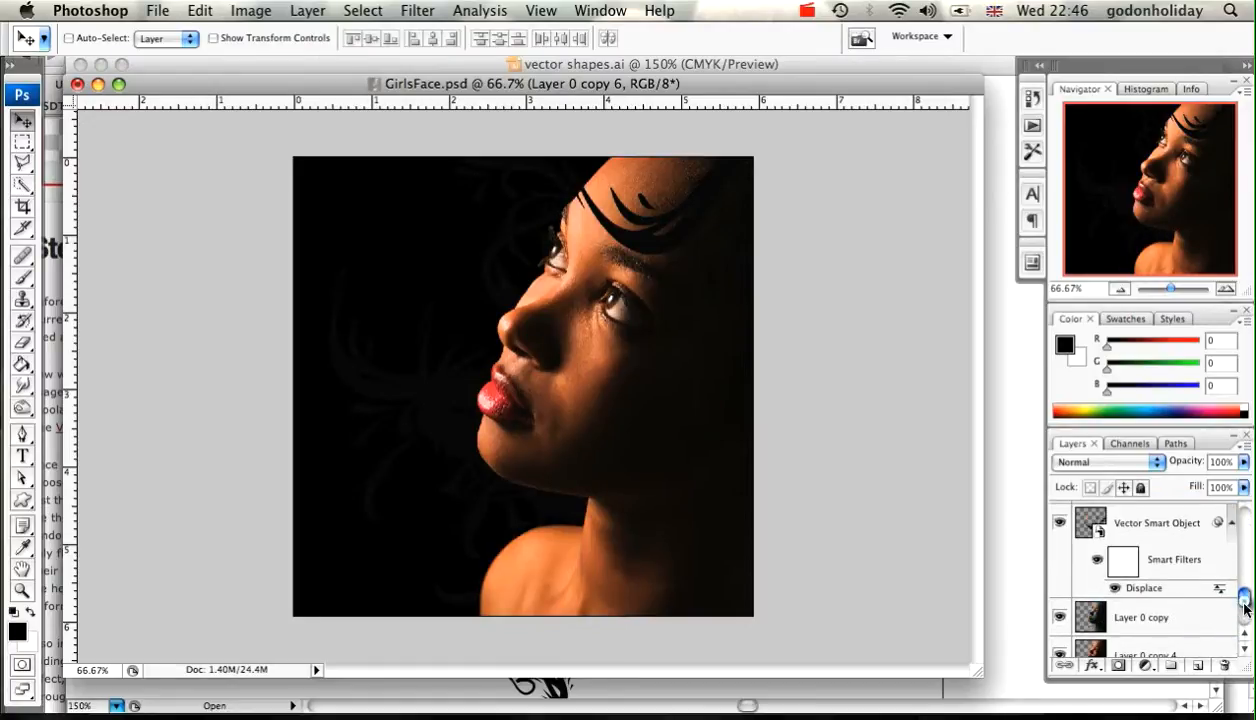
scroll("down", 3)
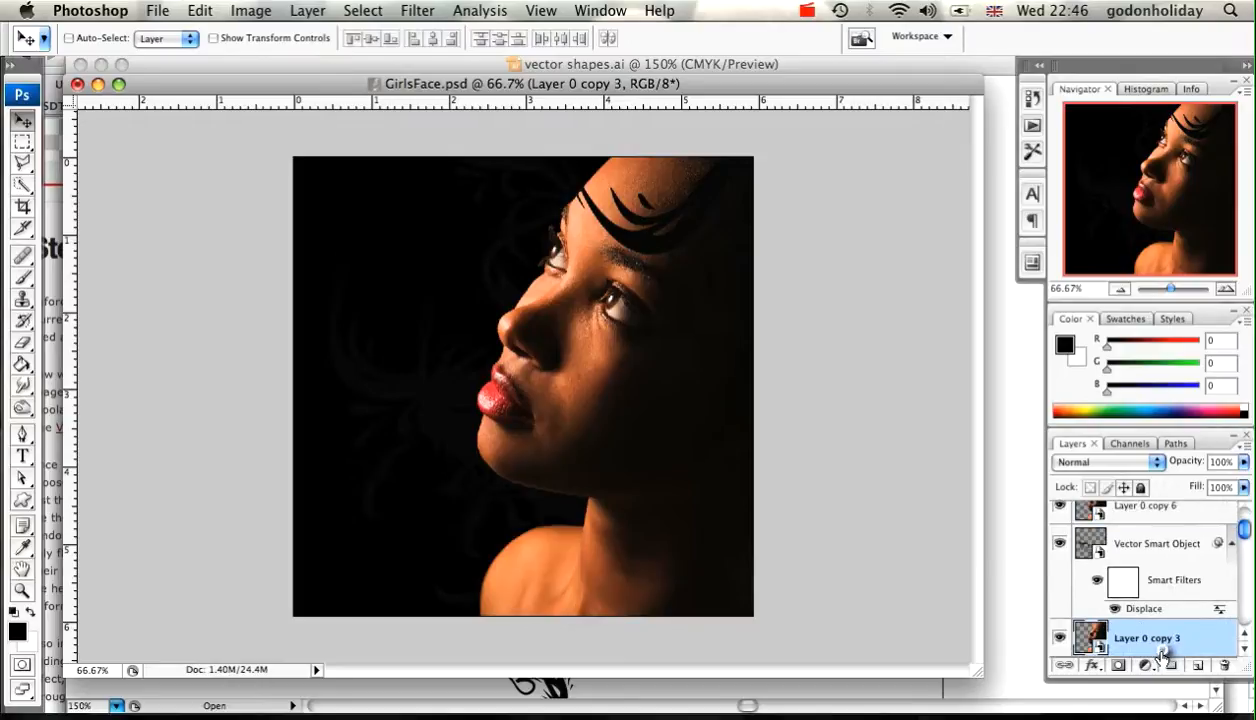
scroll("down", 3)
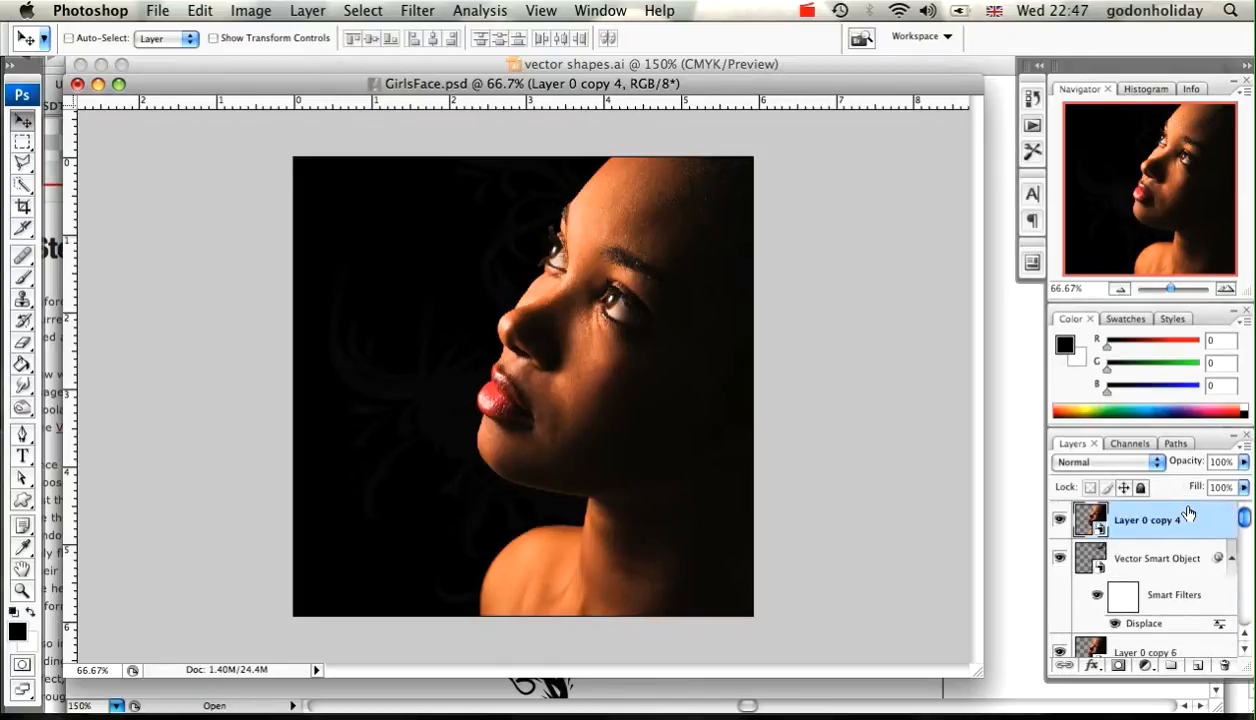
left_click(1144, 520)
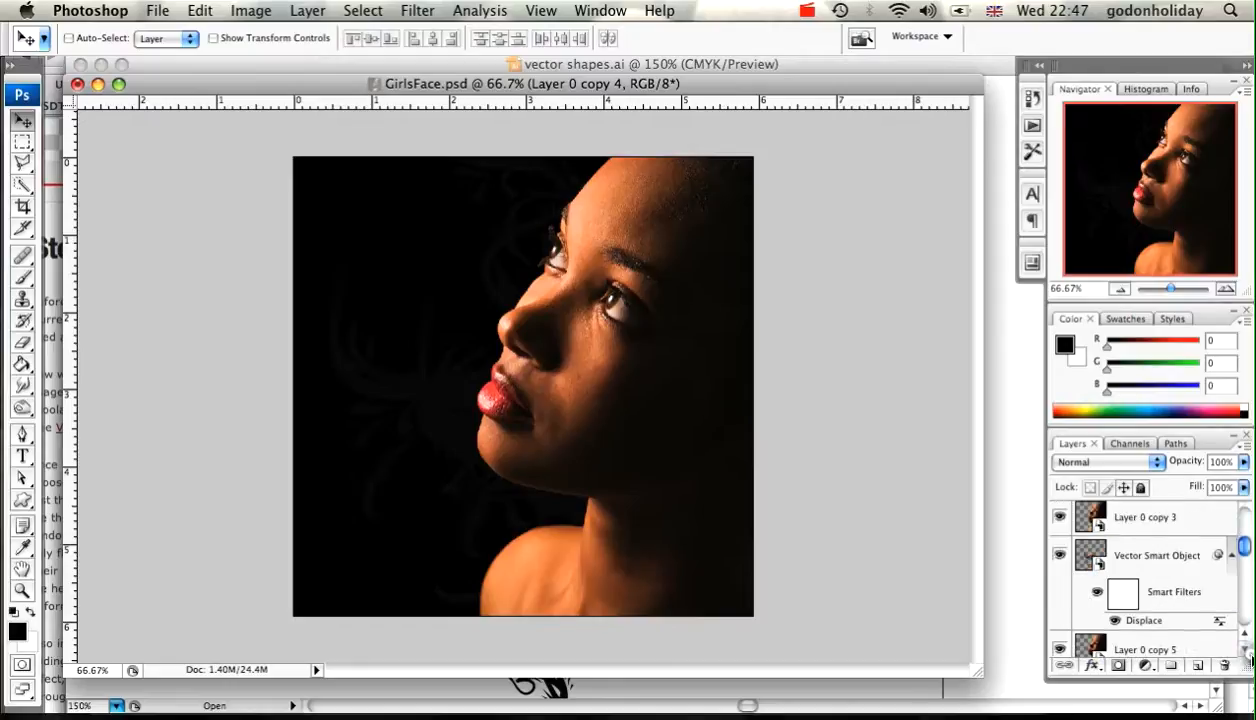
scroll("down", 3)
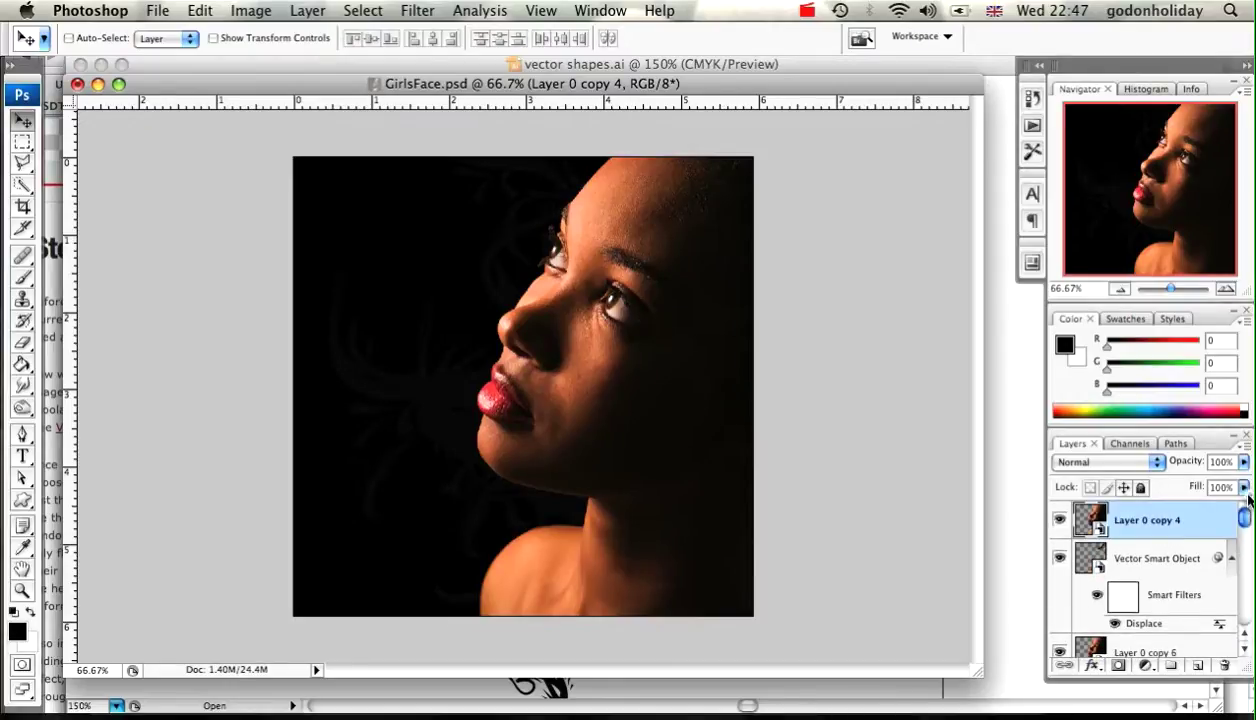
mouse_move(658, 368)
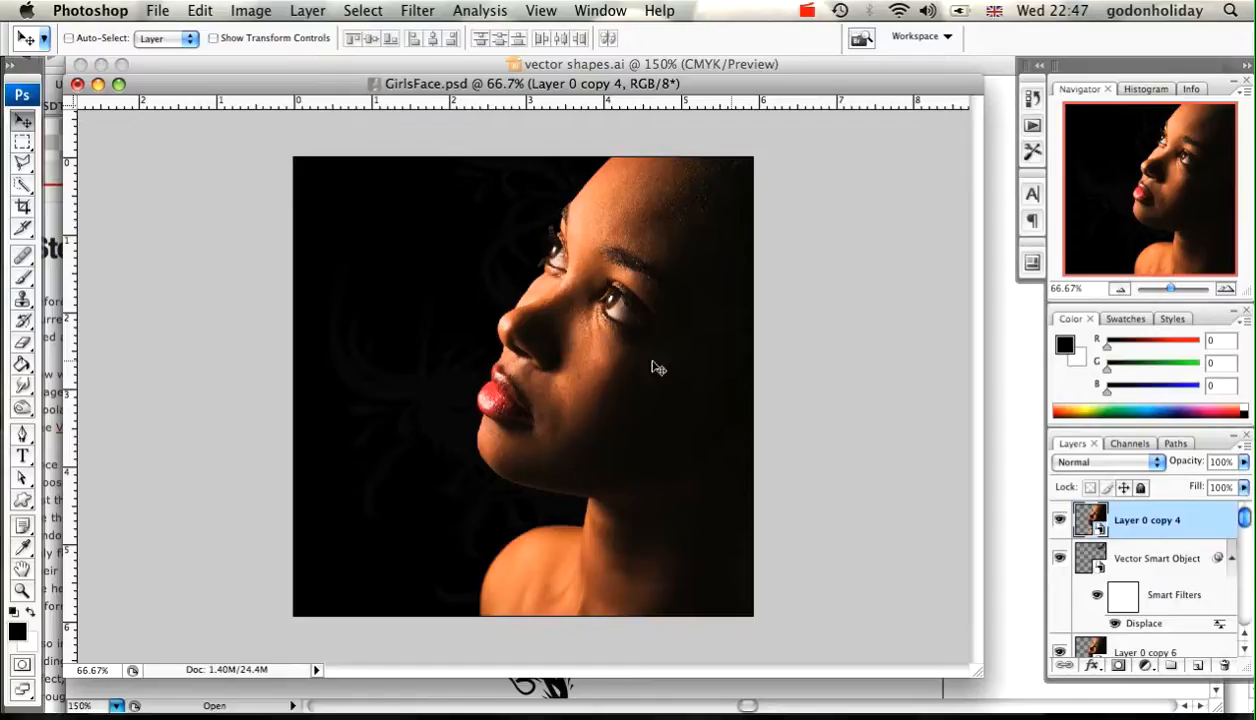
mouse_move(588, 232)
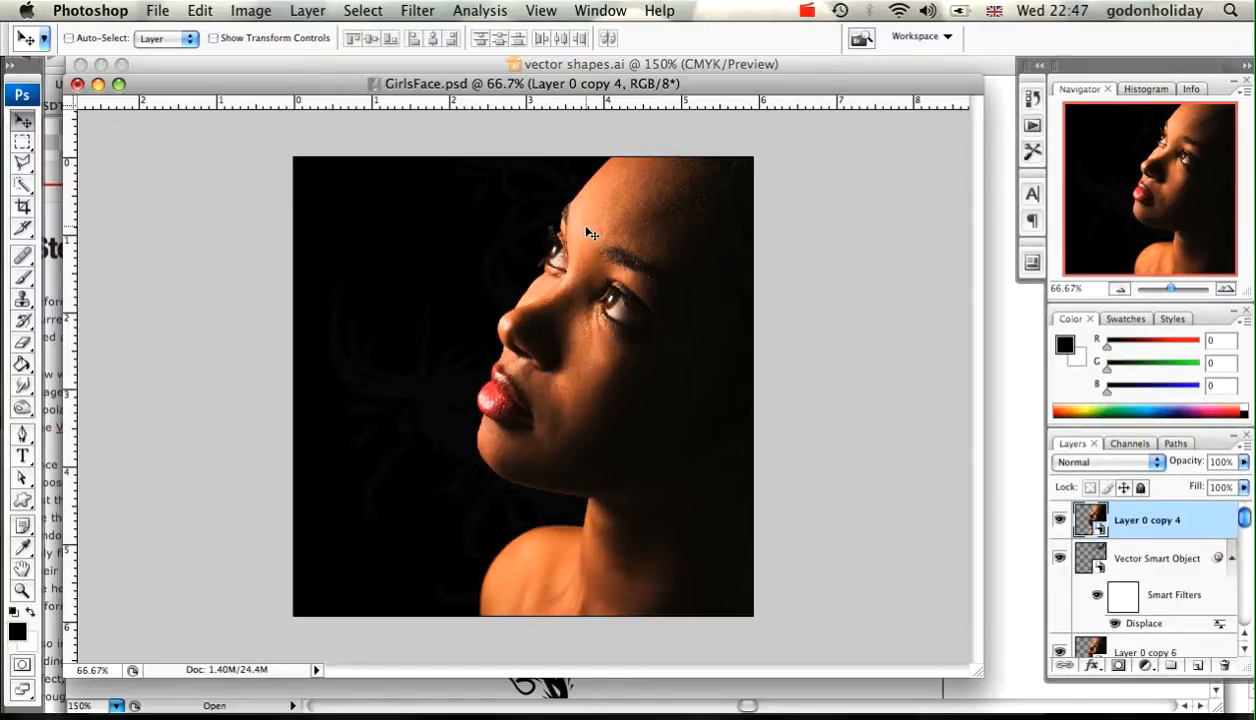
mouse_move(720, 364)
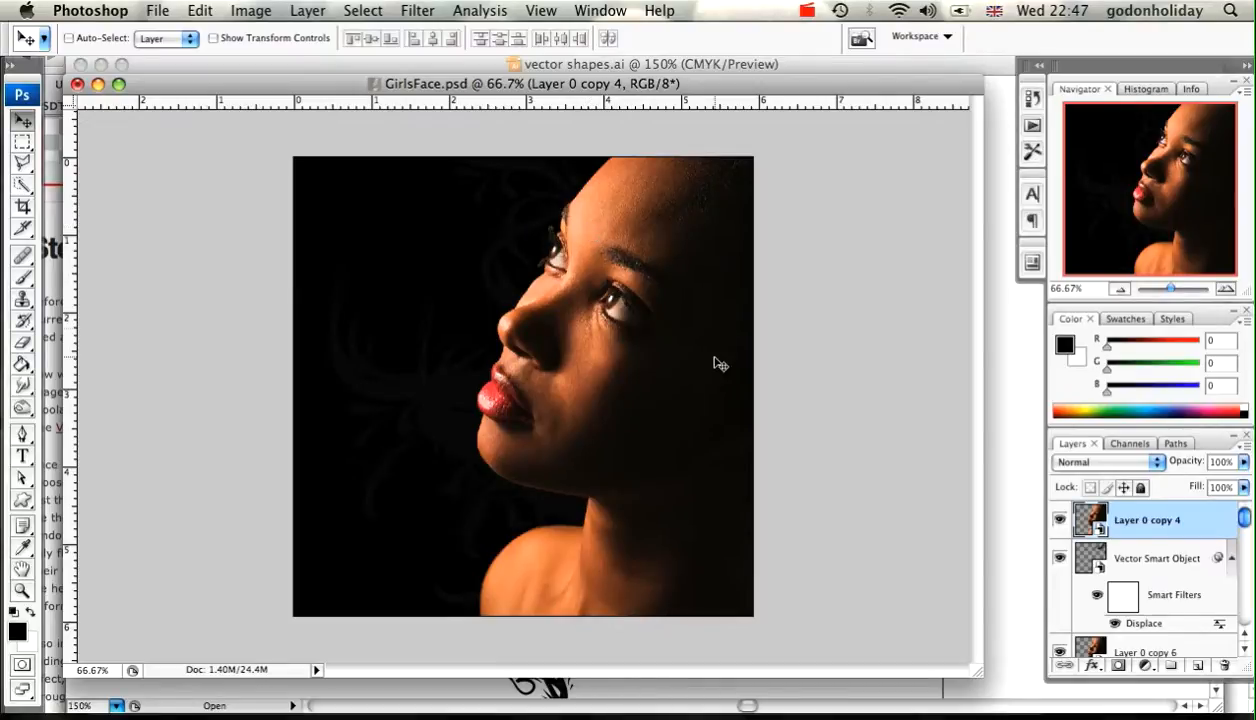
mouse_move(664, 384)
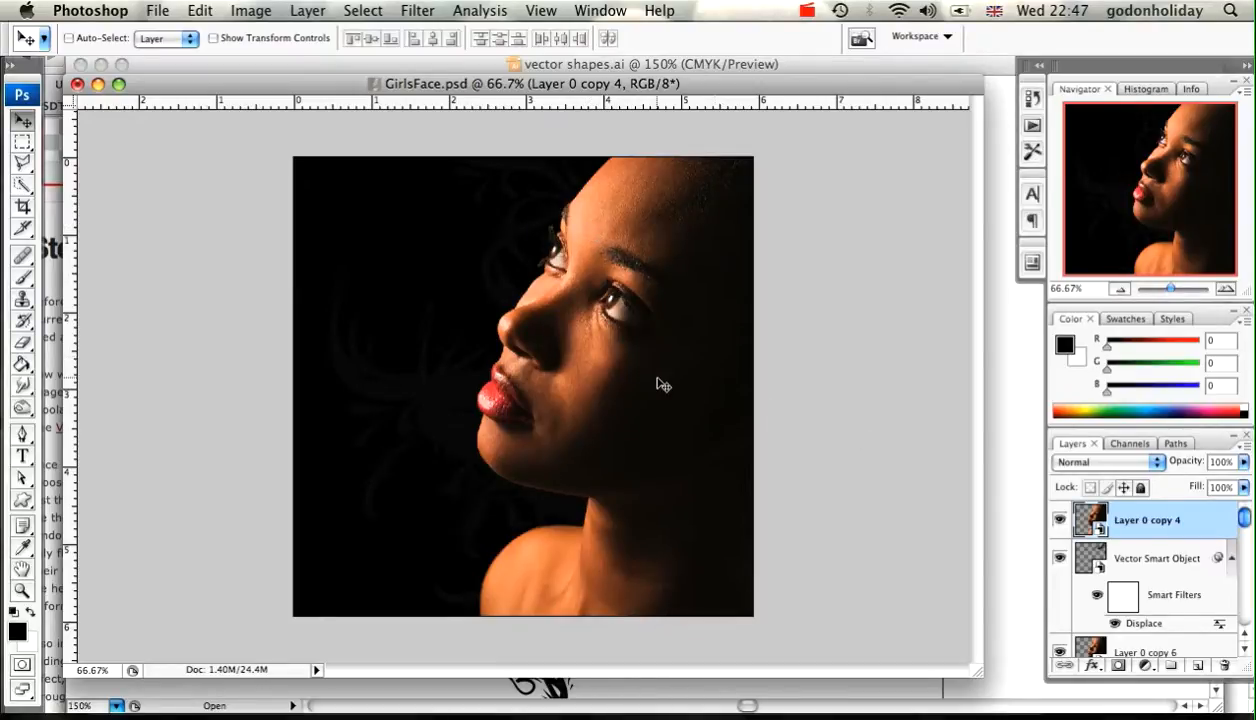
- Clip the top face photo copy into the swirl shape beneath it with a clipping mask
right_click(1146, 520)
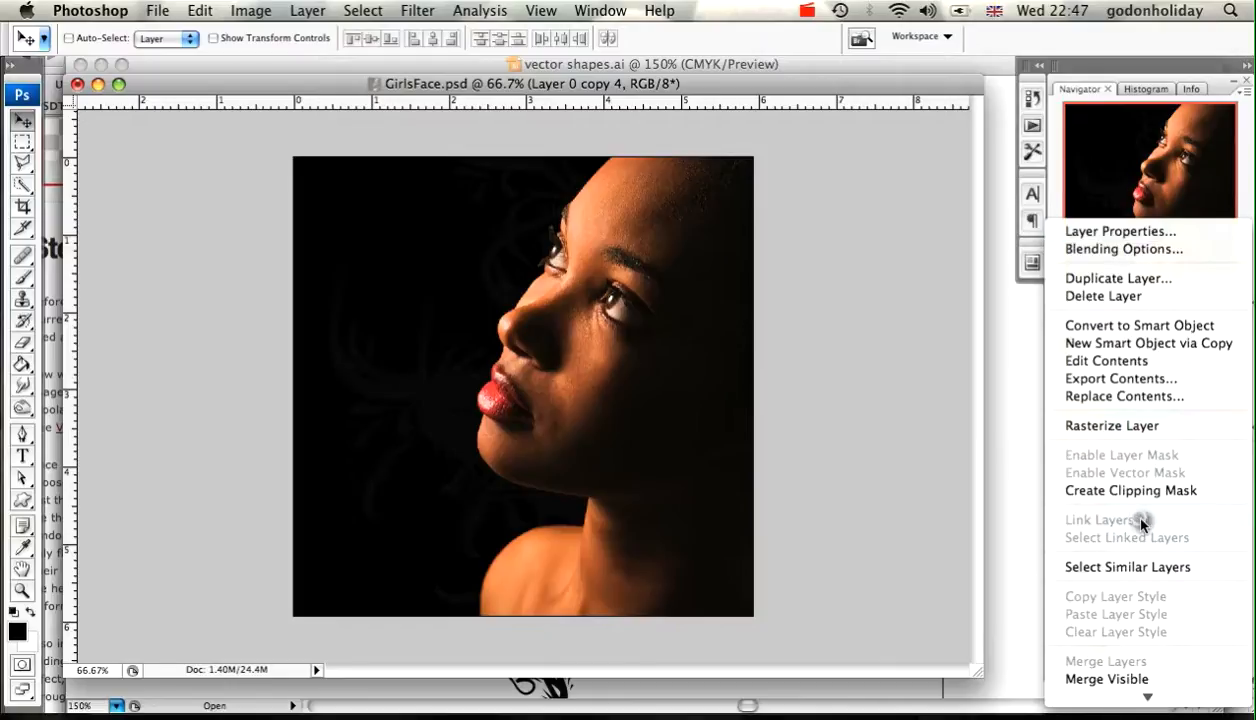
mouse_move(1118, 496)
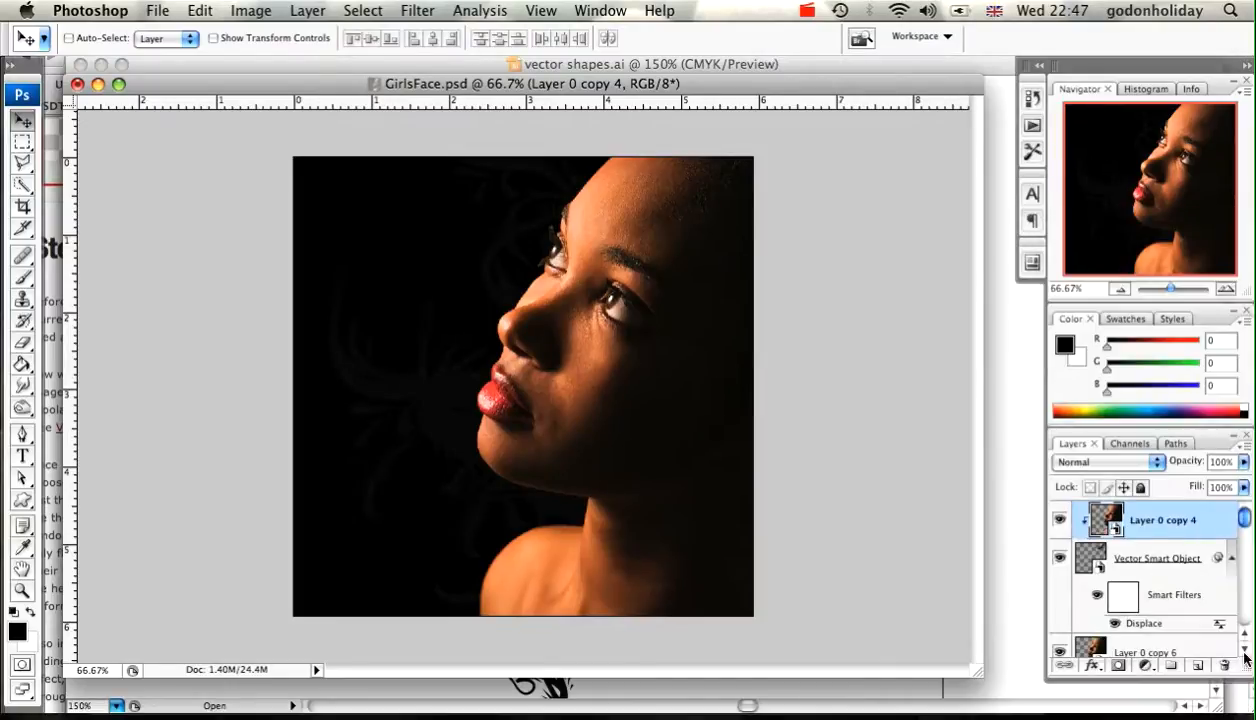
left_click(1148, 614)
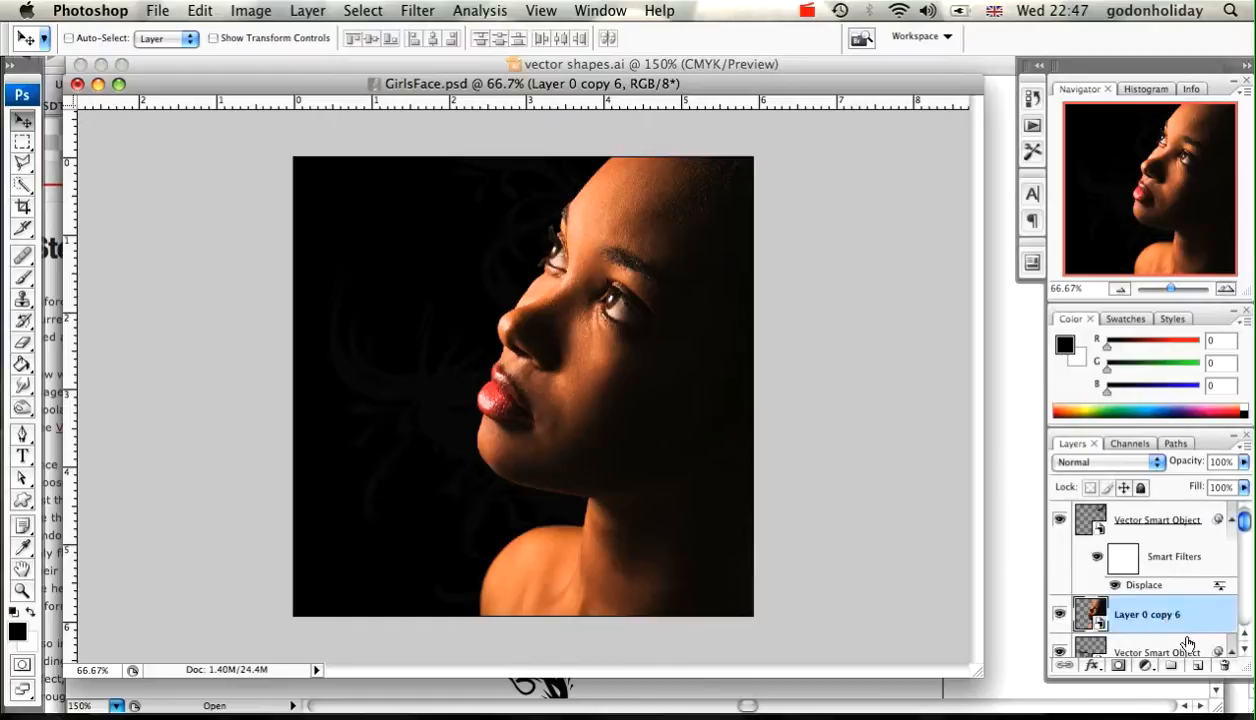
right_click(1146, 614)
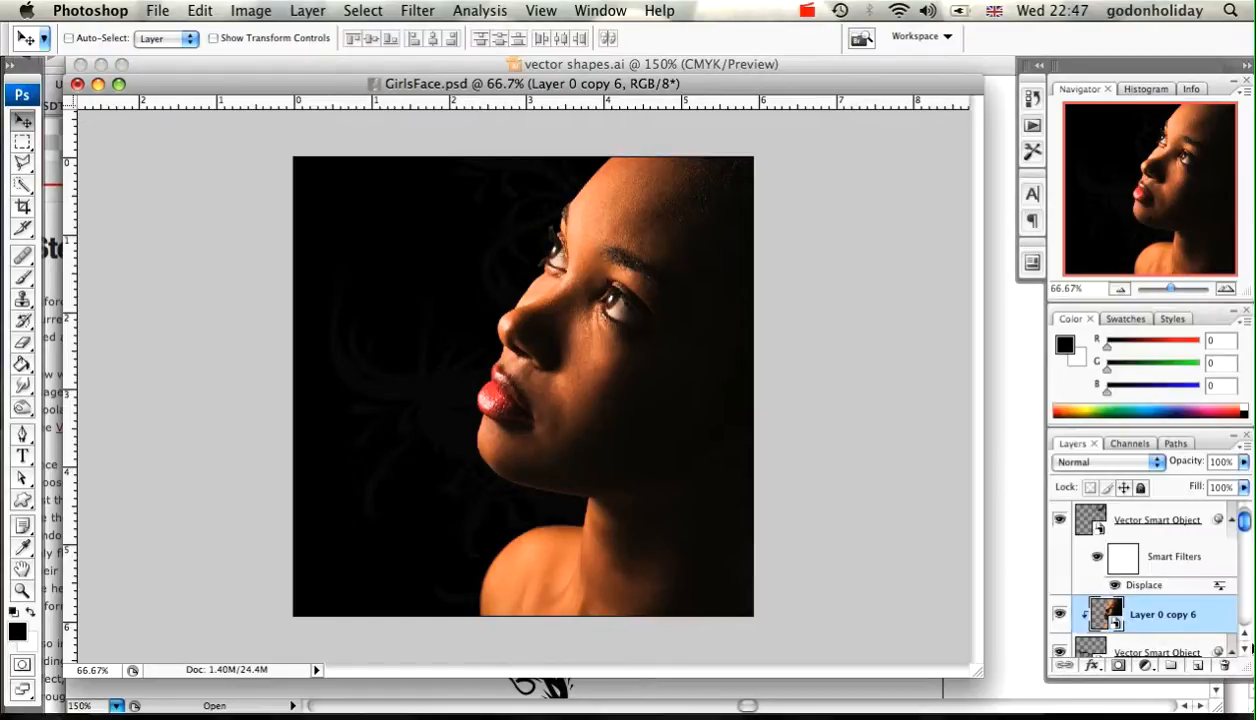
scroll("down", 3)
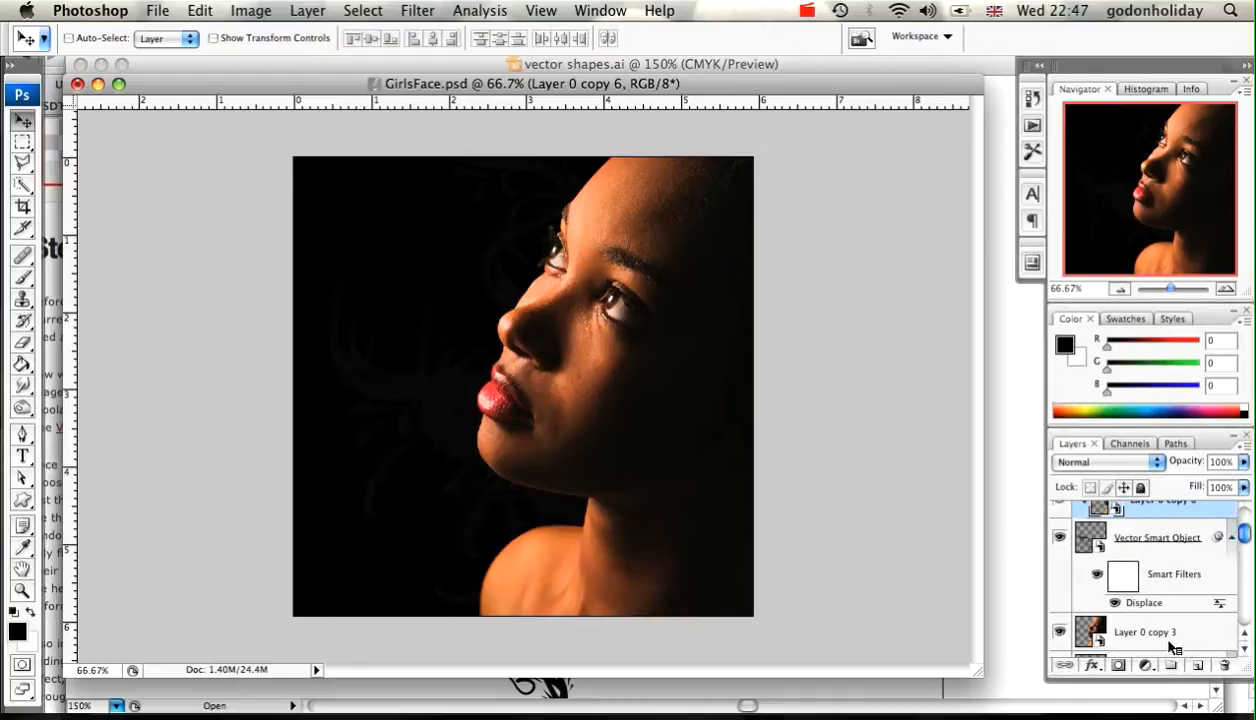
left_click(1144, 632)
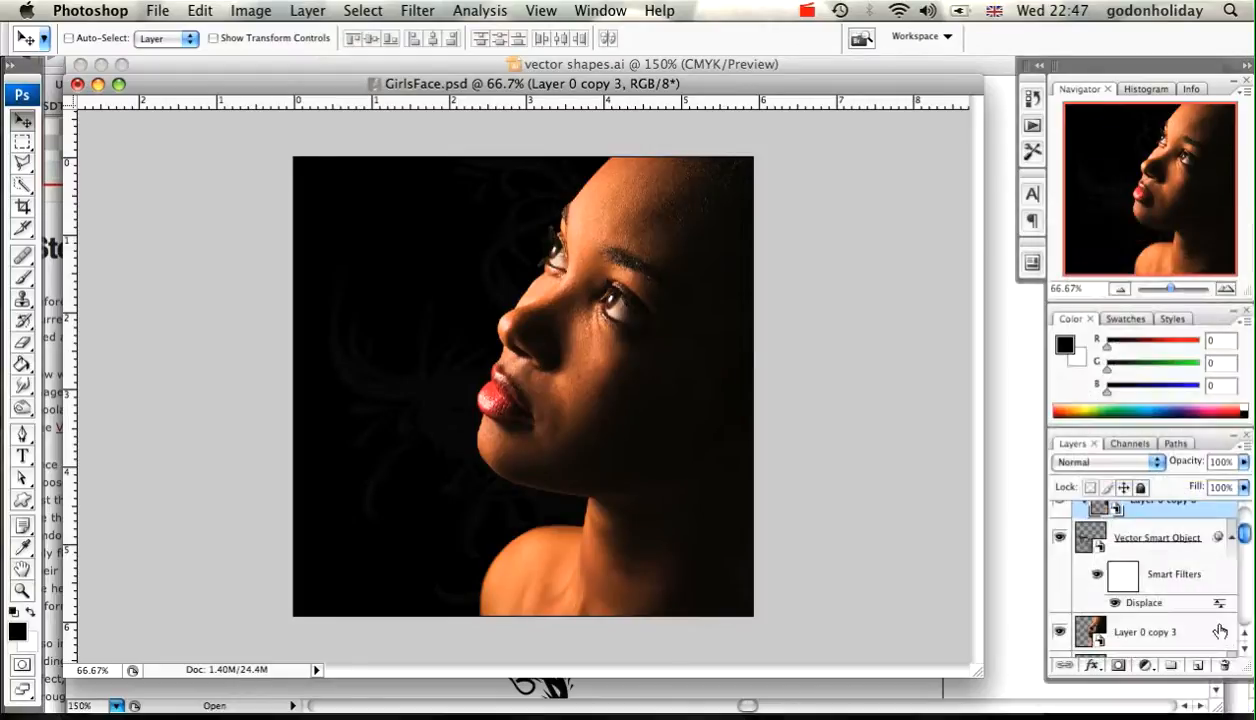
scroll("down", 3)
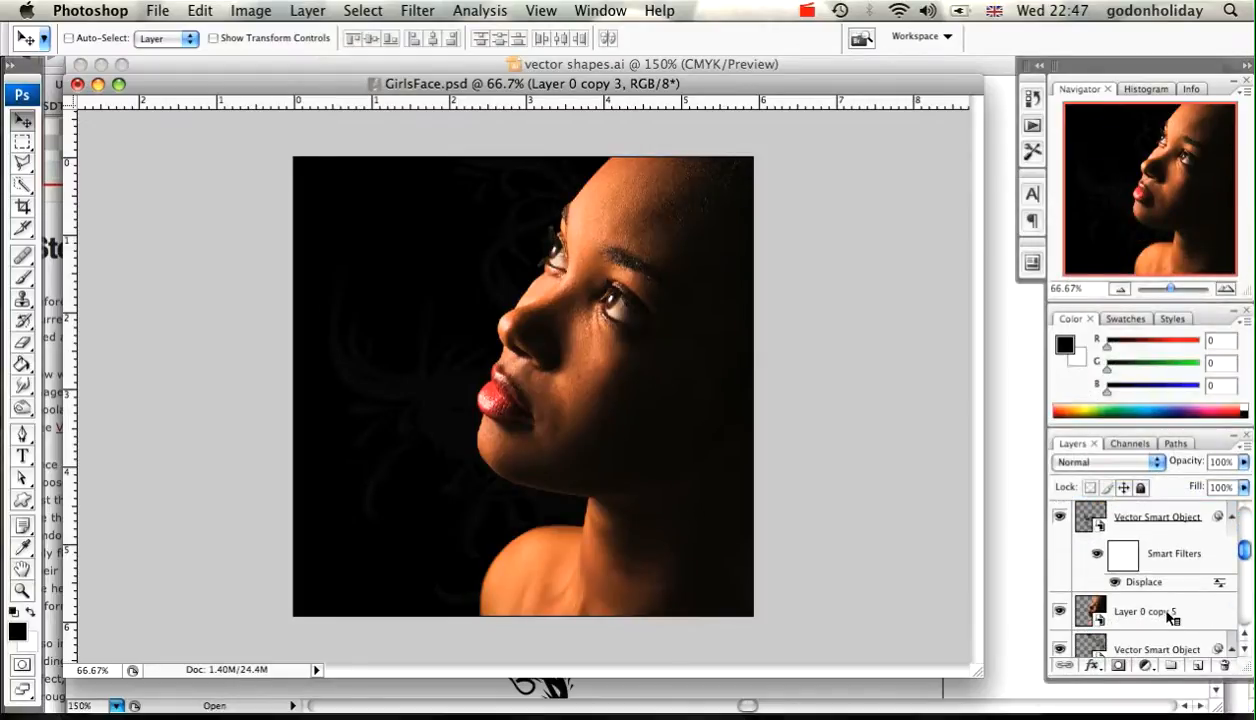
- Clip photo copy 5 and the remaining face copies into their swirl shapes
left_click(1144, 612)
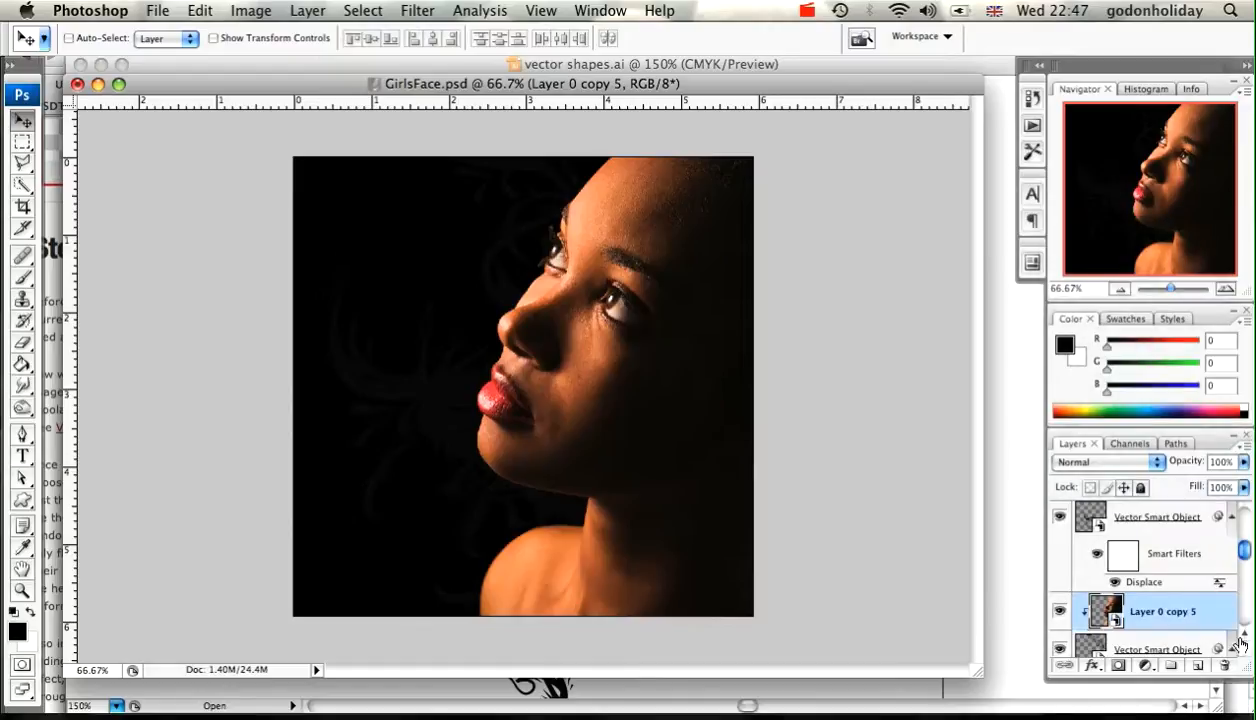
right_click(1150, 612)
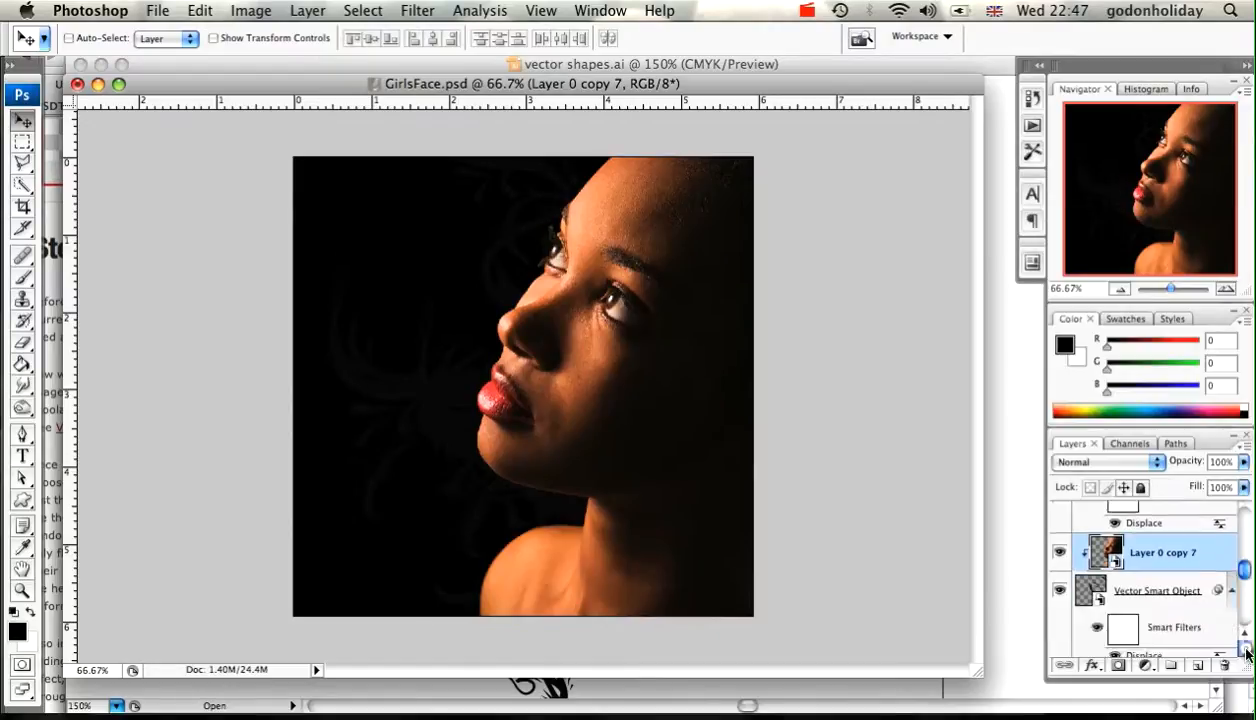
right_click(1160, 552)
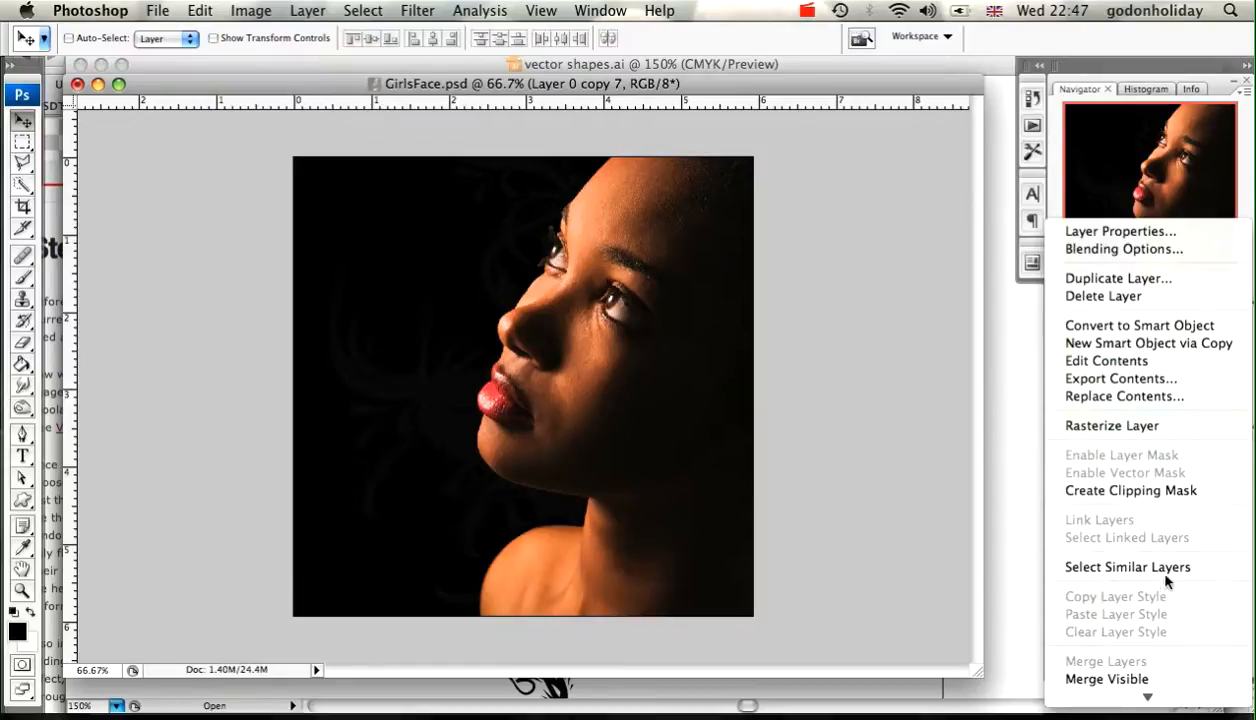
left_click(1118, 278)
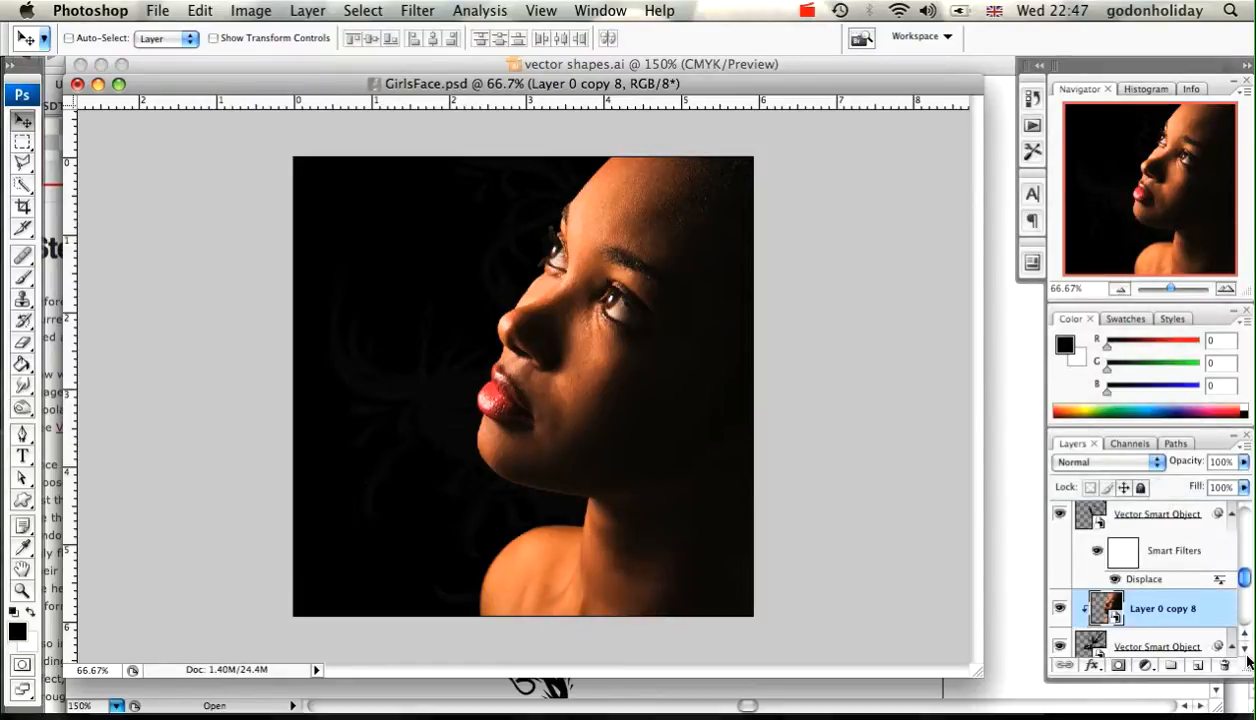
right_click(1164, 608)
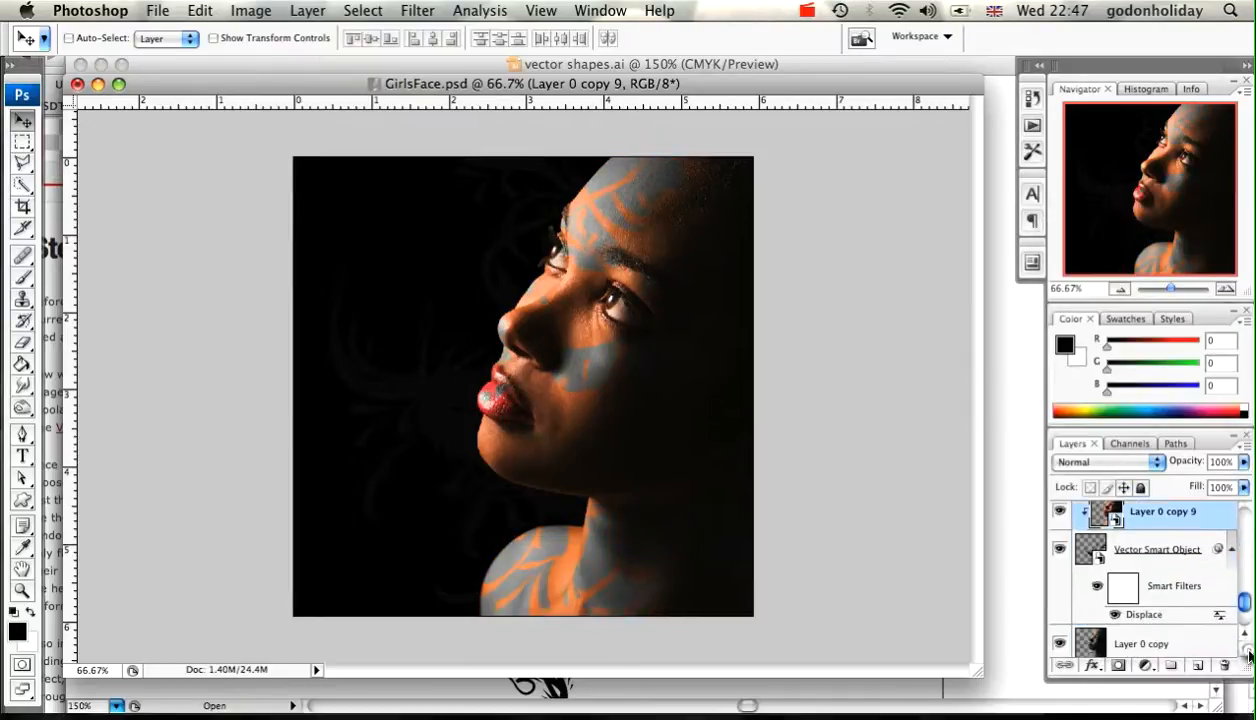
scroll("down", 3)
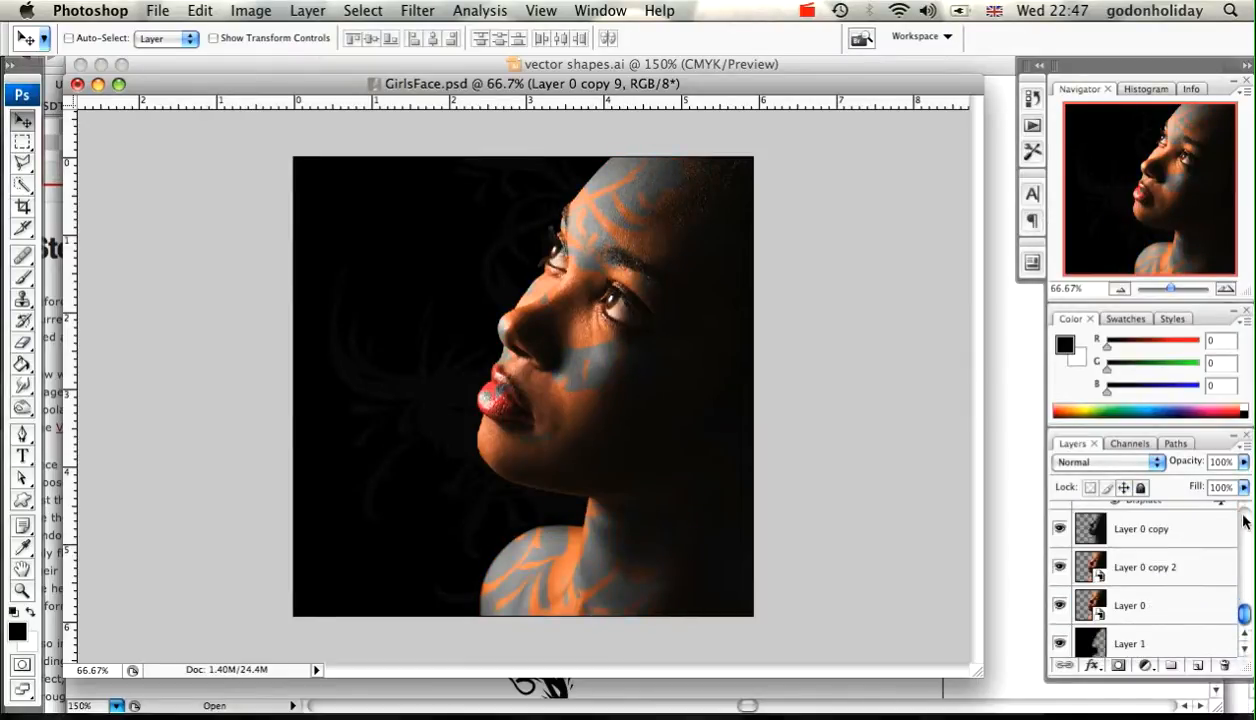
scroll("down", 3)
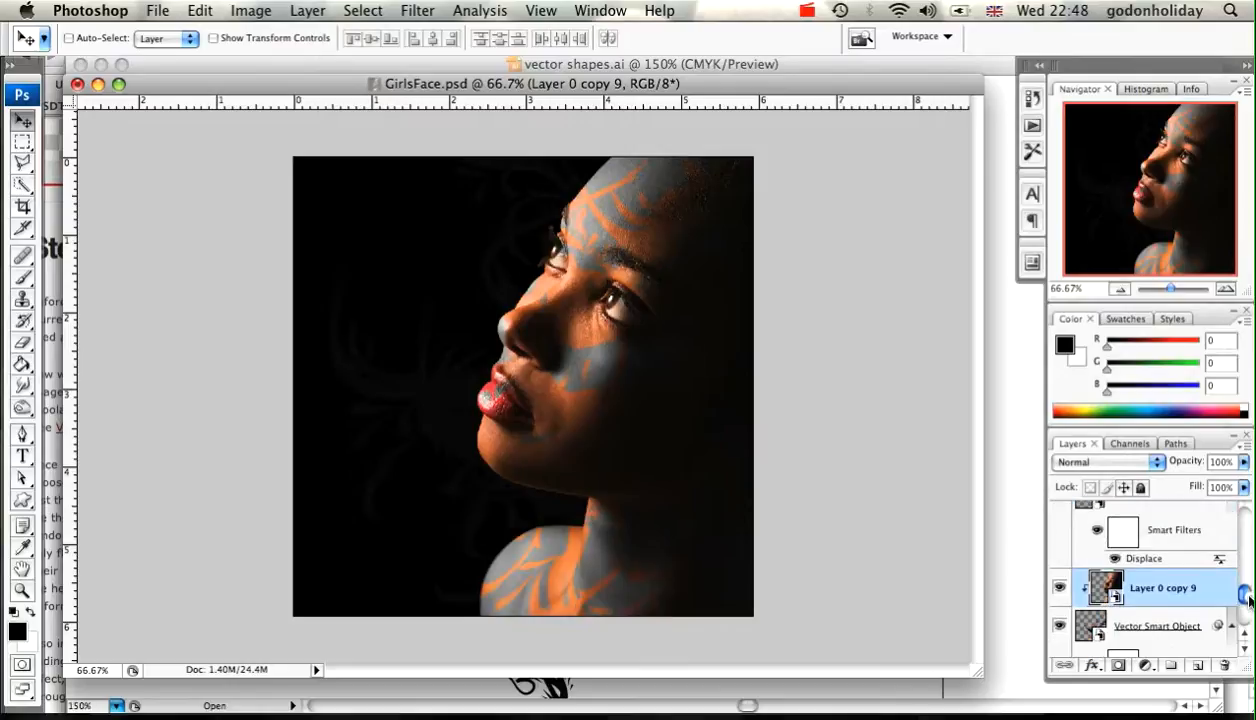
mouse_move(638, 262)
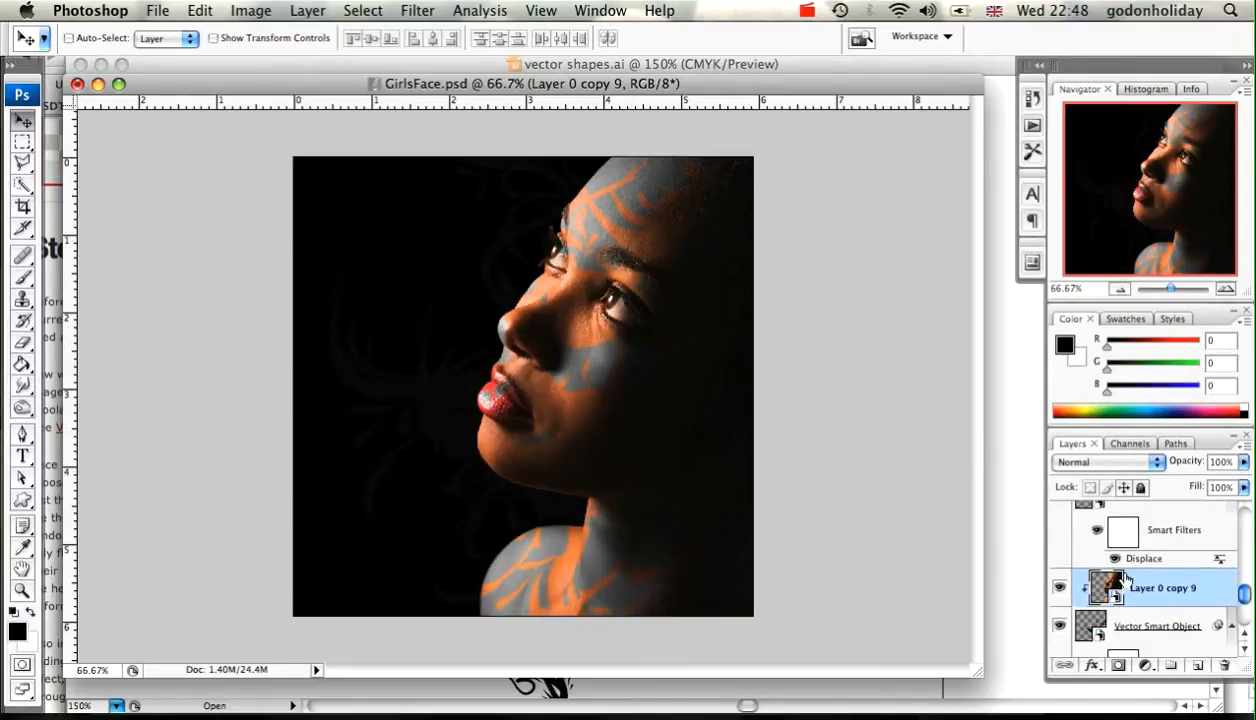
- Hide the full face copy layer so transparent gaps and dark swirl tails show around the face
scroll("down", 3)
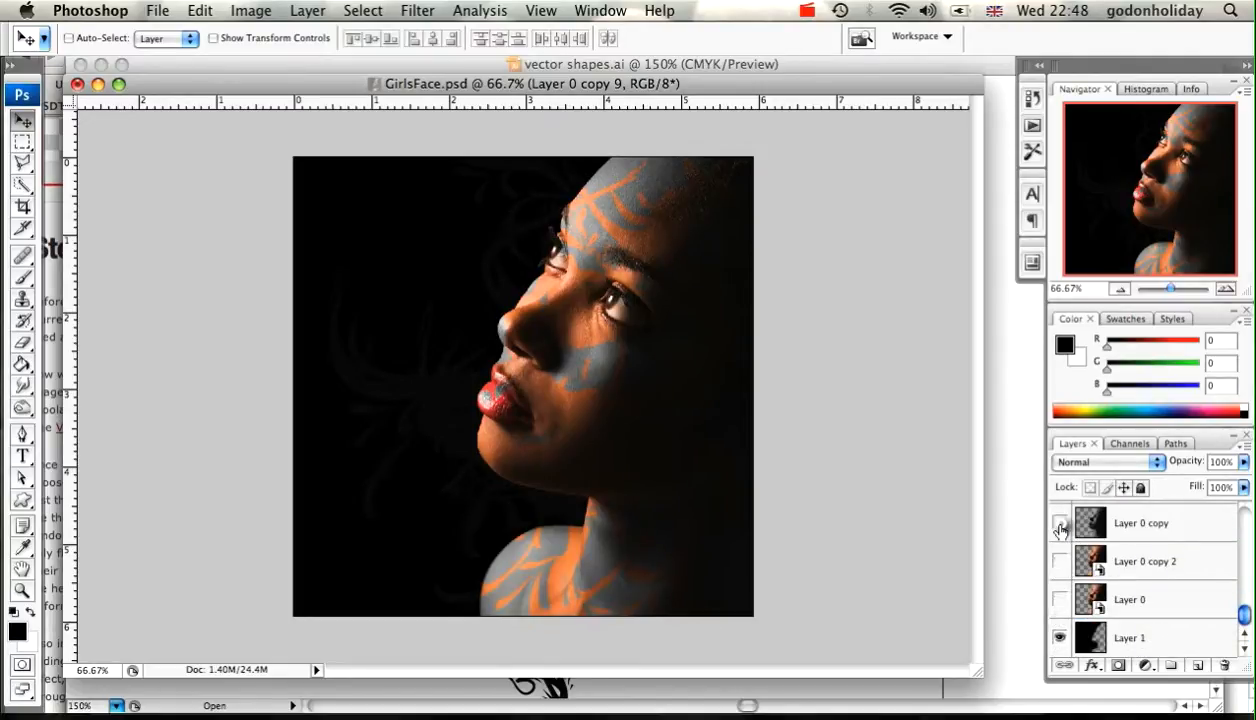
left_click(1060, 528)
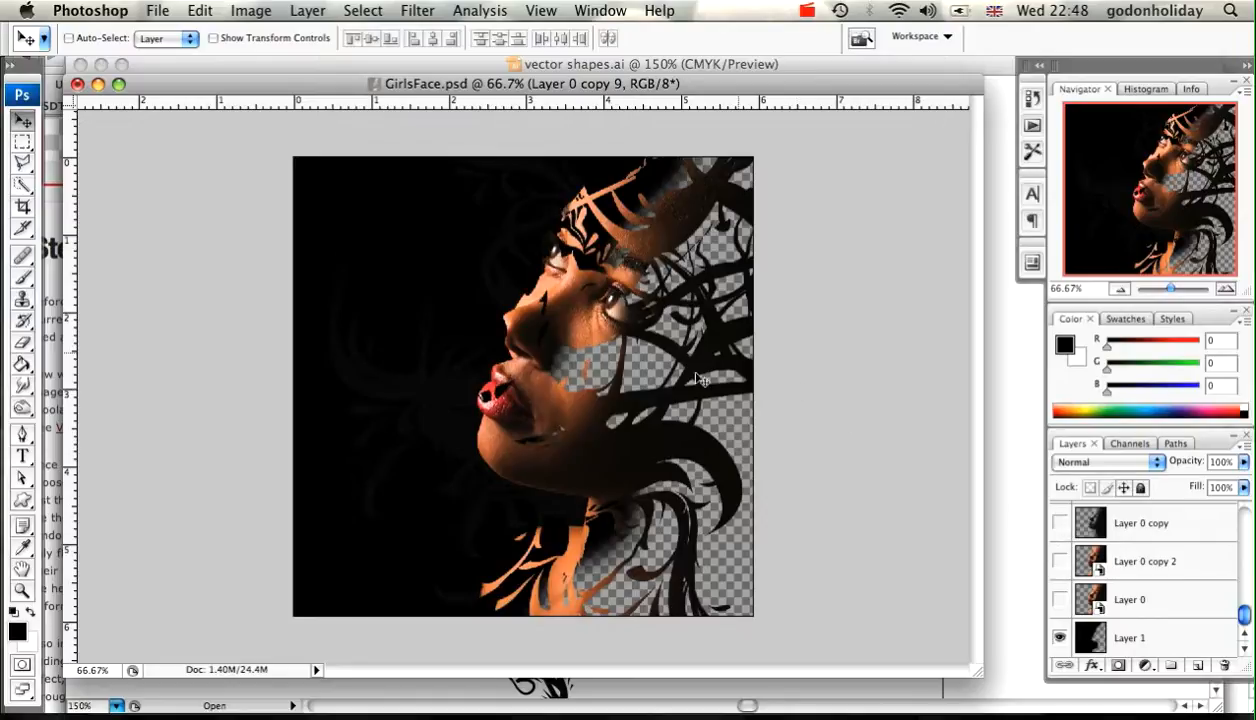
mouse_move(792, 408)
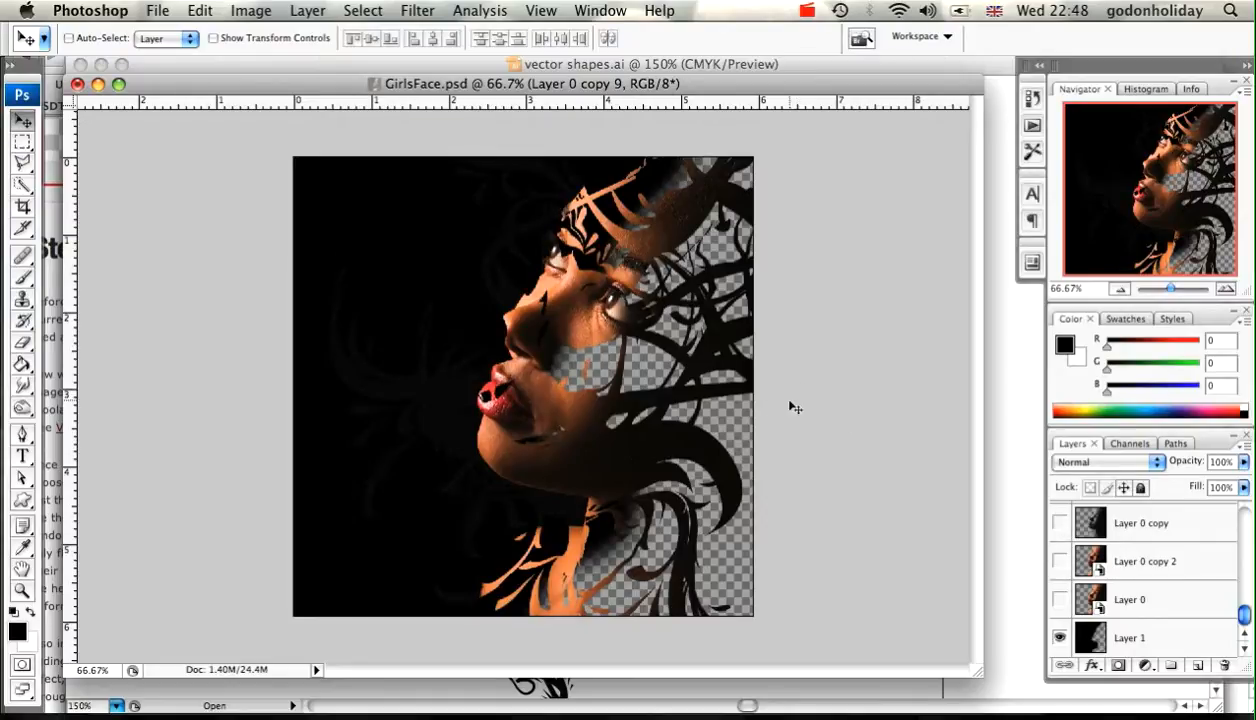
mouse_move(668, 400)
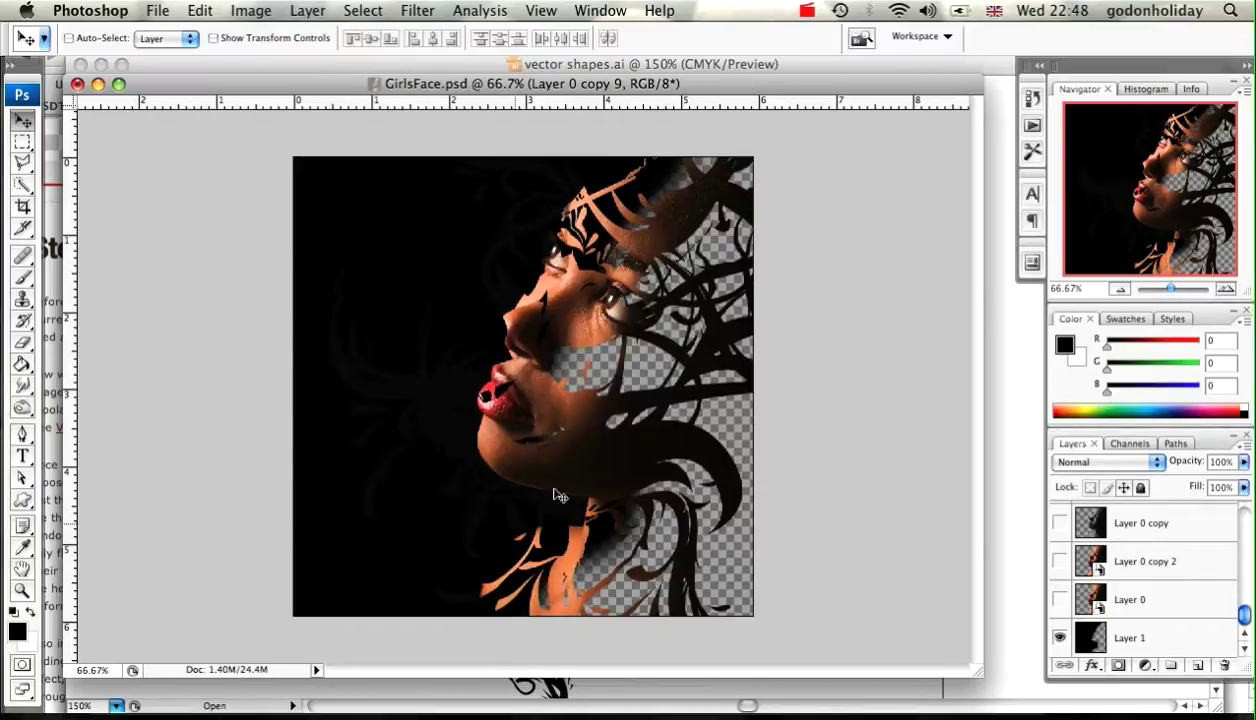
mouse_move(688, 564)
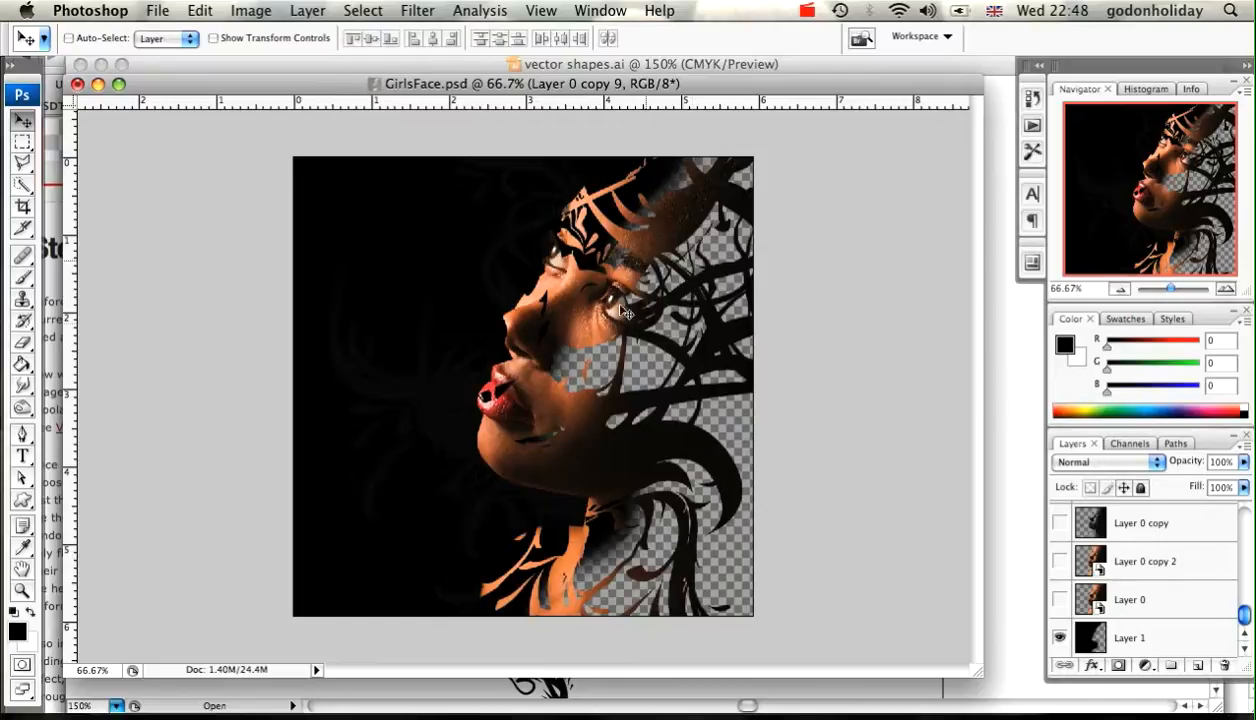
mouse_move(664, 280)
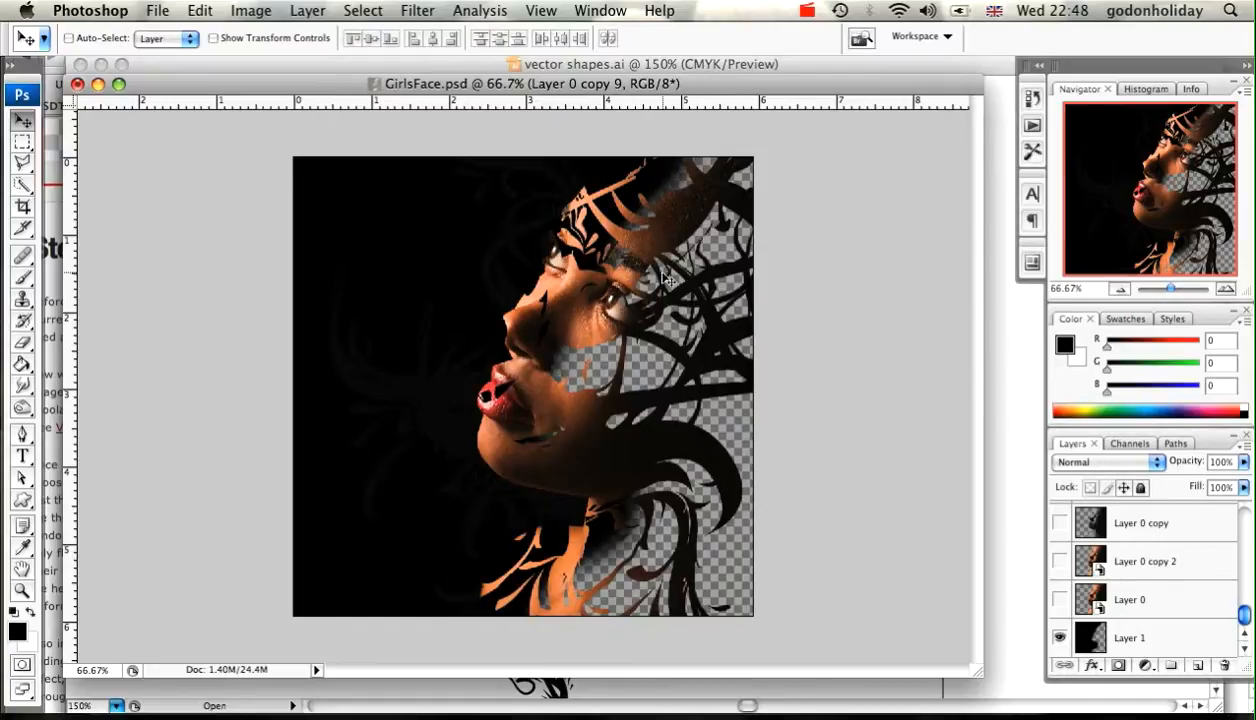
mouse_move(518, 252)
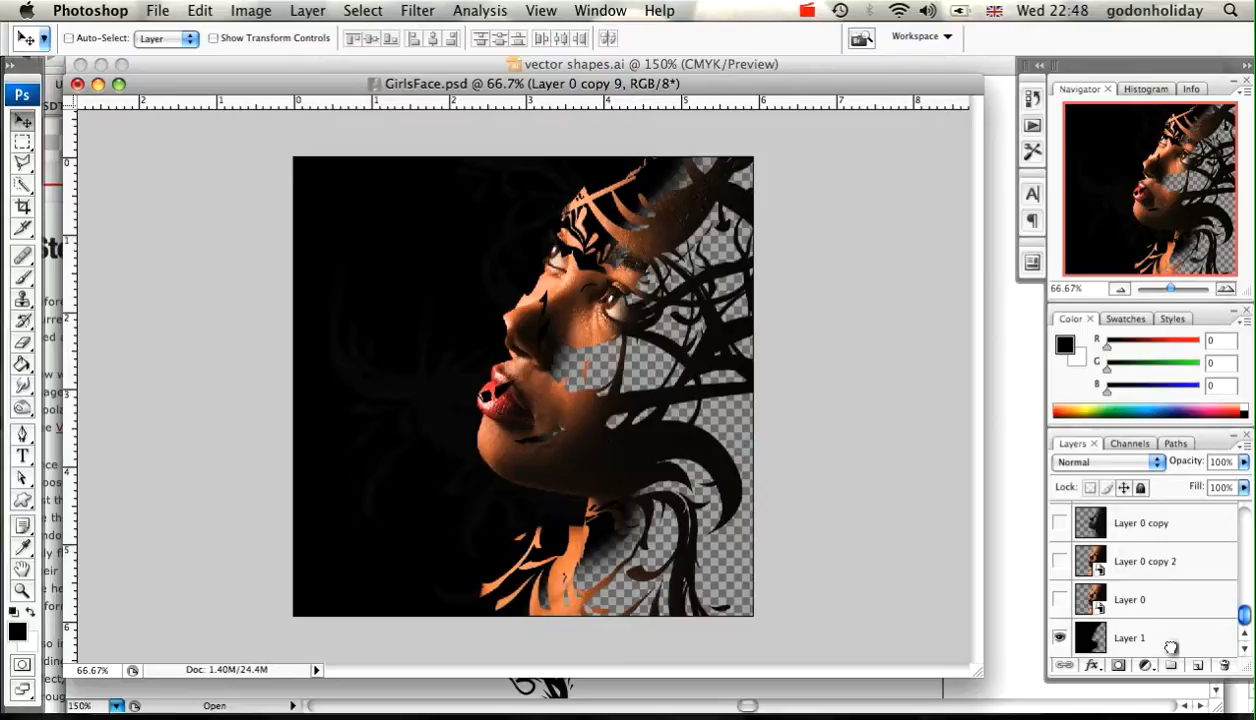
- Fill the bottom Layer 1 solid black with the Paint Bucket, then select the top swirl shape layer
left_click(1130, 636)
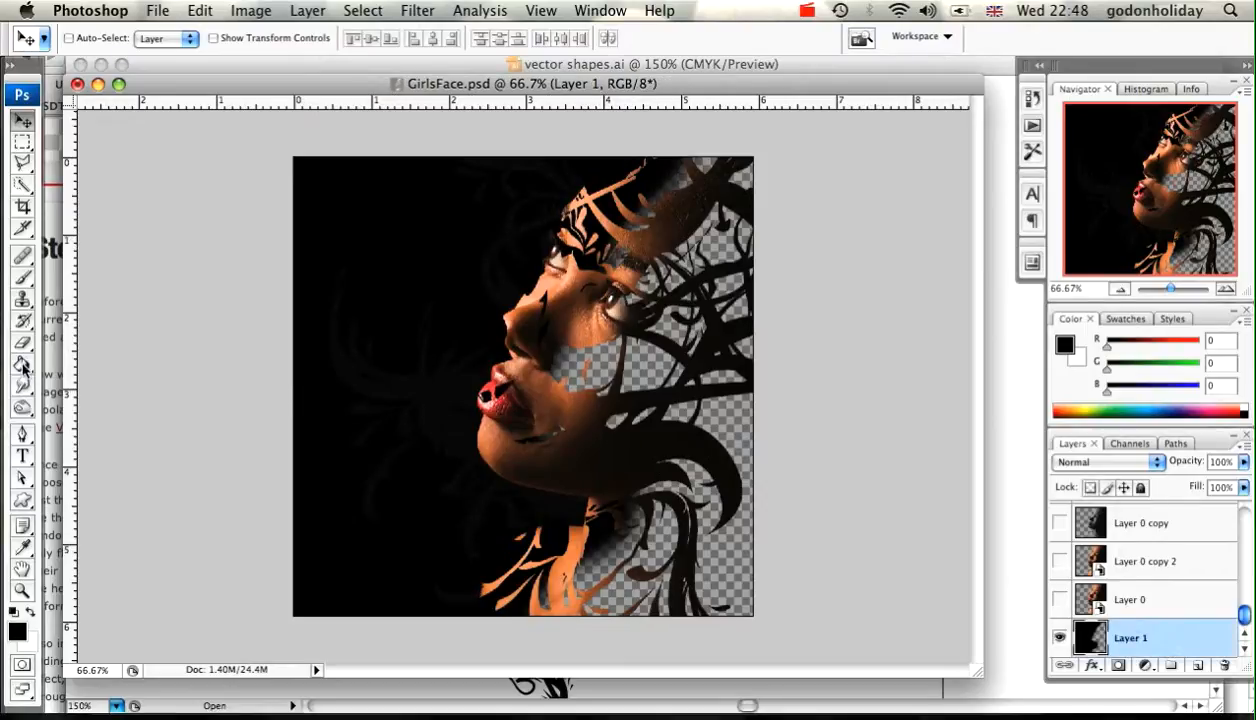
left_click(22, 364)
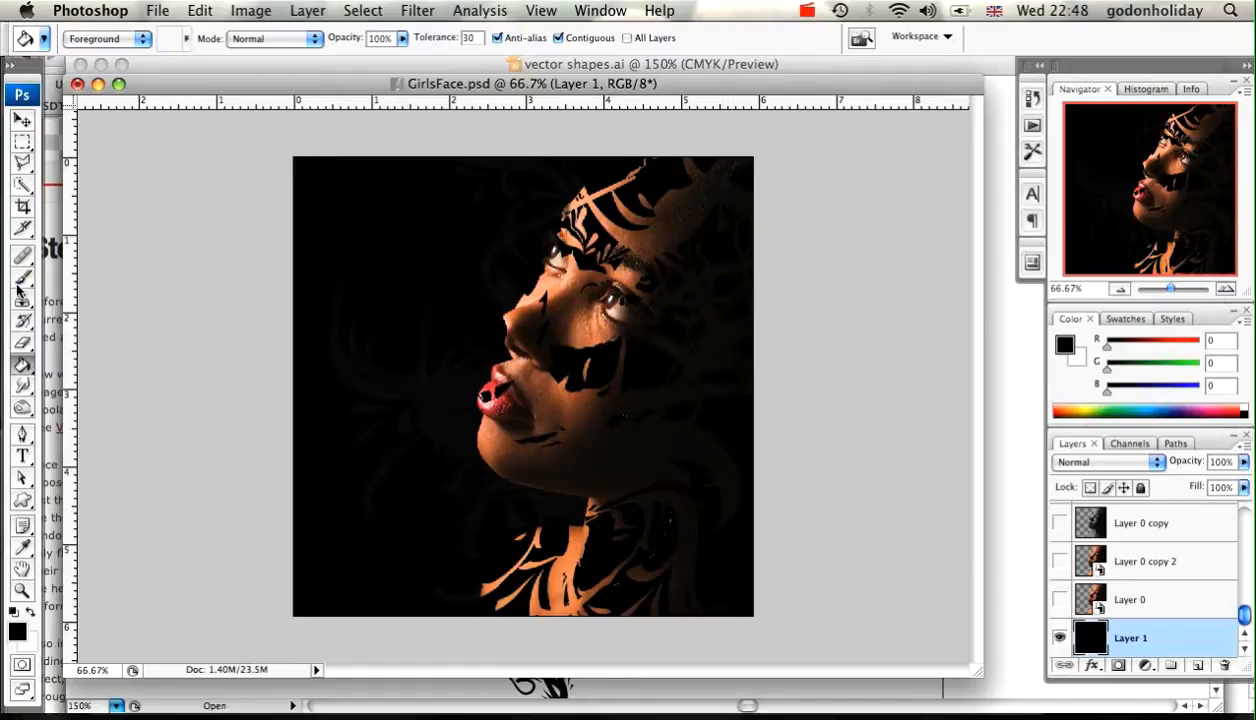
left_click(22, 278)
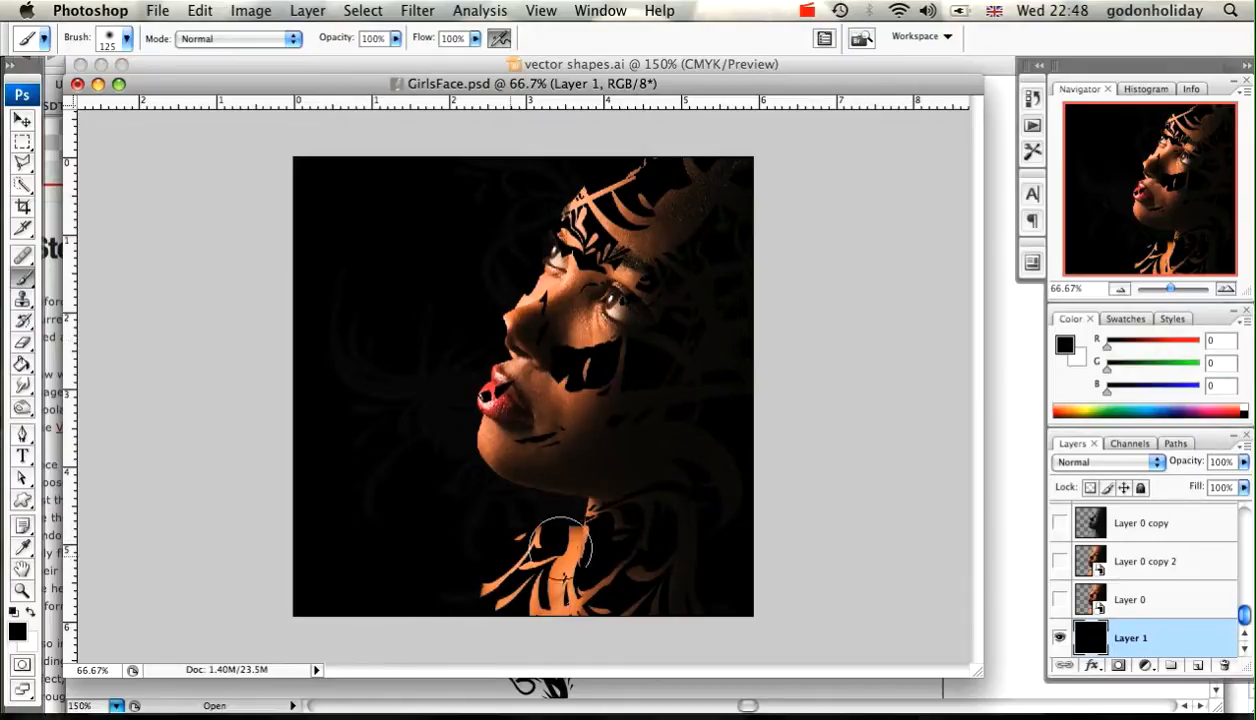
mouse_move(878, 362)
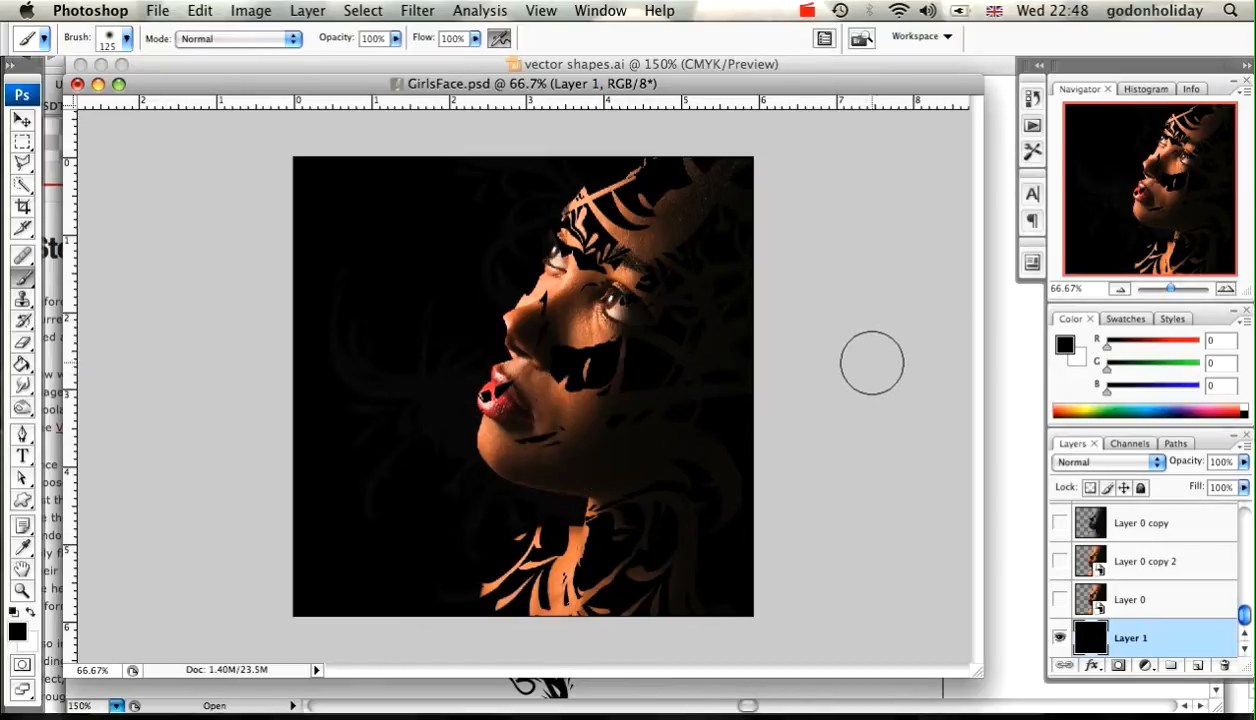
mouse_move(512, 318)
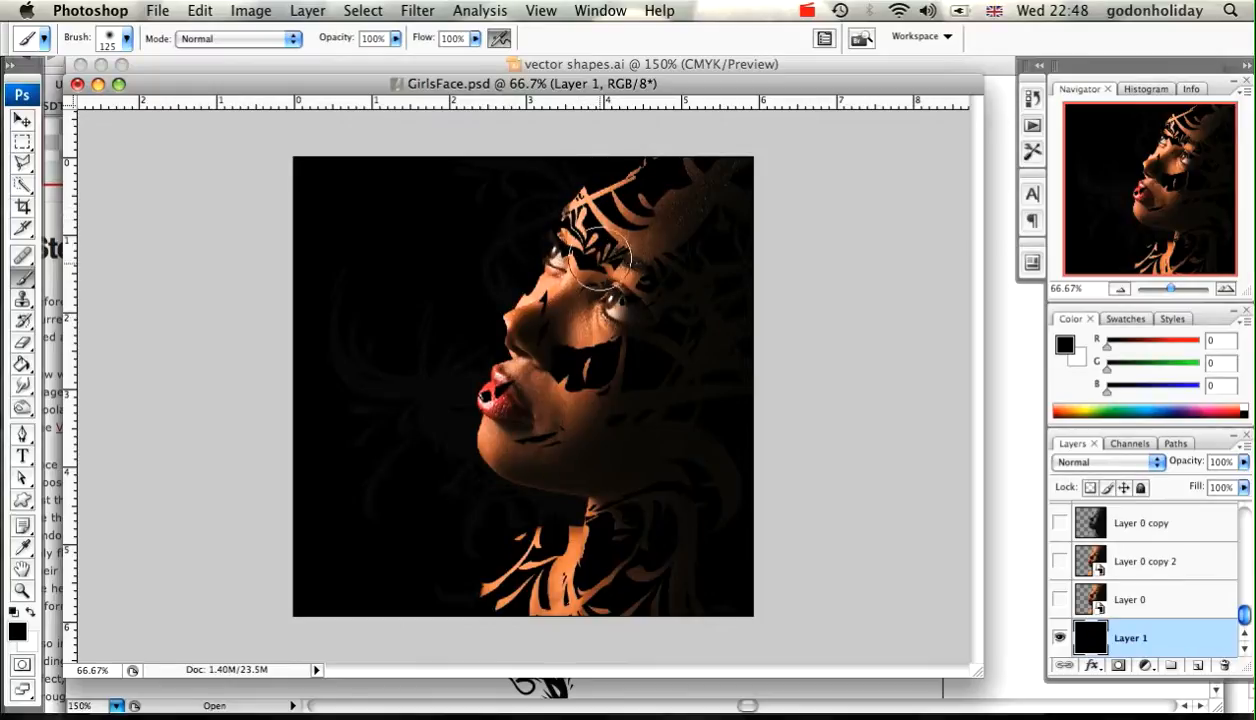
mouse_move(596, 444)
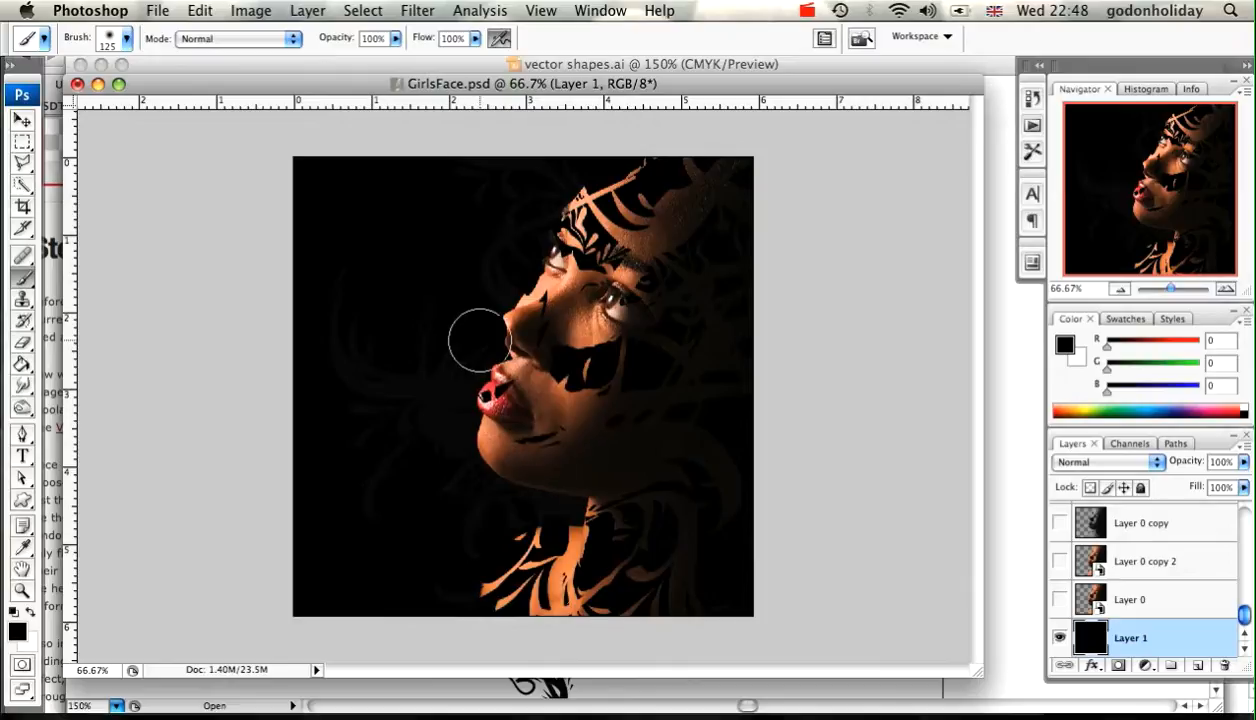
mouse_move(764, 414)
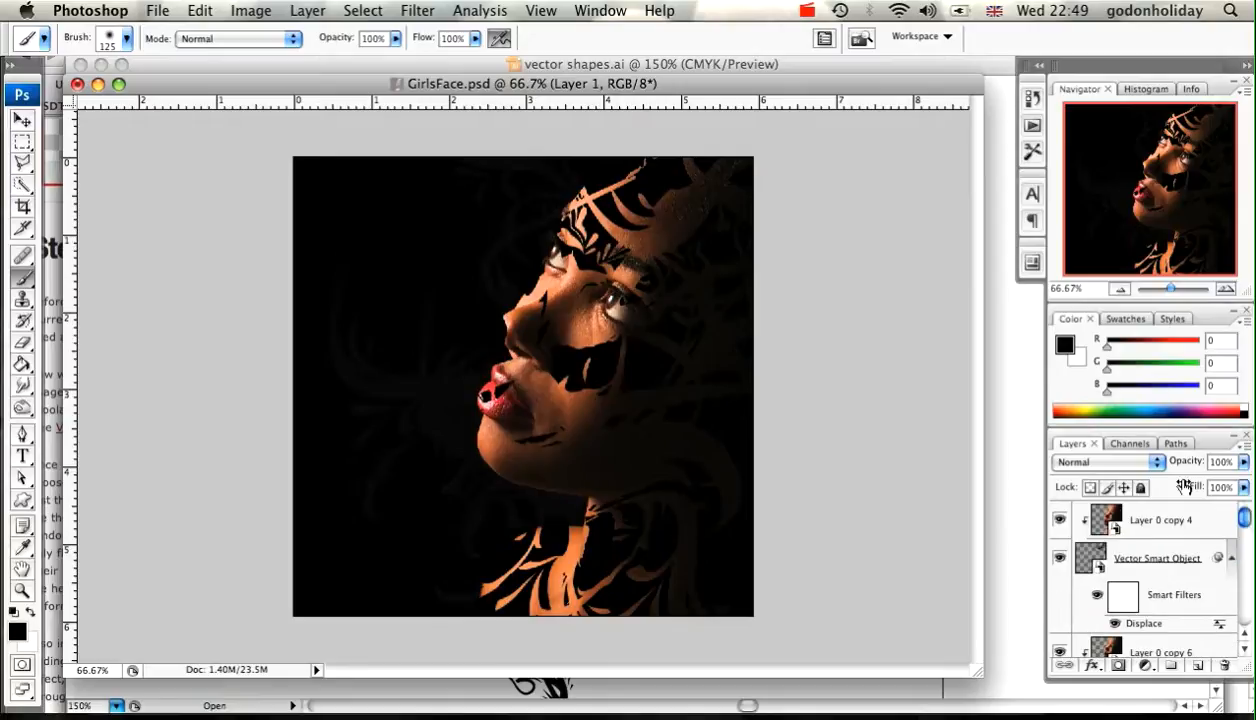
left_click(1156, 558)
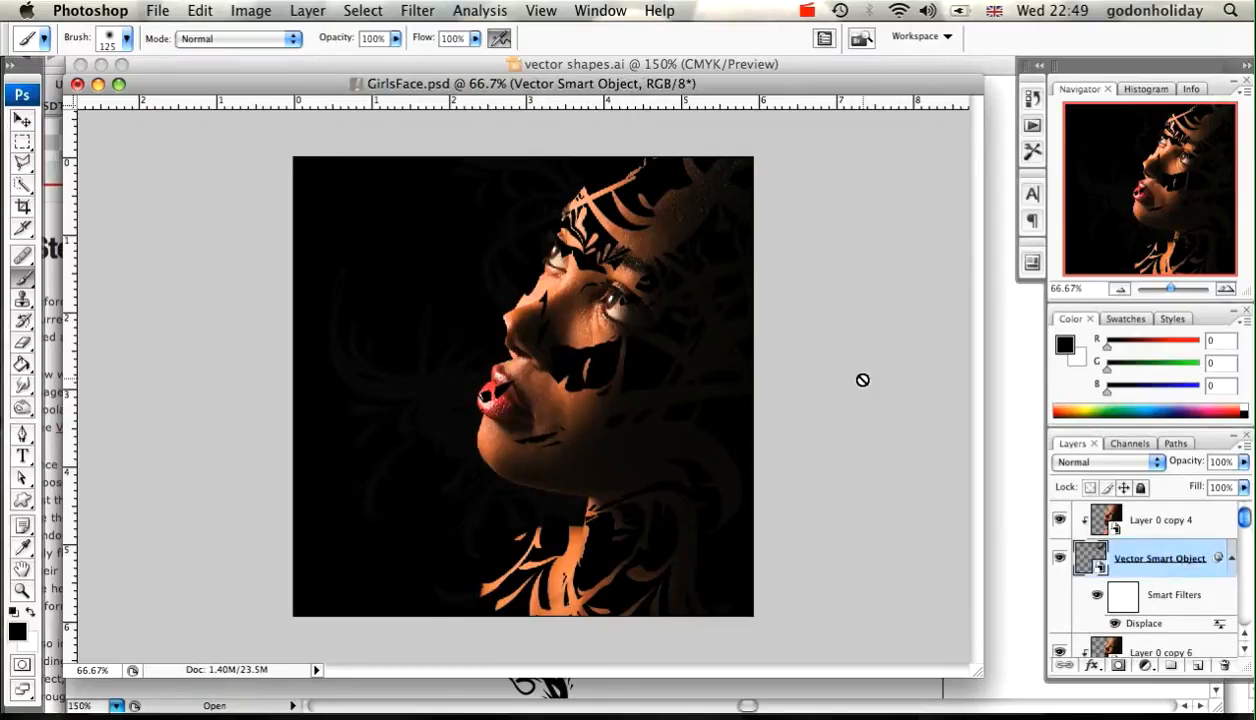
mouse_move(714, 344)
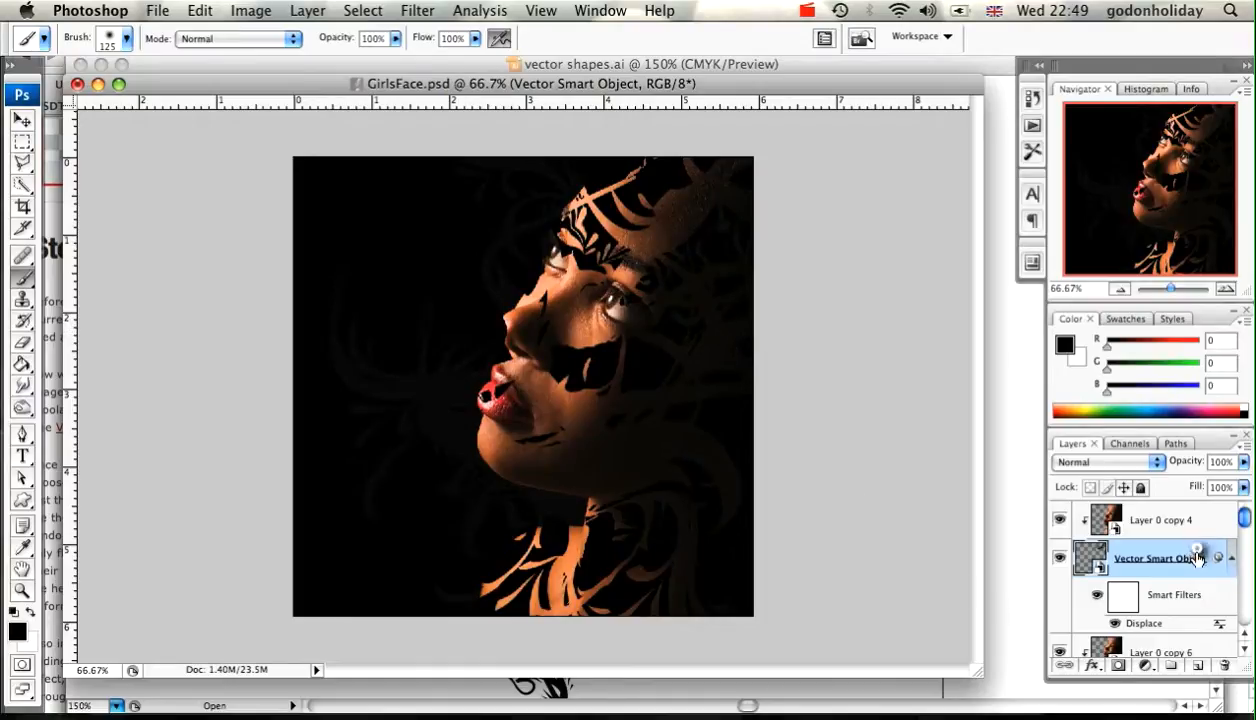
- Add a Drop Shadow layer style to the top Vector Smart Object swirl layer and adjust its settings
double_click(1160, 558)
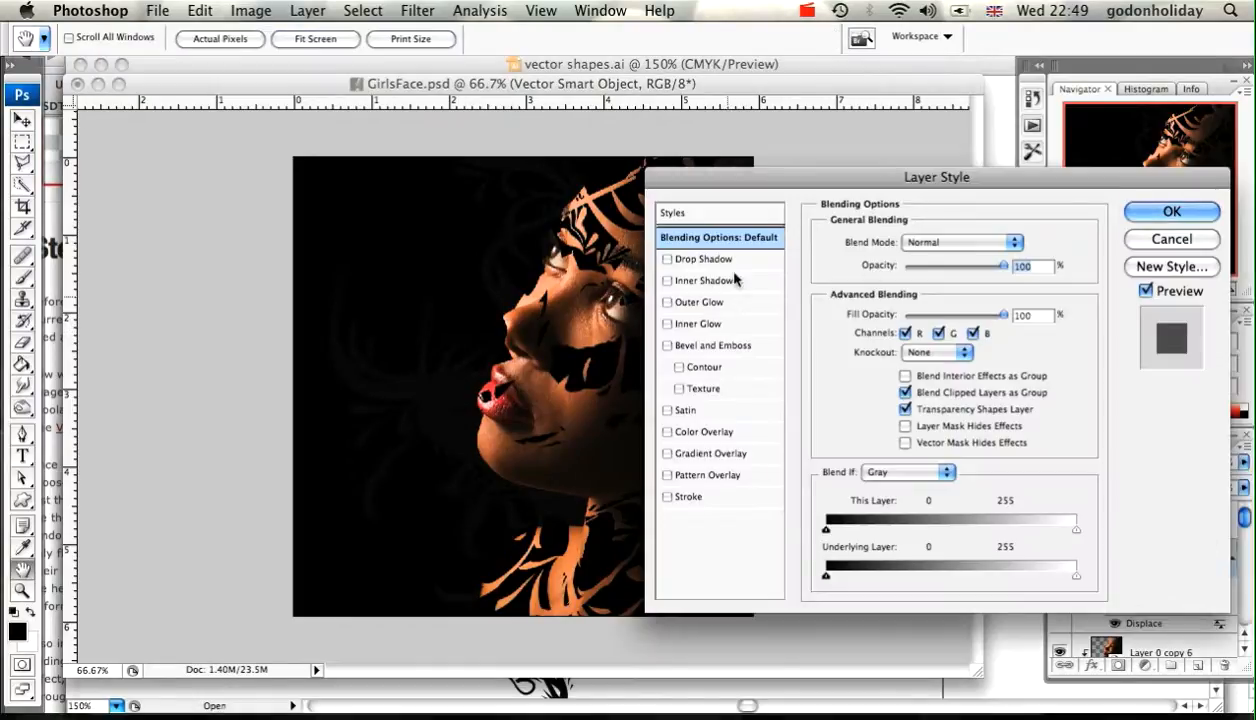
left_click(704, 260)
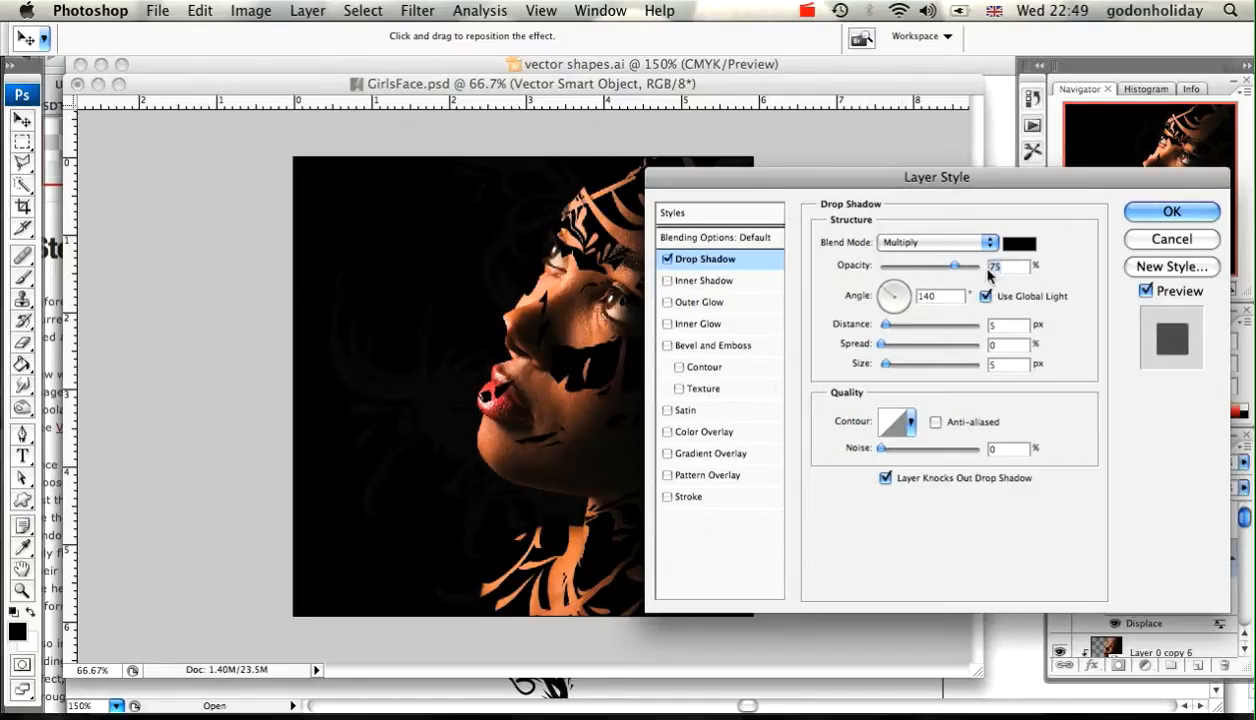
left_click_drag(956, 266, 984, 266)
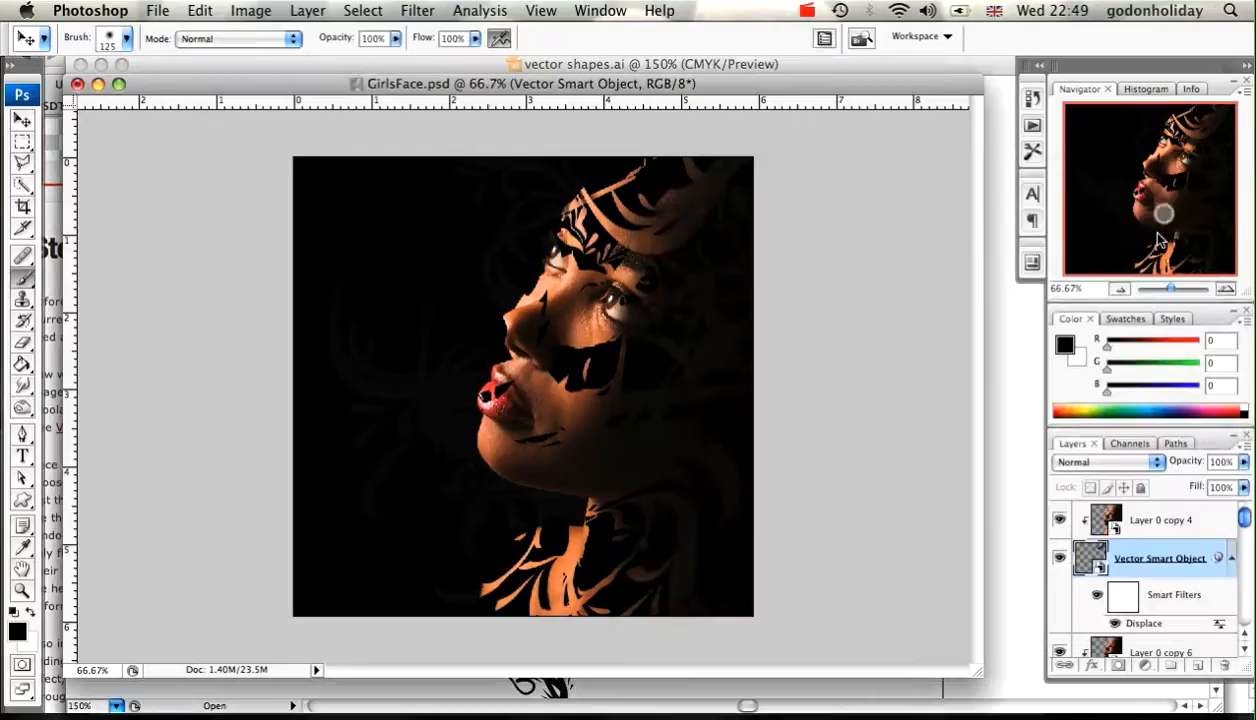
- Copy the Drop Shadow style from the top swirl layer and paste it onto the next two swirl layers
left_click(1232, 558)
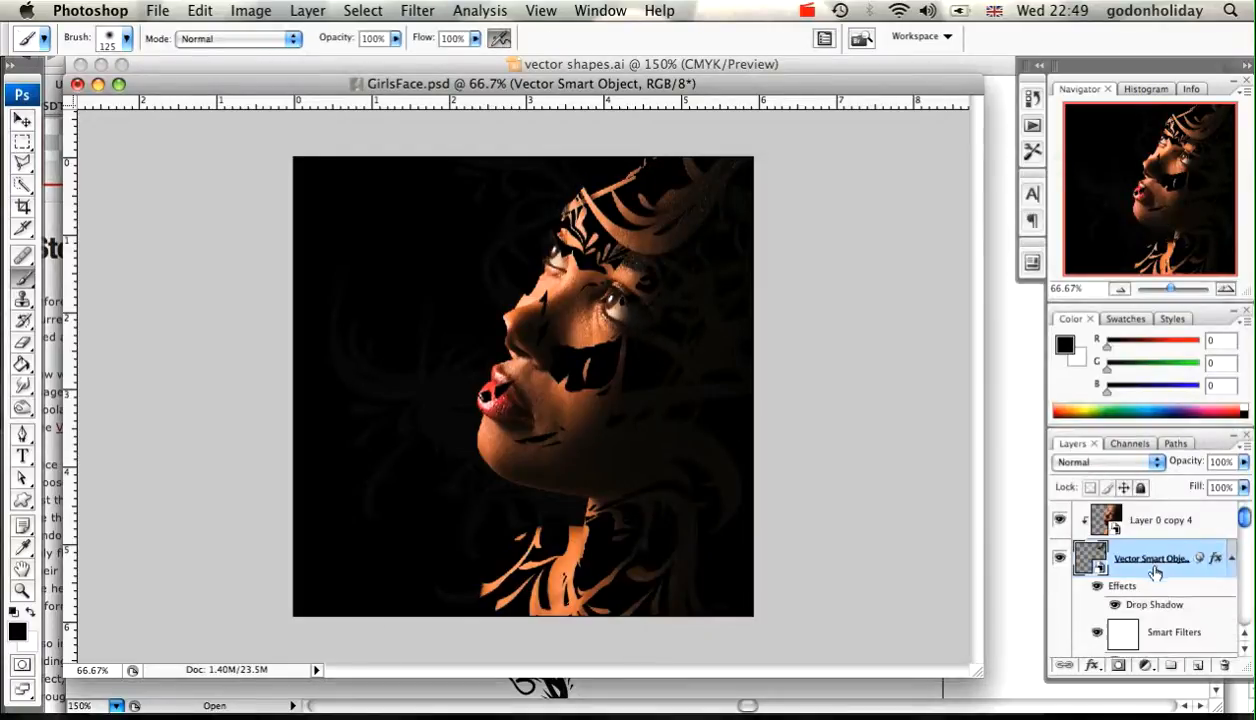
right_click(1150, 558)
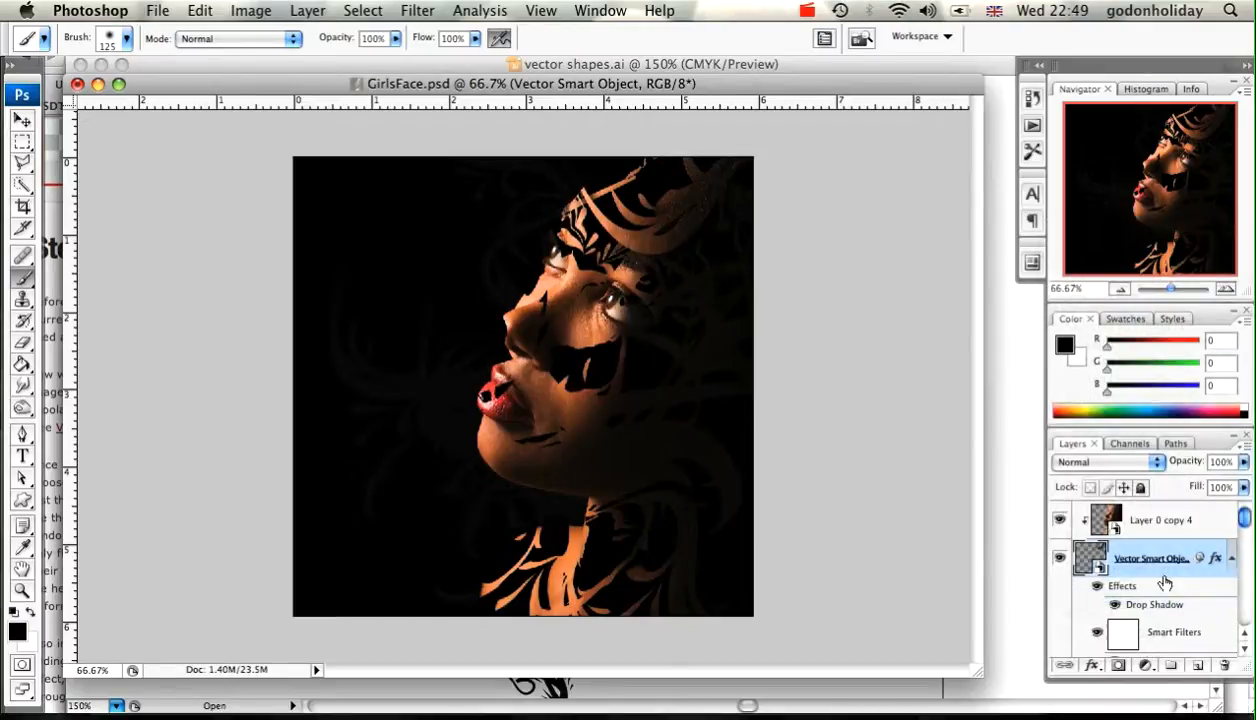
scroll("down", 3)
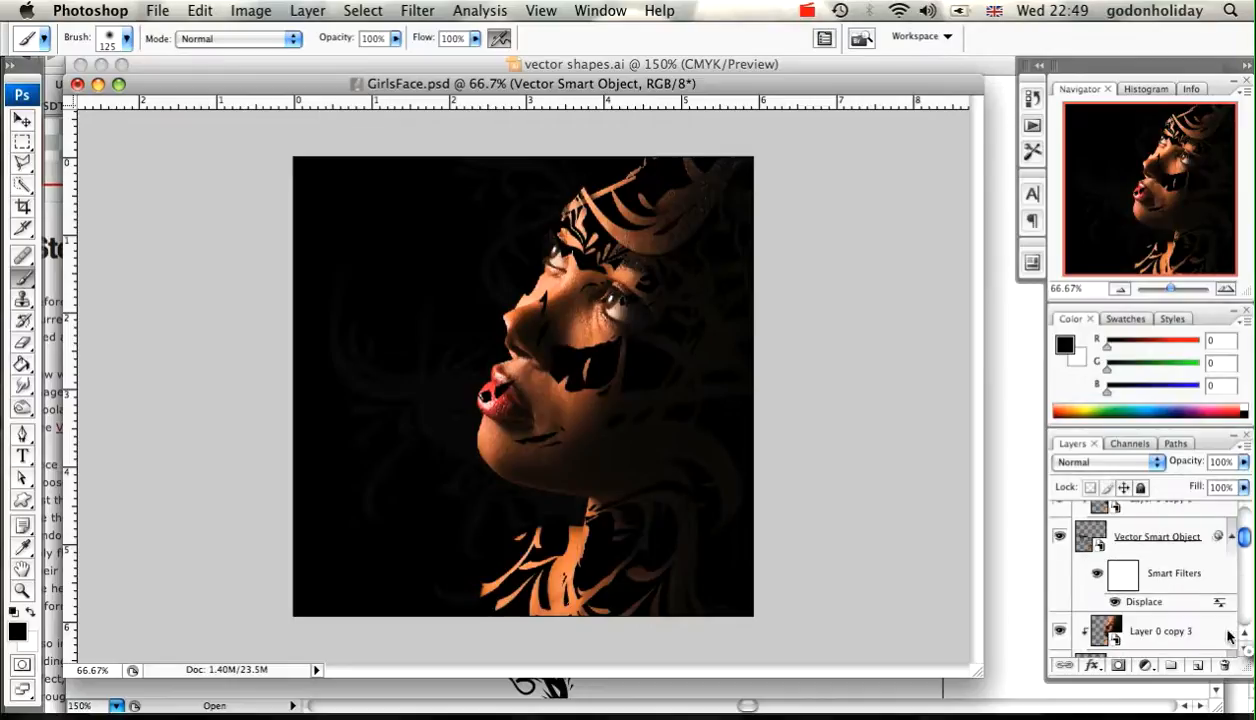
right_click(1156, 630)
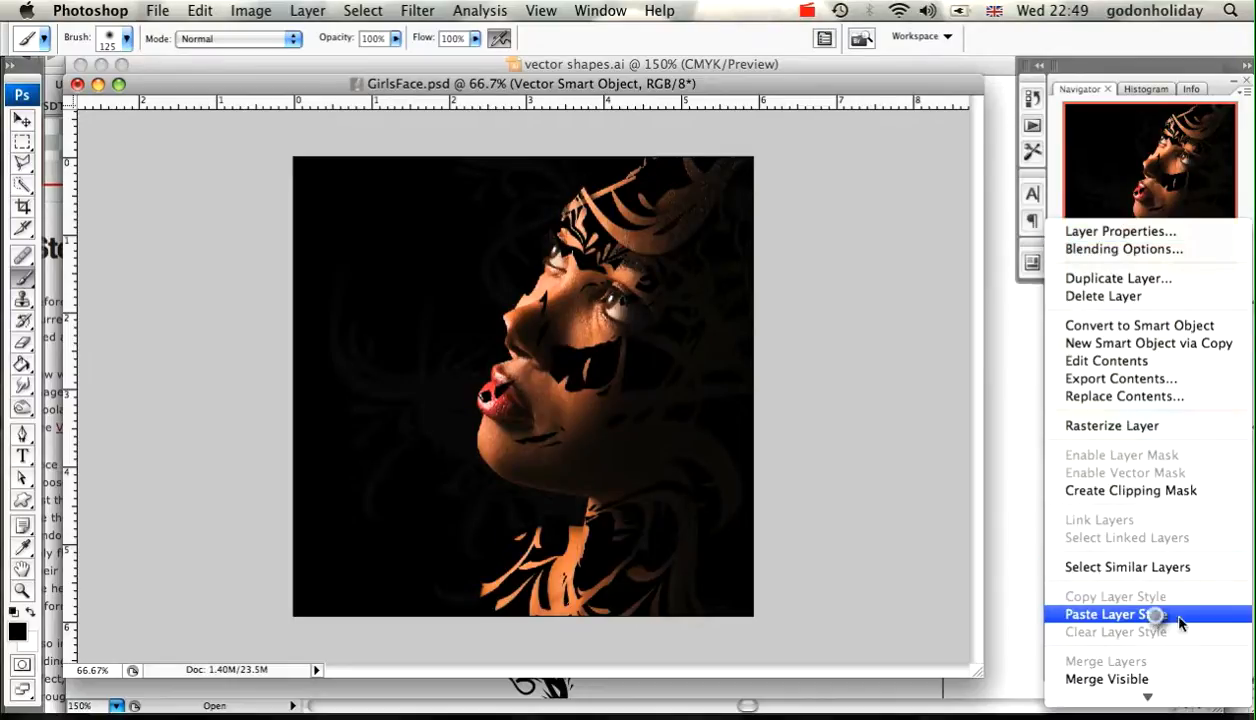
left_click(1116, 614)
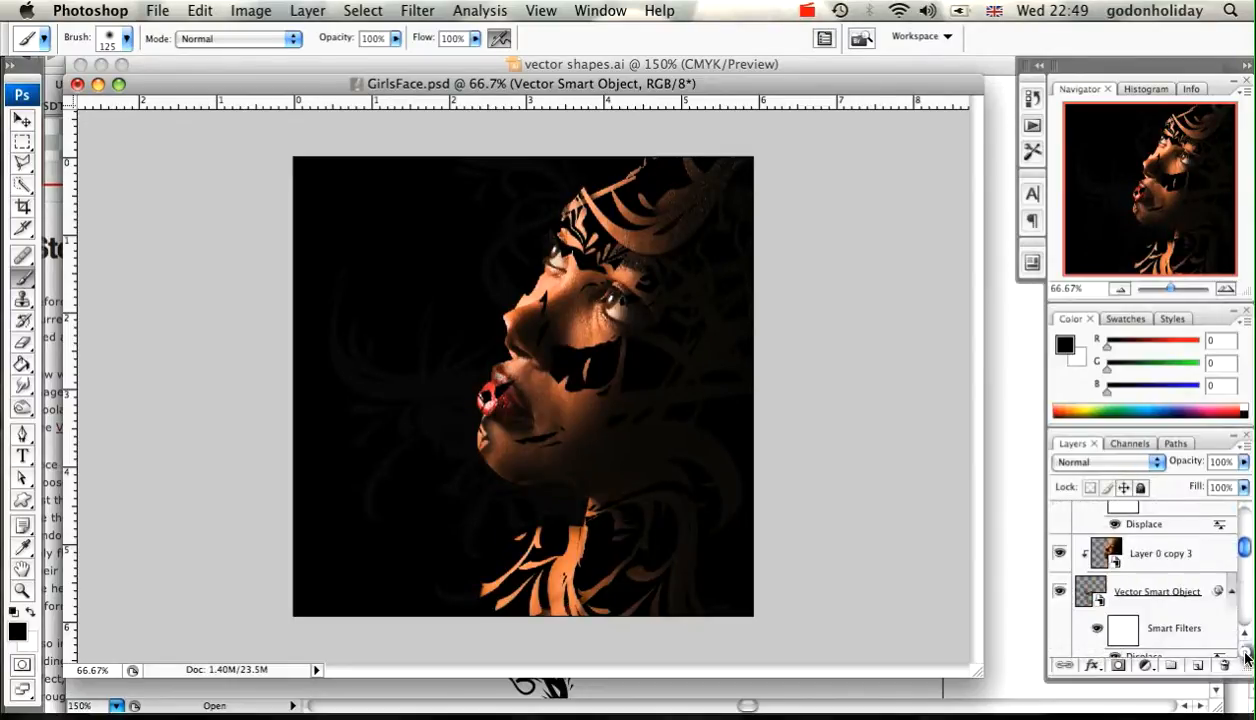
right_click(1156, 592)
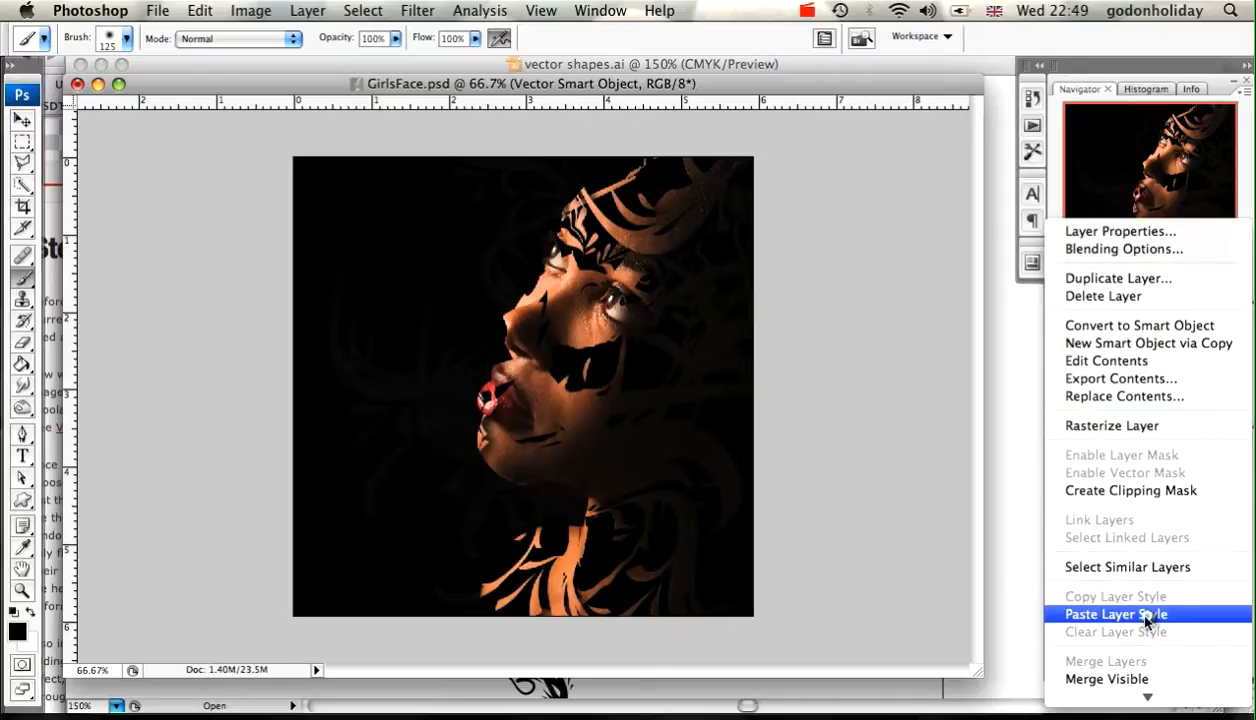
left_click(1116, 614)
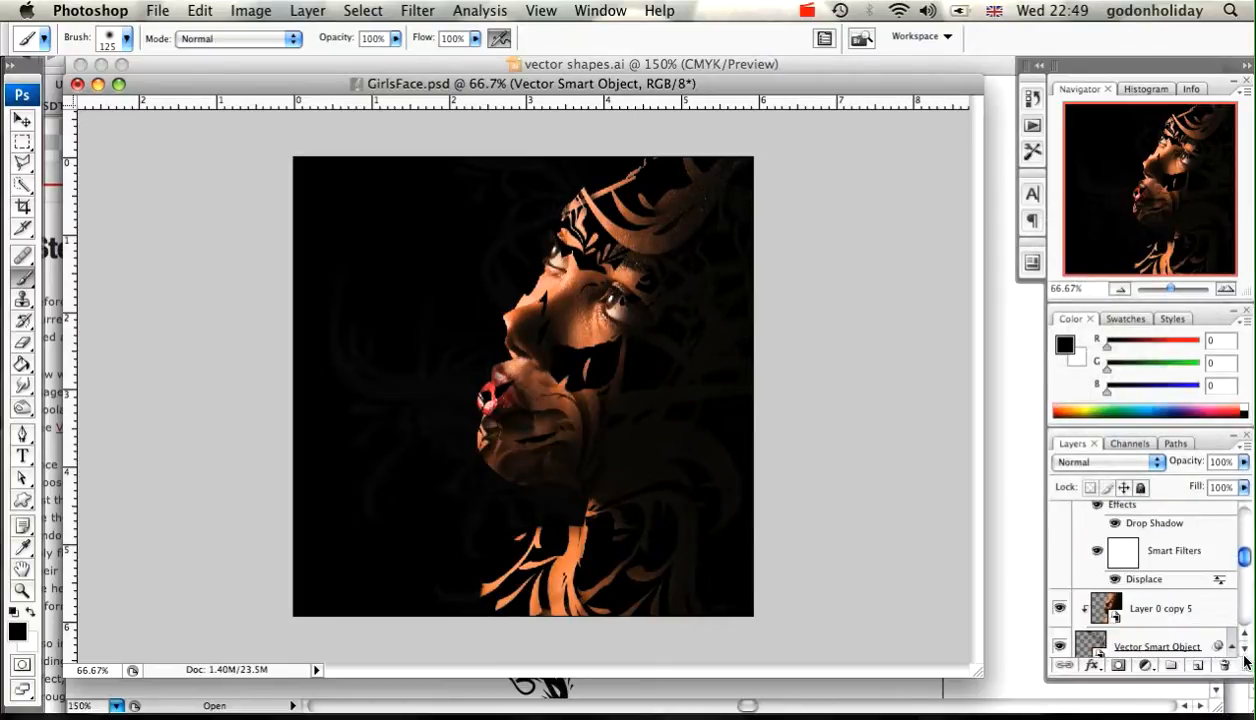
- Paste the copied Drop Shadow style onto the remaining Vector Smart Object swirl layers
right_click(1156, 646)
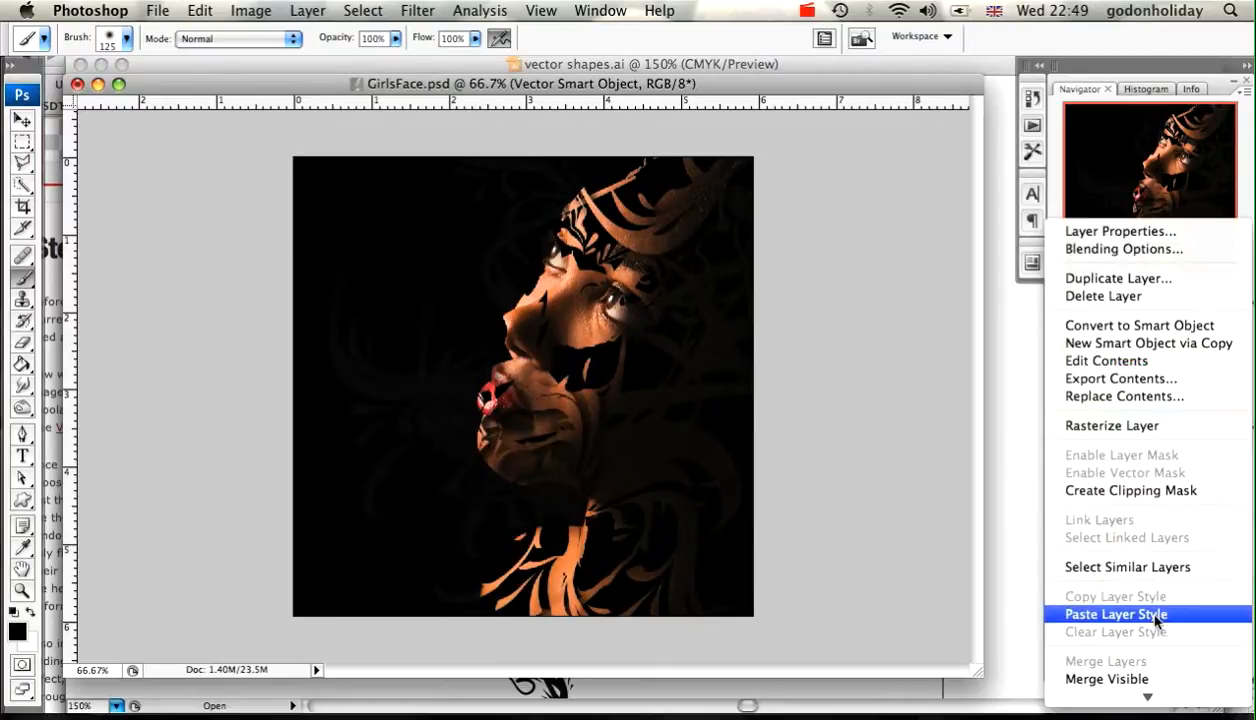
left_click(1116, 614)
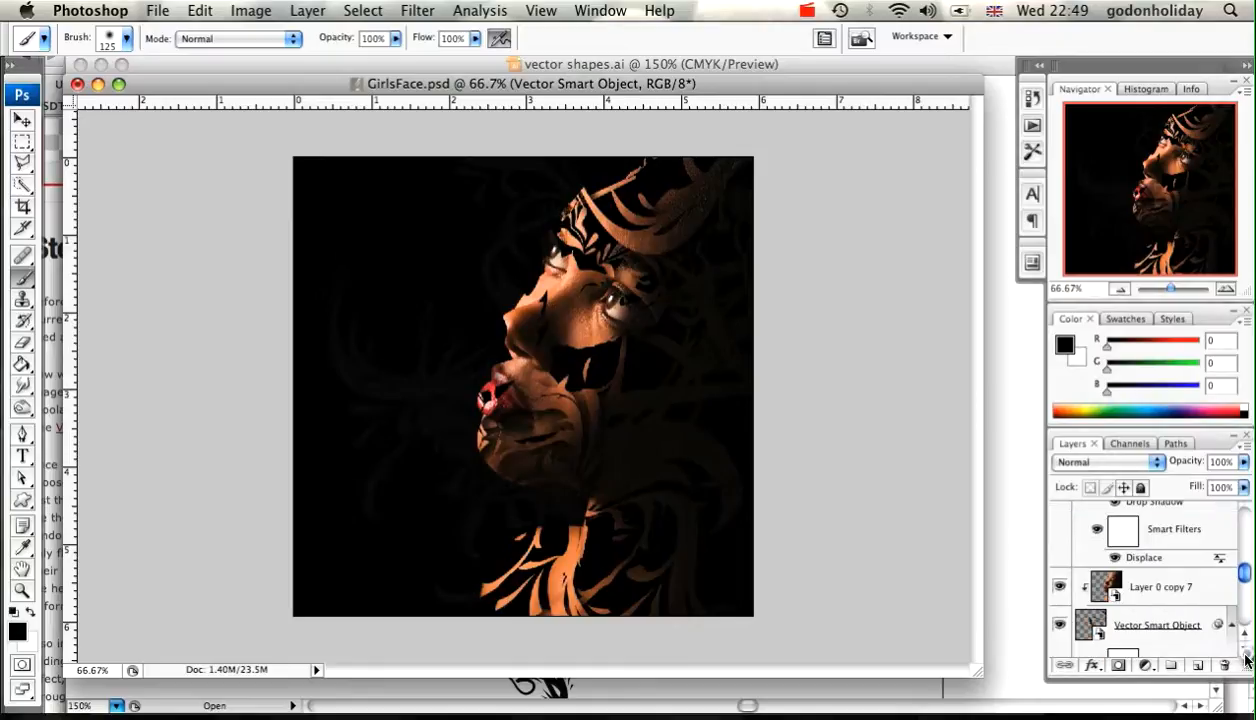
right_click(1156, 624)
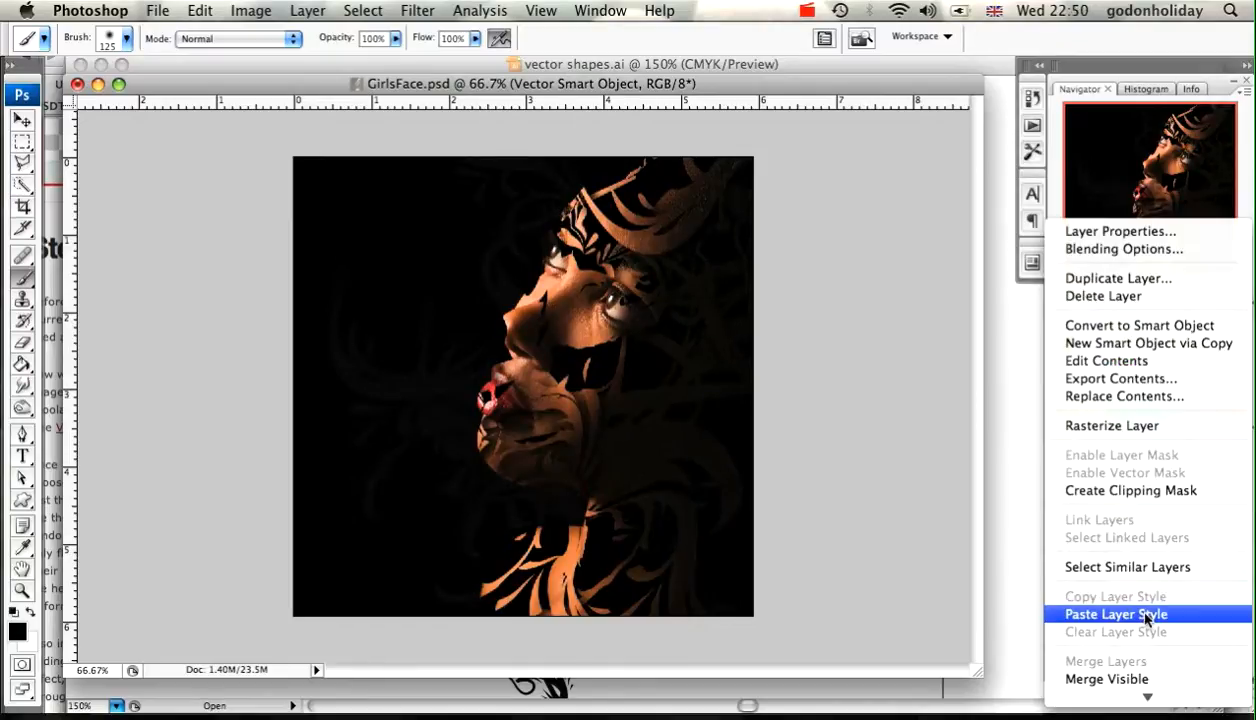
left_click(1116, 614)
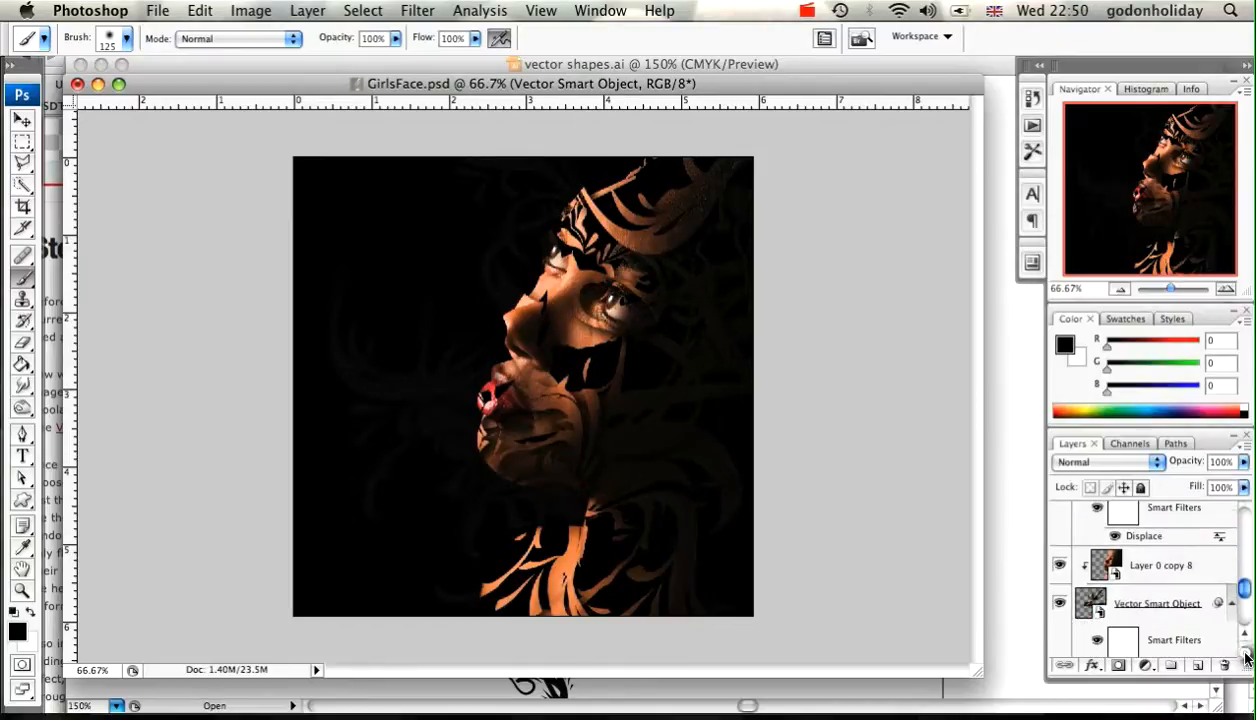
right_click(1156, 604)
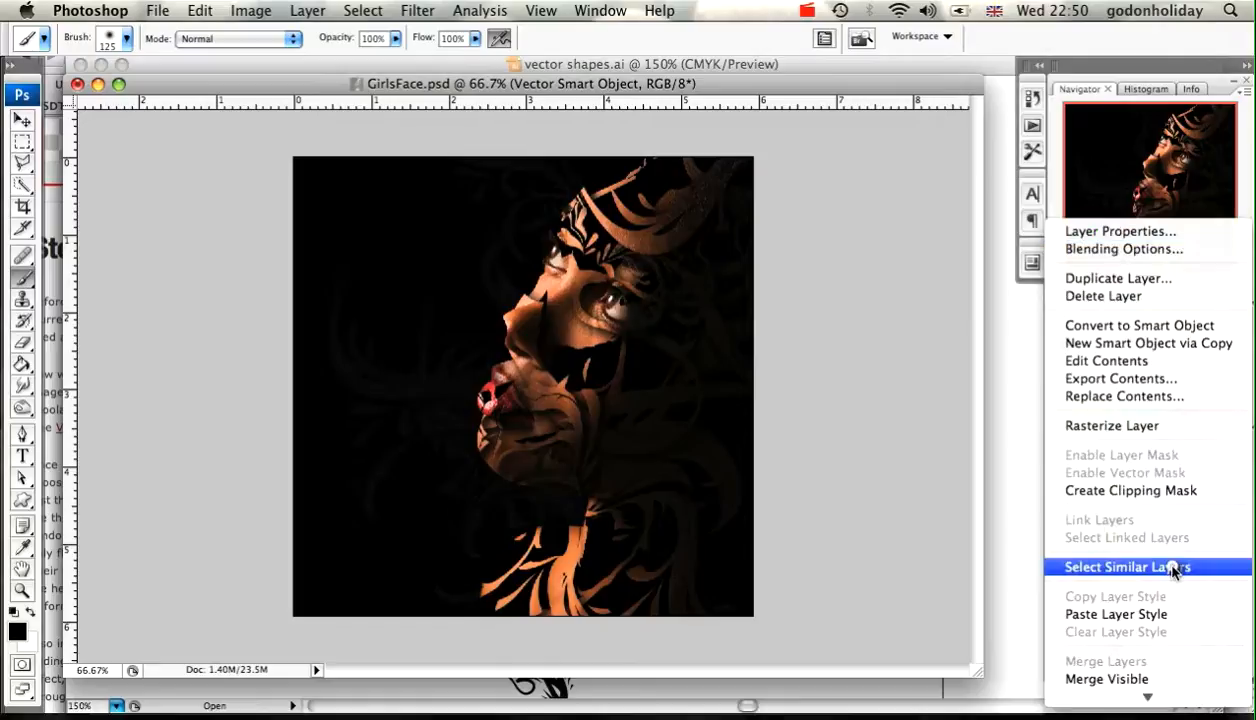
left_click(1132, 568)
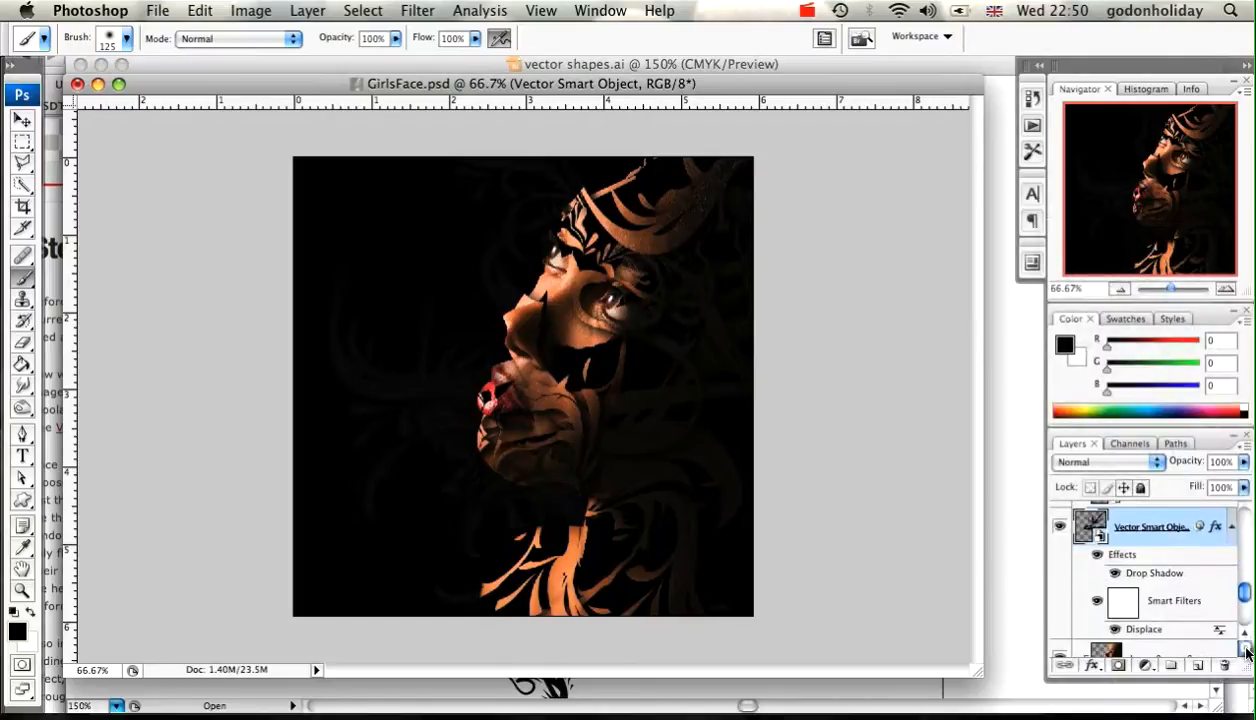
right_click(1150, 526)
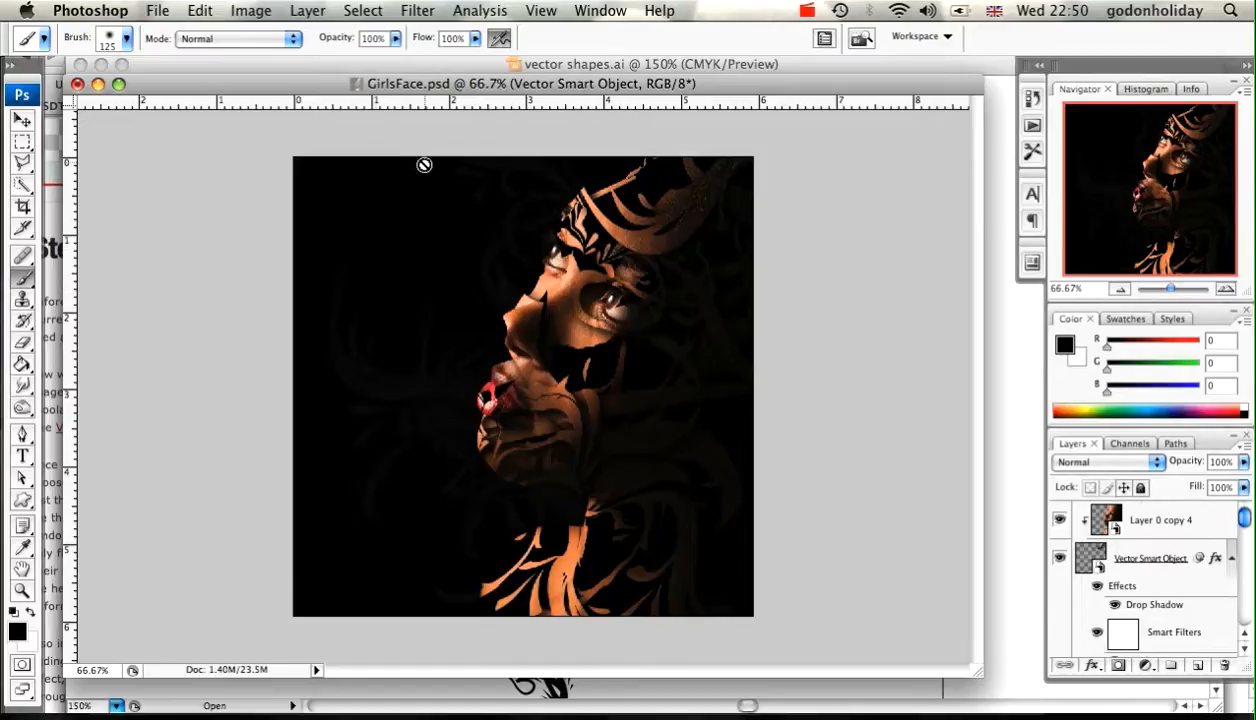
mouse_move(606, 240)
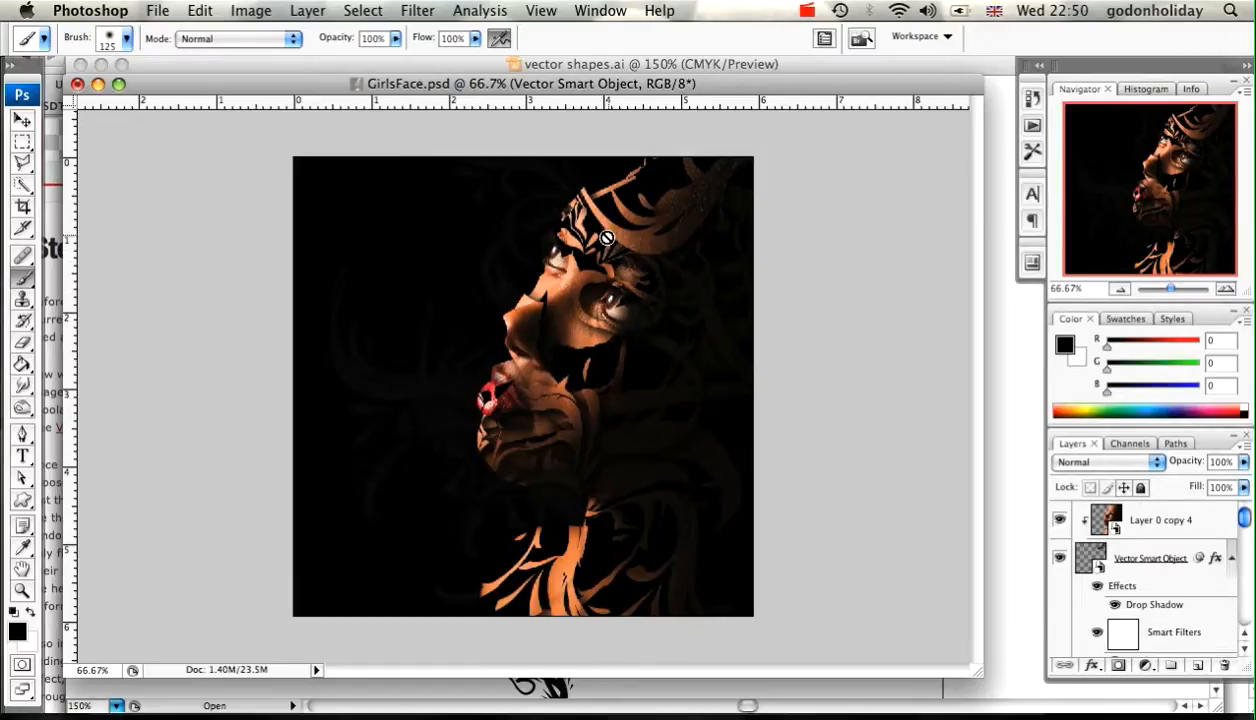
mouse_move(678, 180)
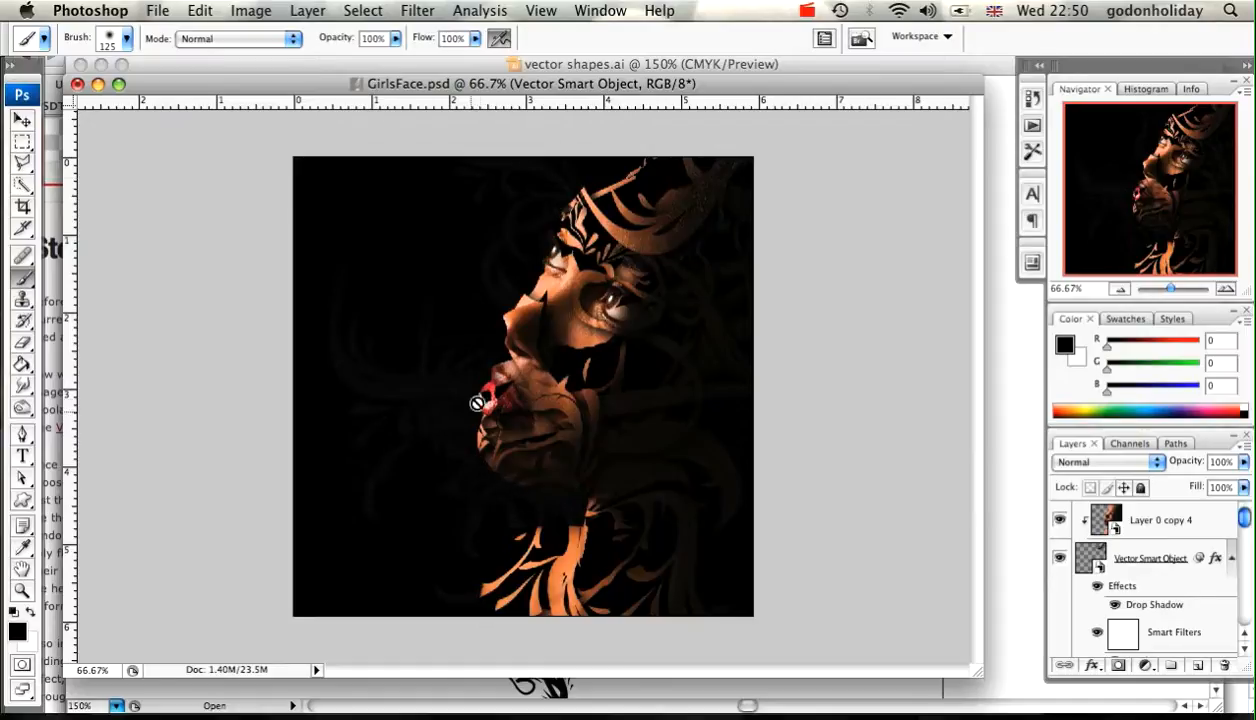
mouse_move(472, 414)
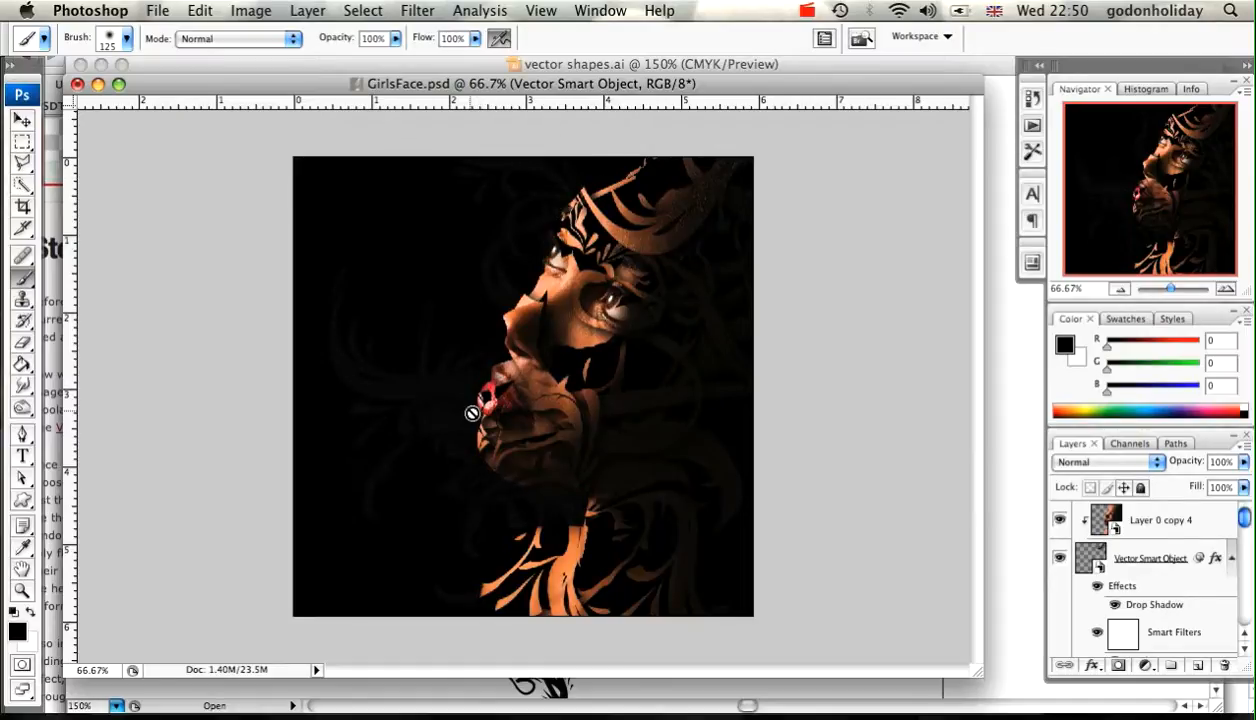
mouse_move(684, 268)
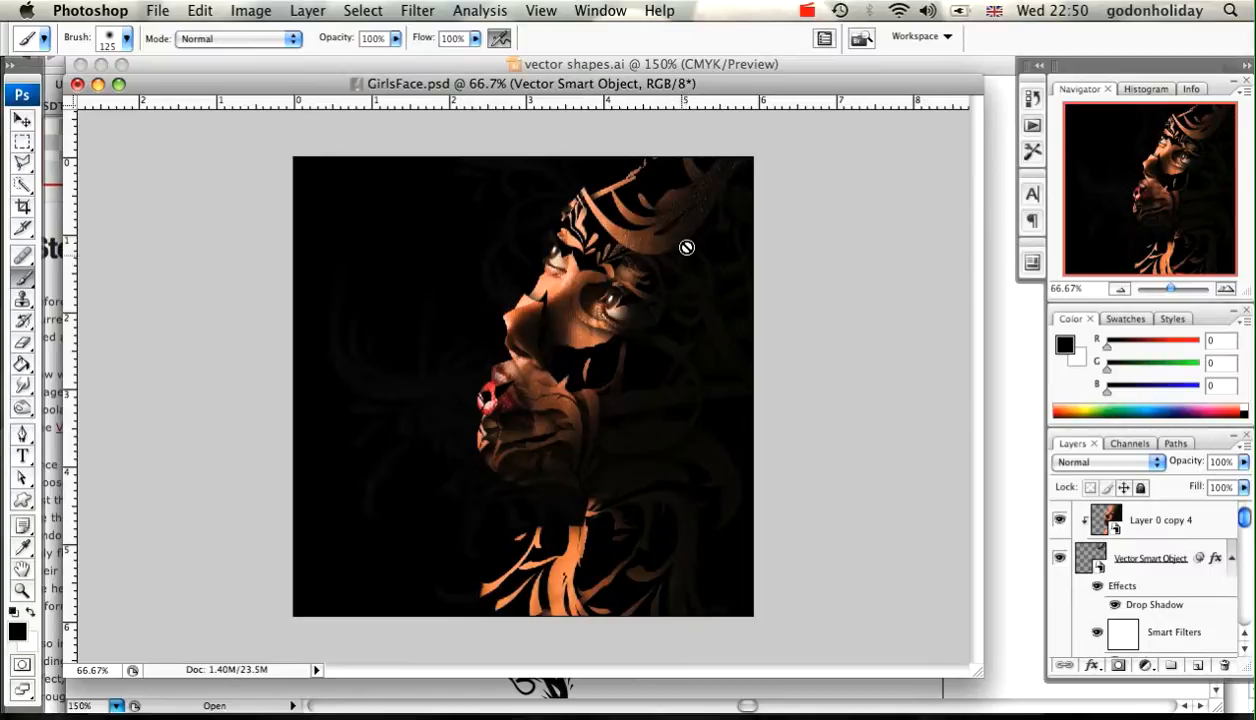
mouse_move(764, 302)
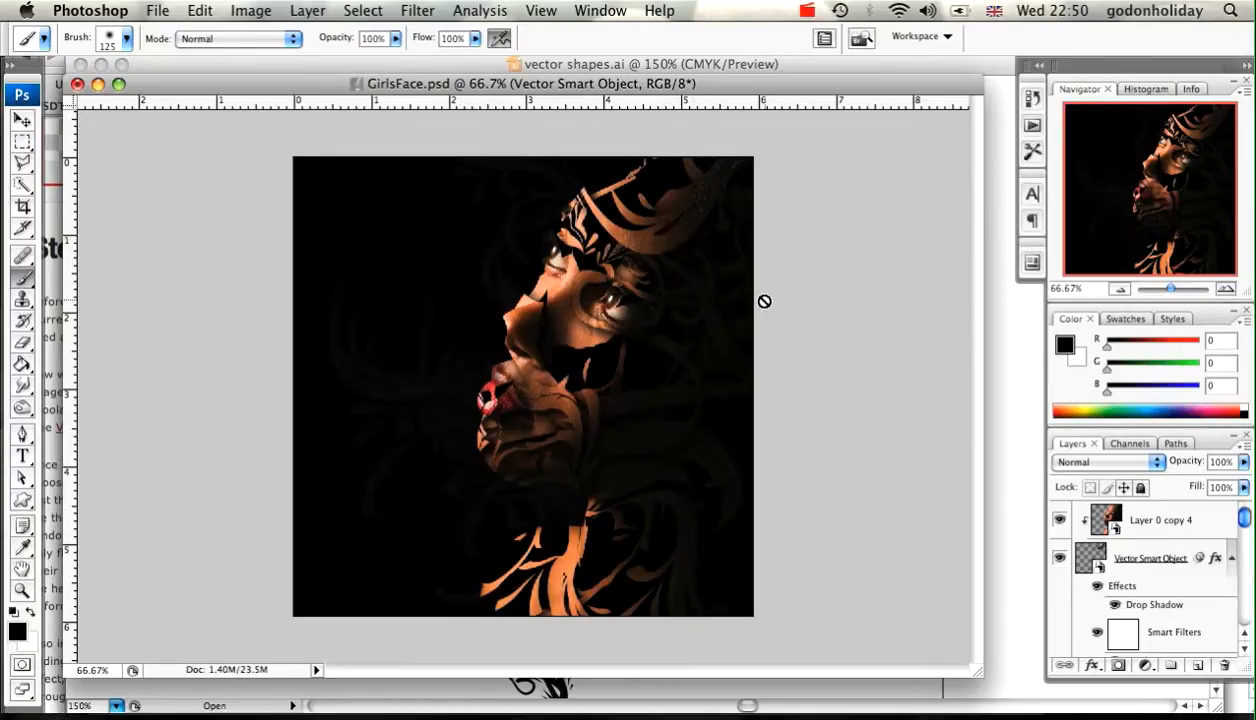
mouse_move(694, 340)
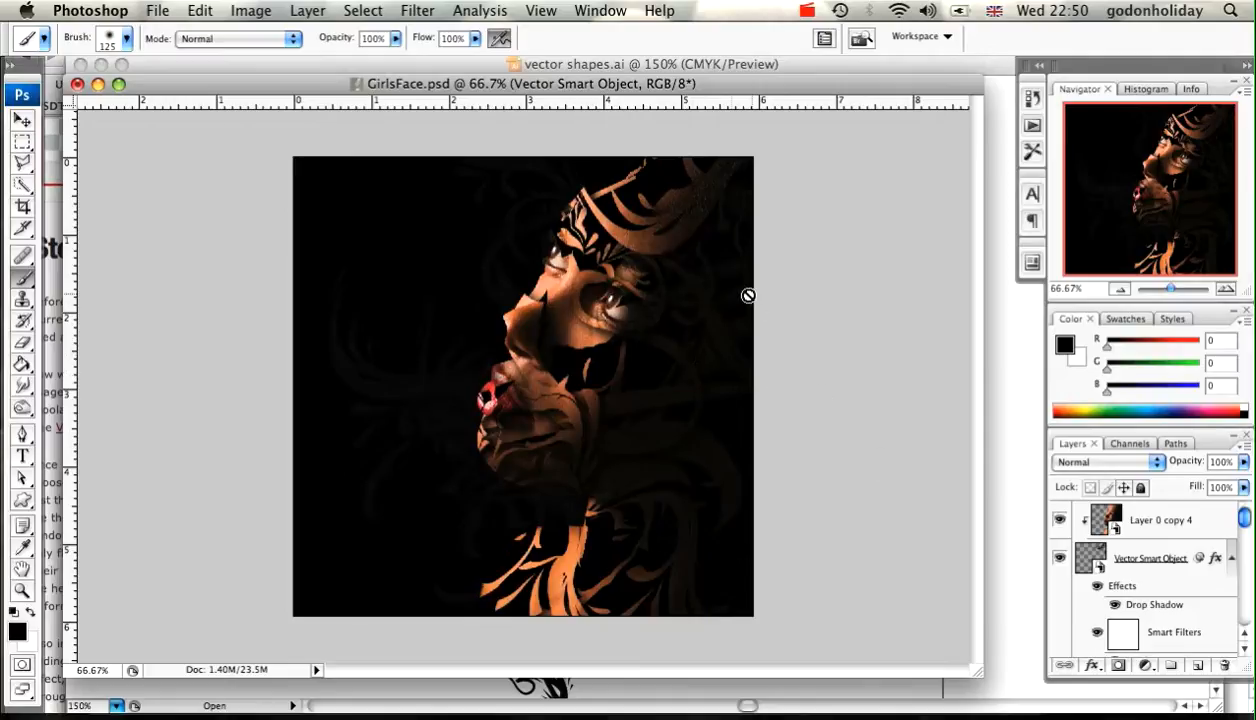
mouse_move(458, 416)
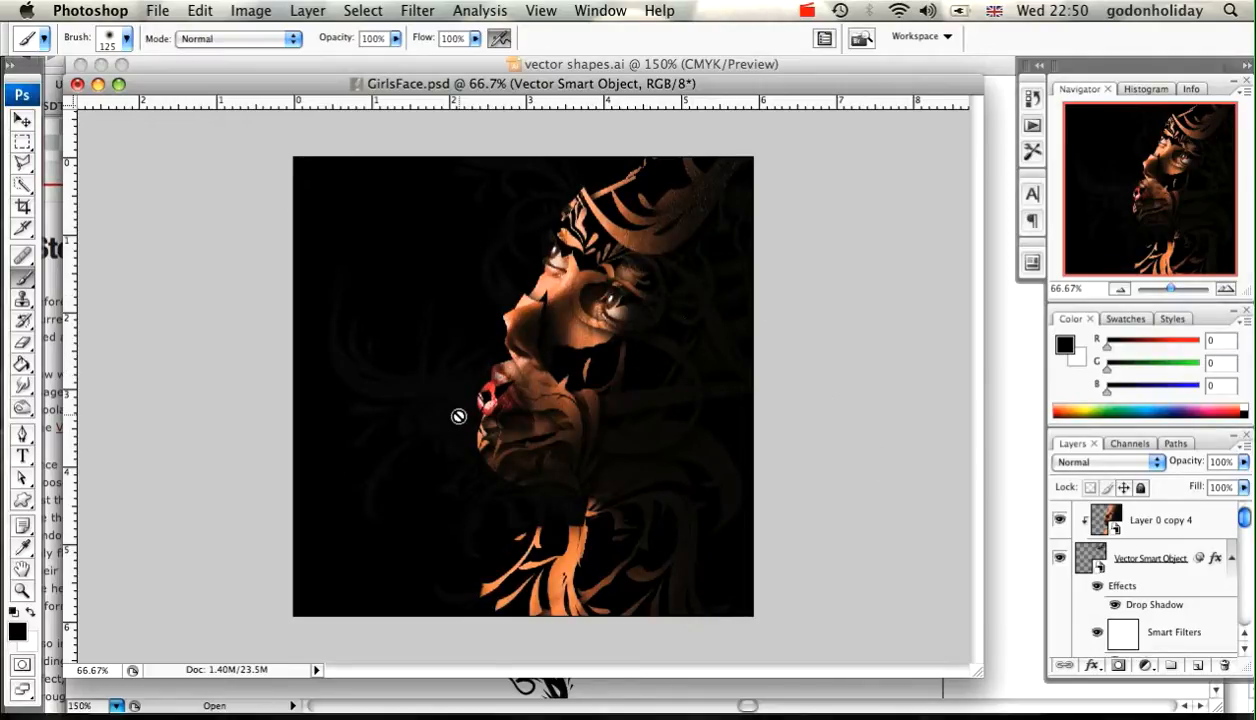
mouse_move(422, 452)
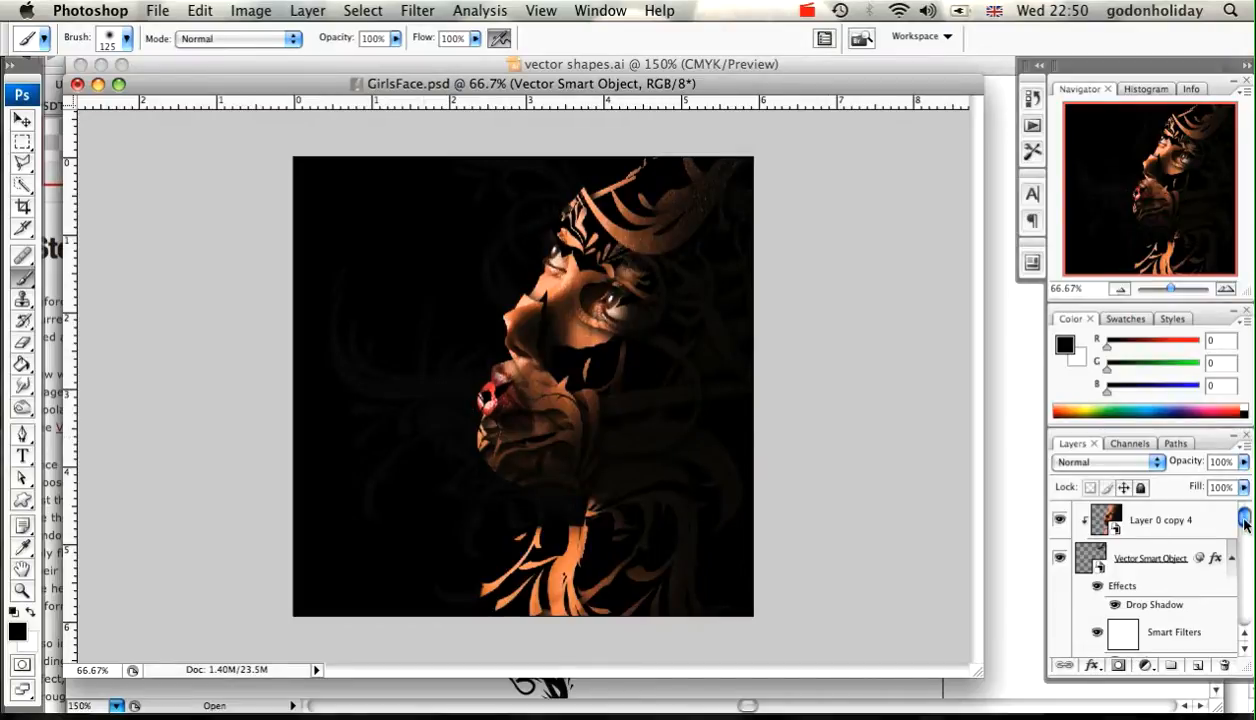
- Load the face outline as a selection, deselect all layers, and add a new empty Layer 2 on top
scroll("down", 3)
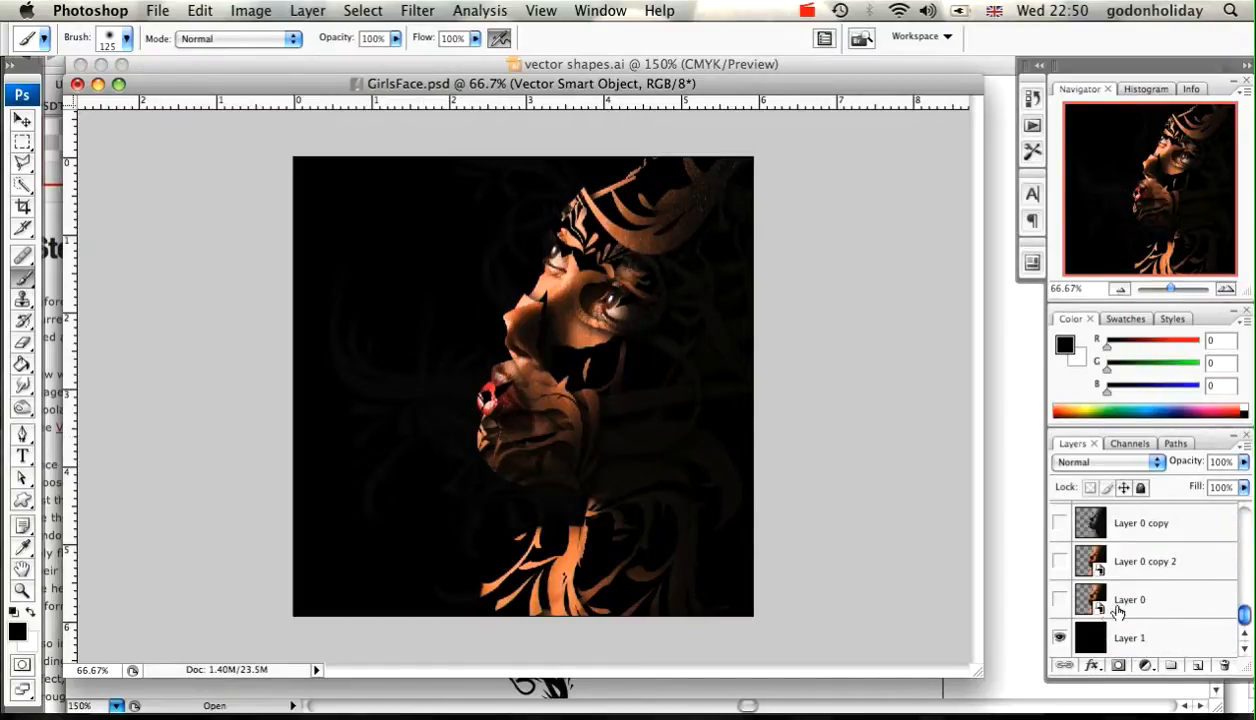
left_click(1090, 600)
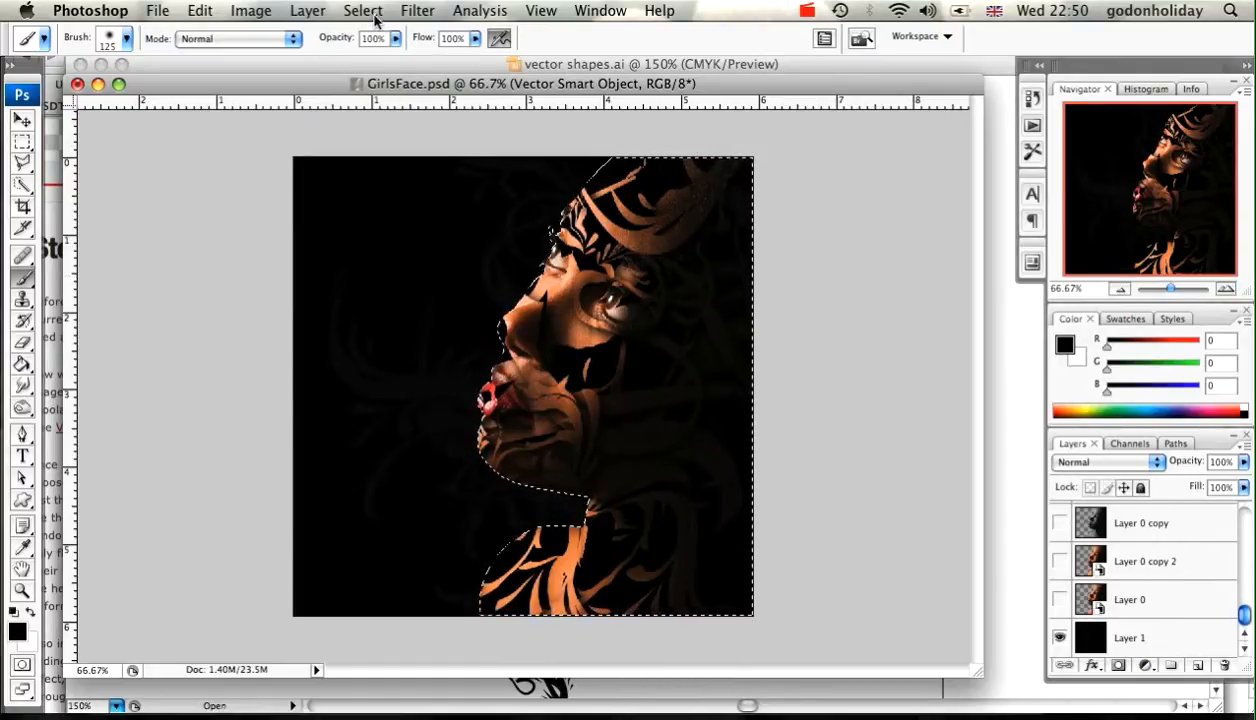
left_click(362, 12)
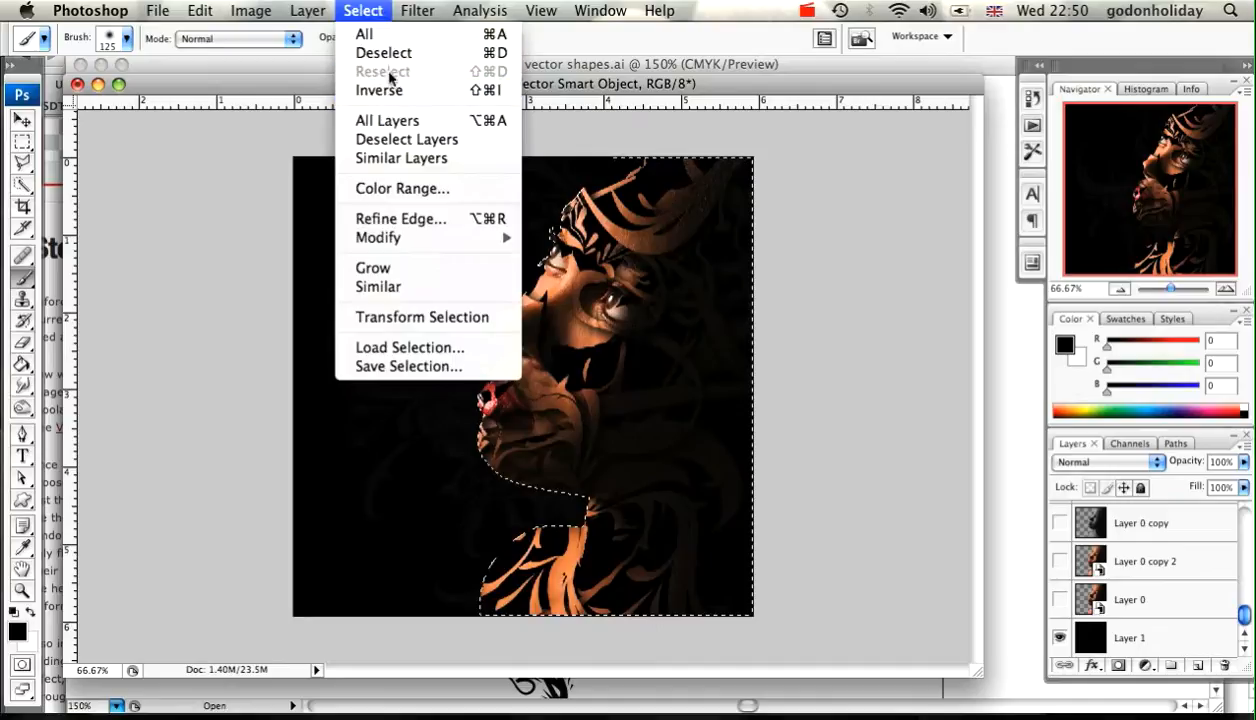
mouse_move(408, 140)
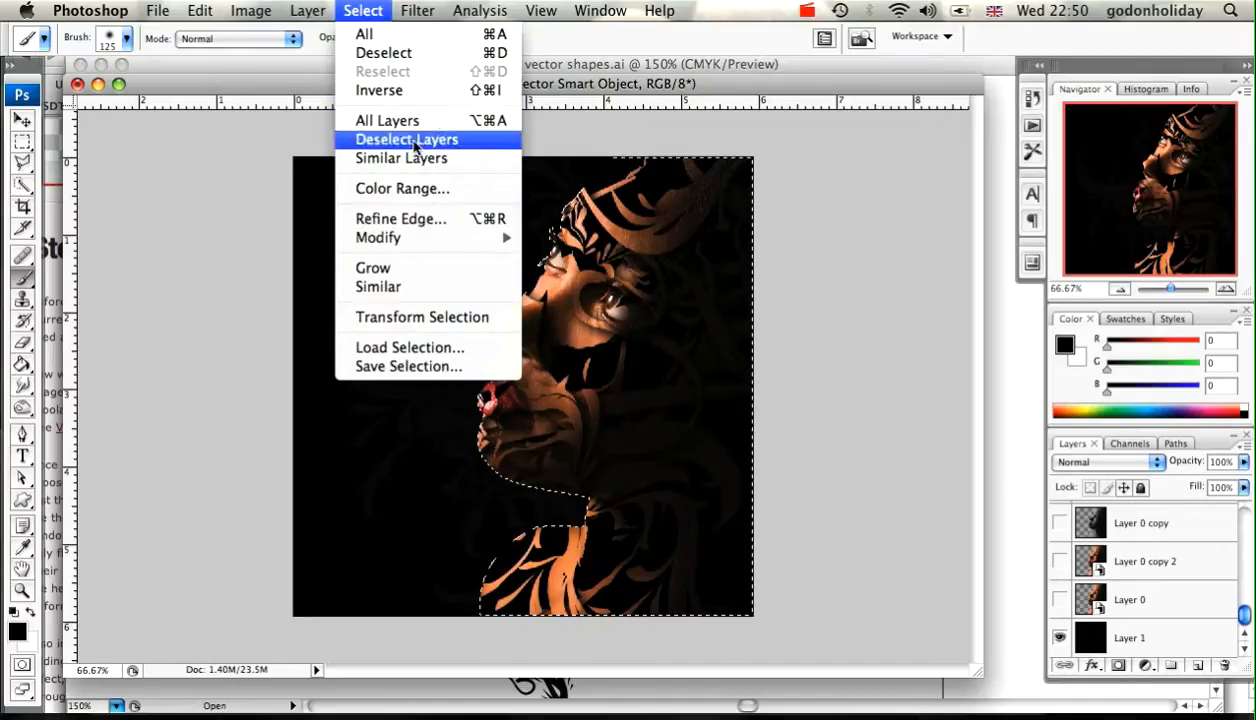
left_click(404, 140)
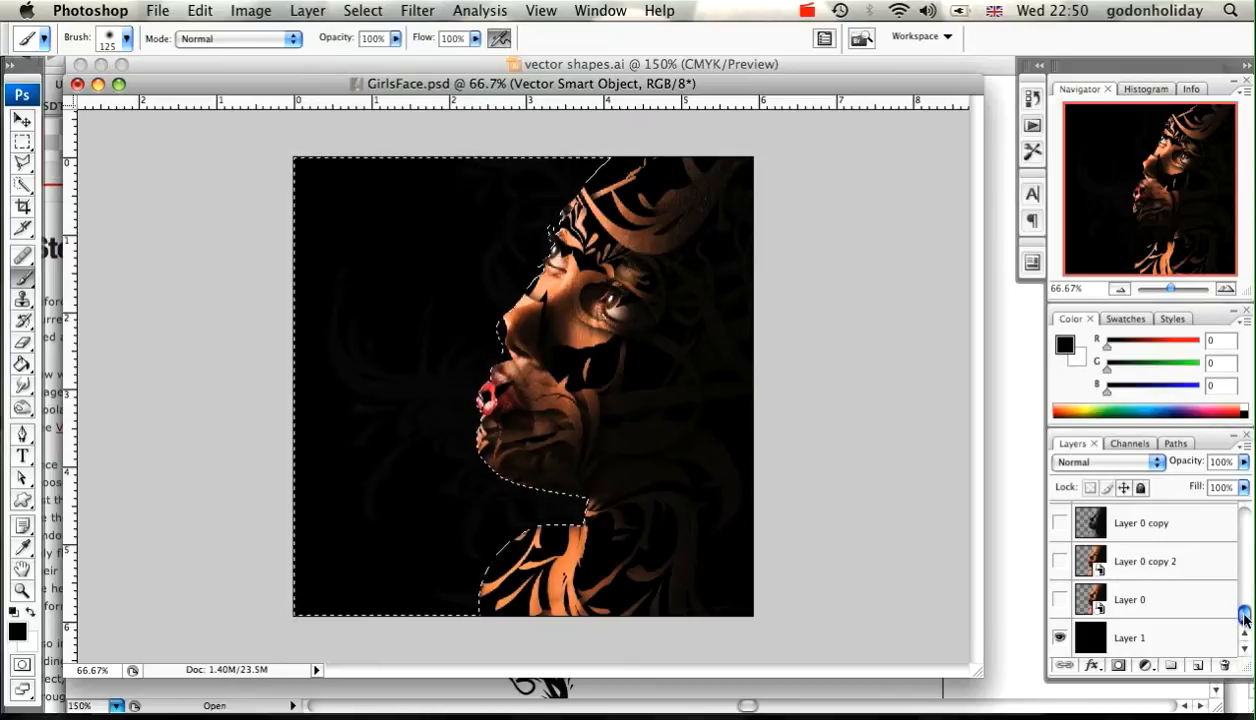
scroll("down", 3)
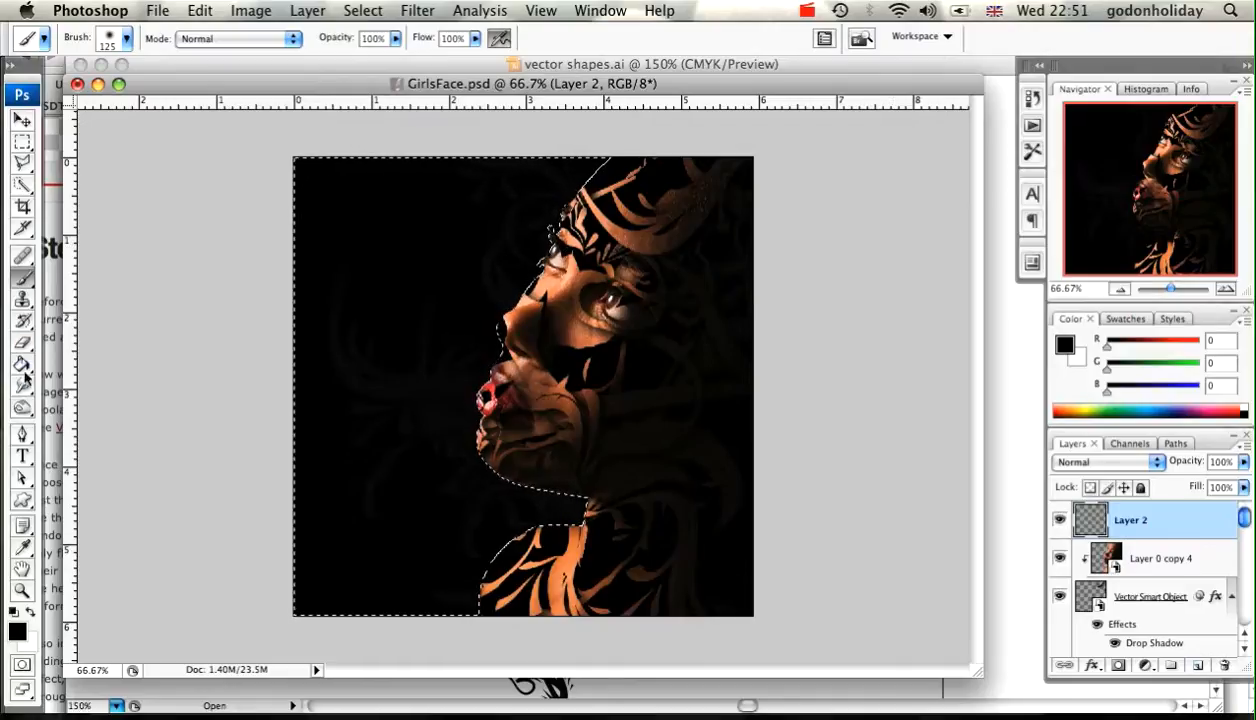
- Fill the selected area left of the face with black on Layer 2, then clear the selection
left_click(22, 364)
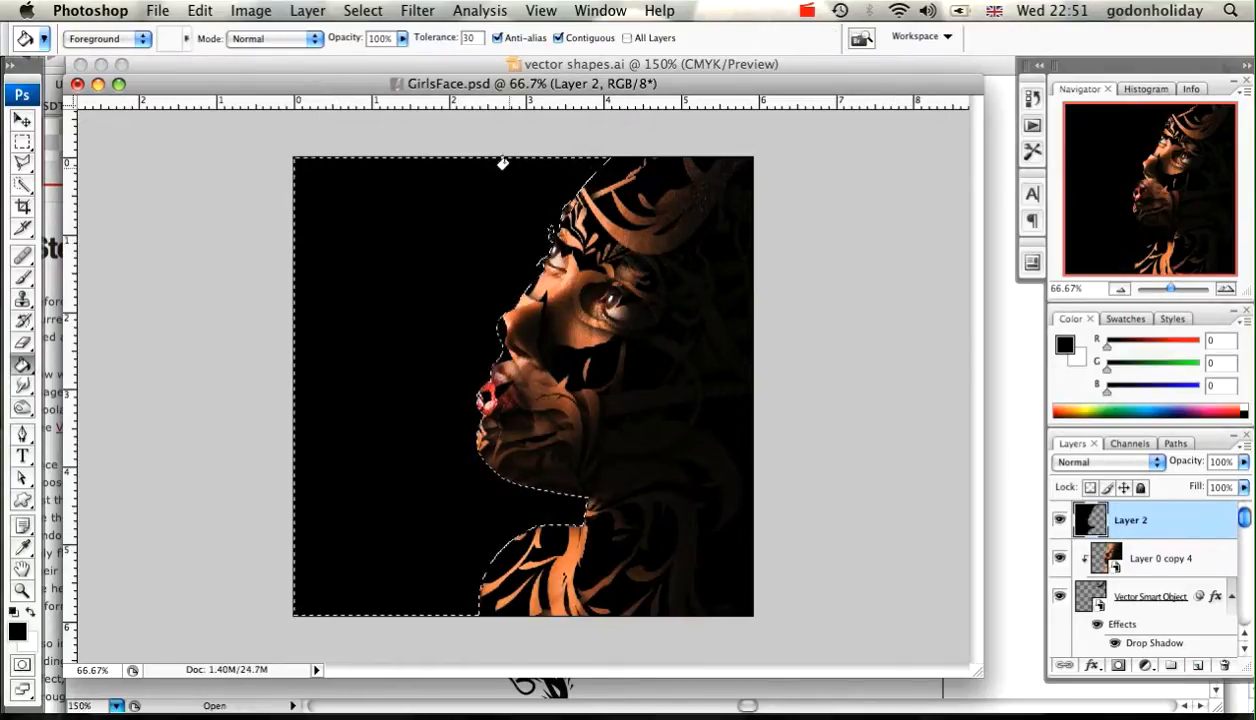
key("cmd+d")
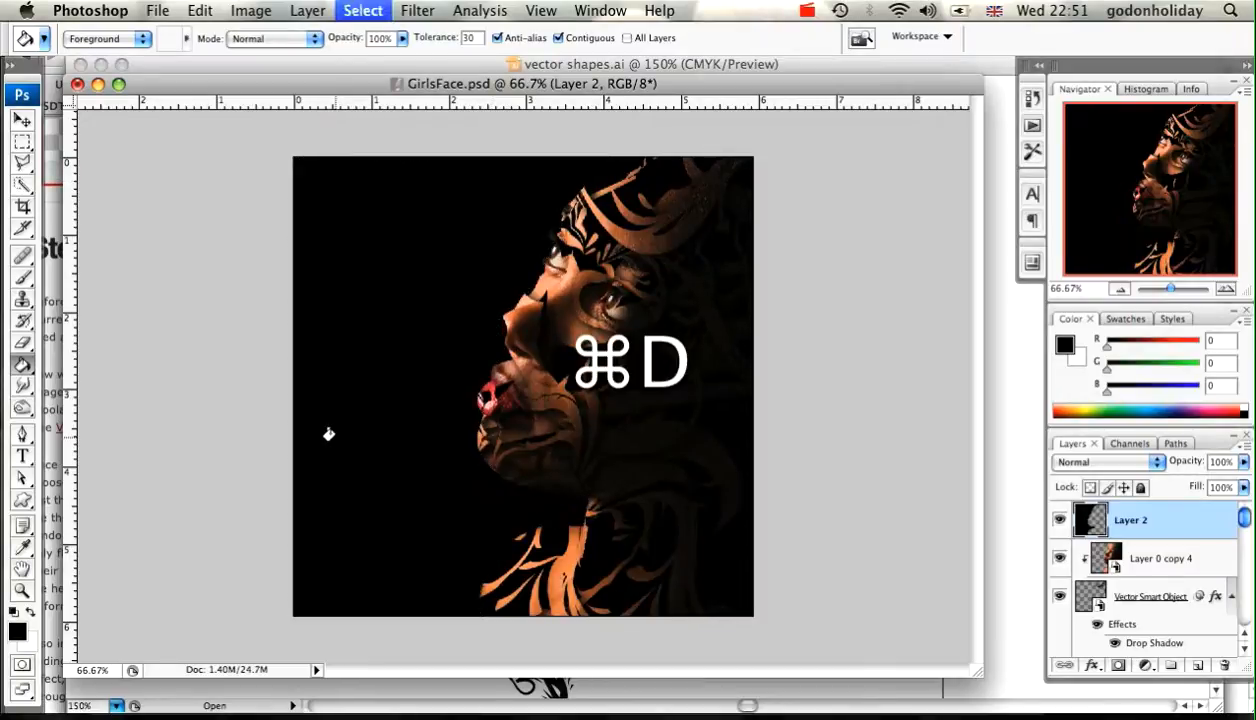
key("cmd+d")
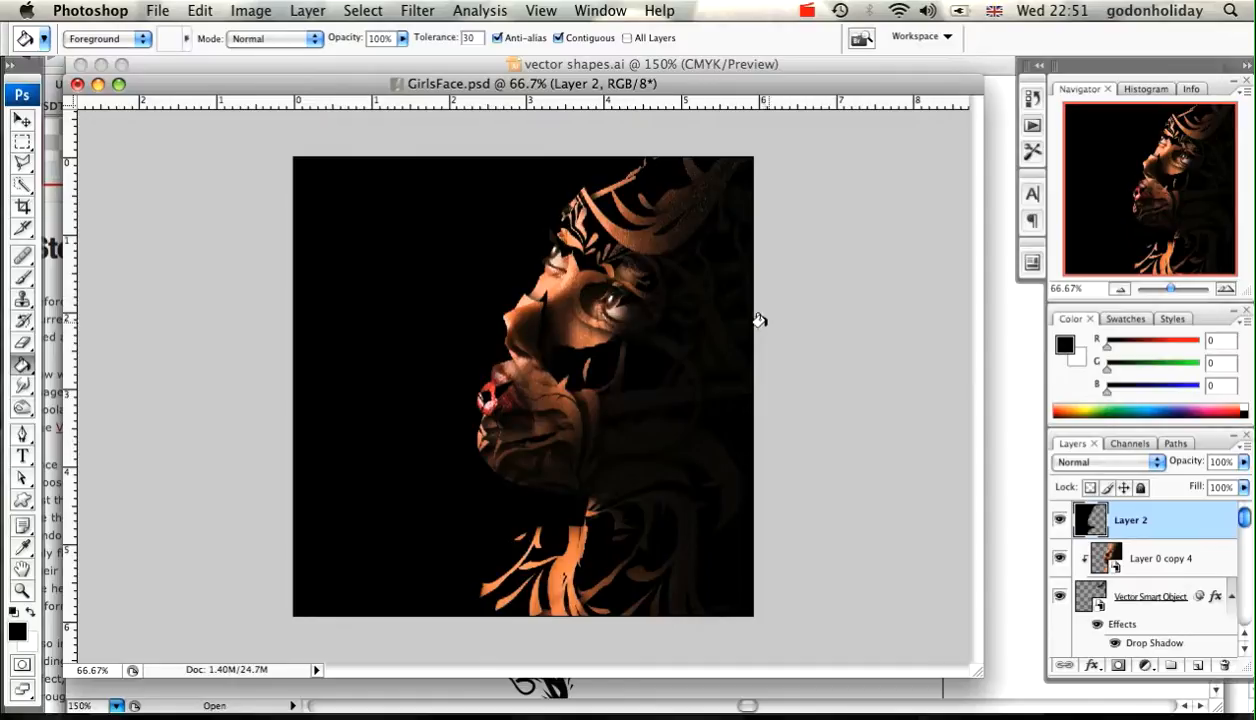
mouse_move(798, 292)
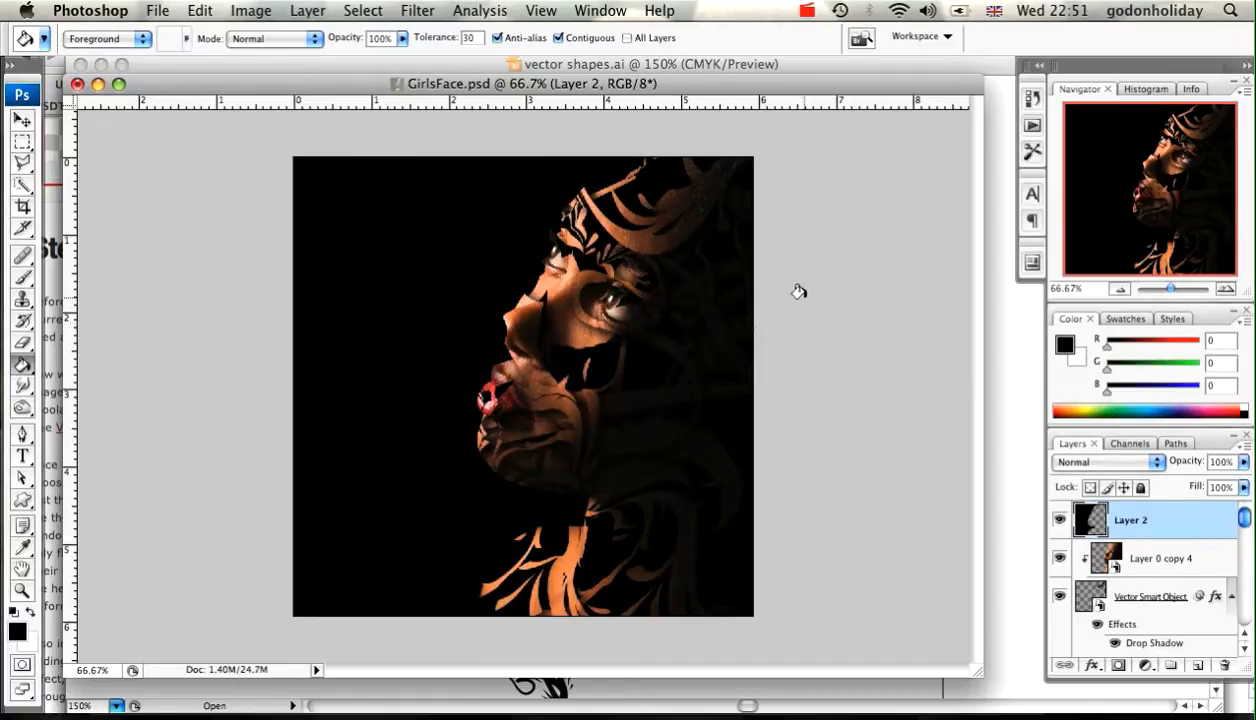
mouse_move(832, 196)
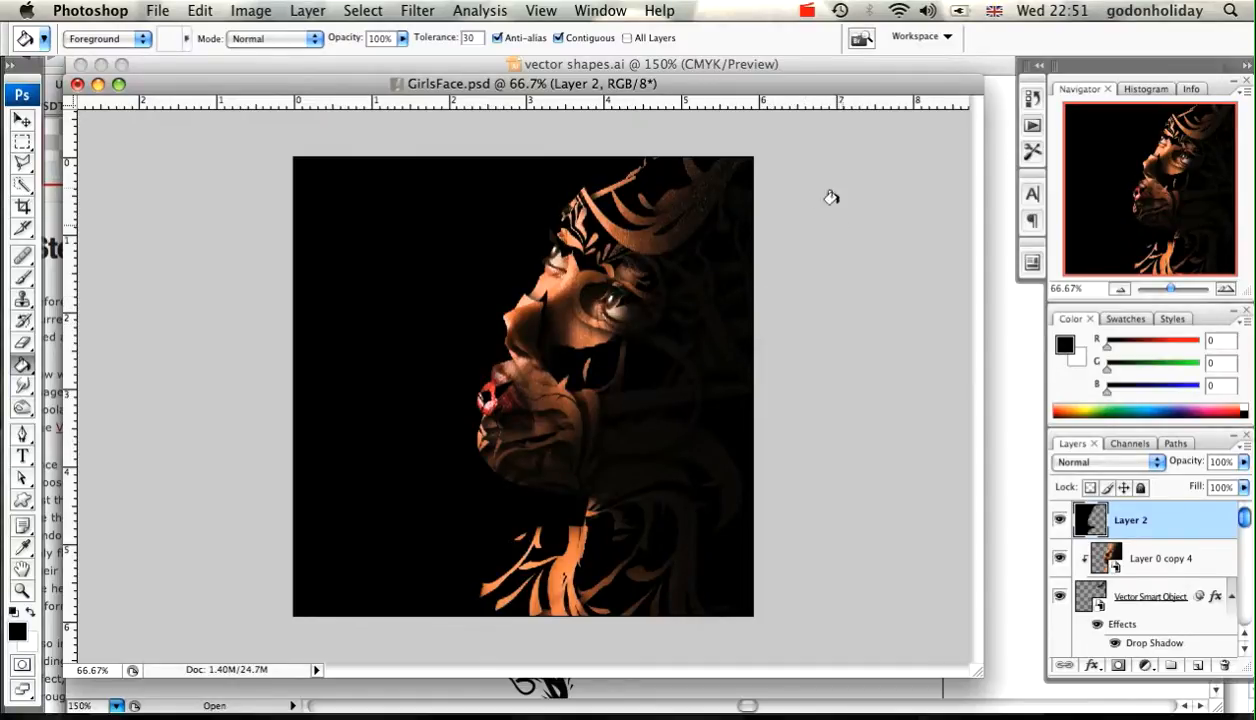
mouse_move(744, 12)
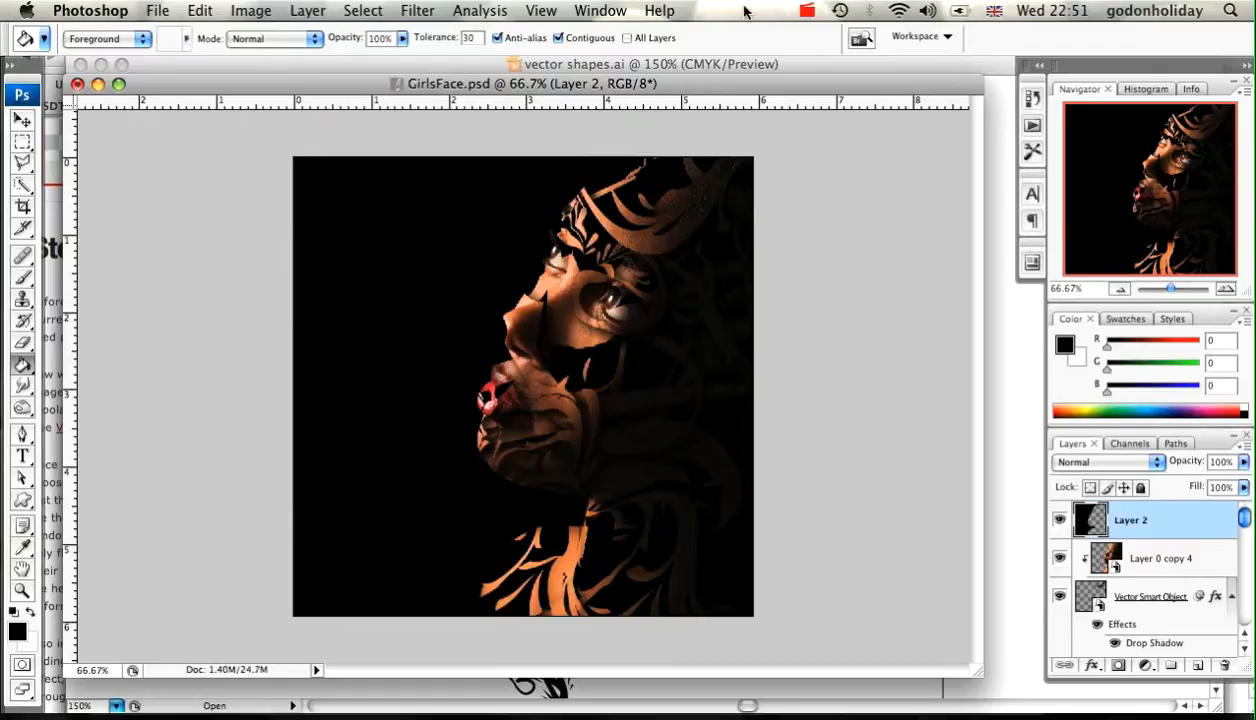